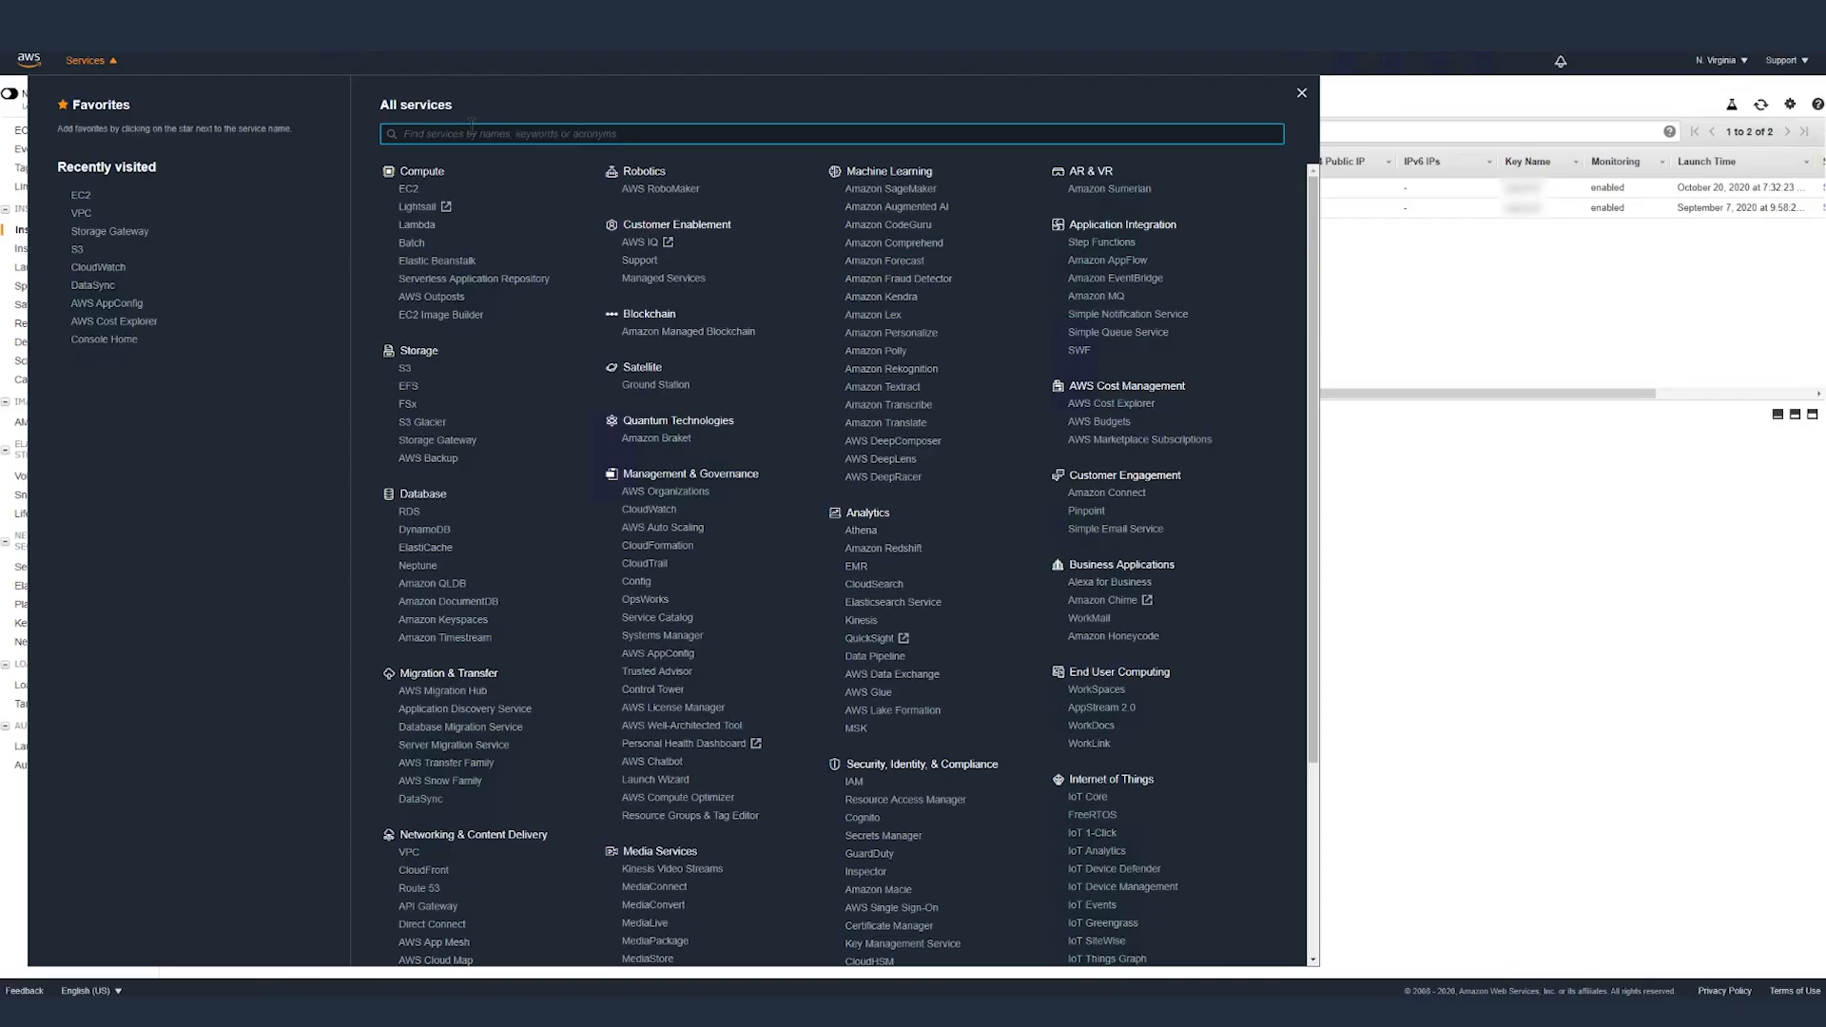
Search the Services menu for 'storage' and go to the Storage Gateway service page
{"action": "type", "text": "storage"}
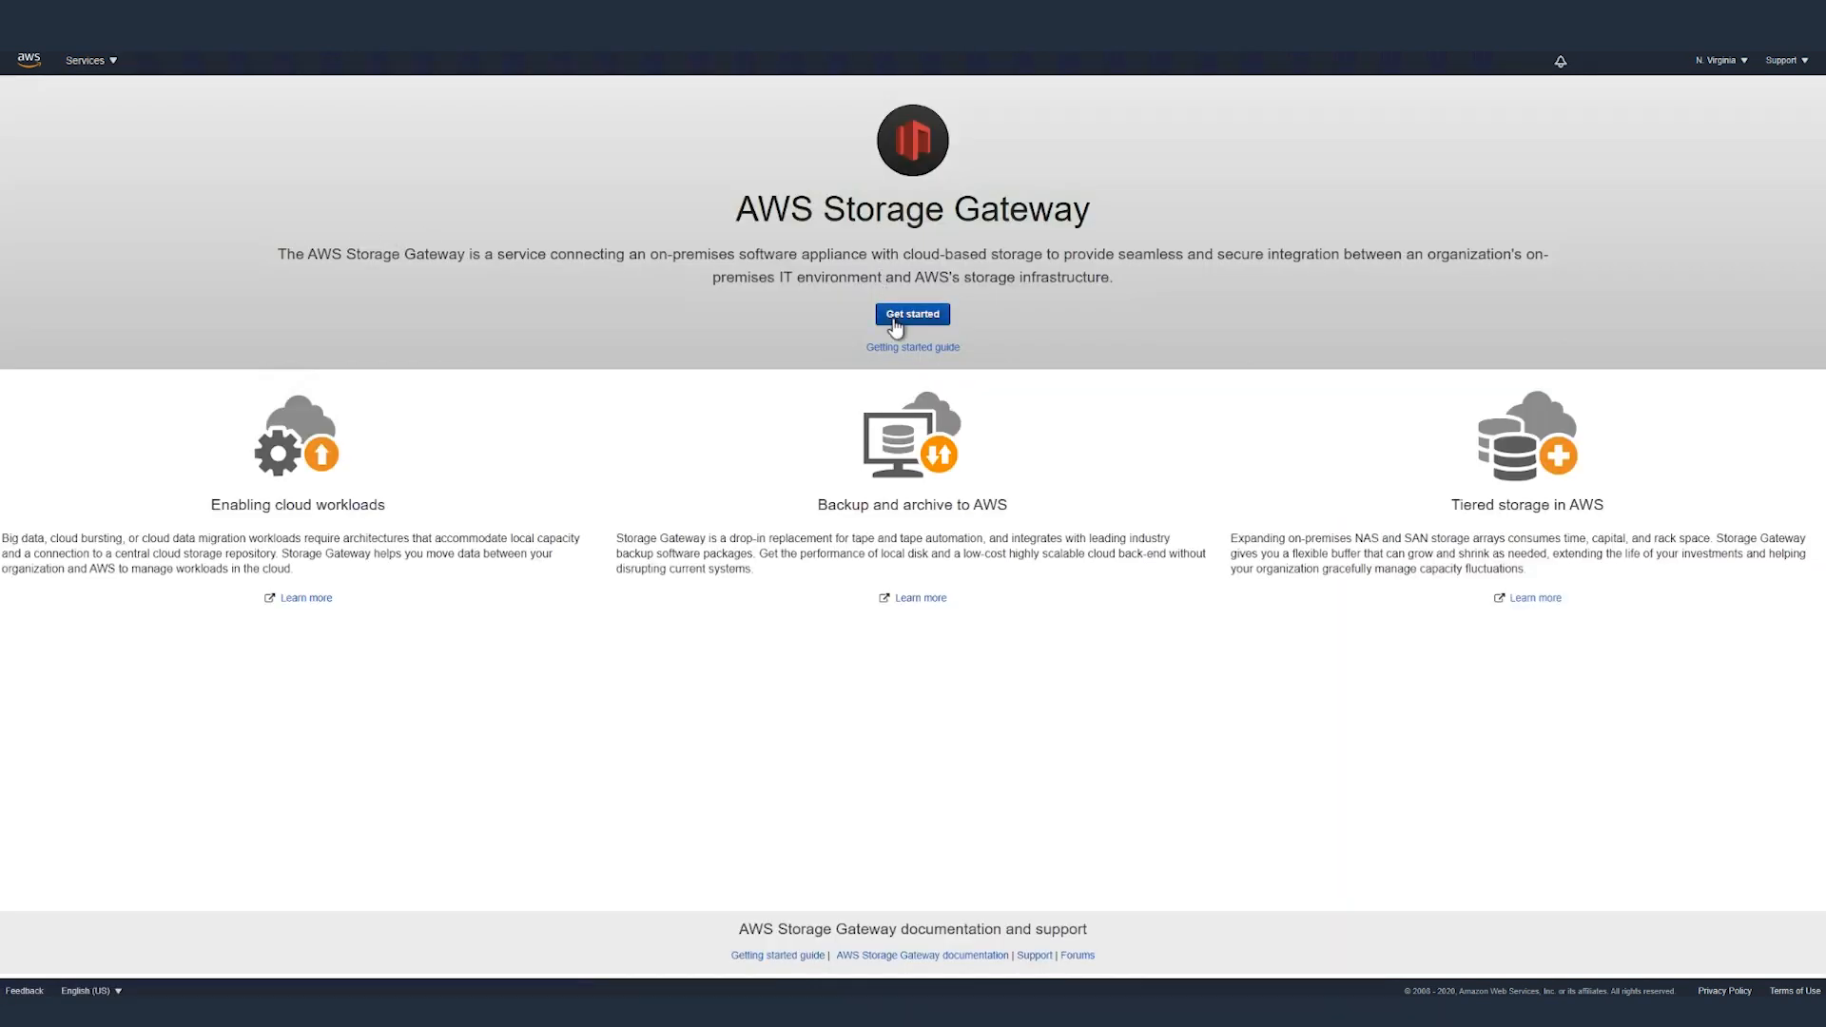
Start a new File gateway hosted on Amazon EC2 and proceed to the service endpoint step
{"action": "left_click", "coordinate": [911, 314]}
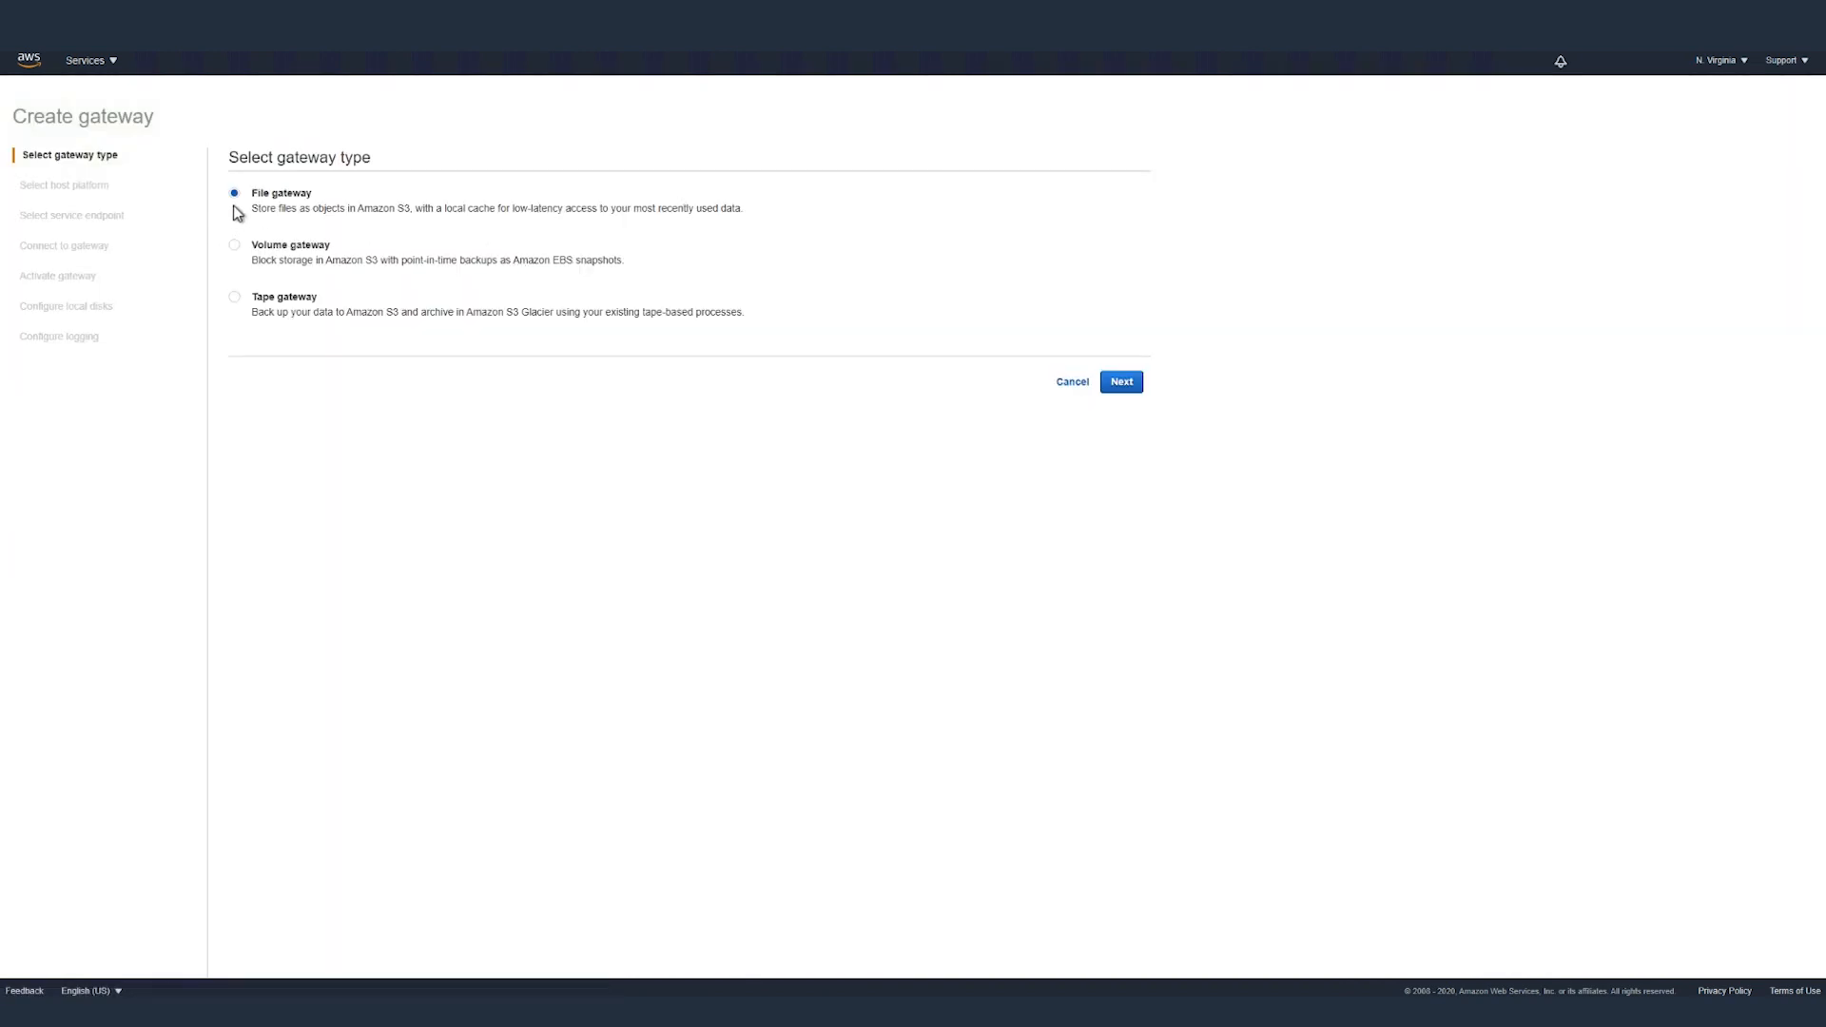
{"action": "mouse_move", "coordinate": [1146, 331]}
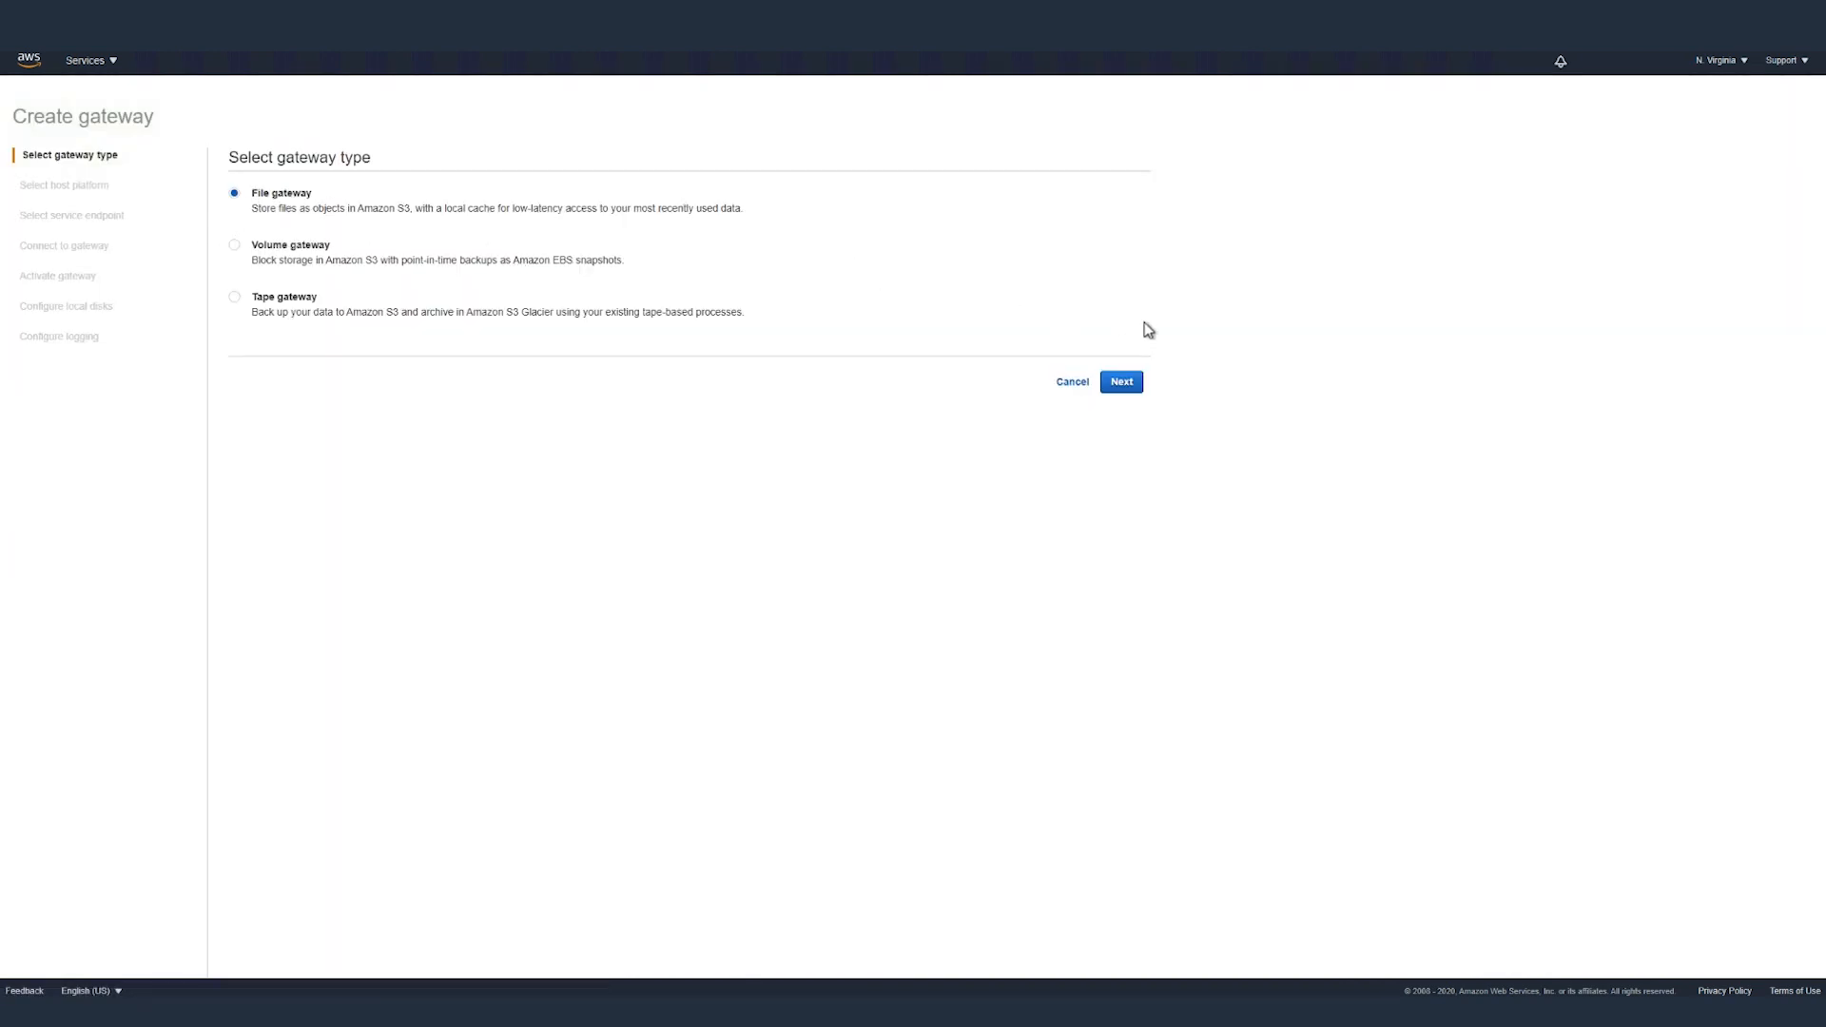
{"action": "left_click", "coordinate": [1118, 381]}
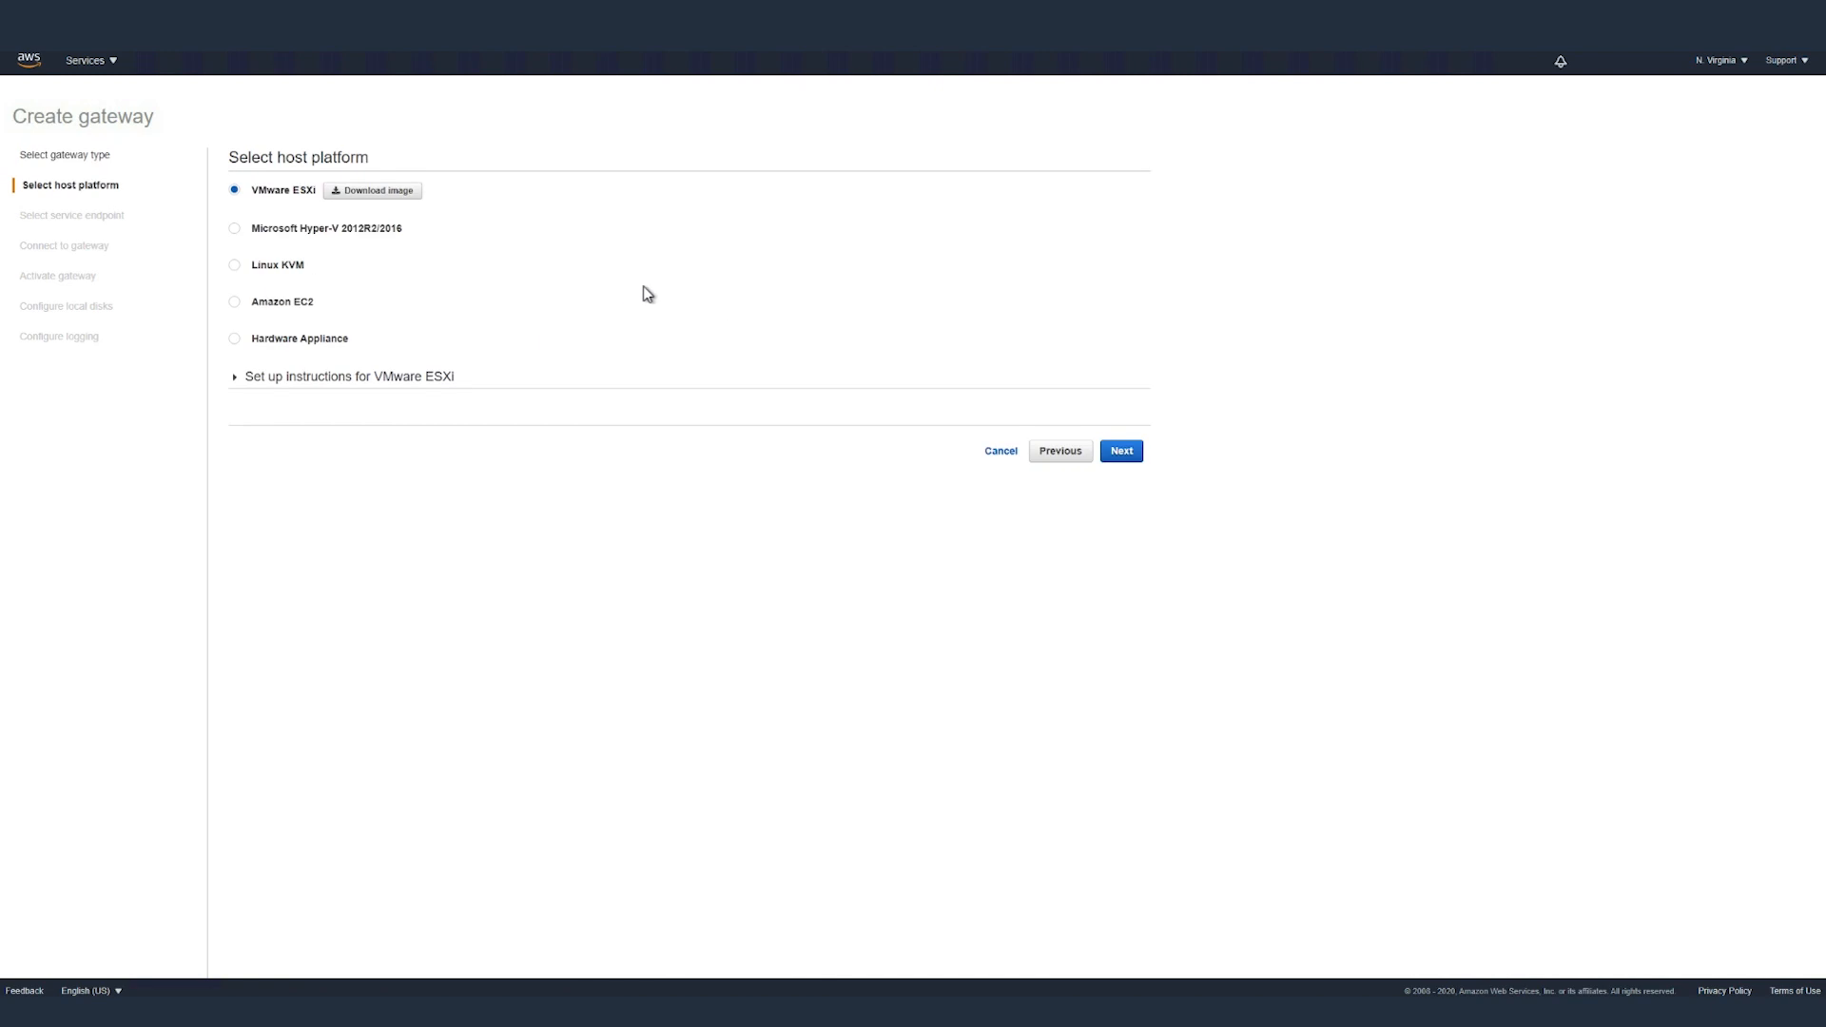
{"action": "left_click", "coordinate": [234, 300]}
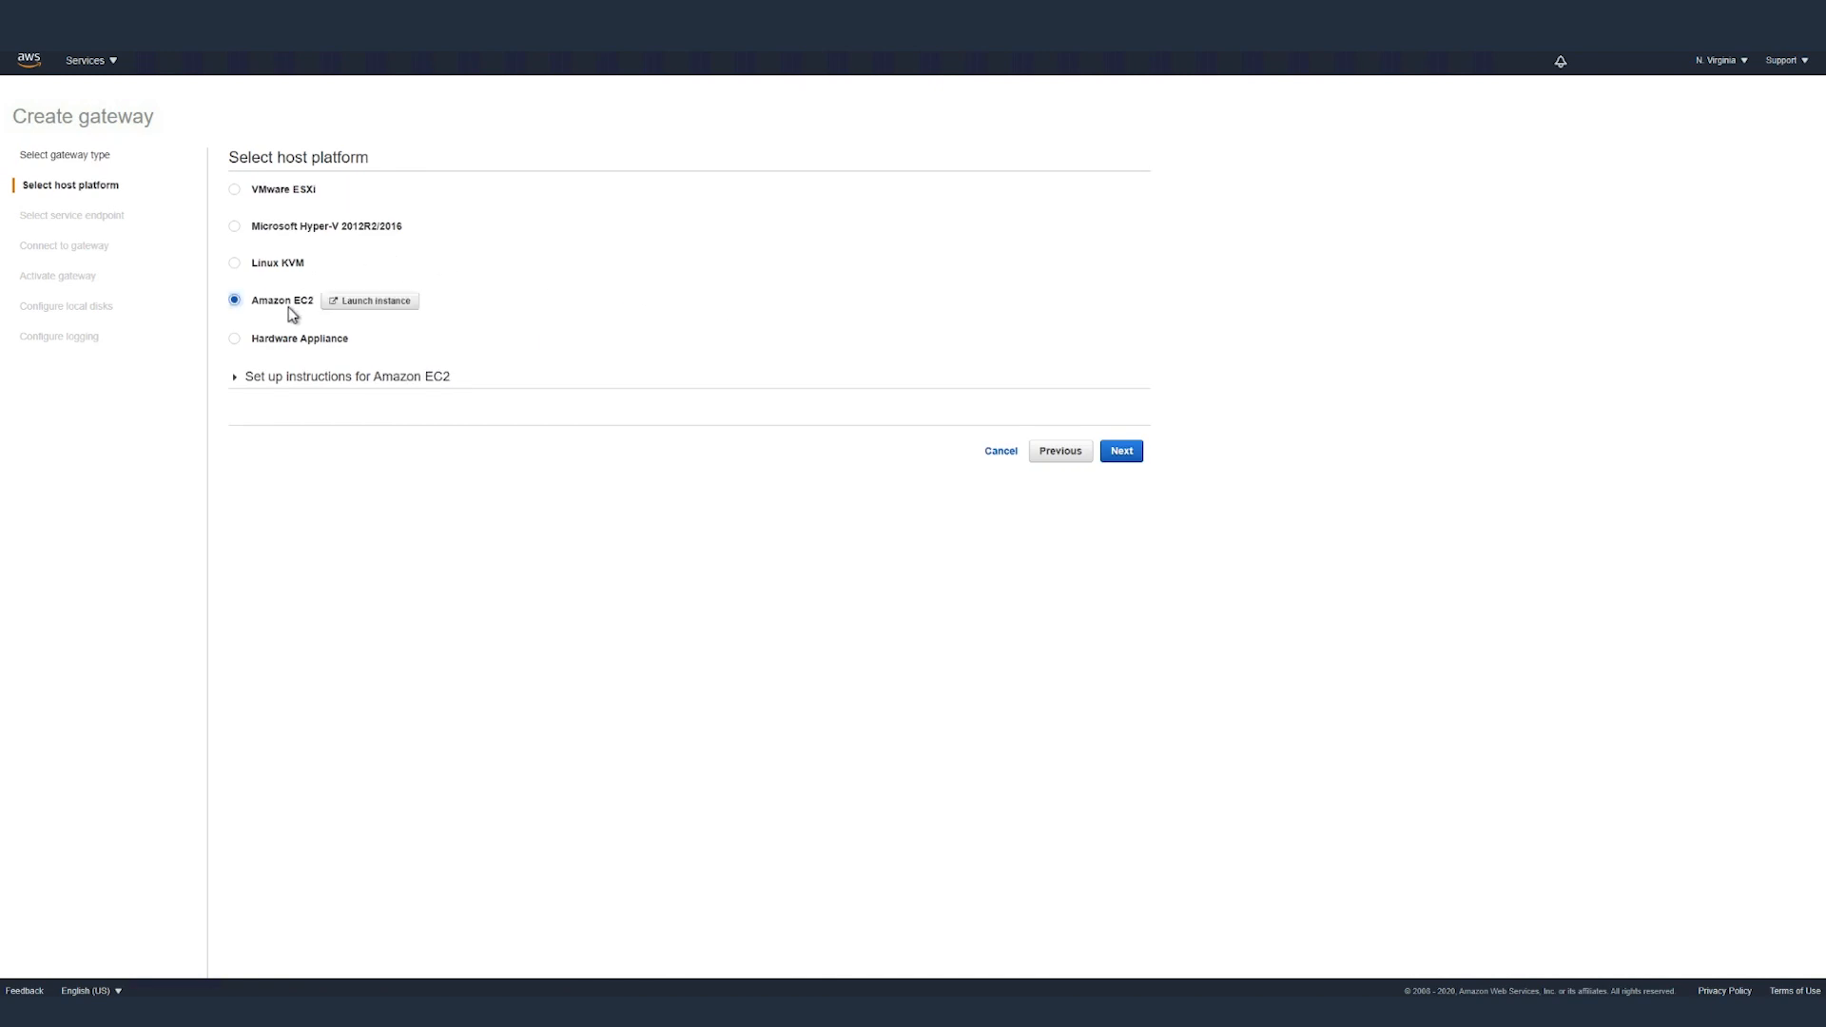
{"action": "left_click", "coordinate": [236, 376]}
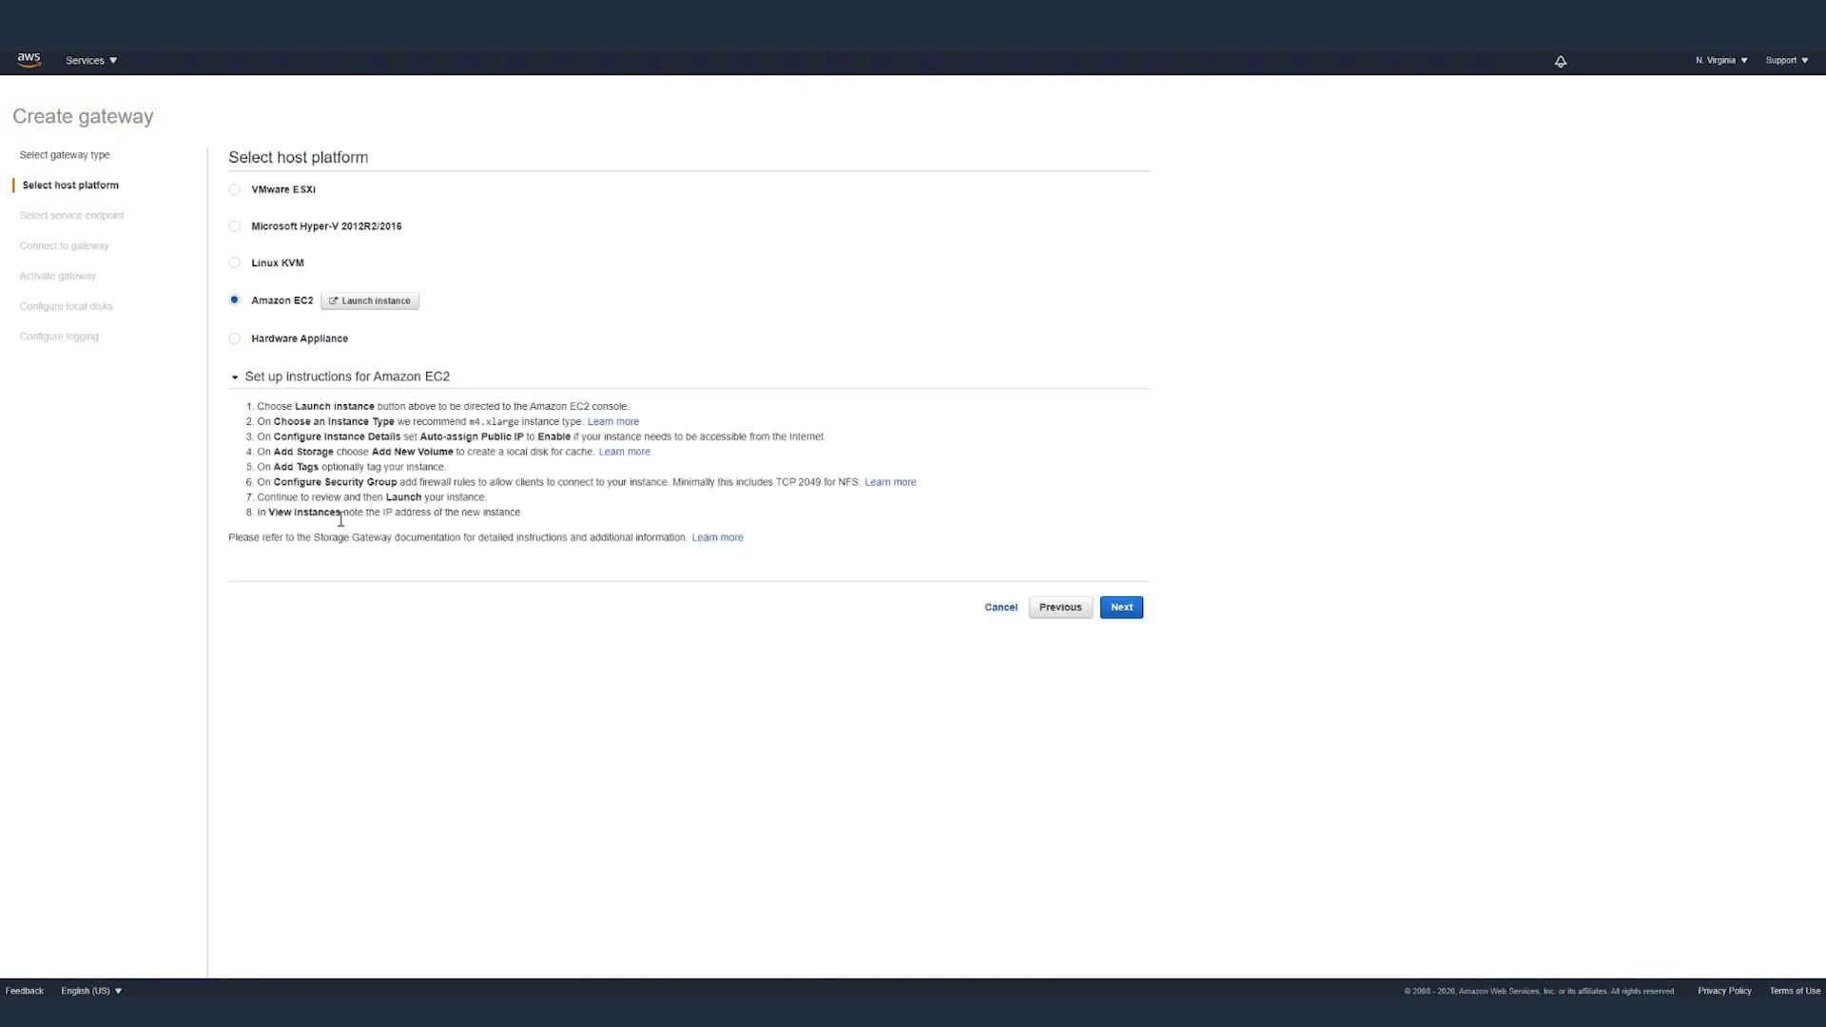
{"action": "left_click", "coordinate": [1118, 606]}
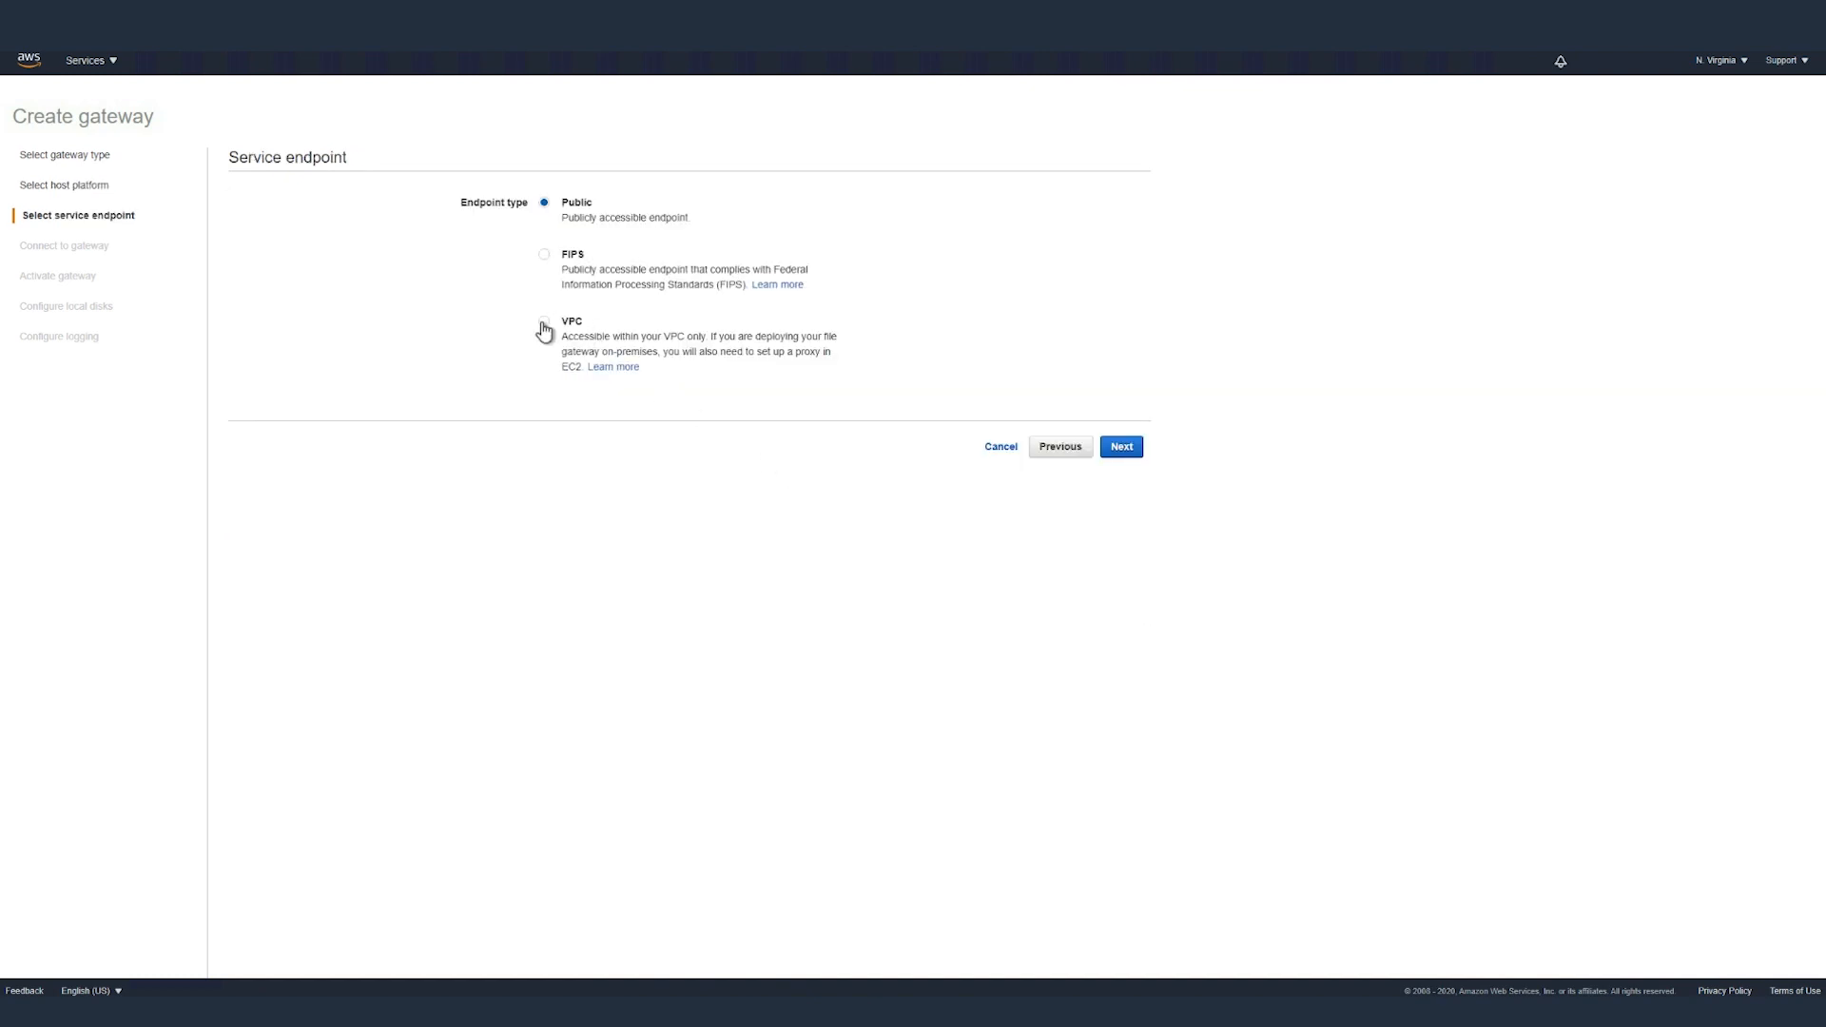
Choose a VPC endpoint, enter the existing endpoint's DNS name, and continue to connect to gateway
{"action": "left_click", "coordinate": [544, 323]}
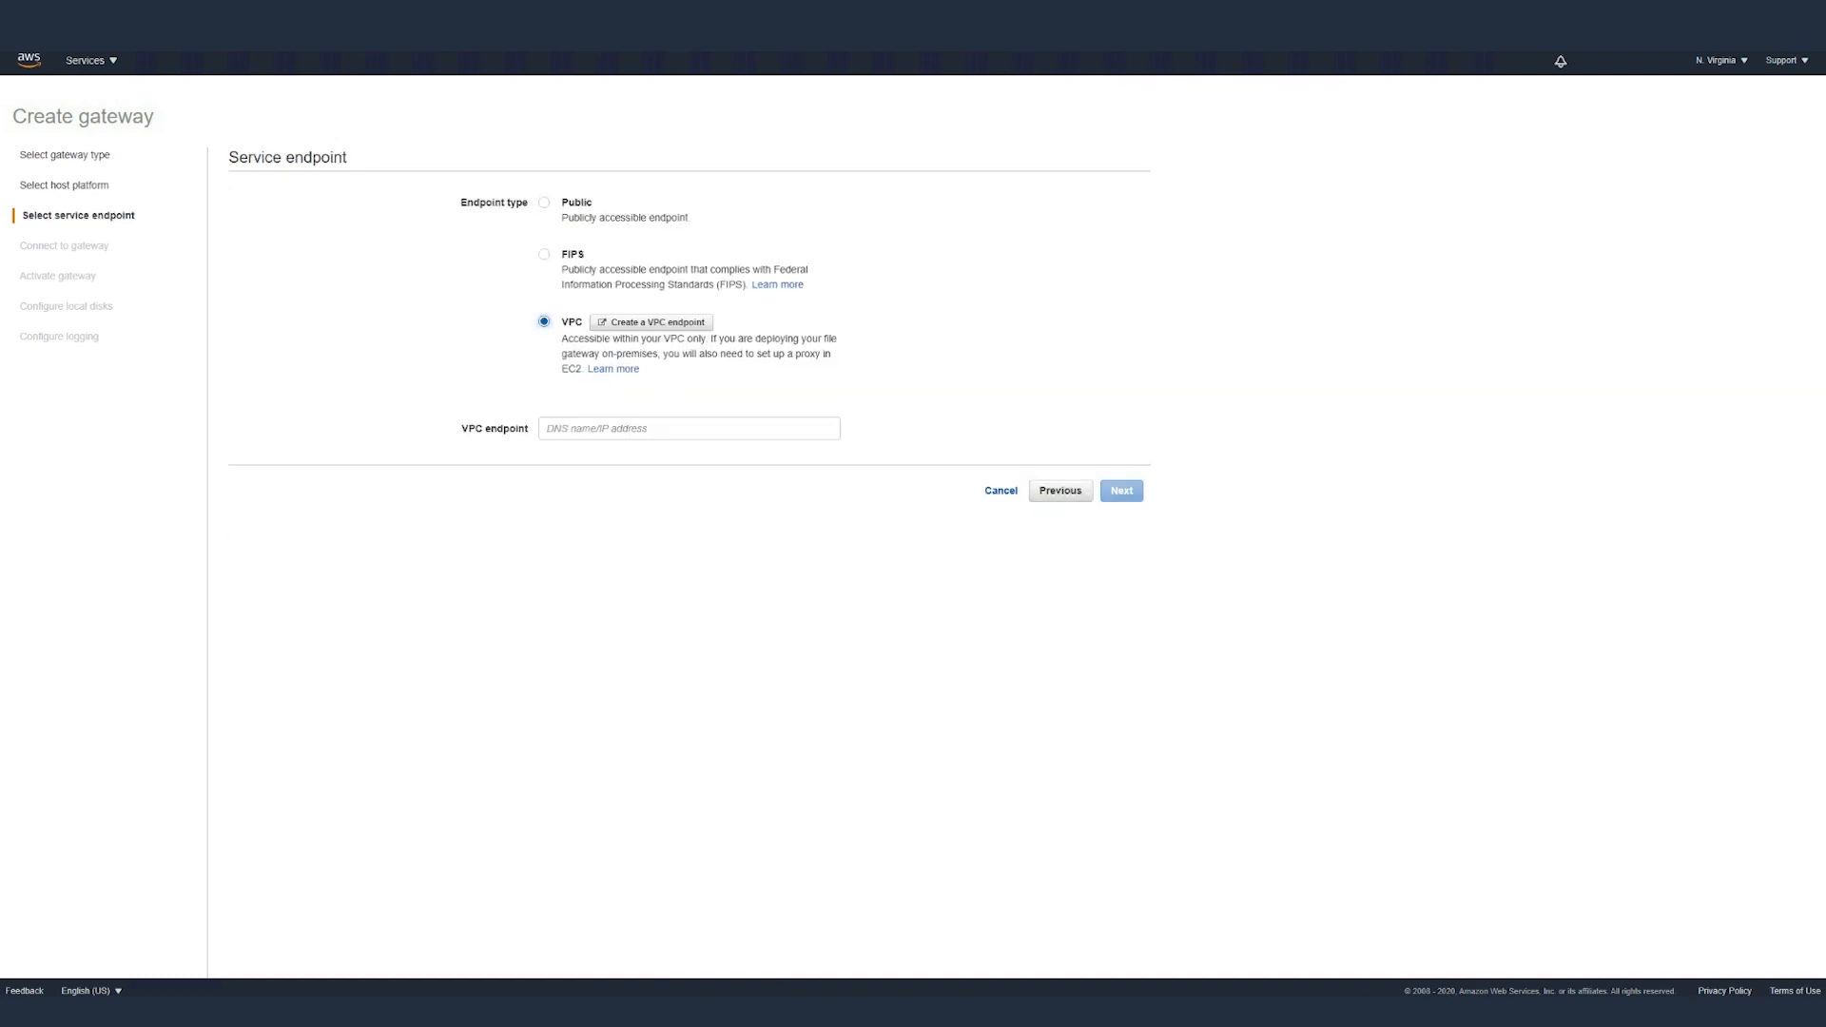
{"action": "left_click", "coordinate": [650, 321]}
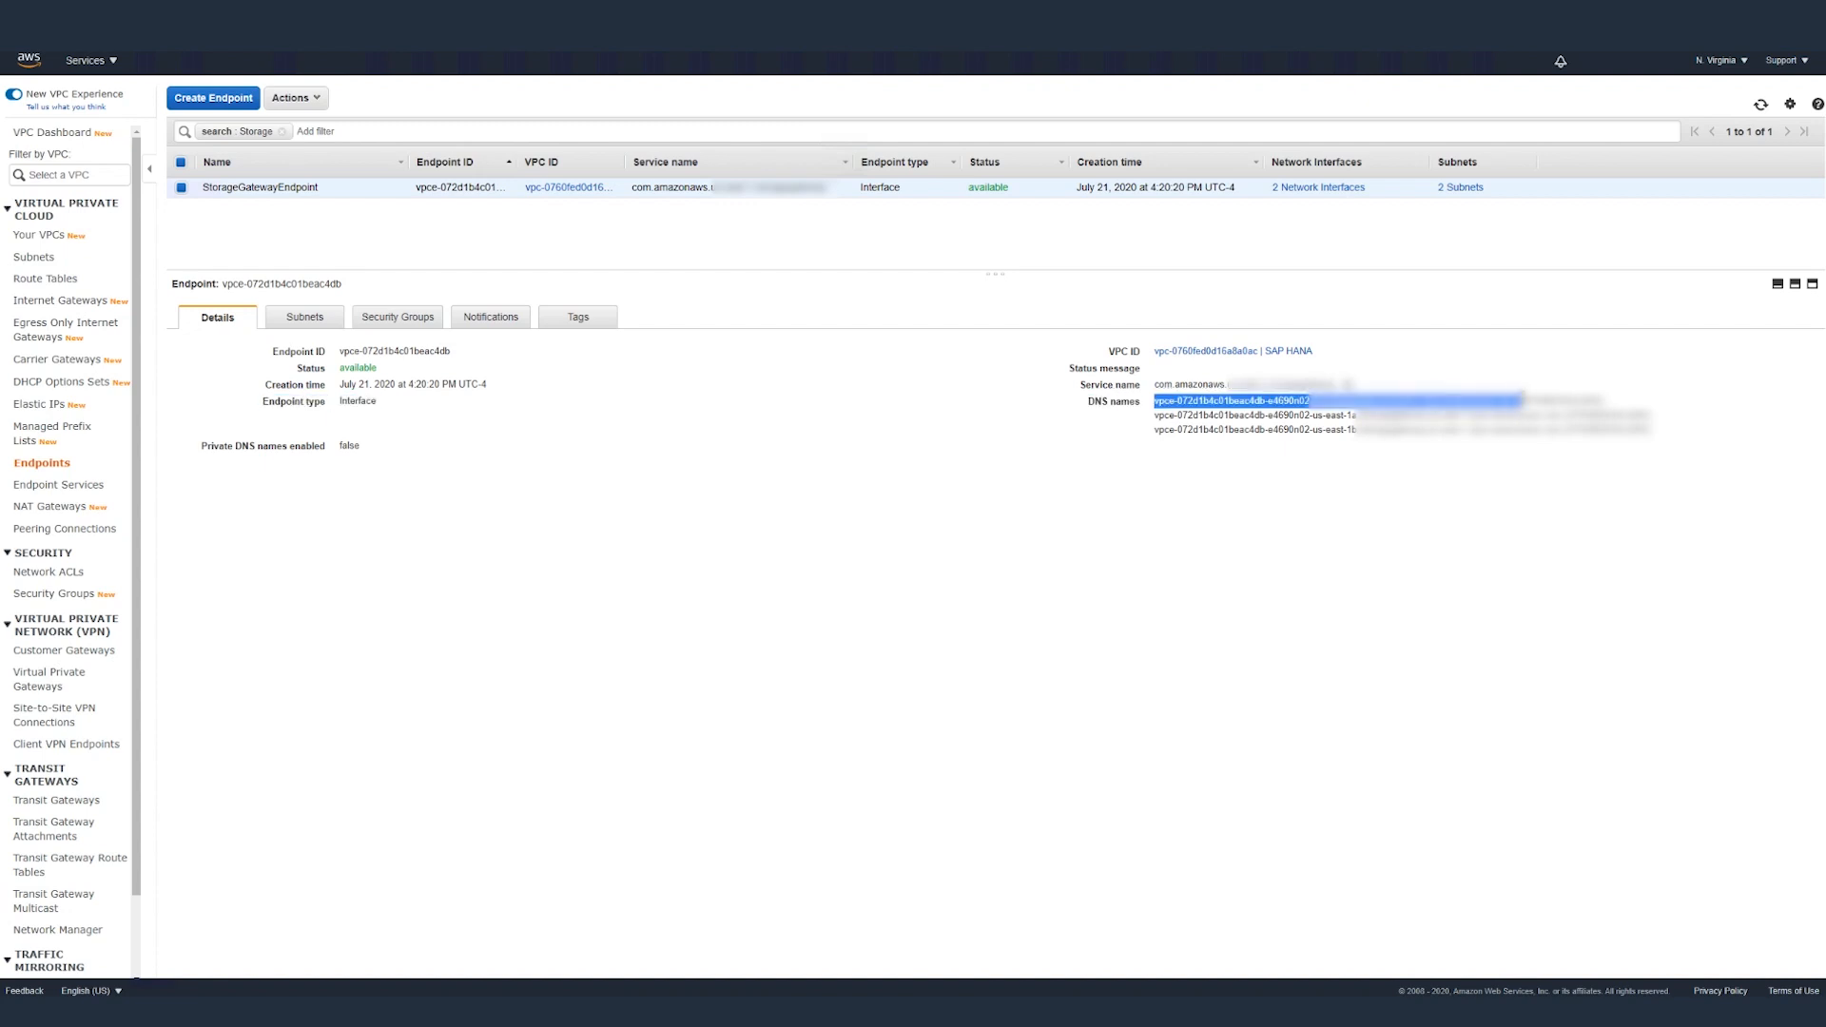
{"action": "mouse_move", "coordinate": [1360, 346]}
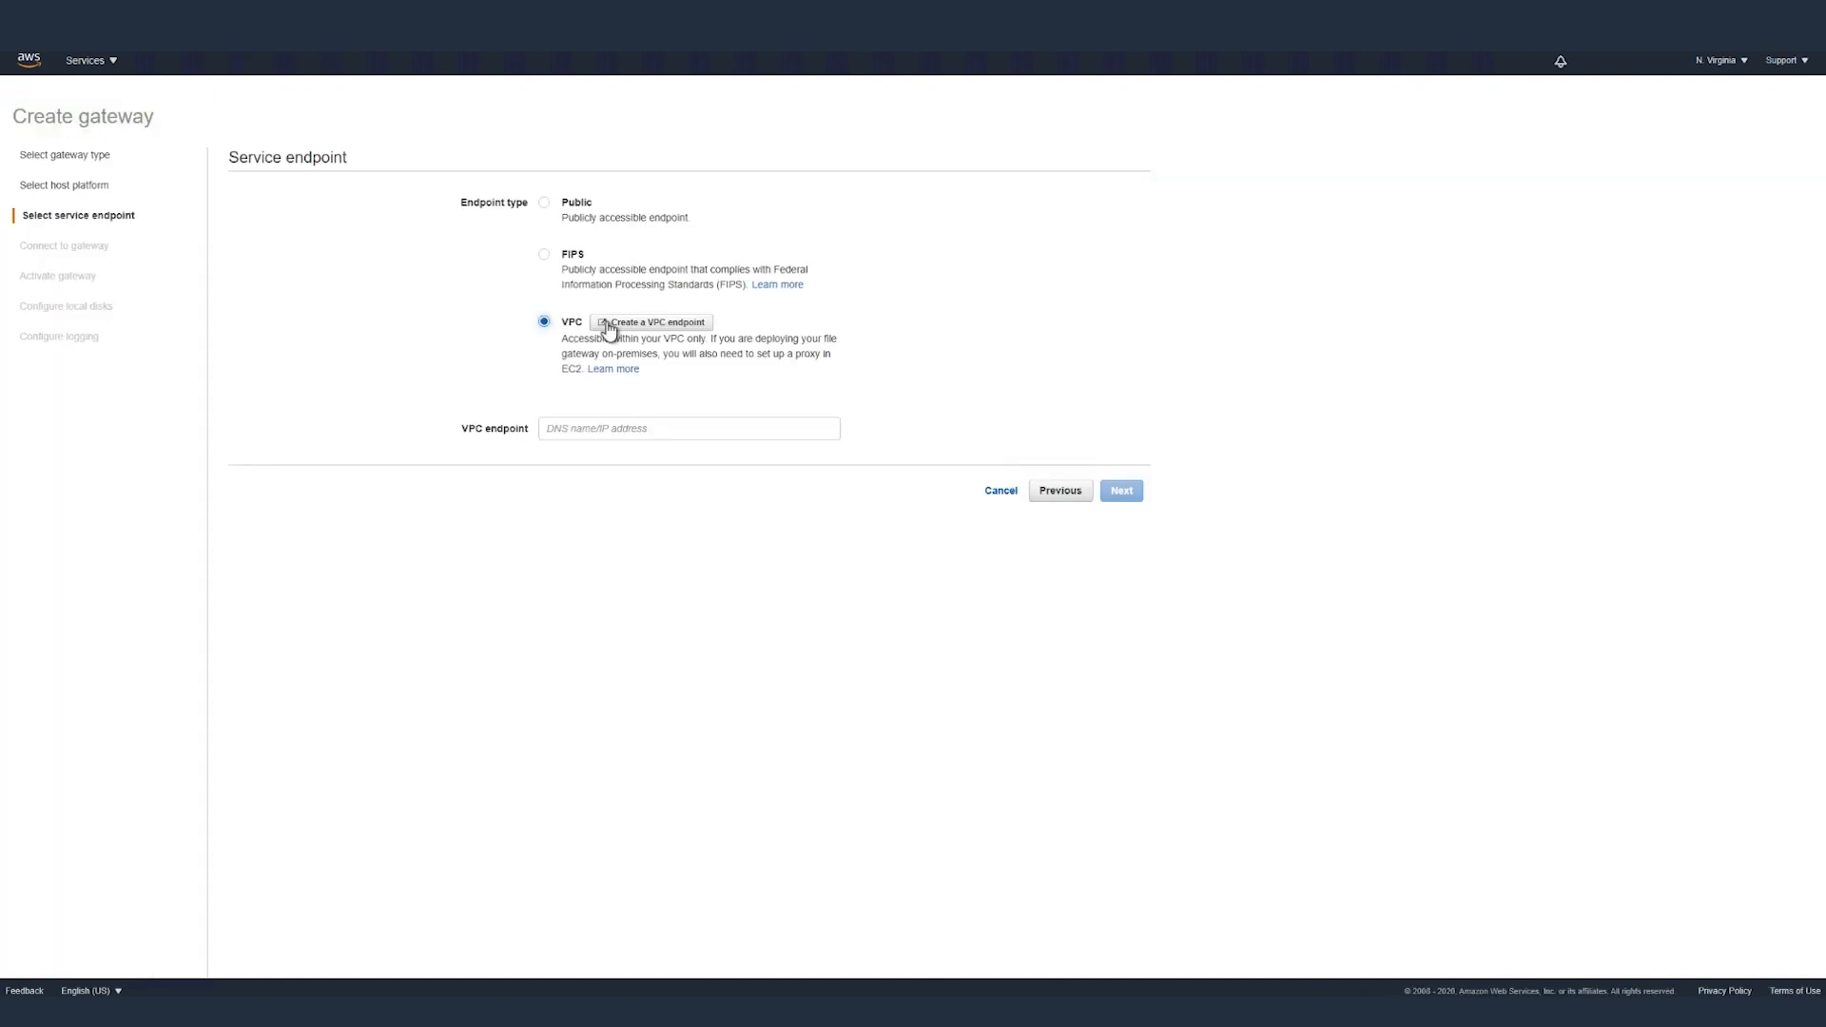
{"action": "type", "text": "4db-e4690n02"}
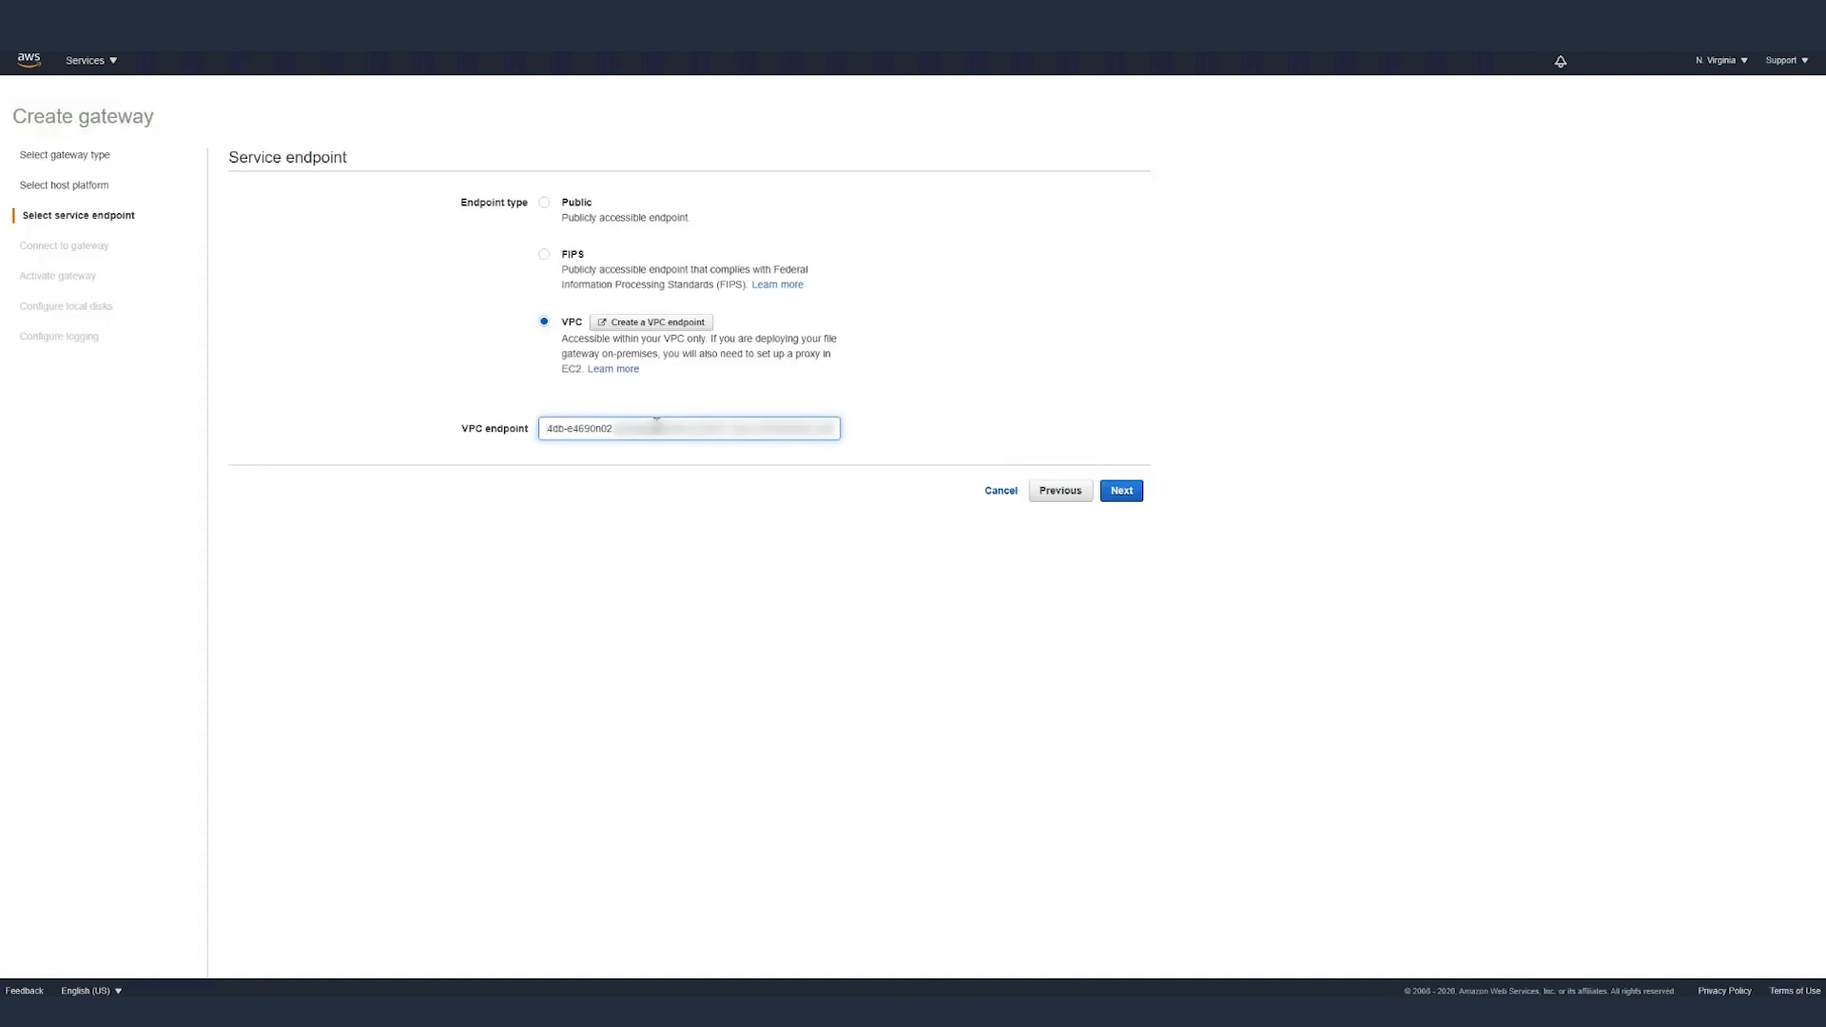
{"action": "left_click", "coordinate": [1118, 490]}
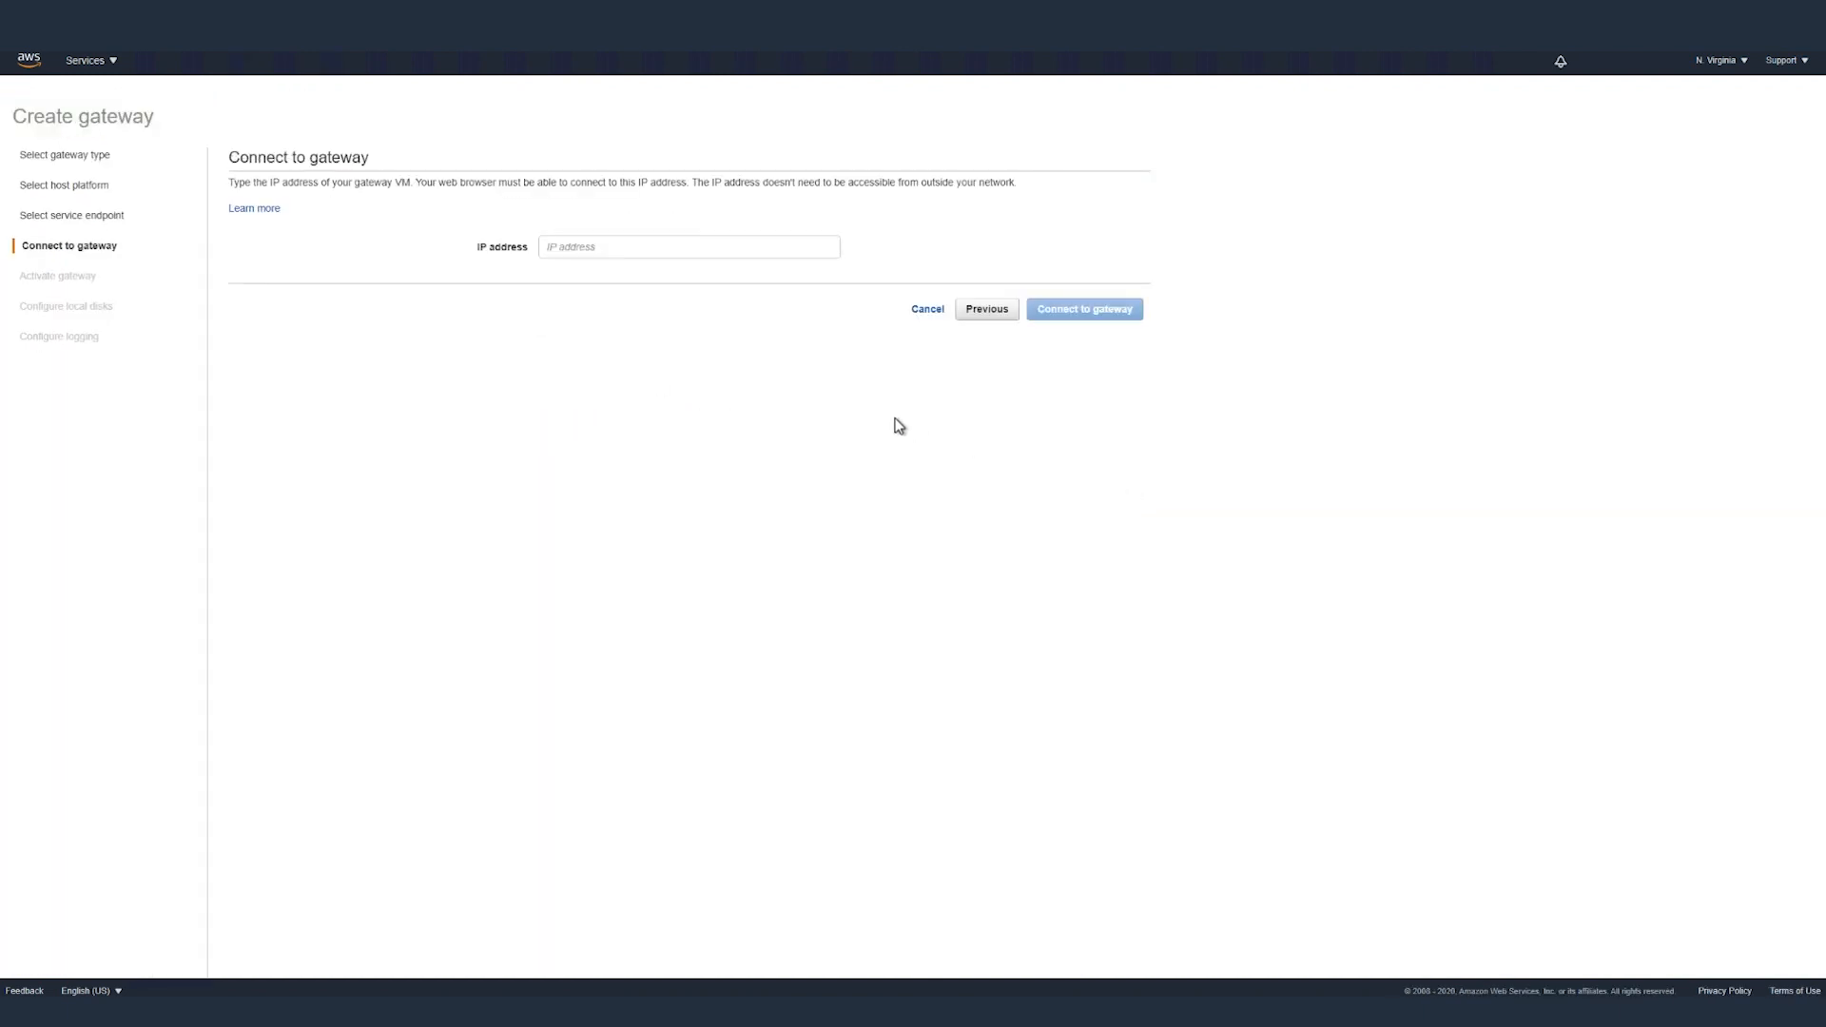
Enter the gateway instance IP address and connect to it, reaching the activation step
{"action": "left_click", "coordinate": [689, 245]}
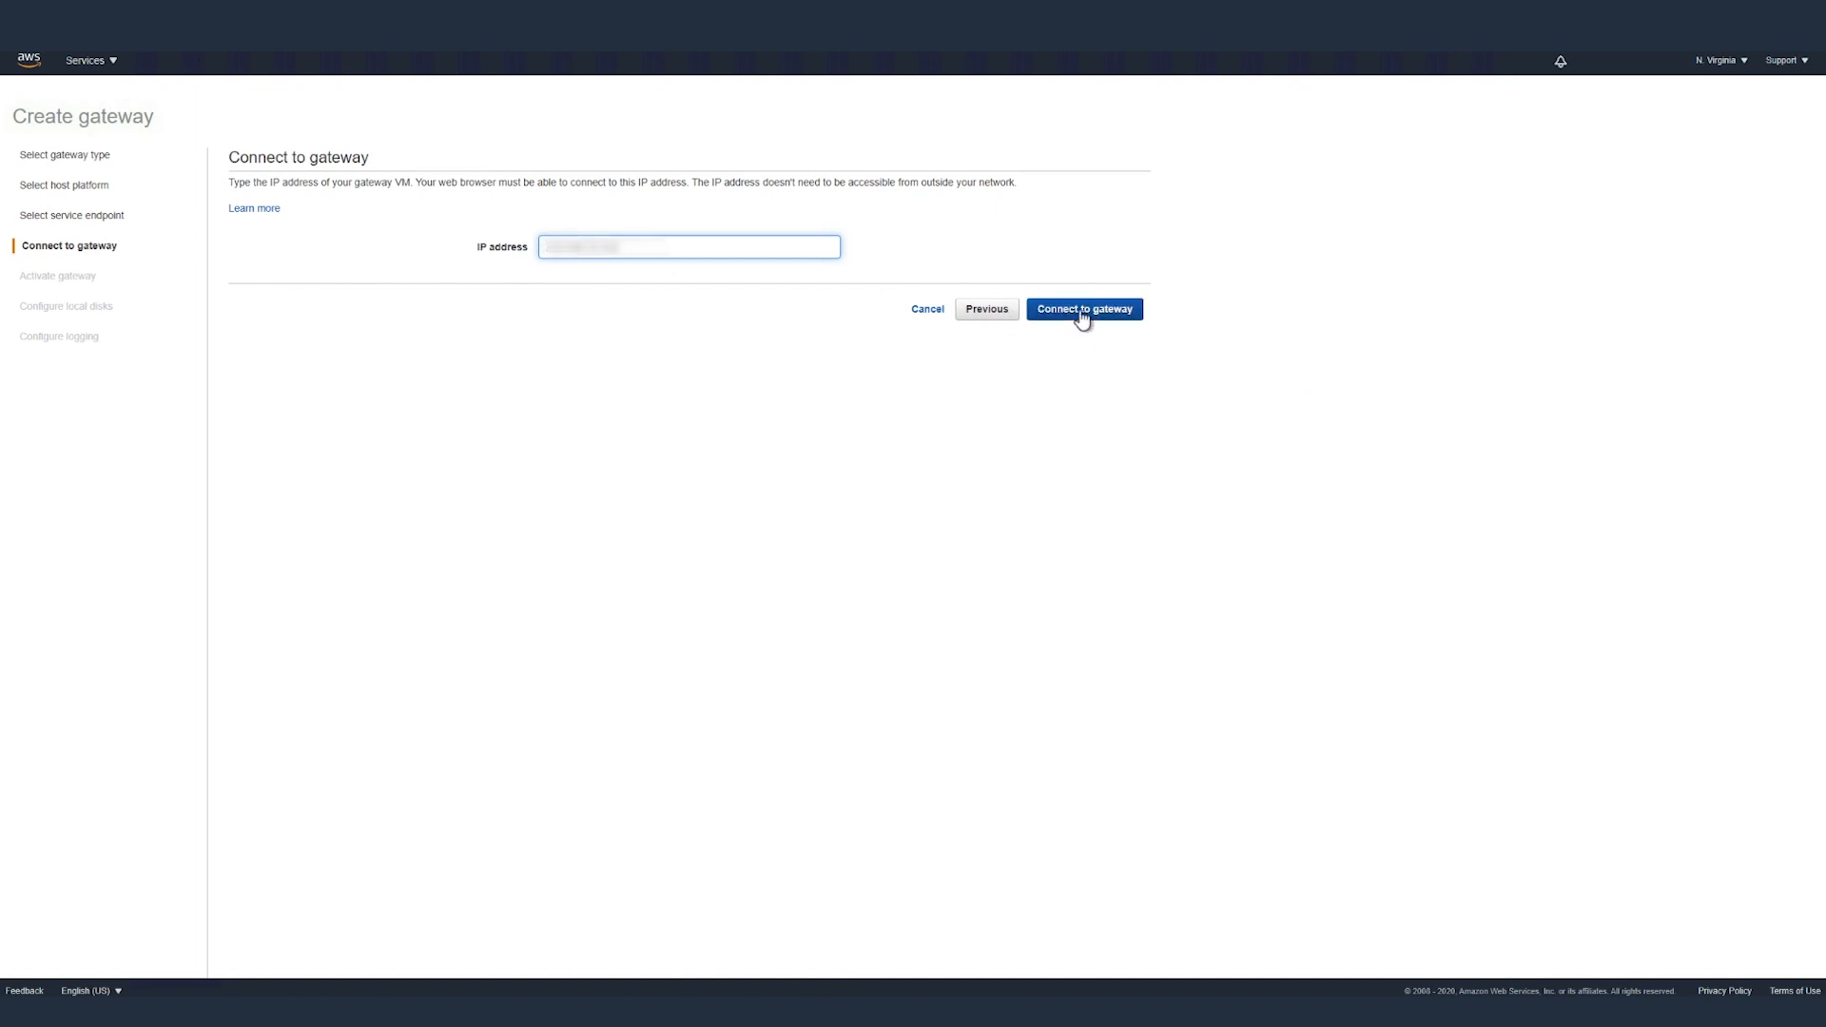
{"action": "left_click", "coordinate": [1082, 308]}
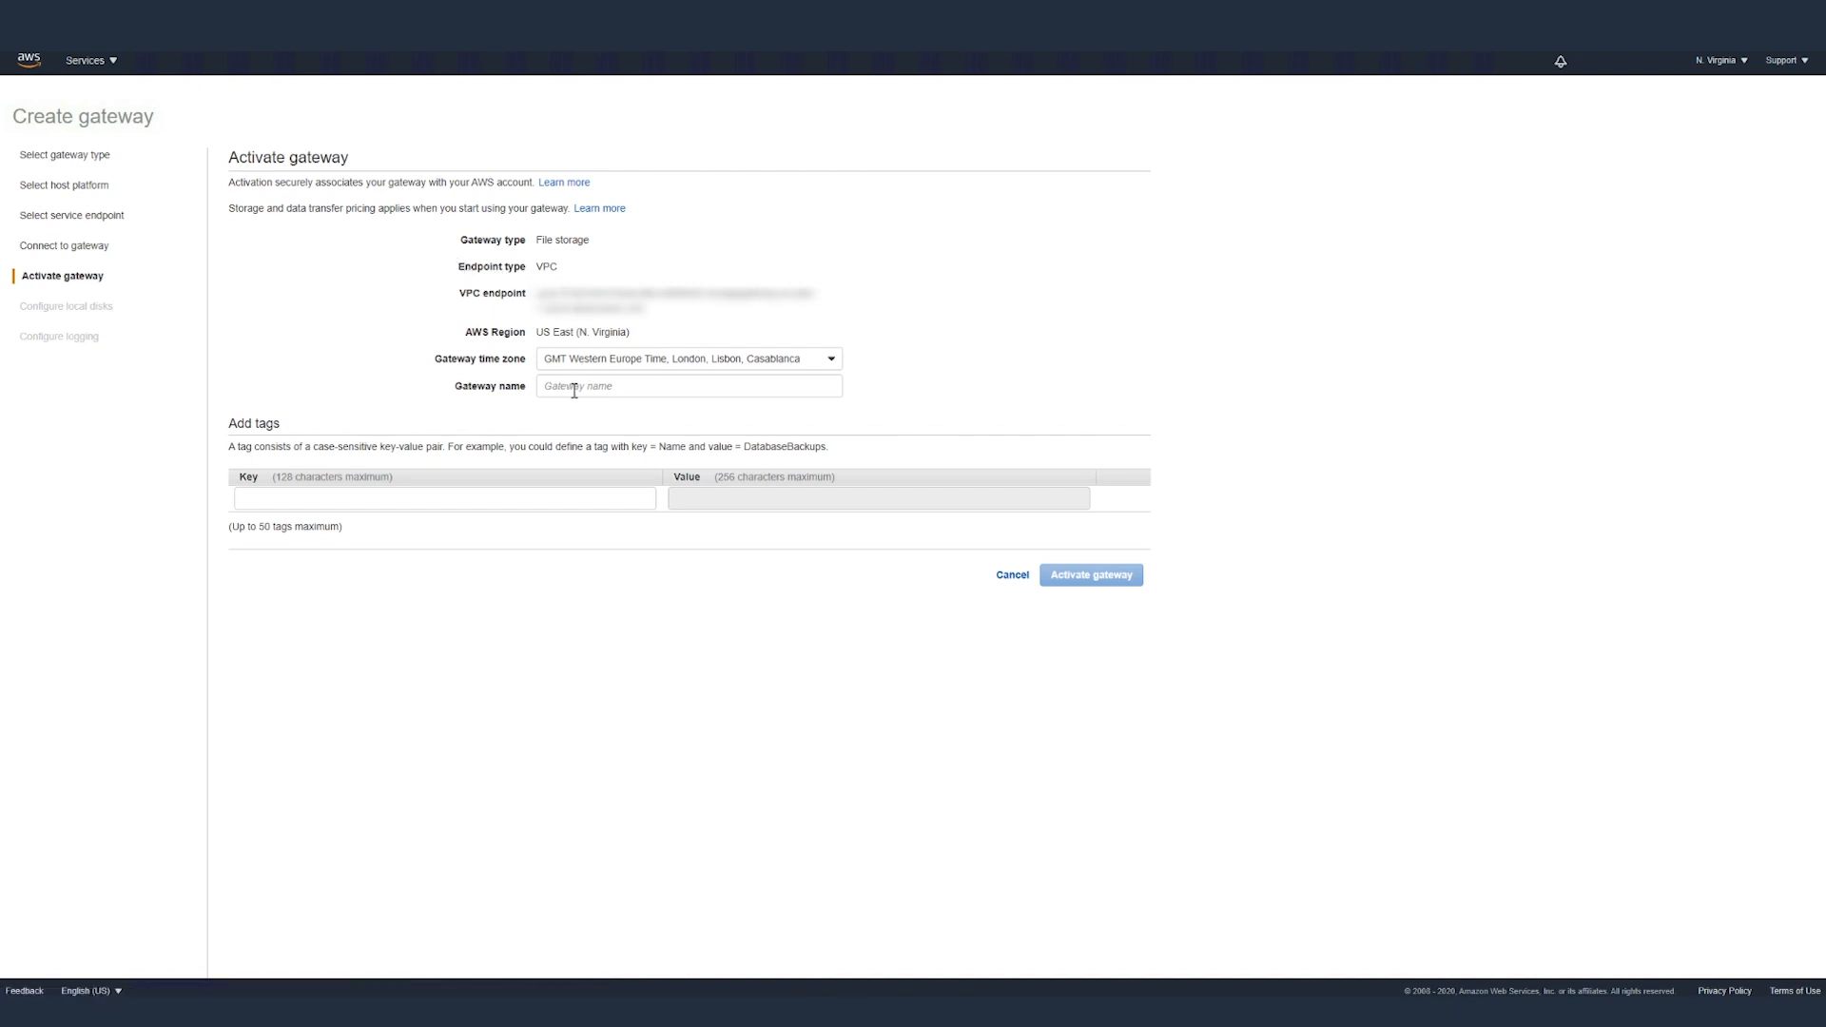
Name the gateway SGW_saphana
{"action": "left_click", "coordinate": [687, 386]}
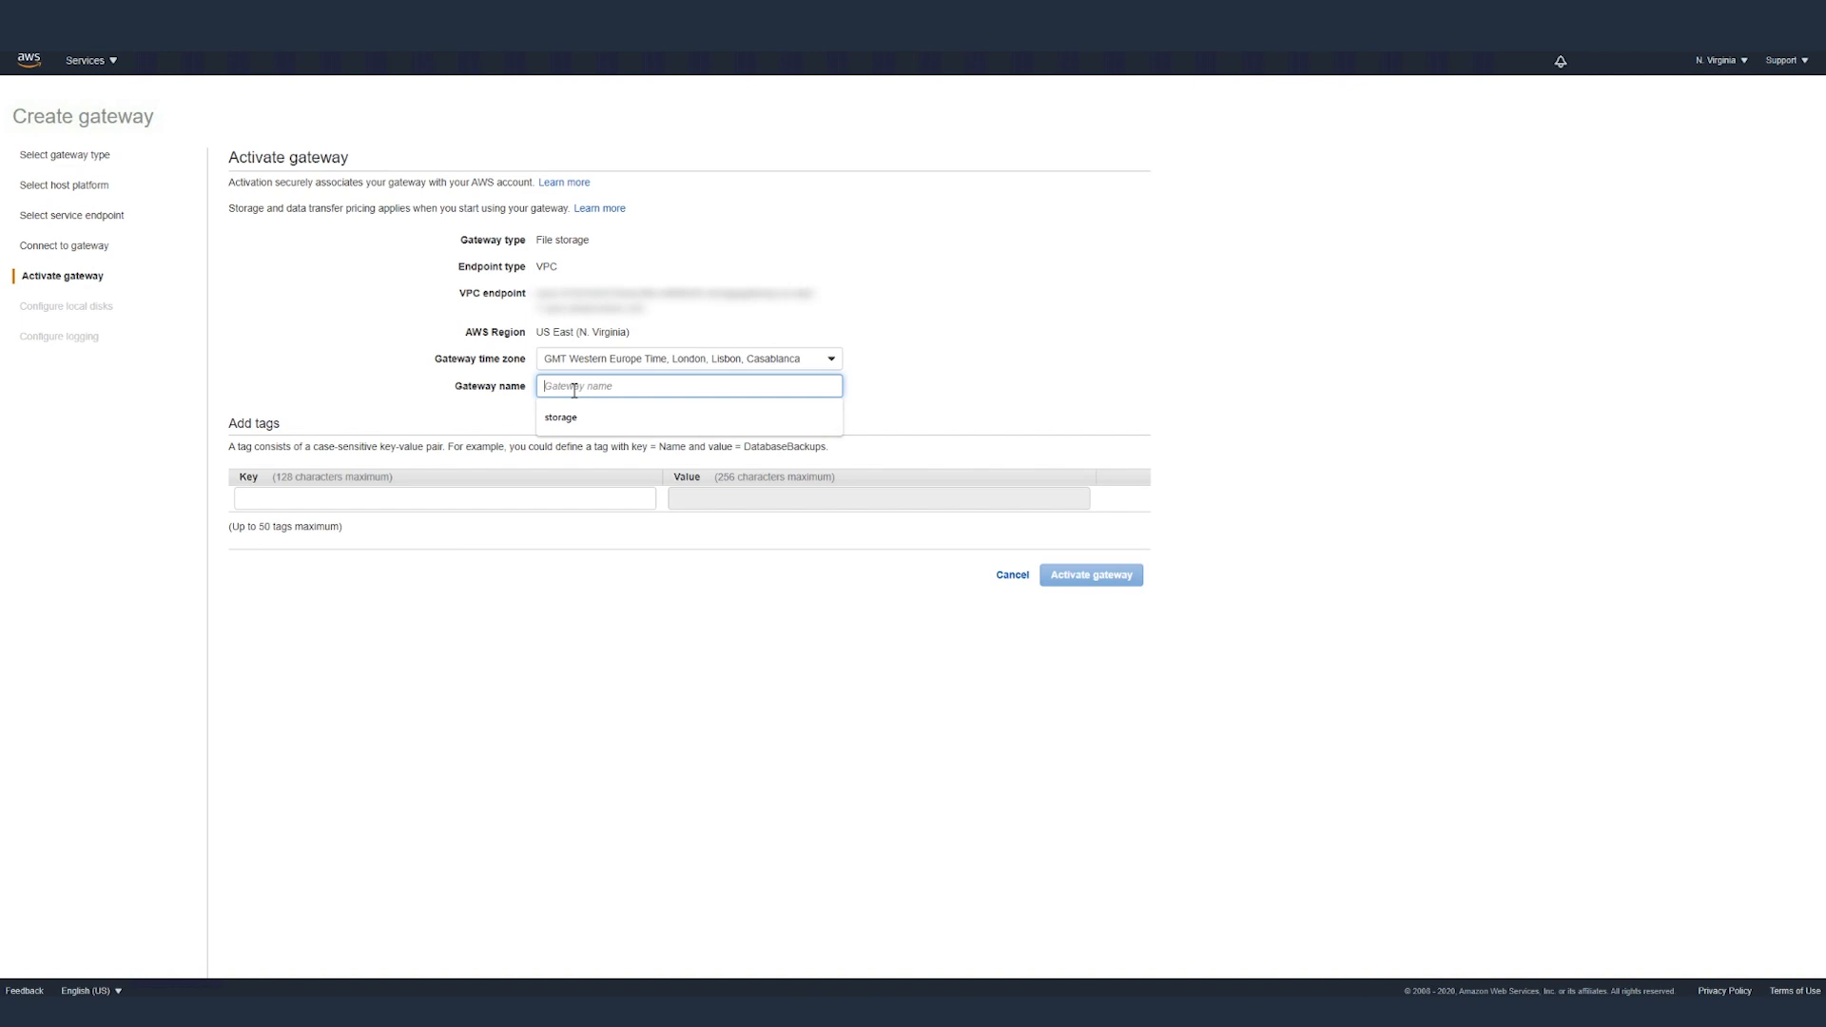
{"action": "type", "text": "SGW Raph"}
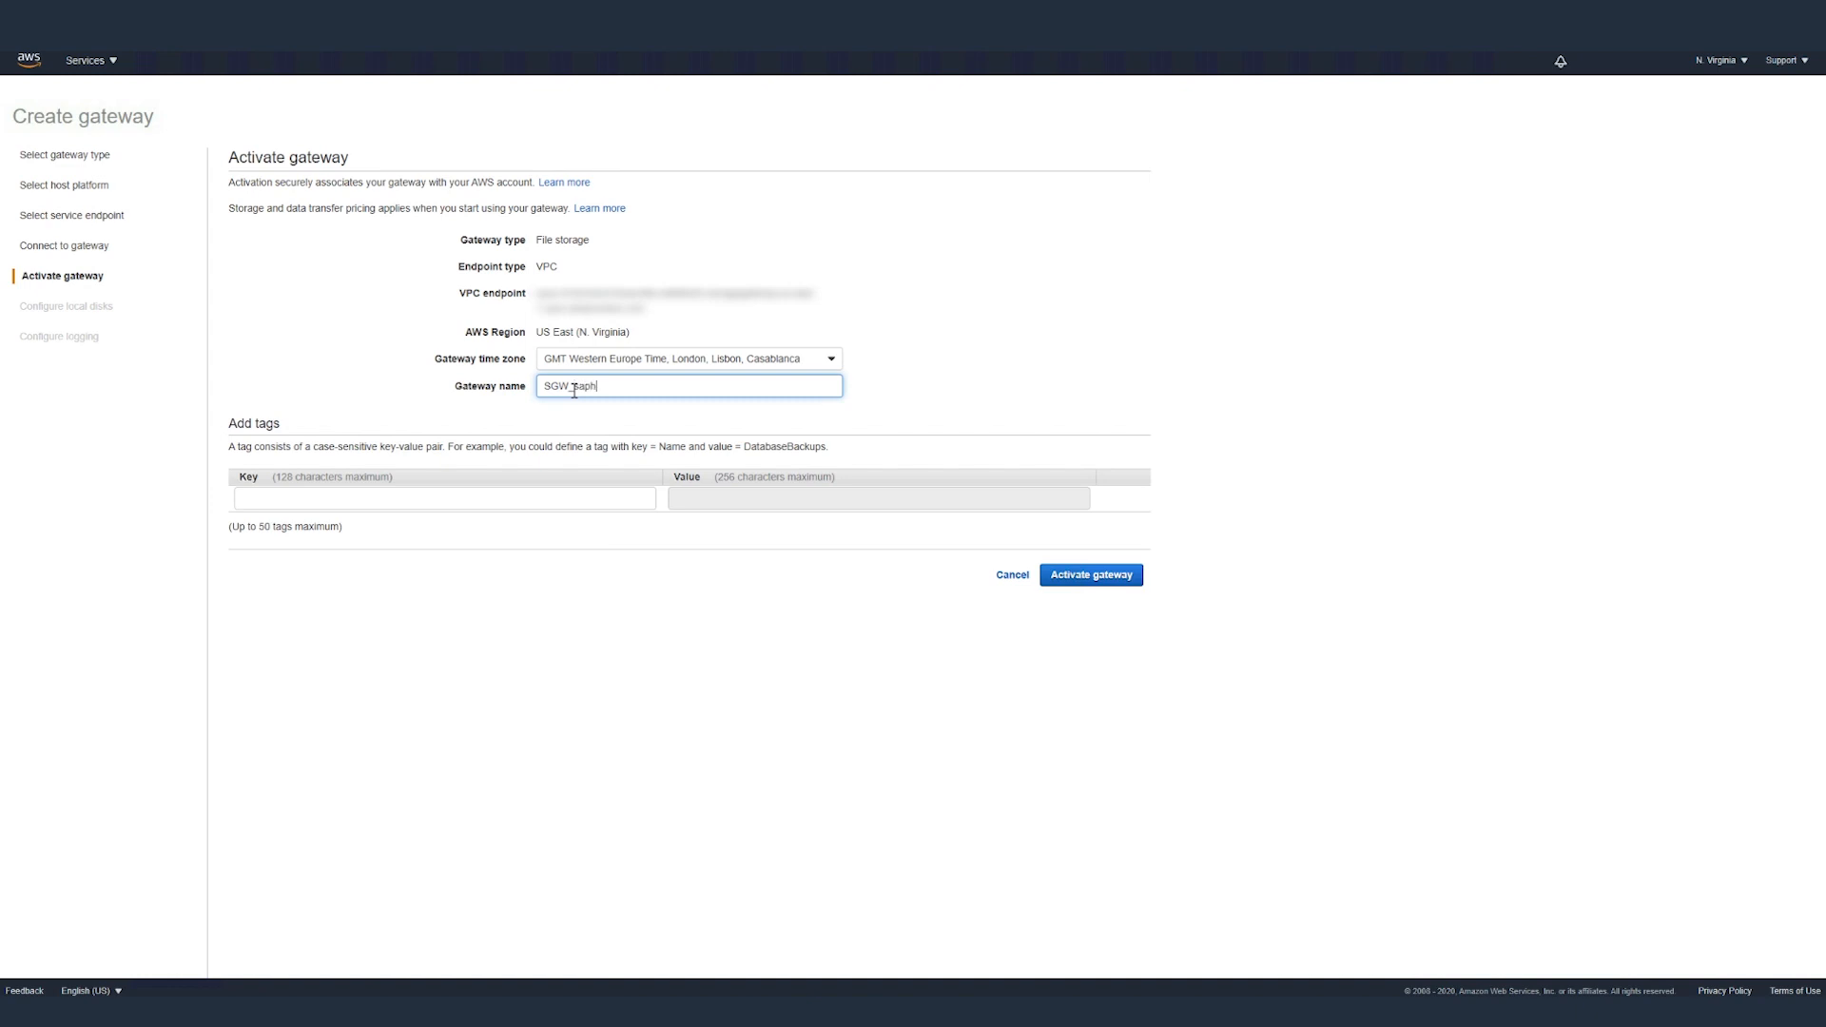
{"action": "type", "text": "ana"}
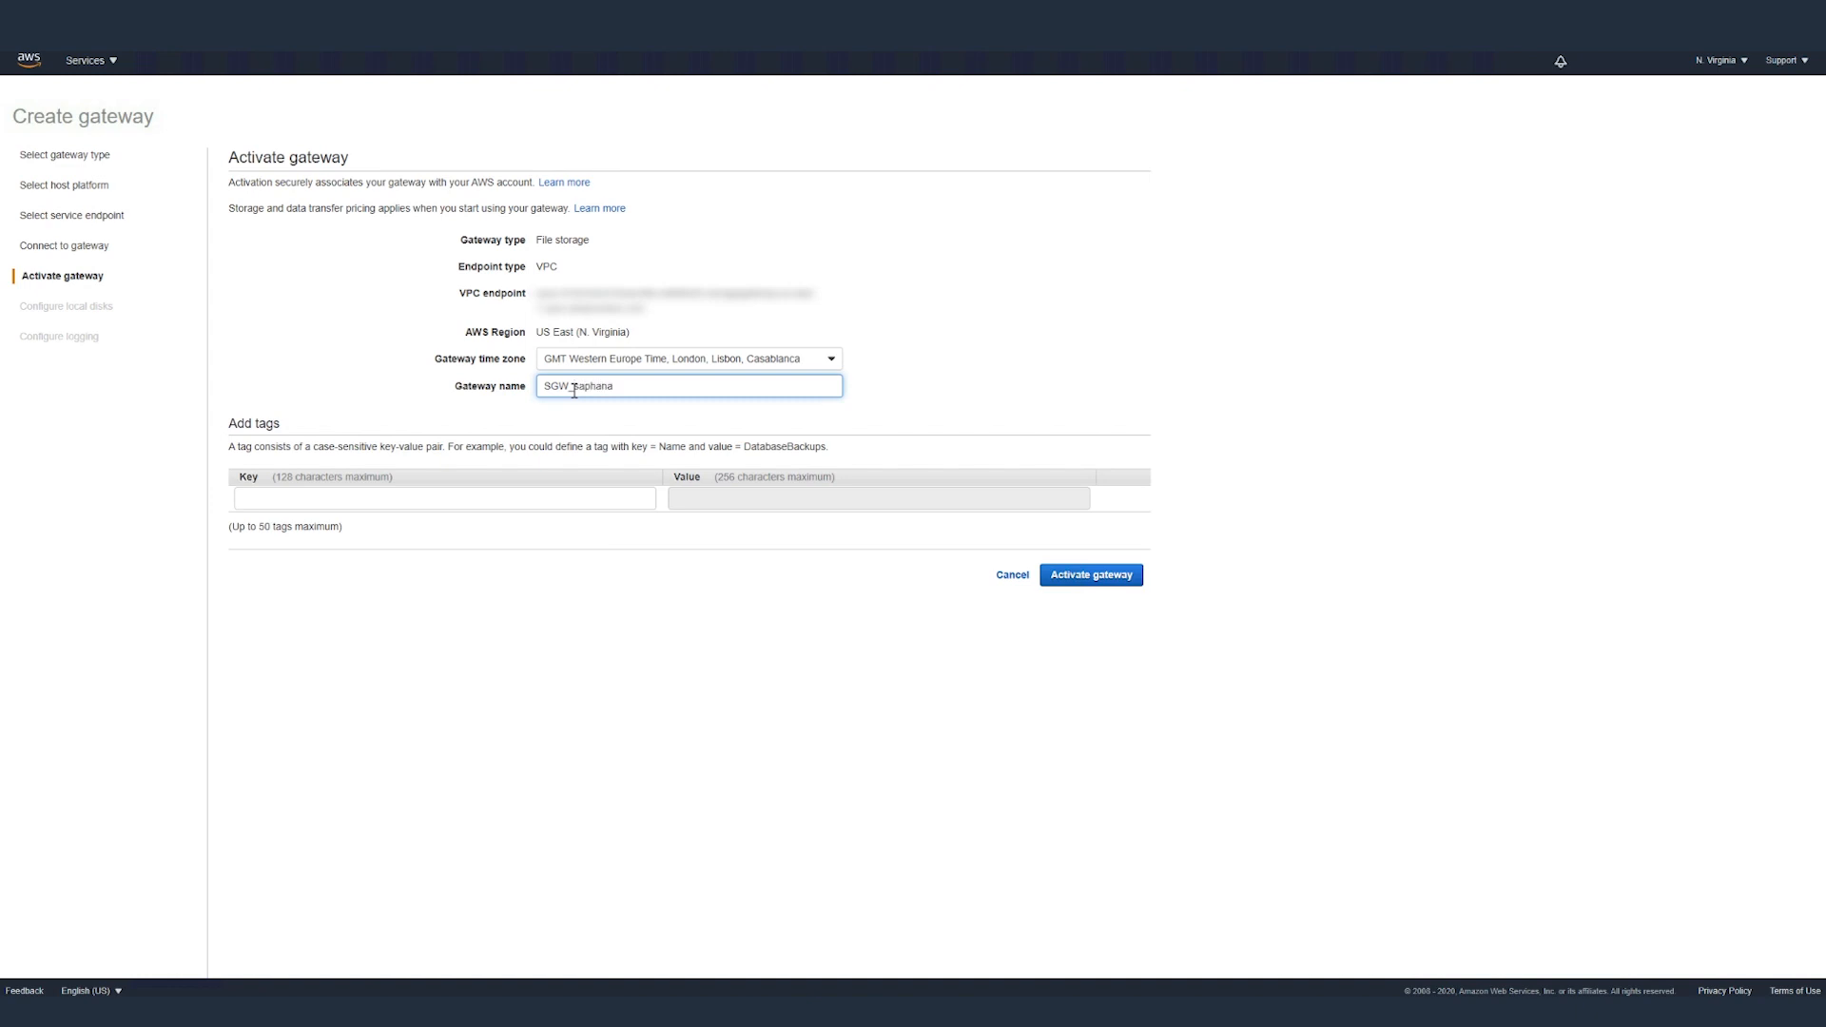
Add tags Name = Storage gateway and Purpose = HANA database backups
{"action": "left_click", "coordinate": [443, 497]}
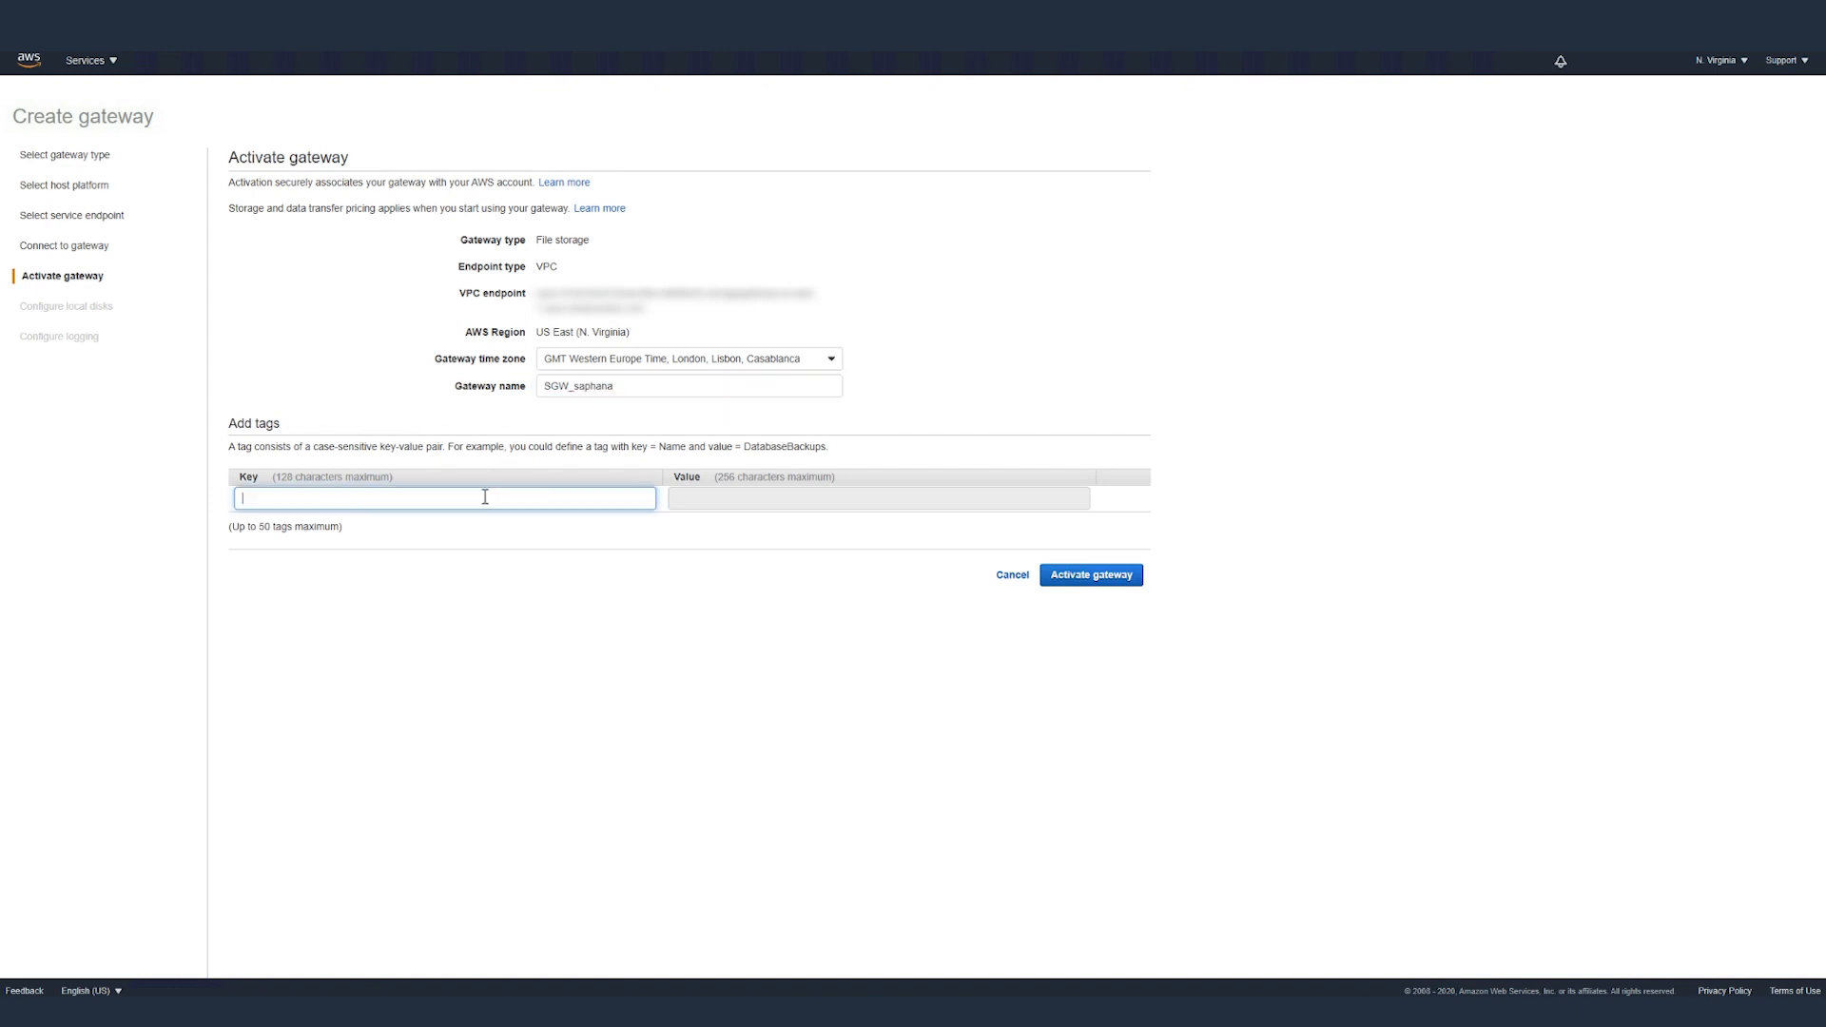
{"action": "type", "text": "Name"}
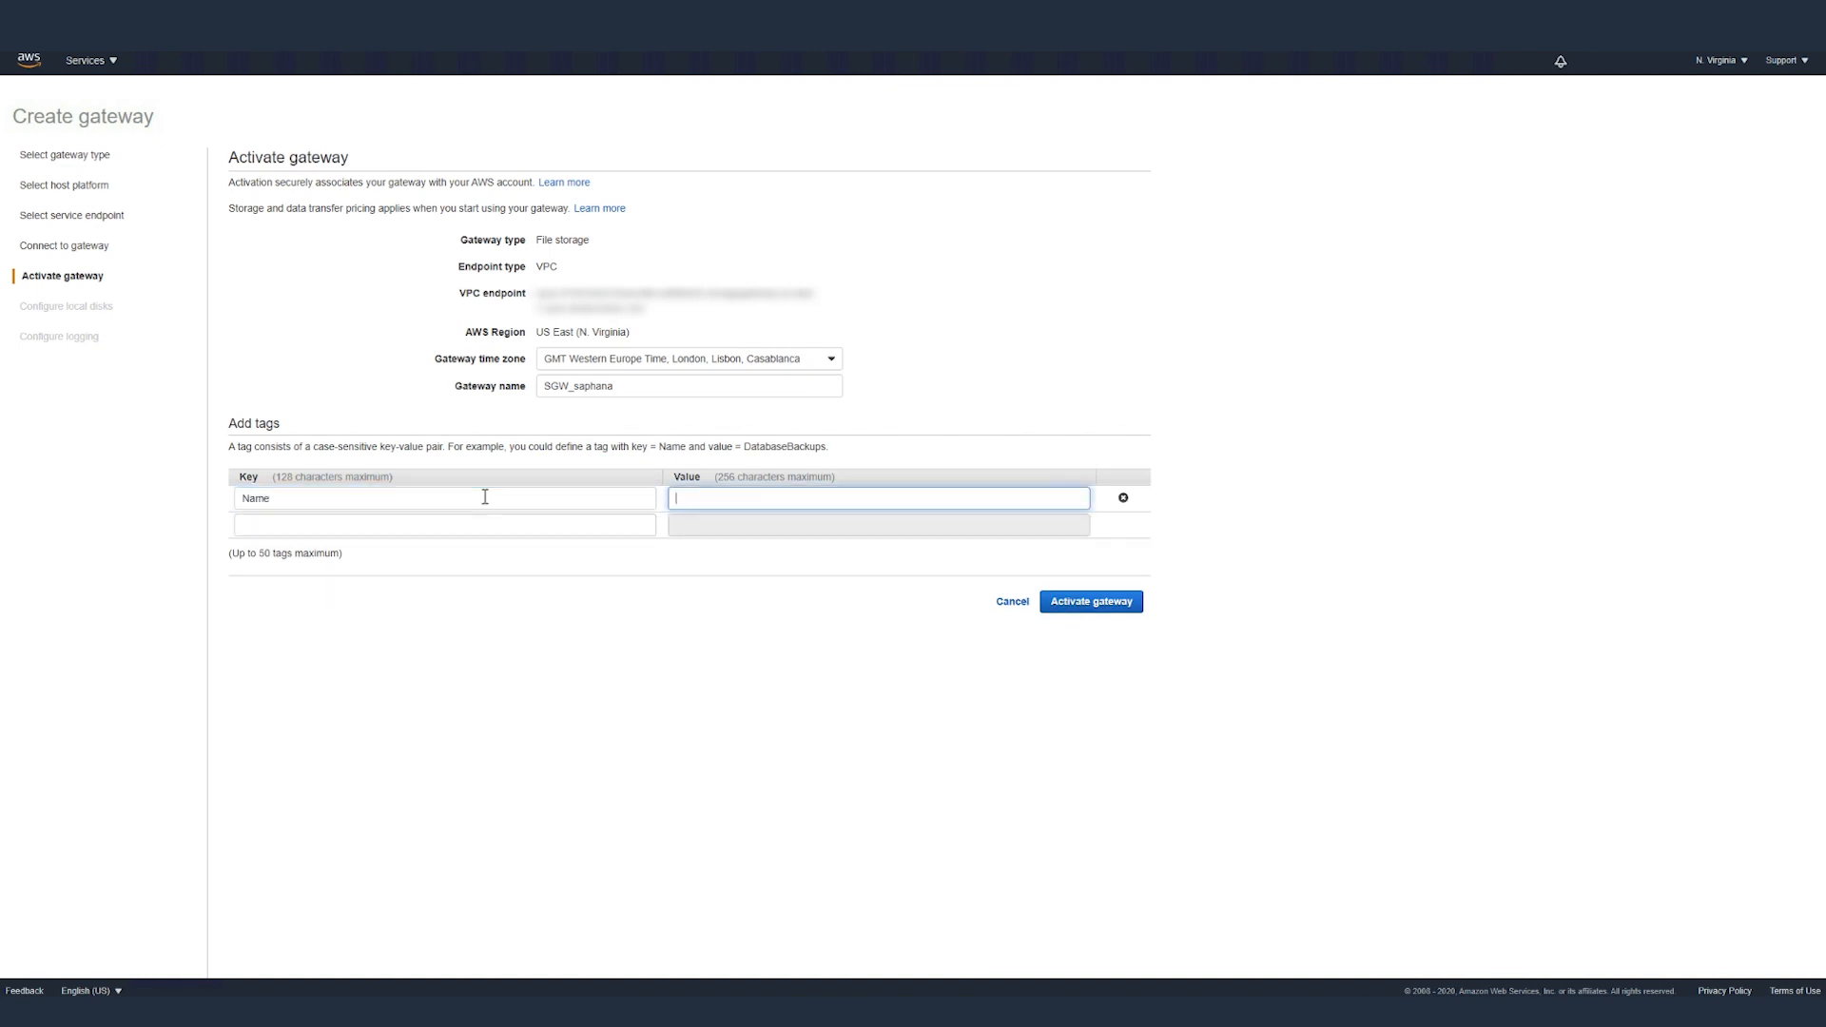
{"action": "type", "text": "Storage"}
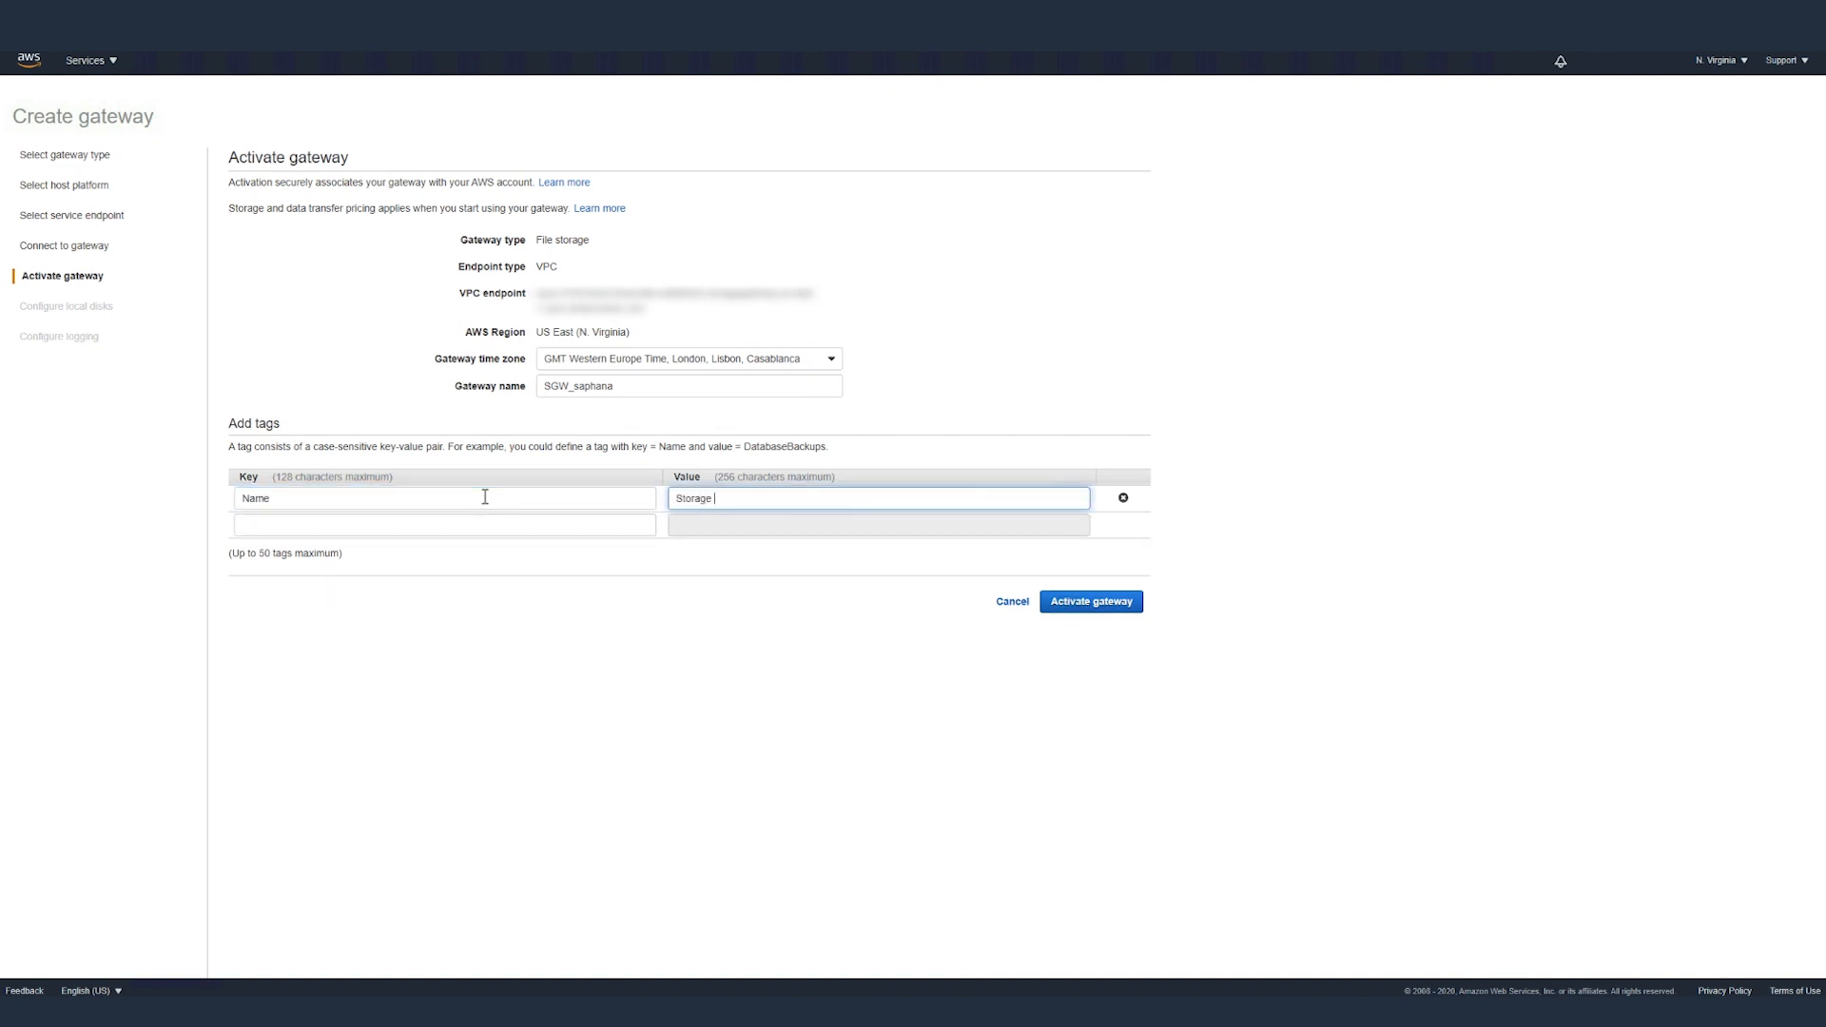
{"action": "type", "text": "gatew"}
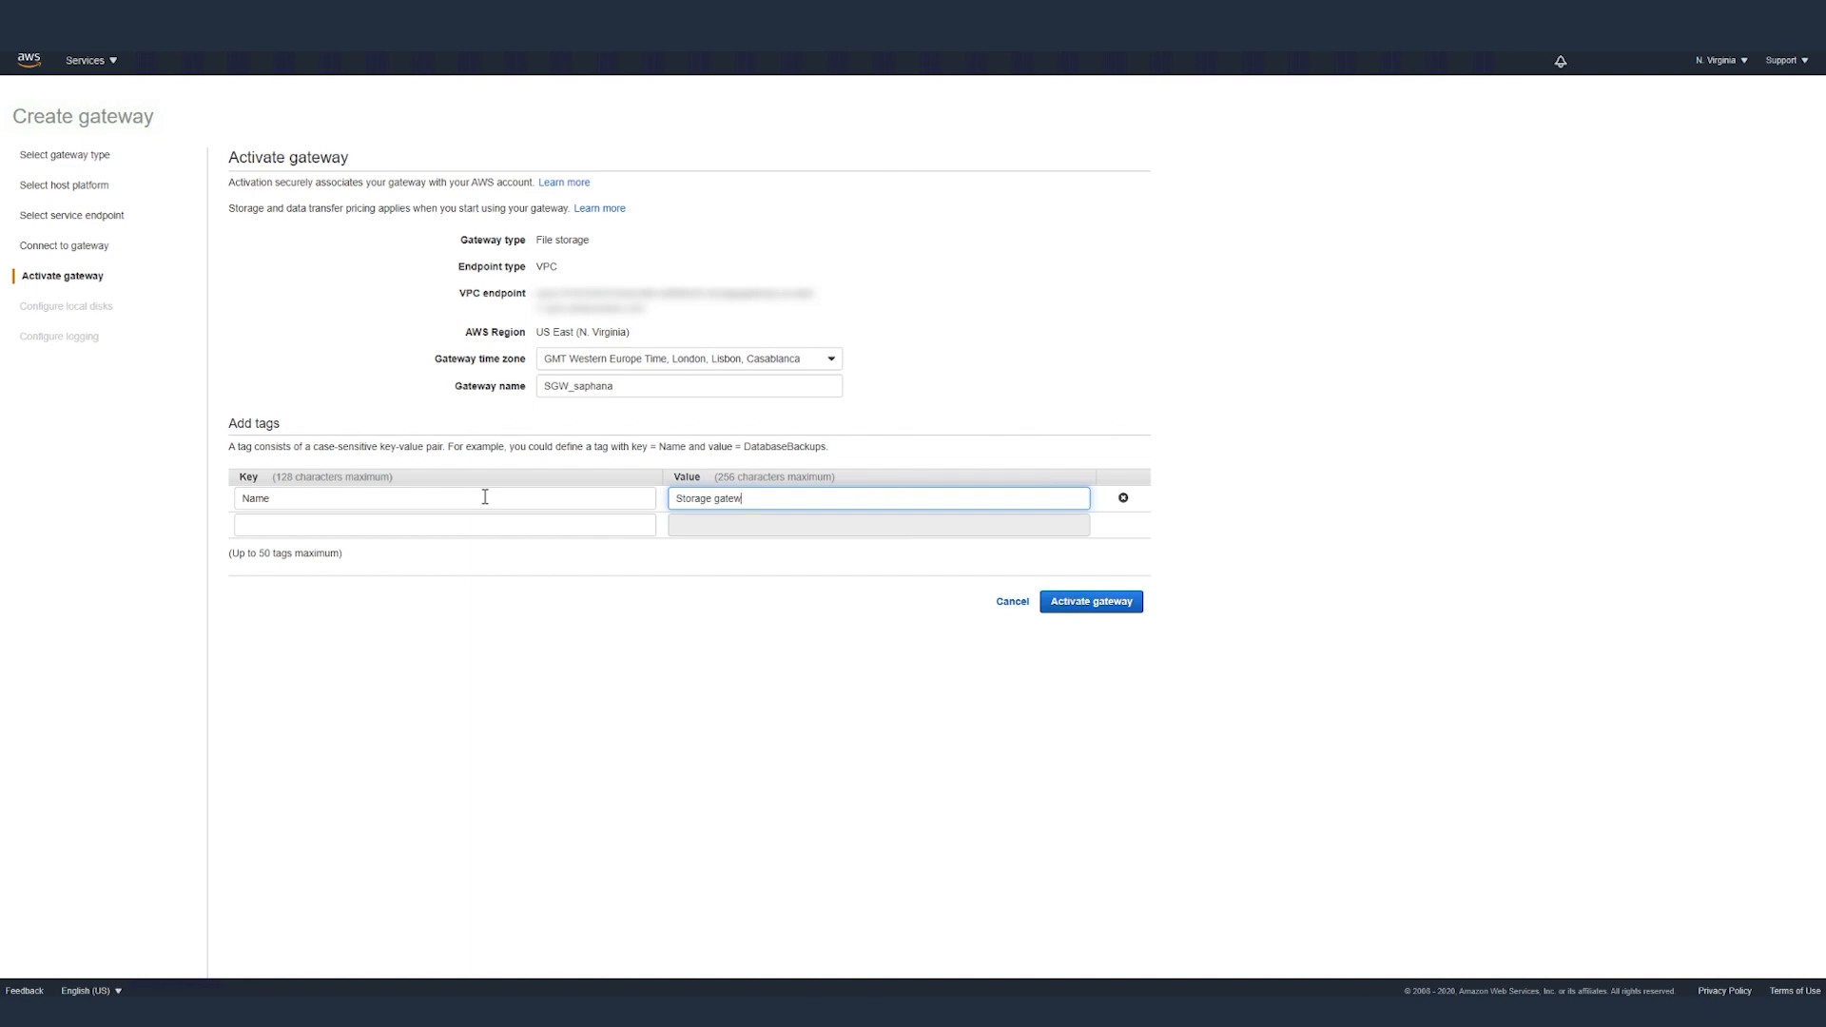
{"action": "left_click", "coordinate": [445, 525]}
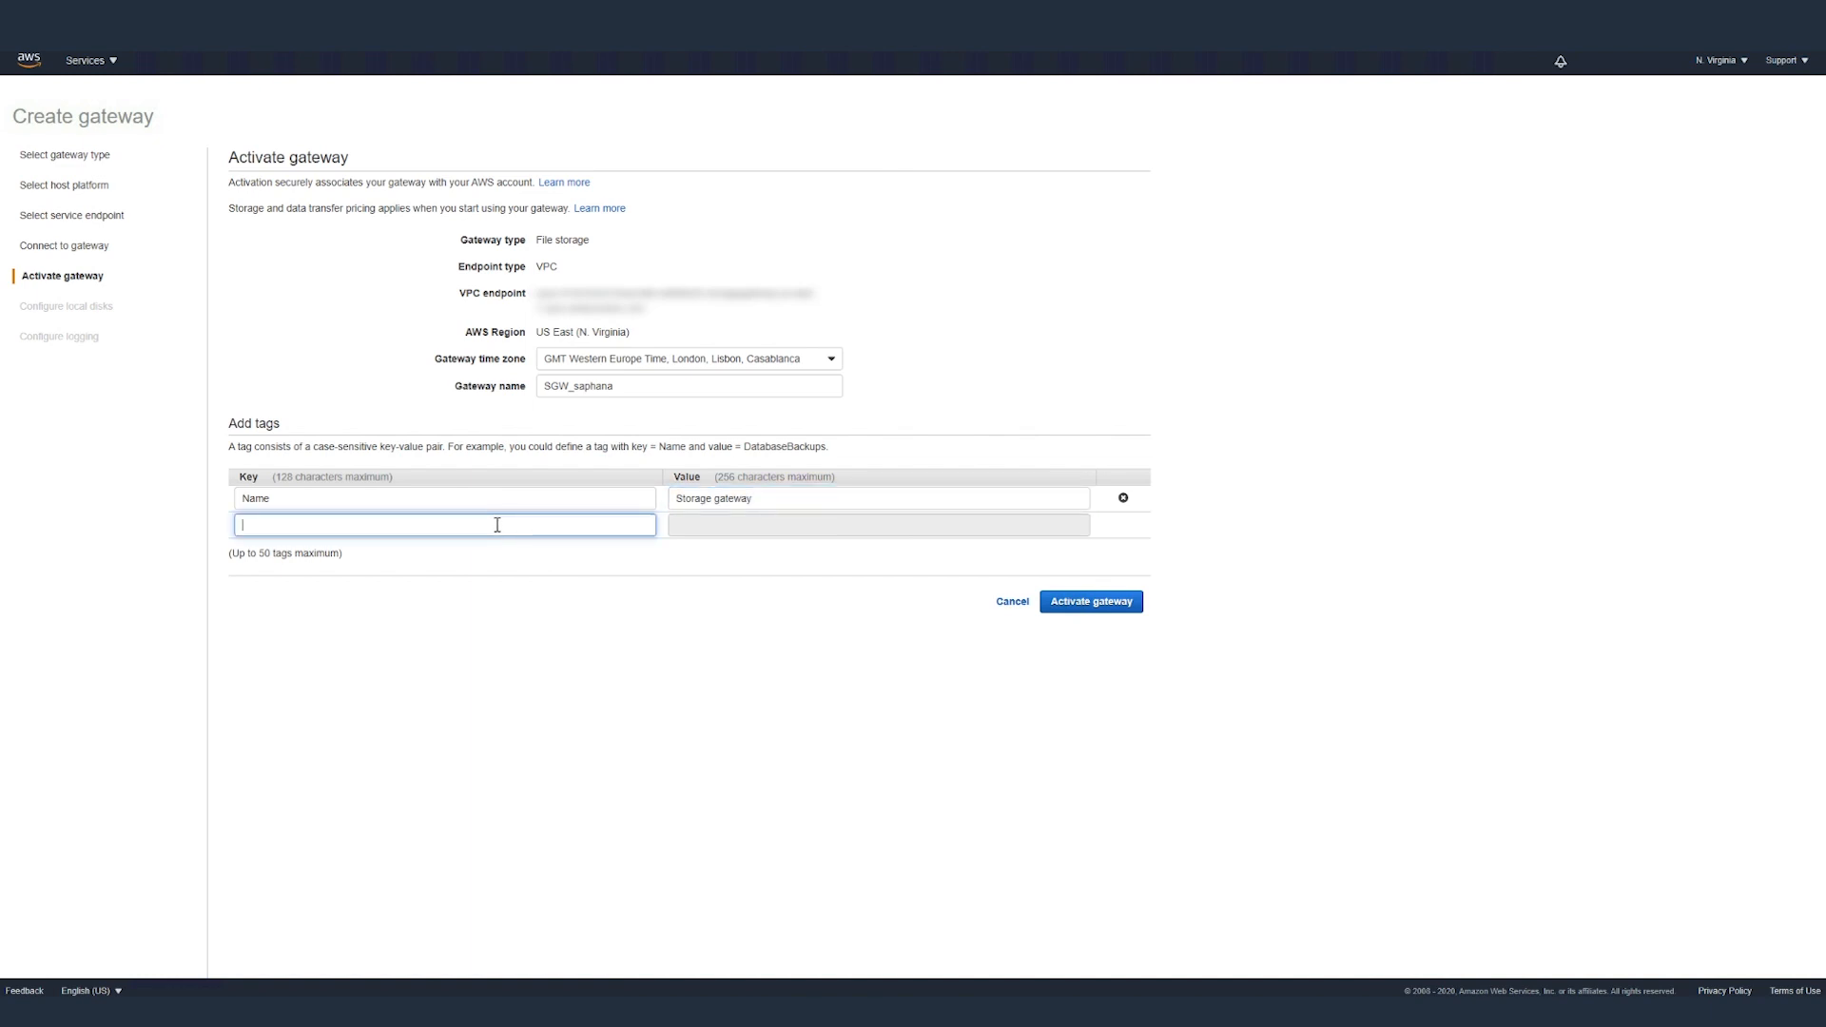
{"action": "type", "text": "Purpose"}
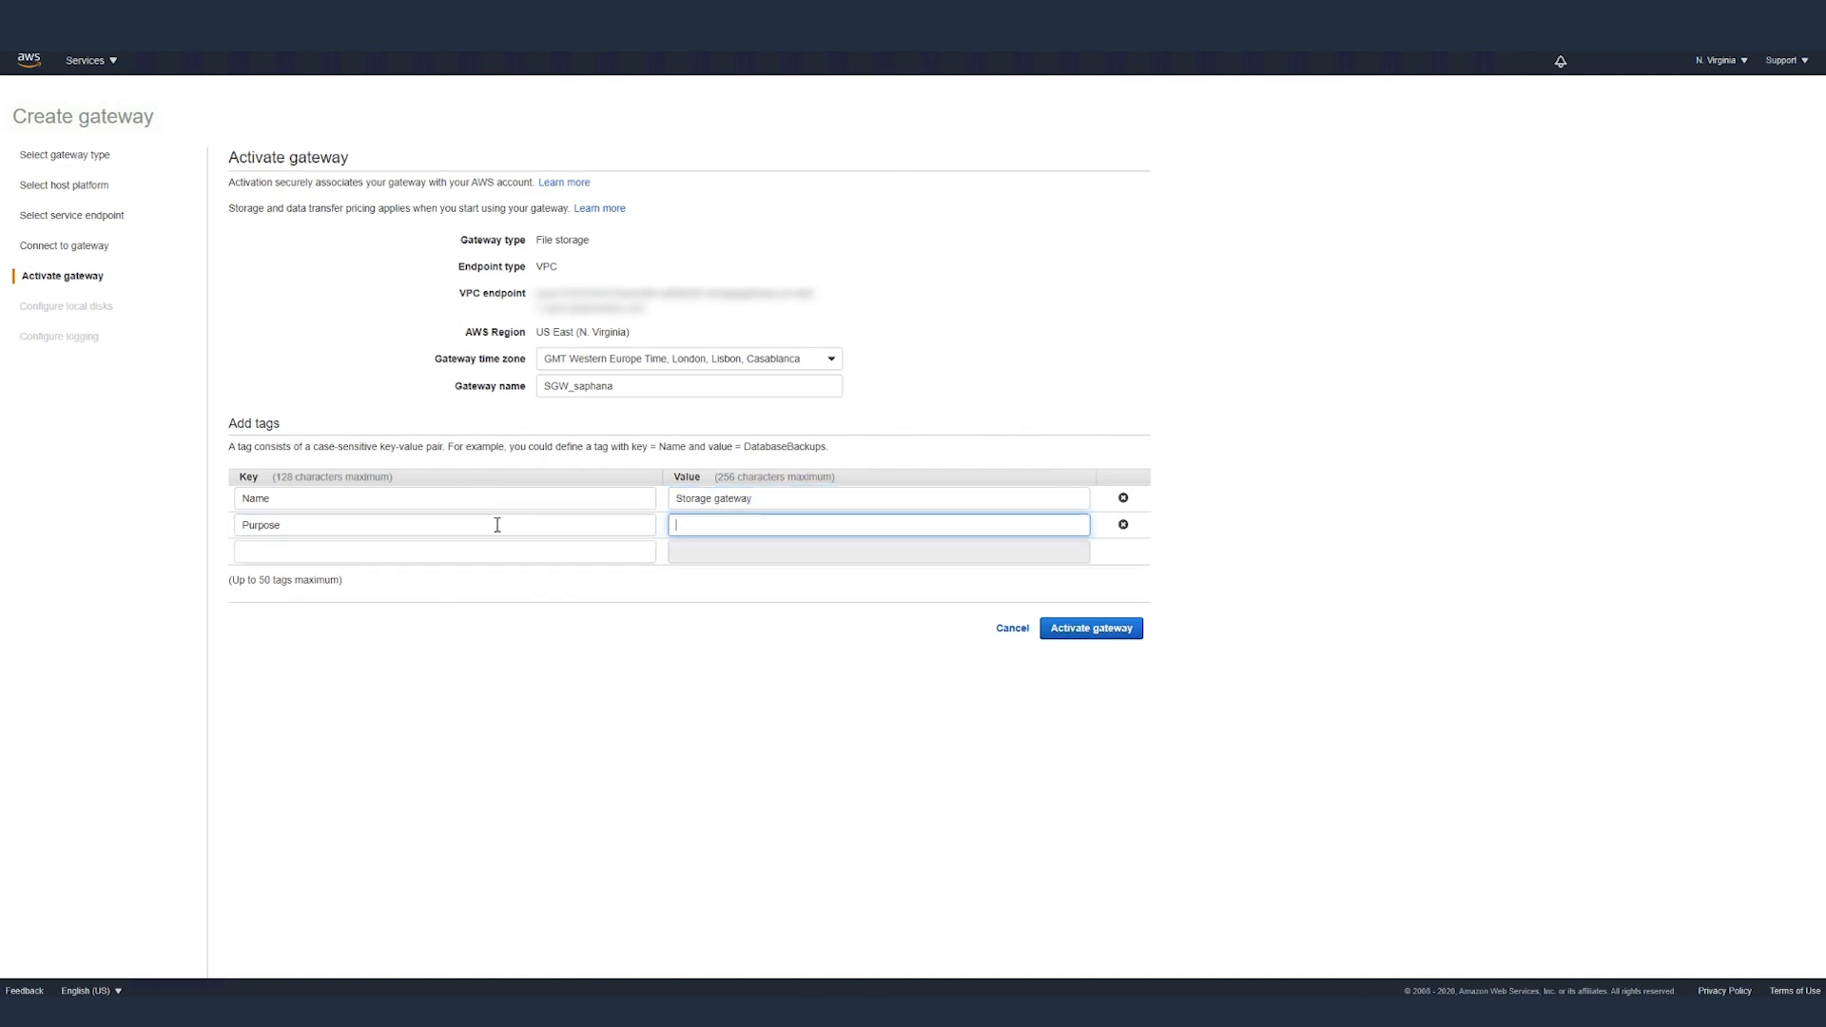
{"action": "type", "text": "HANA"}
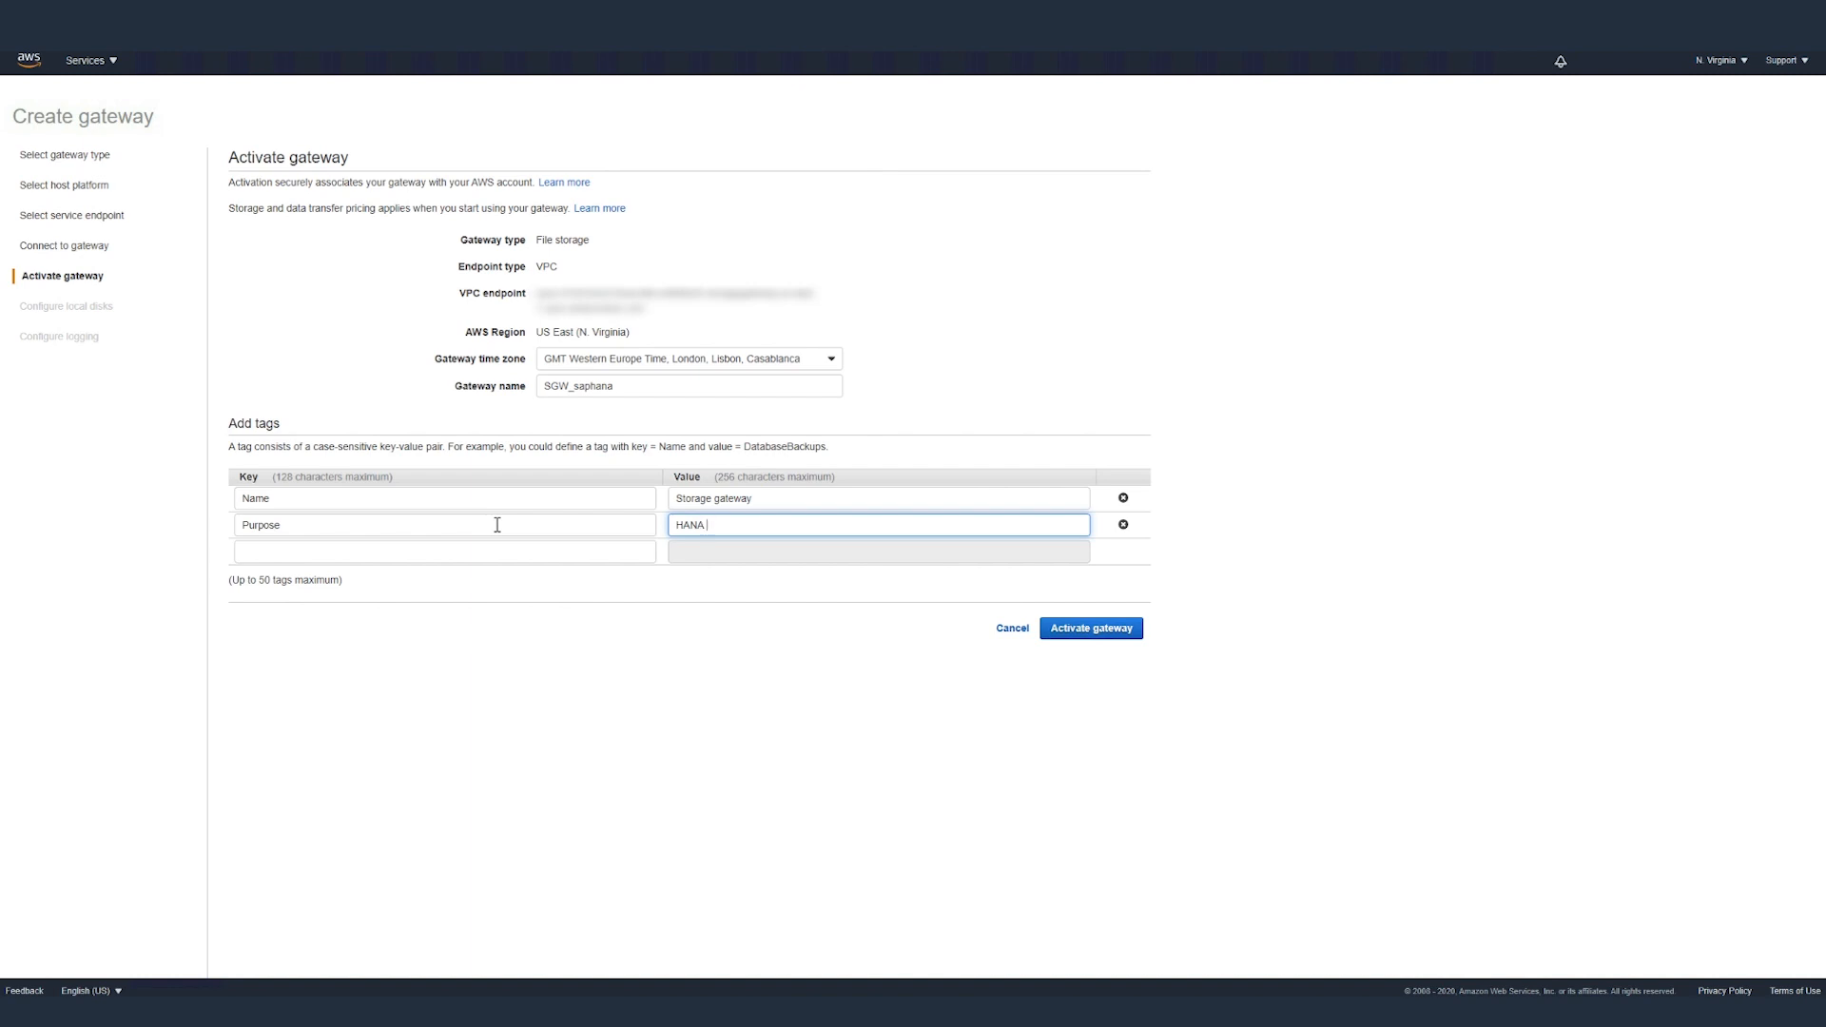
{"action": "type", "text": "database"}
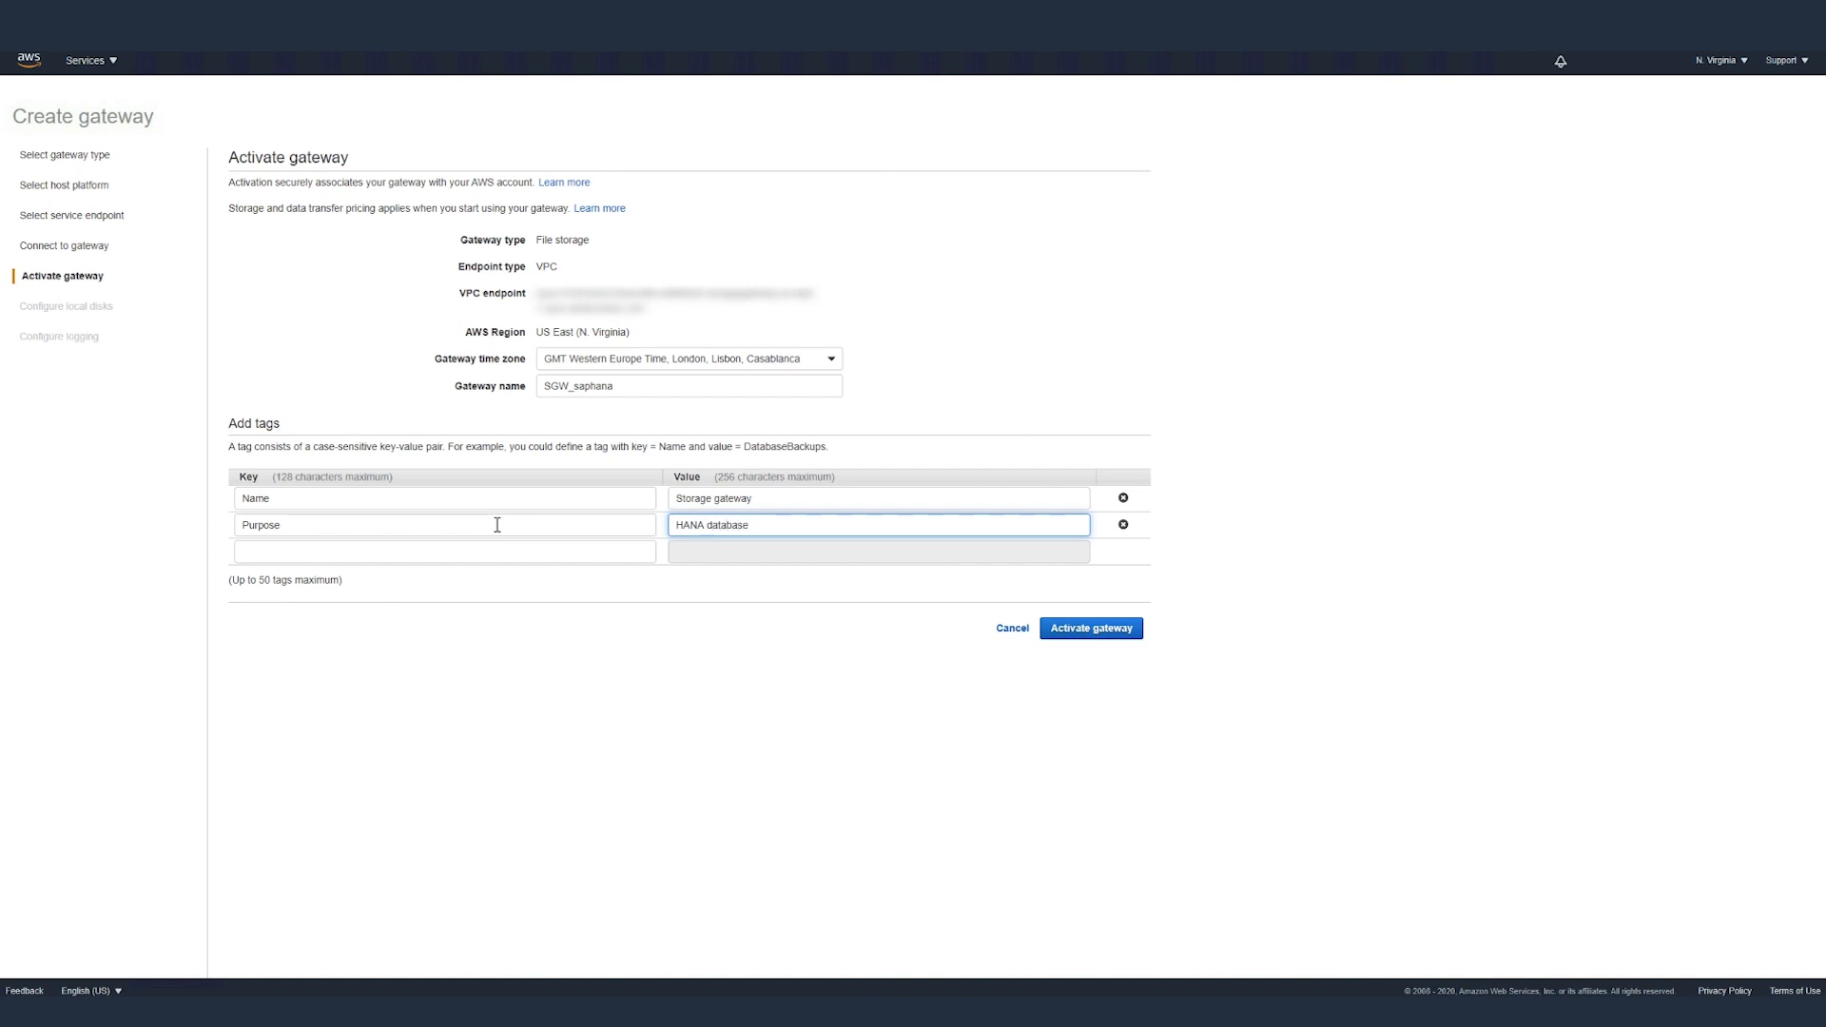
{"action": "type", "text": "backups"}
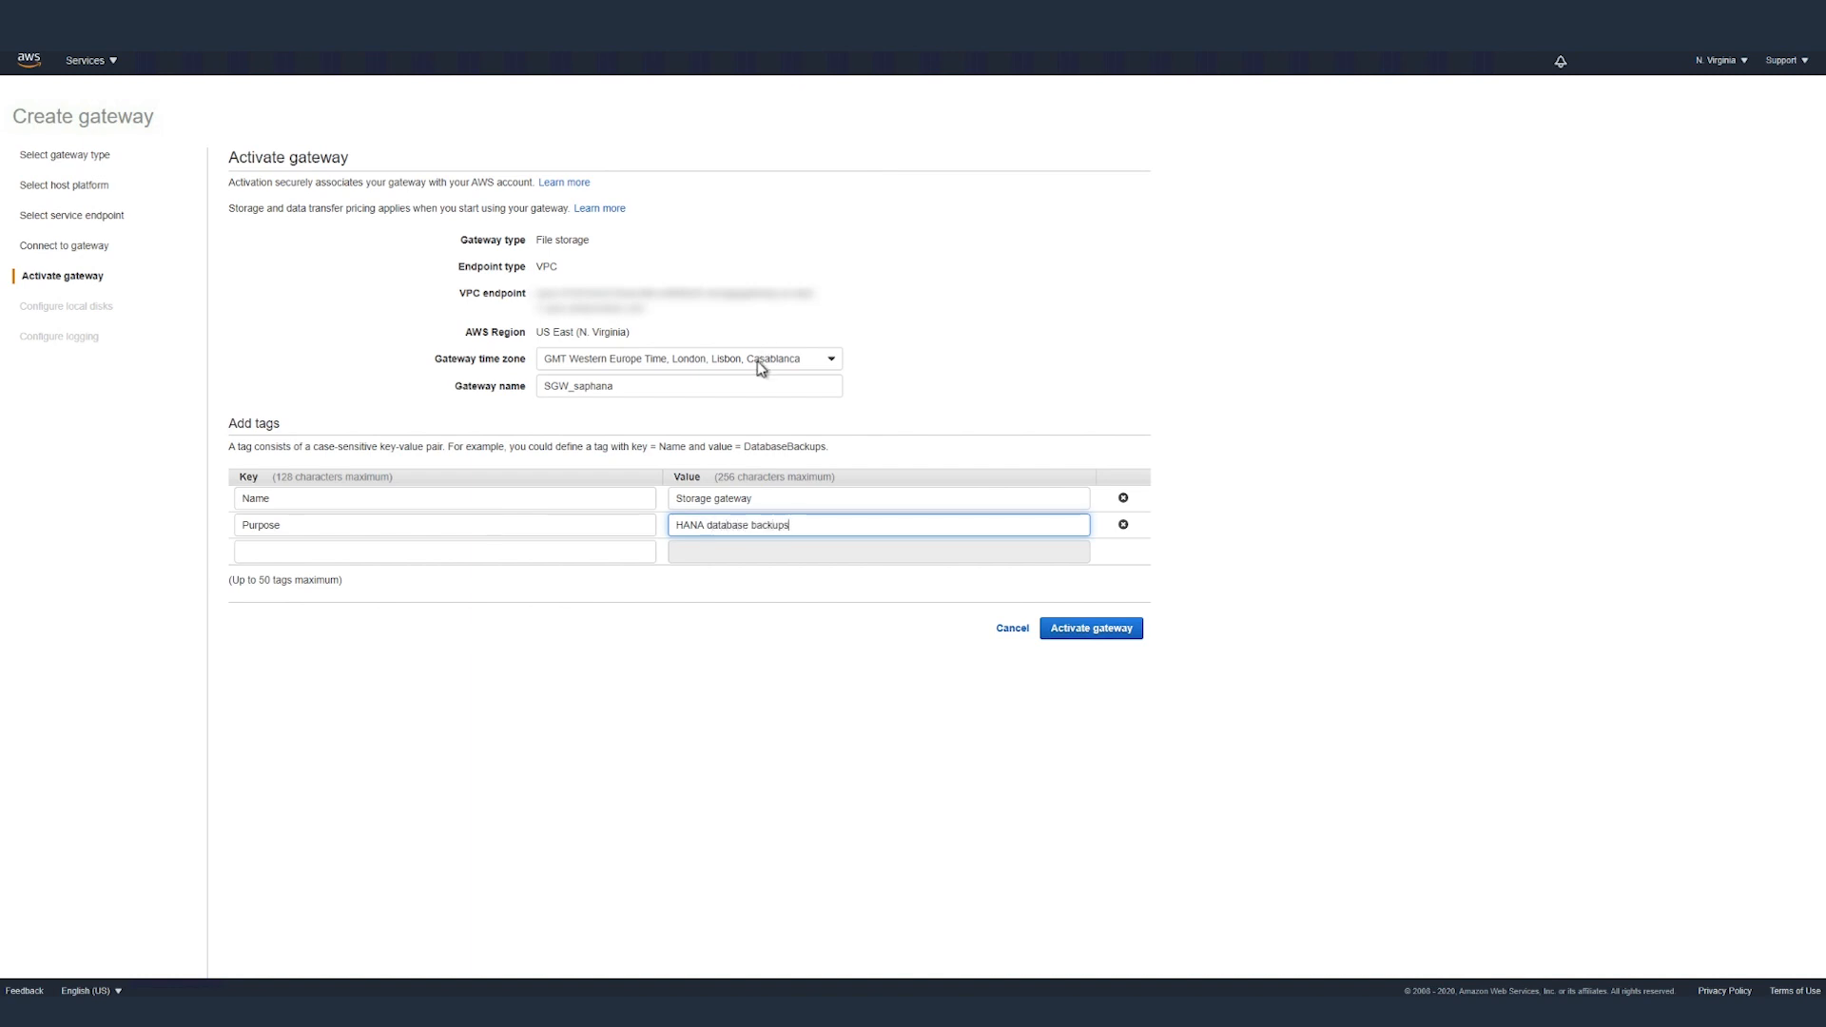
Set the time zone to GMT -5:00 Eastern Time and activate the gateway
{"action": "left_click", "coordinate": [686, 357]}
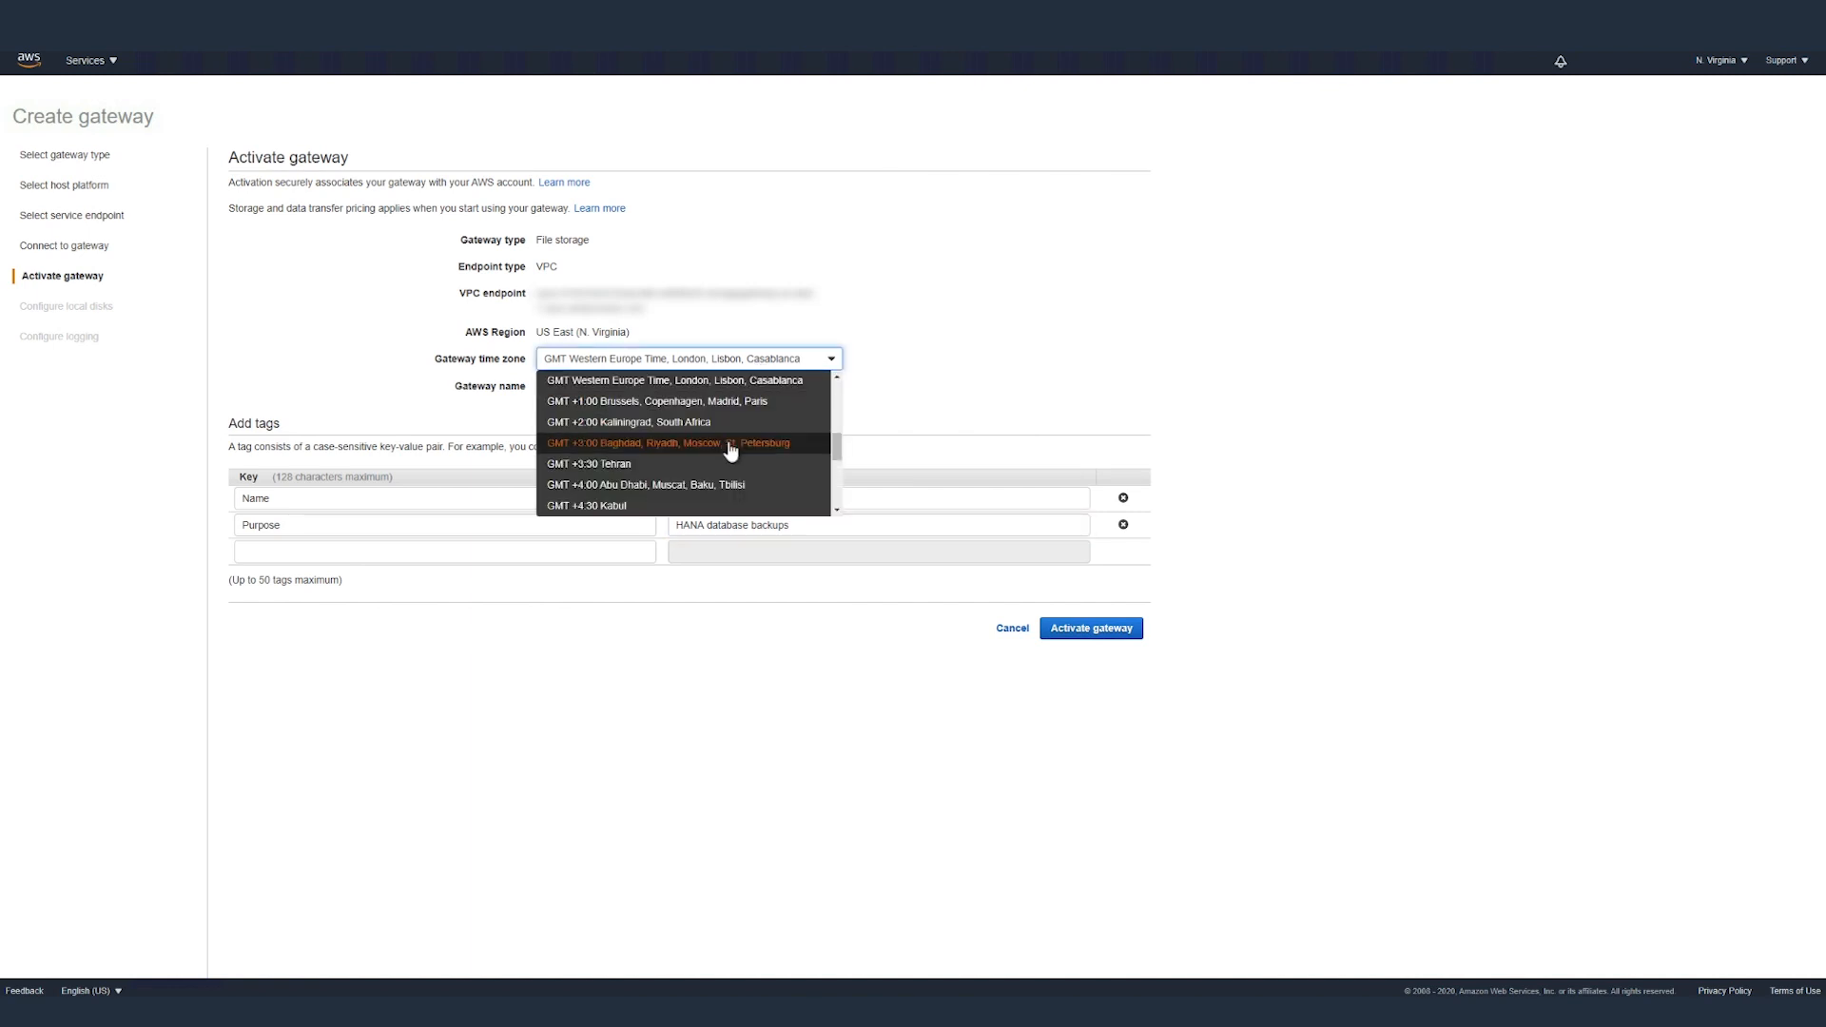
{"action": "scroll", "scroll_direction": "down", "scroll_amount": 3}
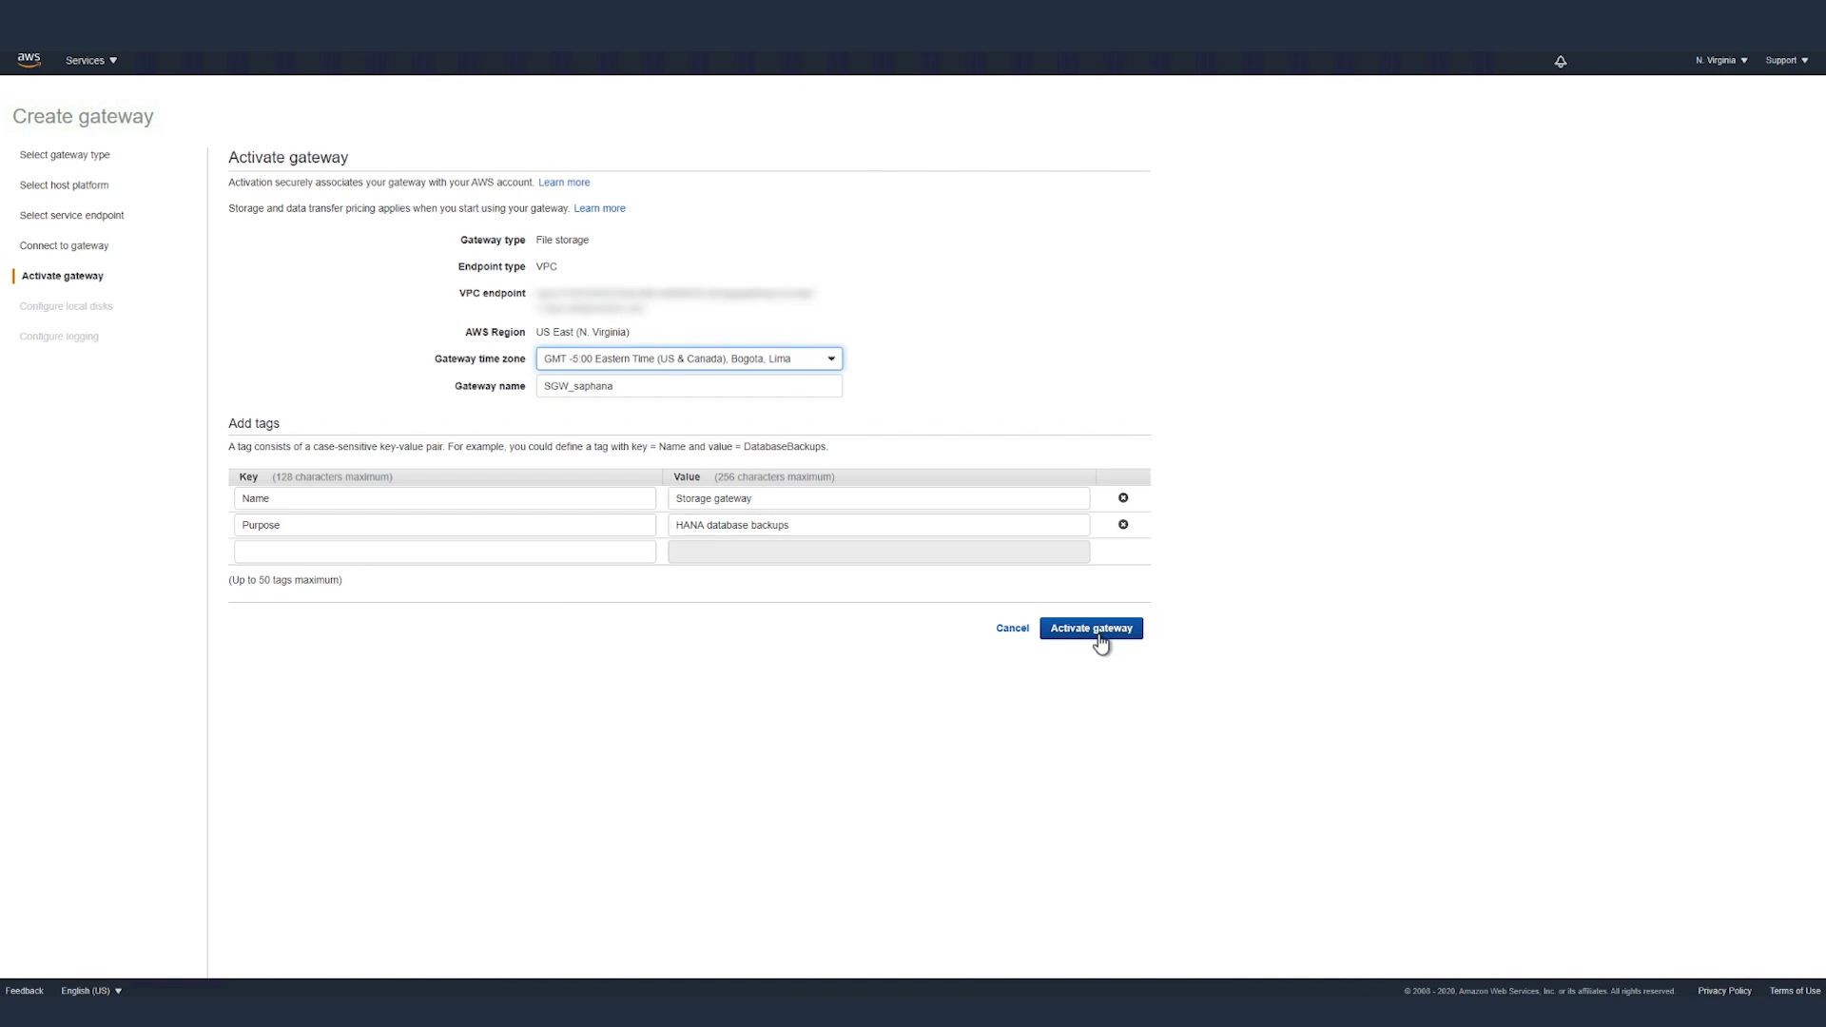
{"action": "left_click", "coordinate": [1089, 627]}
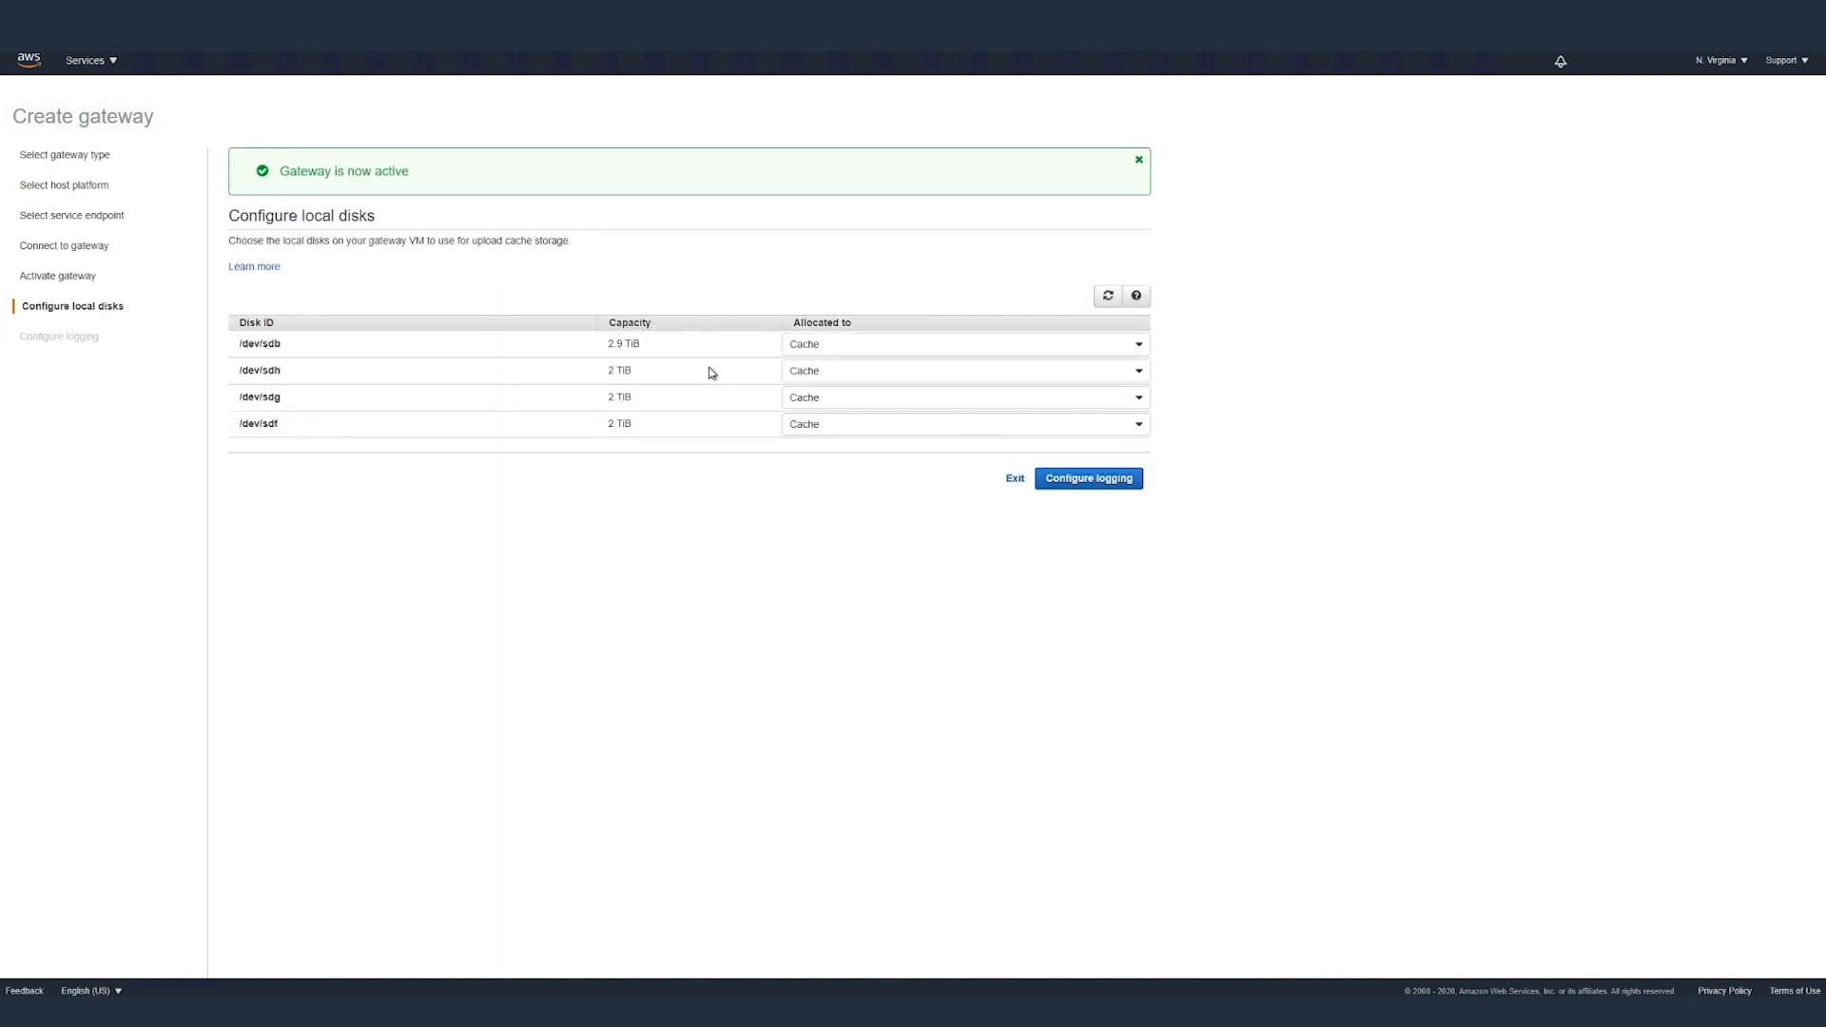
Keep the local disks allocated to Cache and continue to the logging settings
{"action": "left_click", "coordinate": [964, 345]}
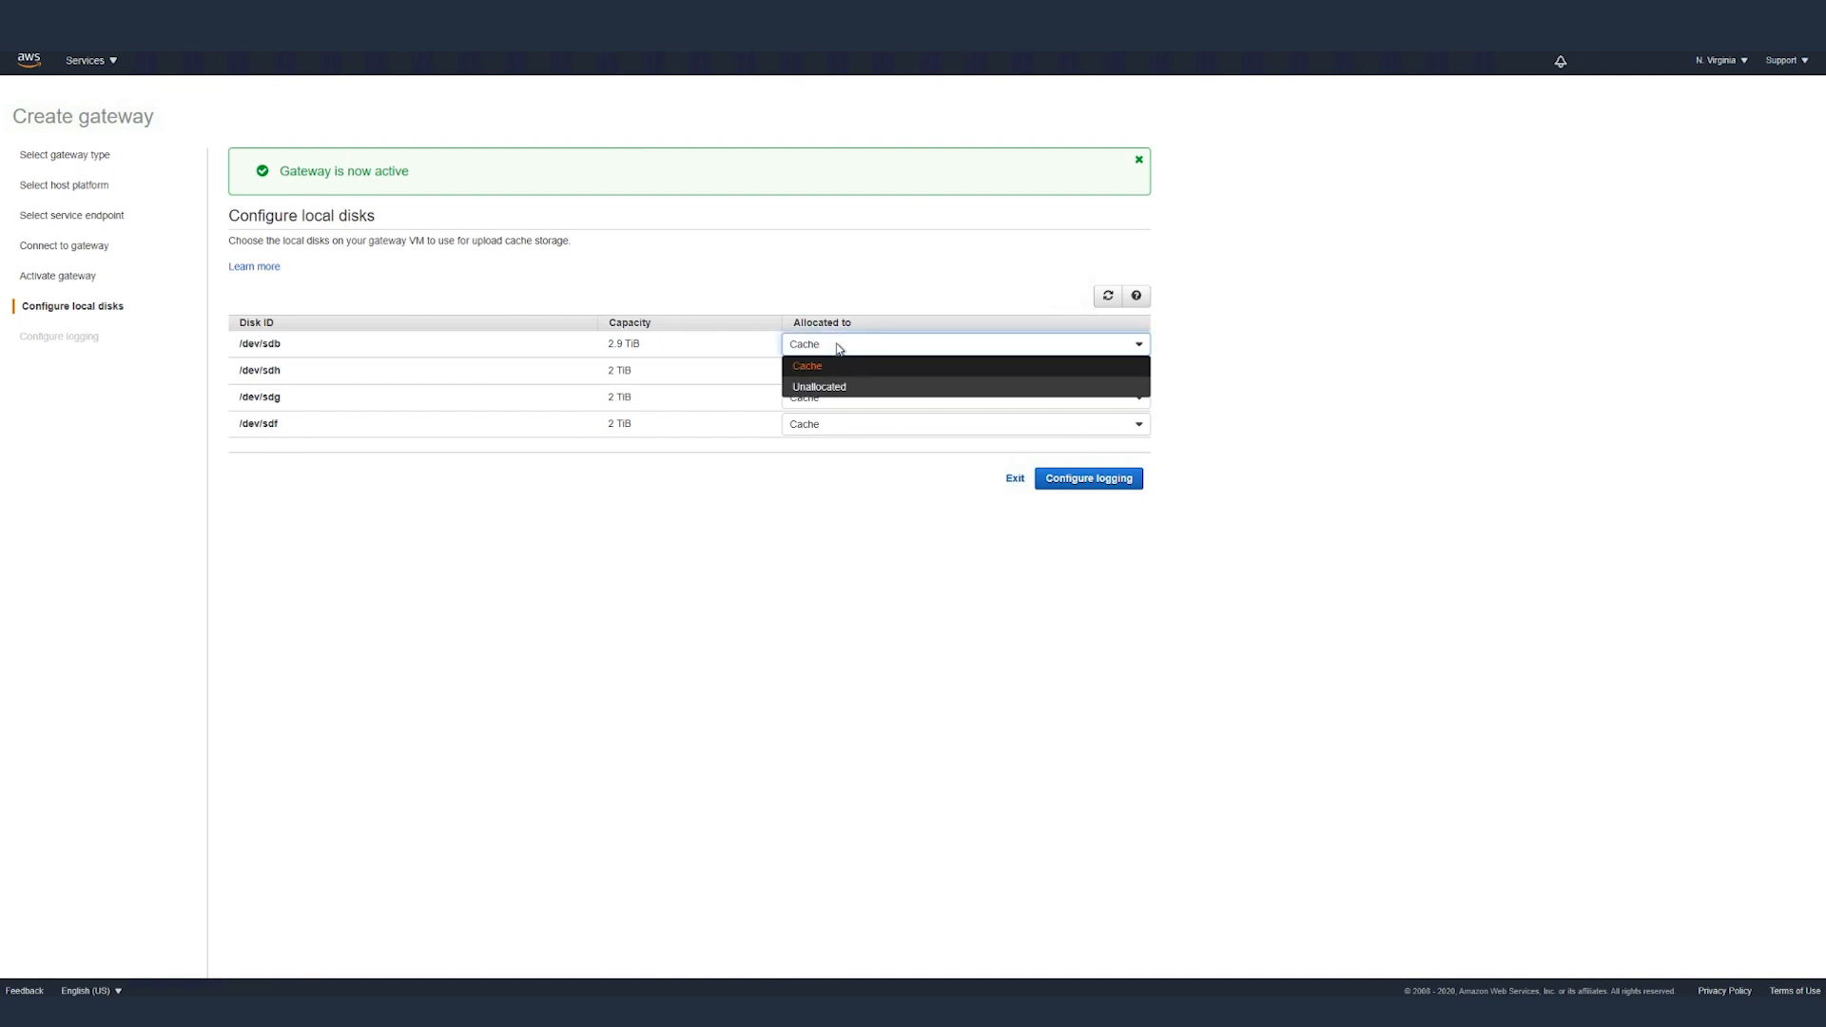
{"action": "left_click", "coordinate": [806, 365]}
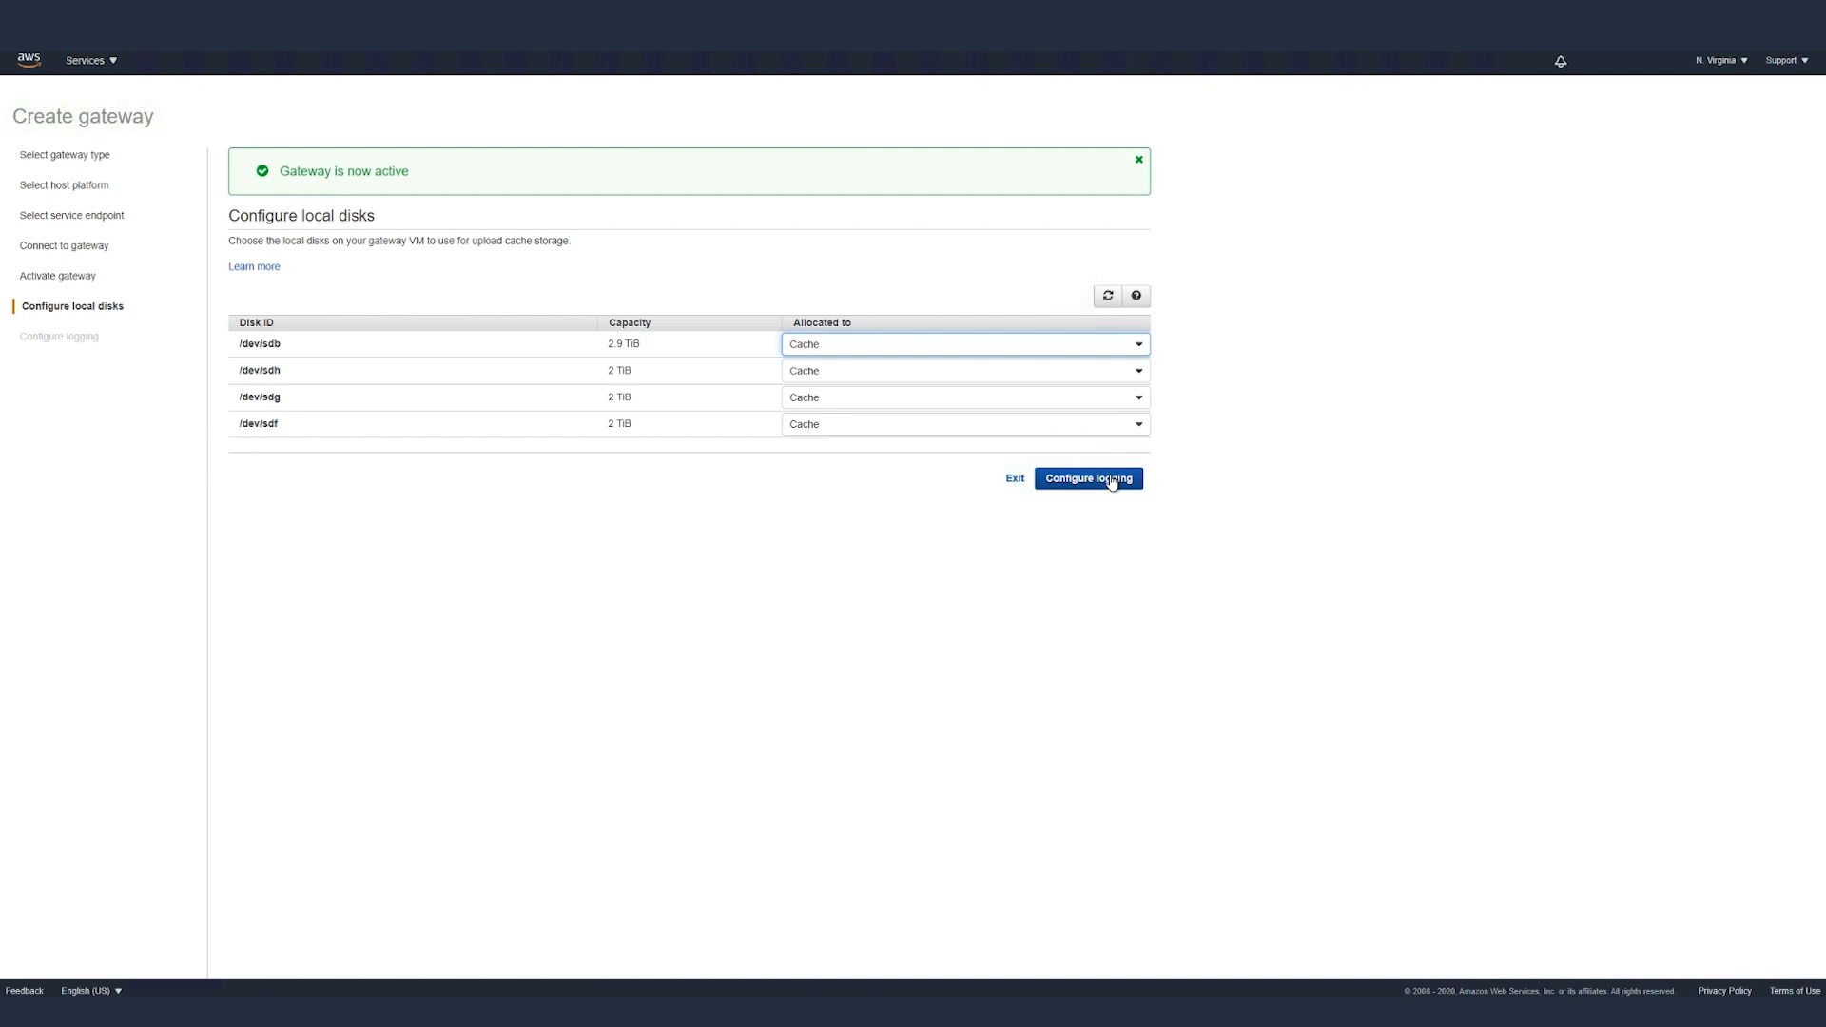
{"action": "left_click", "coordinate": [1088, 480]}
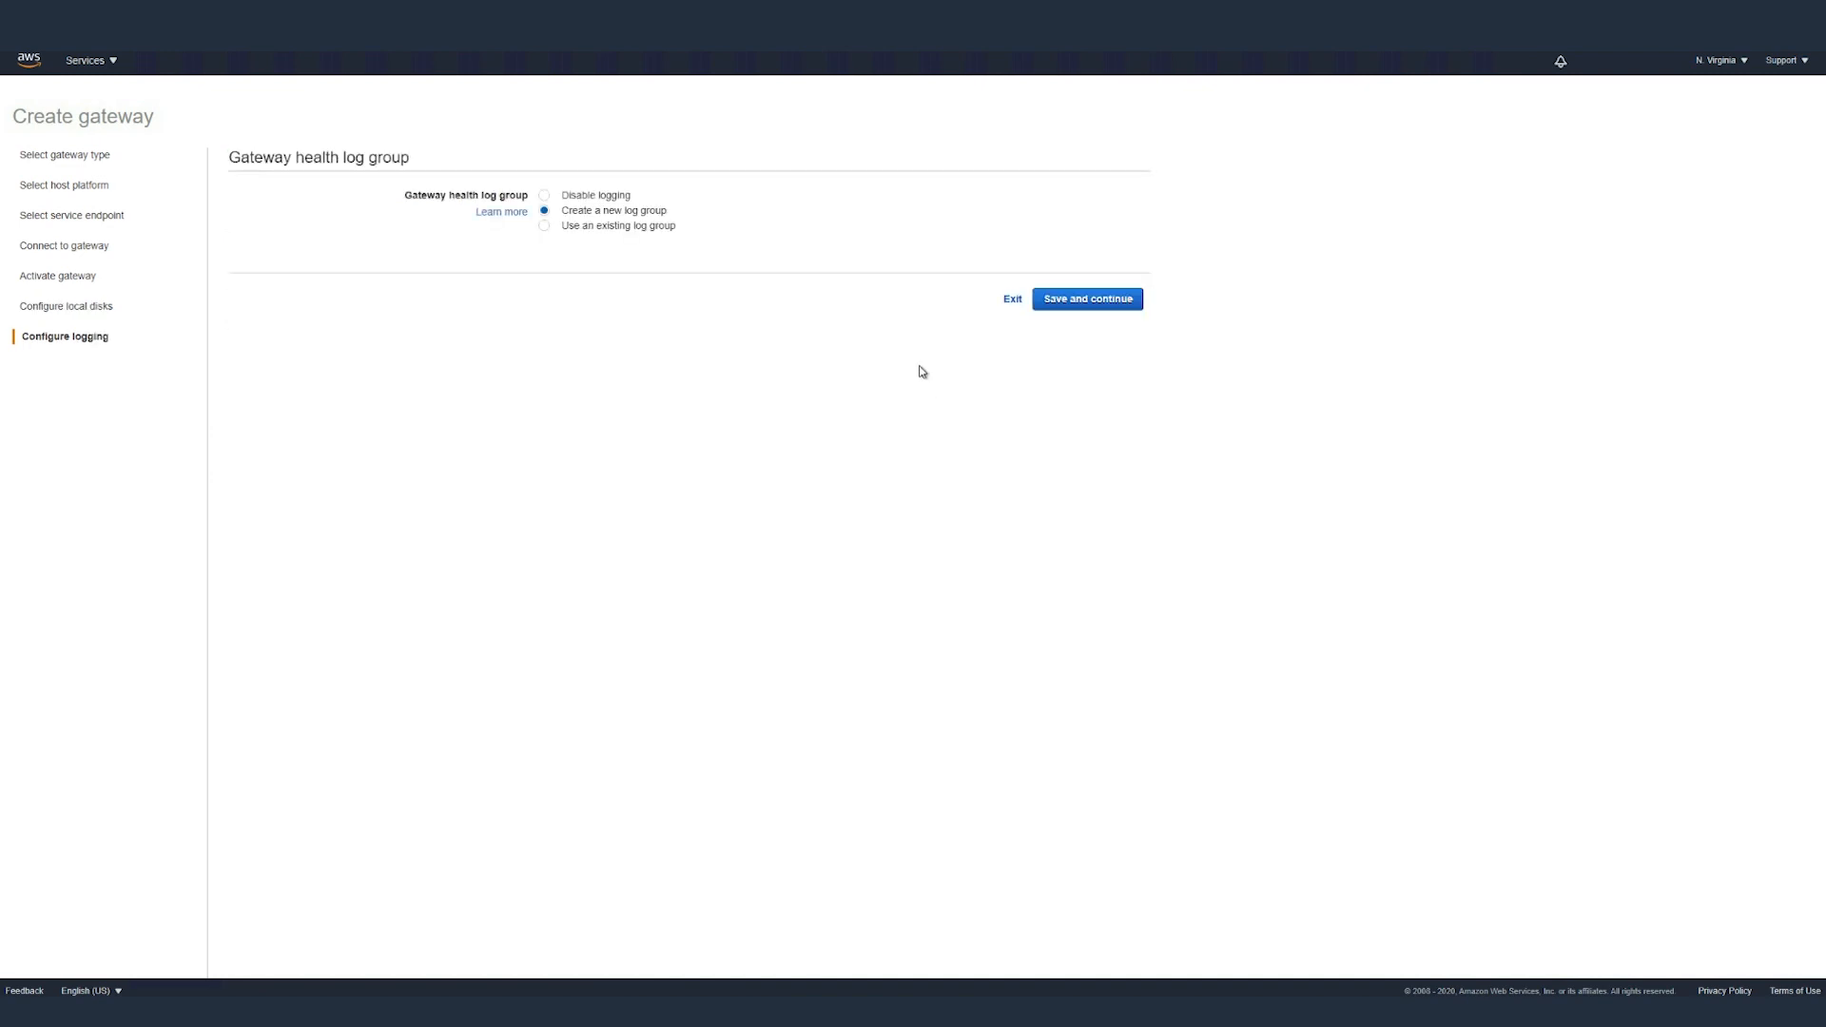
{"action": "mouse_move", "coordinate": [502, 216]}
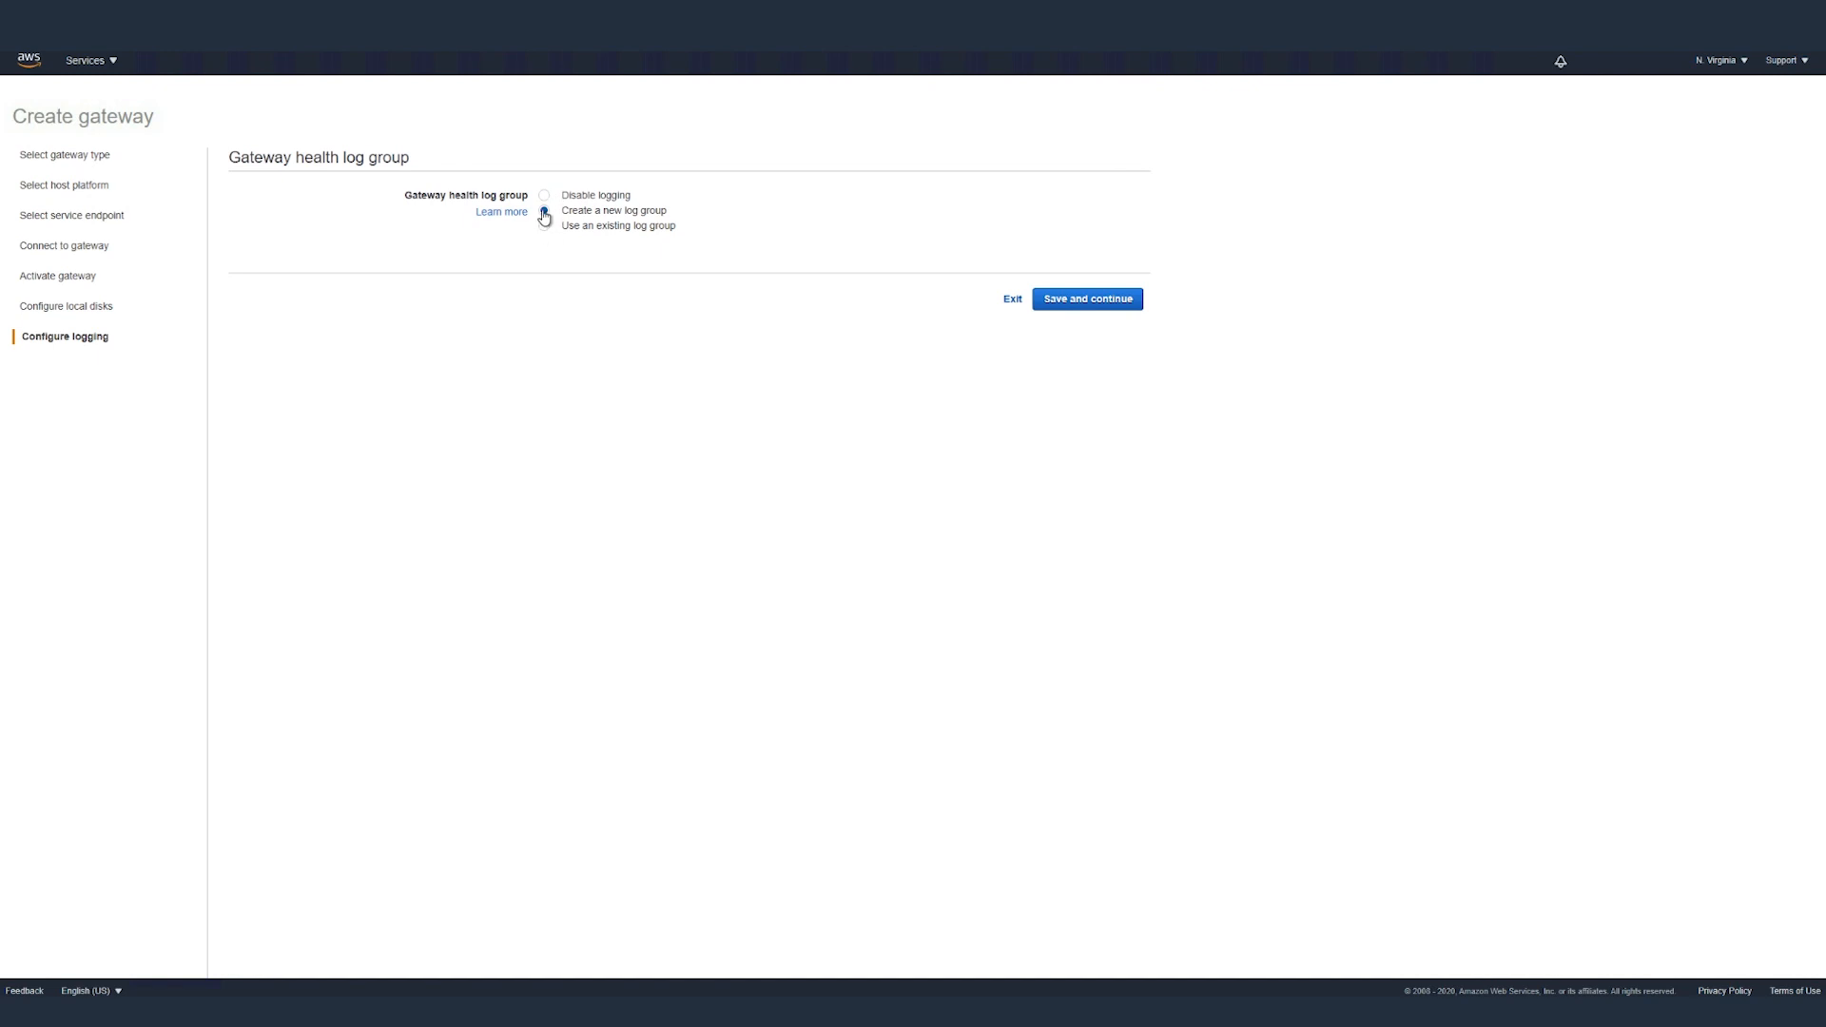
Create a new health log group for the gateway's logs and save to finish gateway creation
{"action": "left_click", "coordinate": [542, 211]}
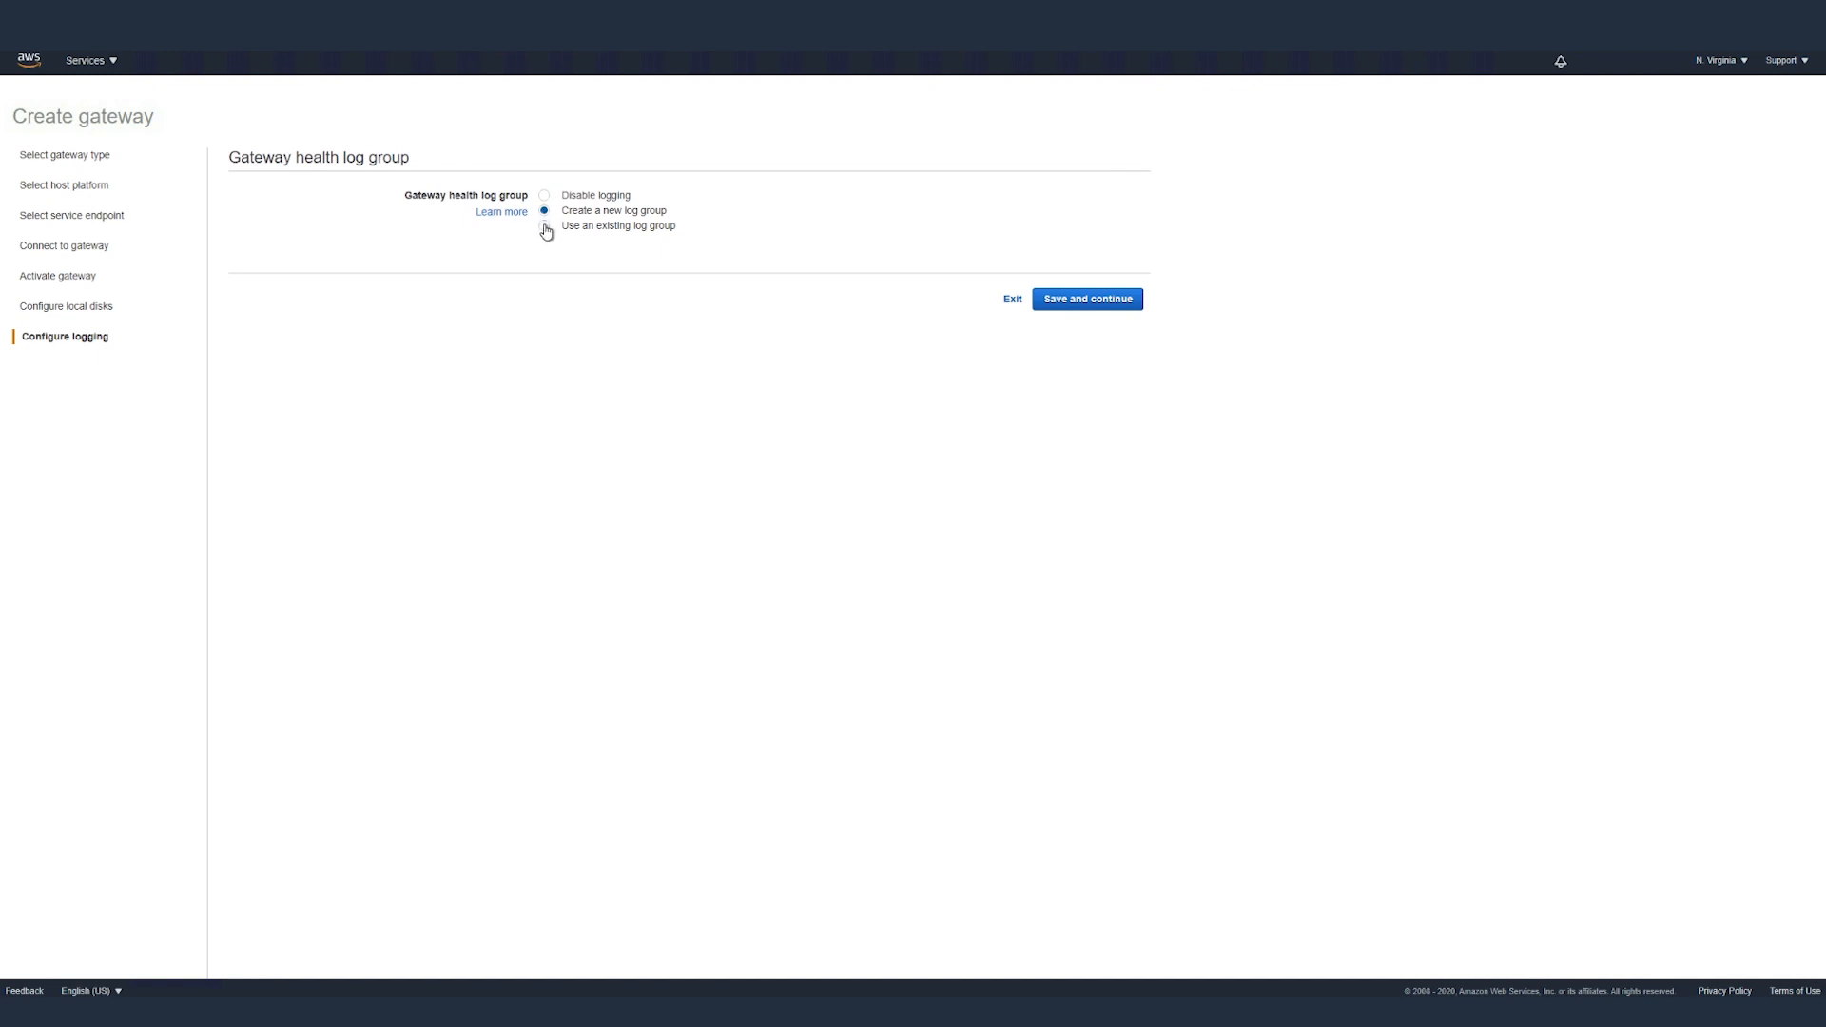
{"action": "left_click", "coordinate": [1086, 298]}
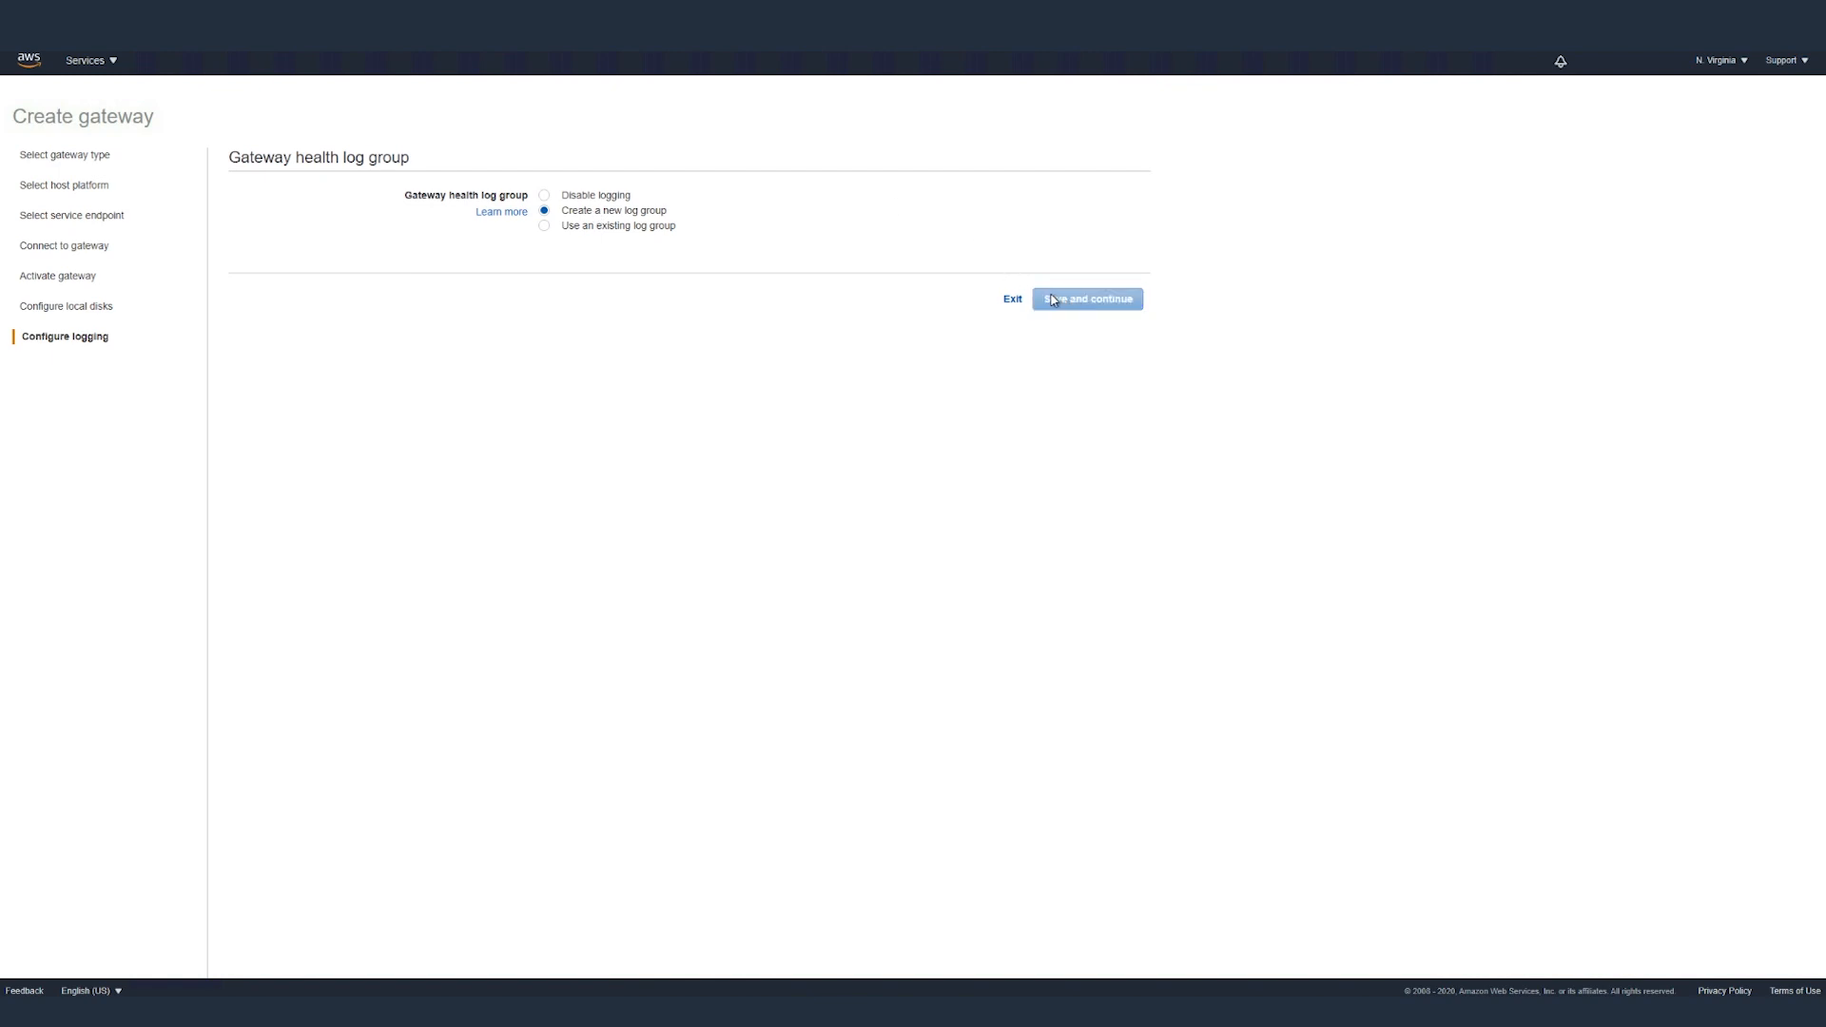
{"action": "left_click", "coordinate": [1086, 299]}
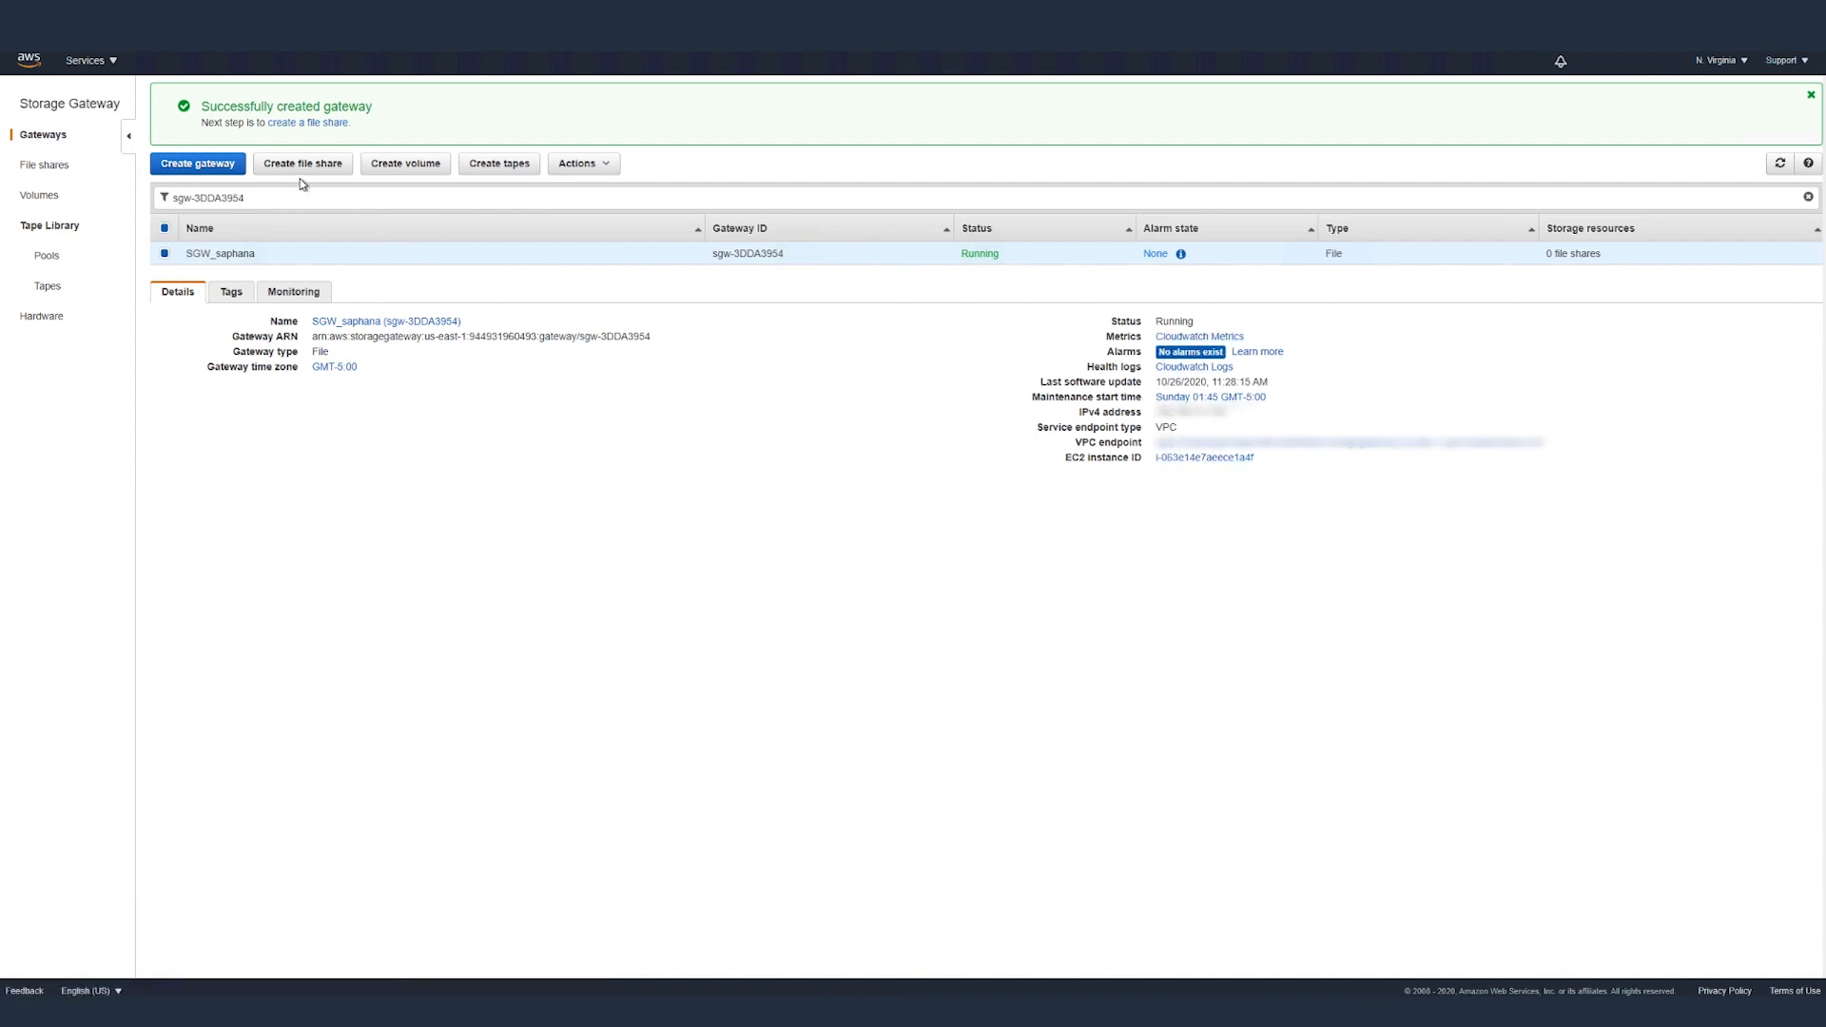
{"action": "mouse_move", "coordinate": [135, 204]}
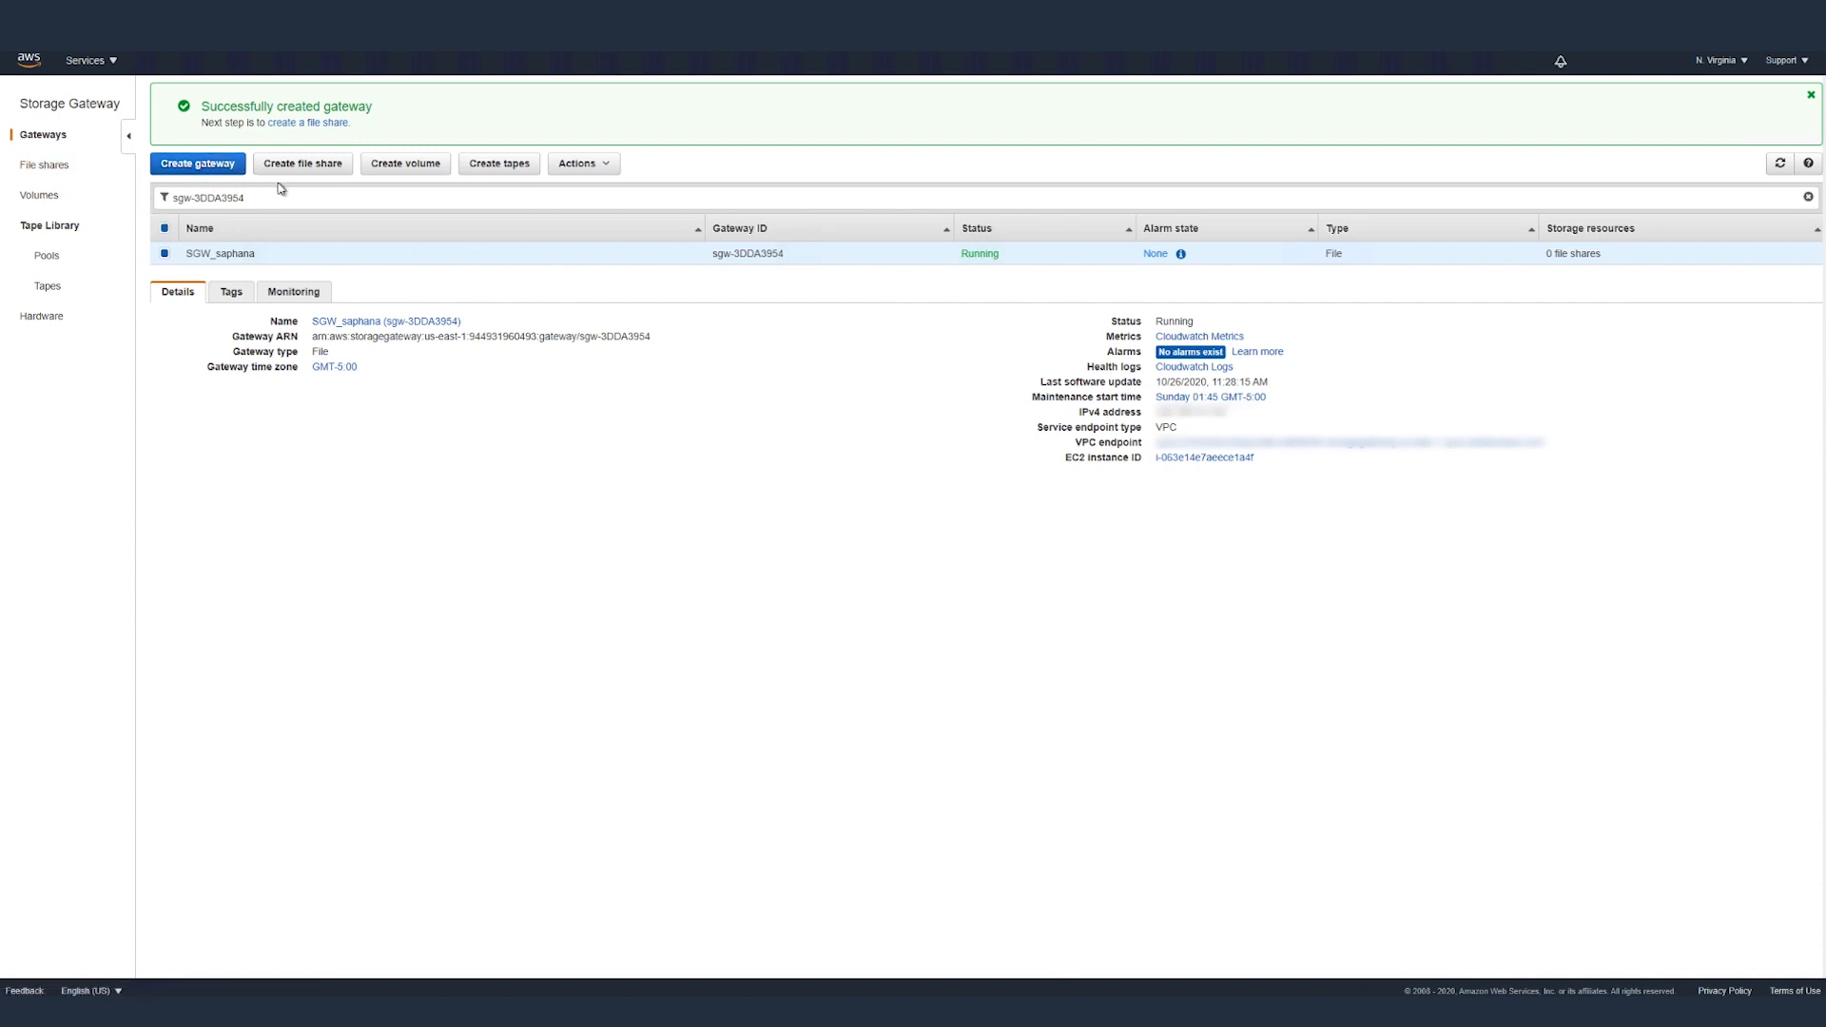
Review the SGW_saphana gateway's Tags and Monitoring, then start creating a file share on it
{"action": "left_click", "coordinate": [230, 291]}
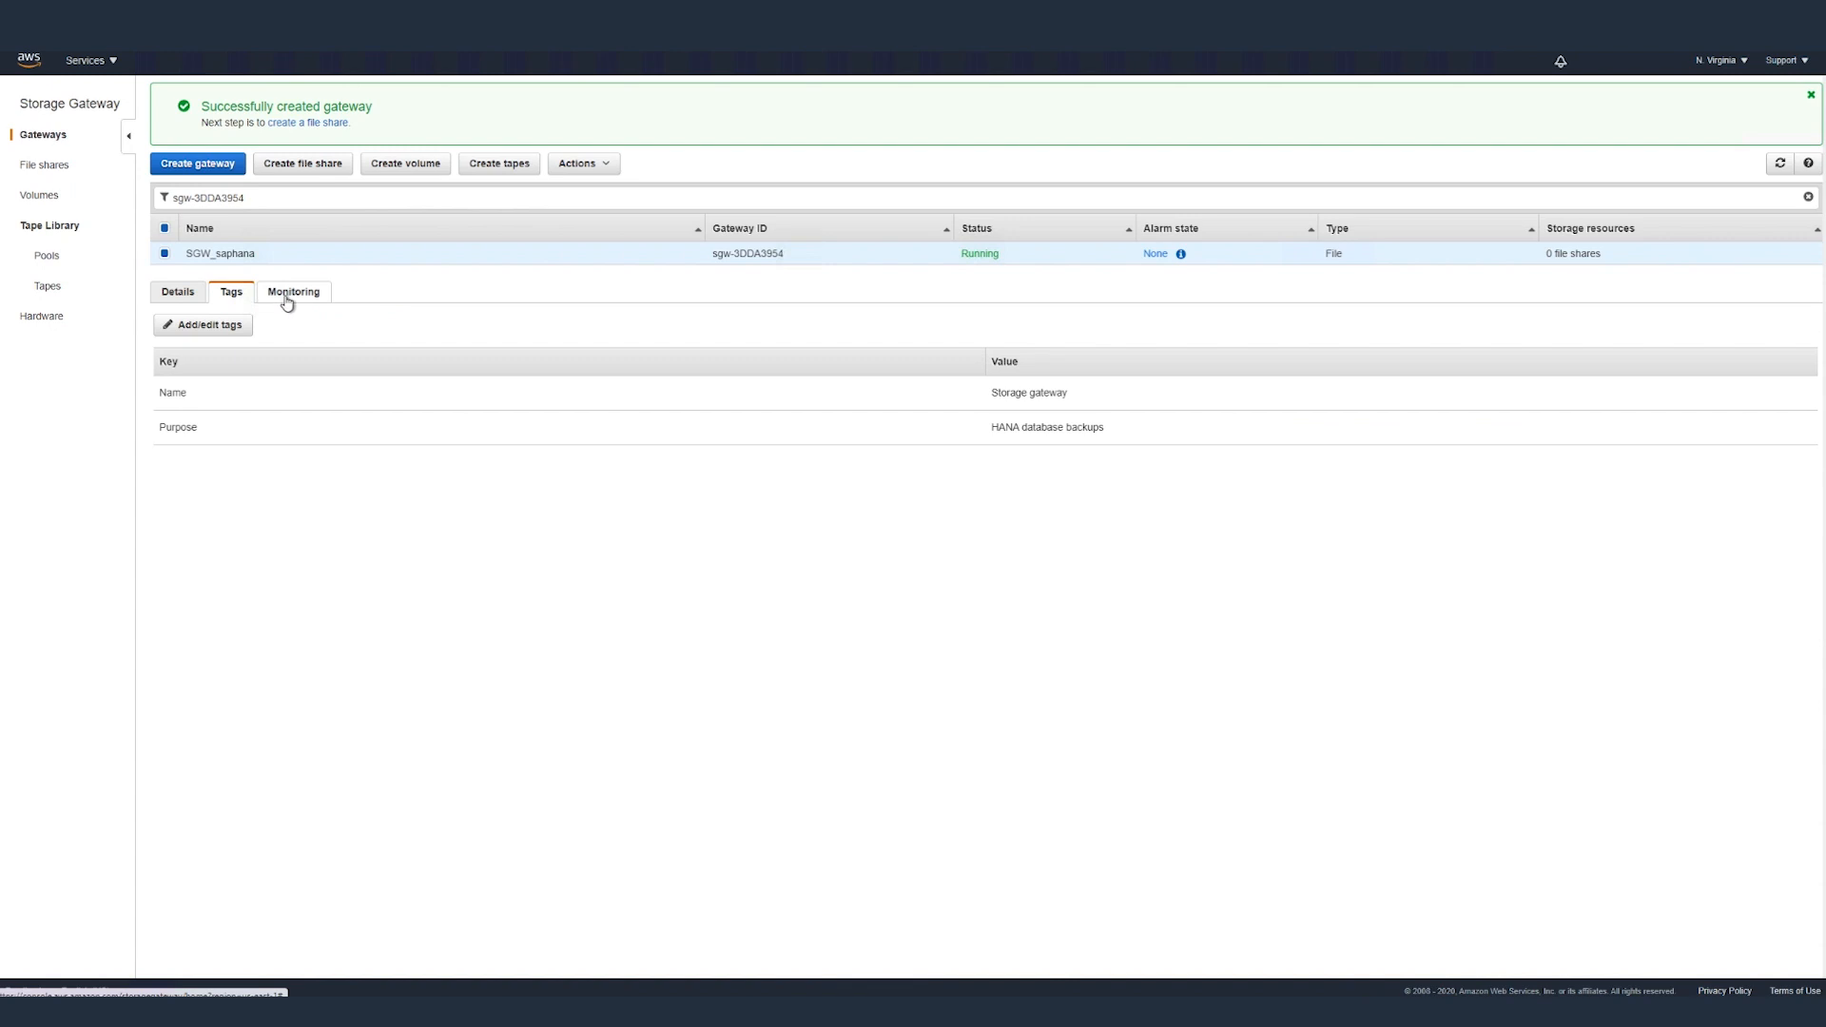
{"action": "left_click", "coordinate": [293, 291]}
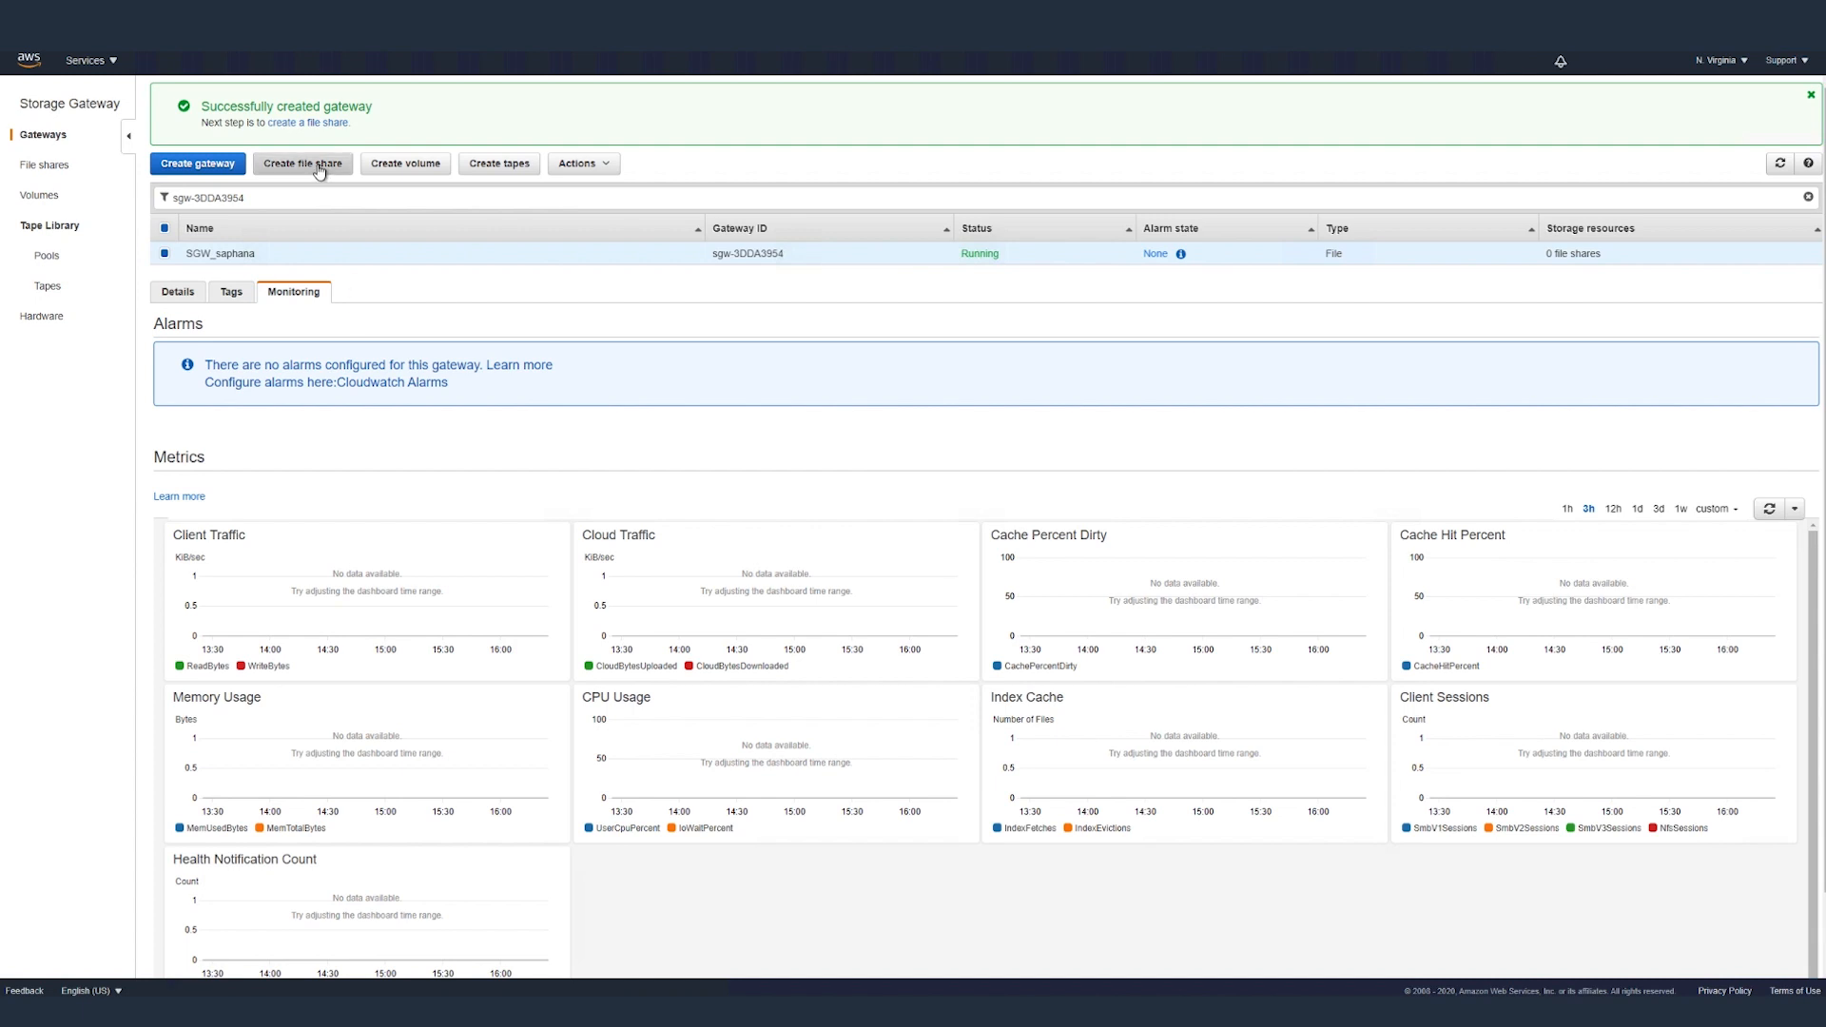
{"action": "left_click", "coordinate": [302, 163]}
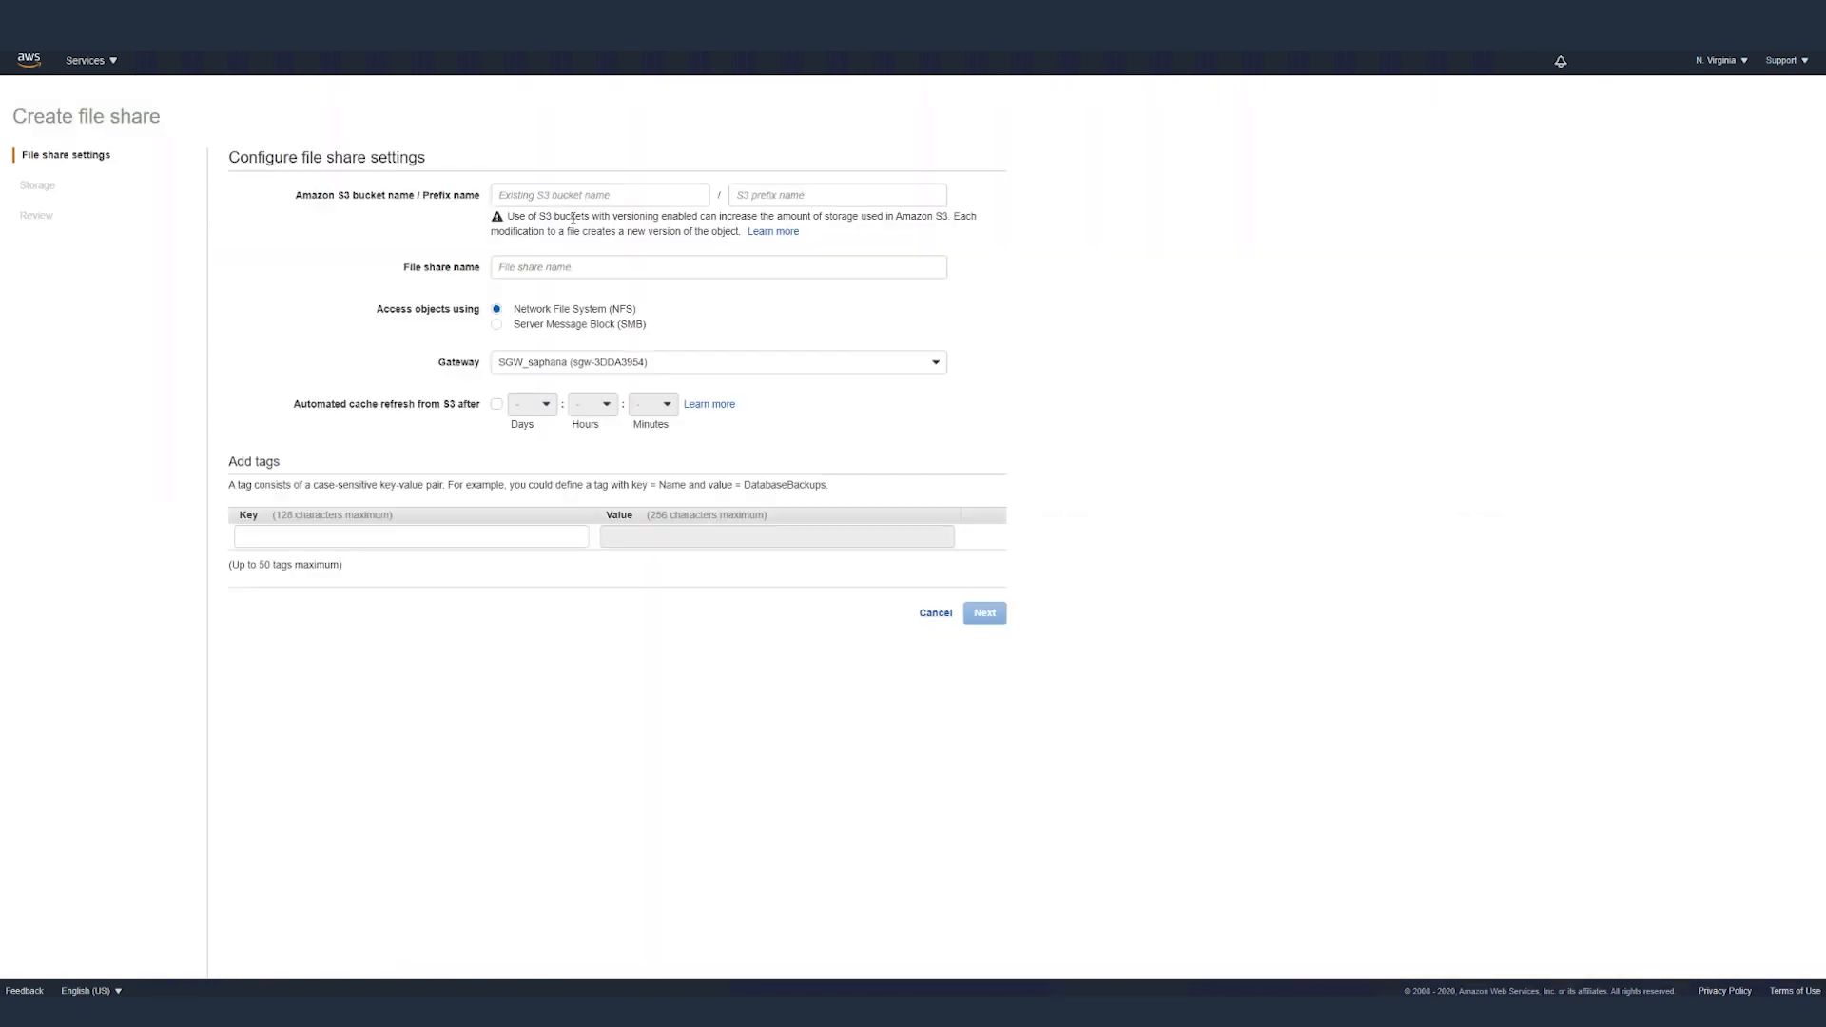
{"action": "left_click", "coordinate": [599, 194]}
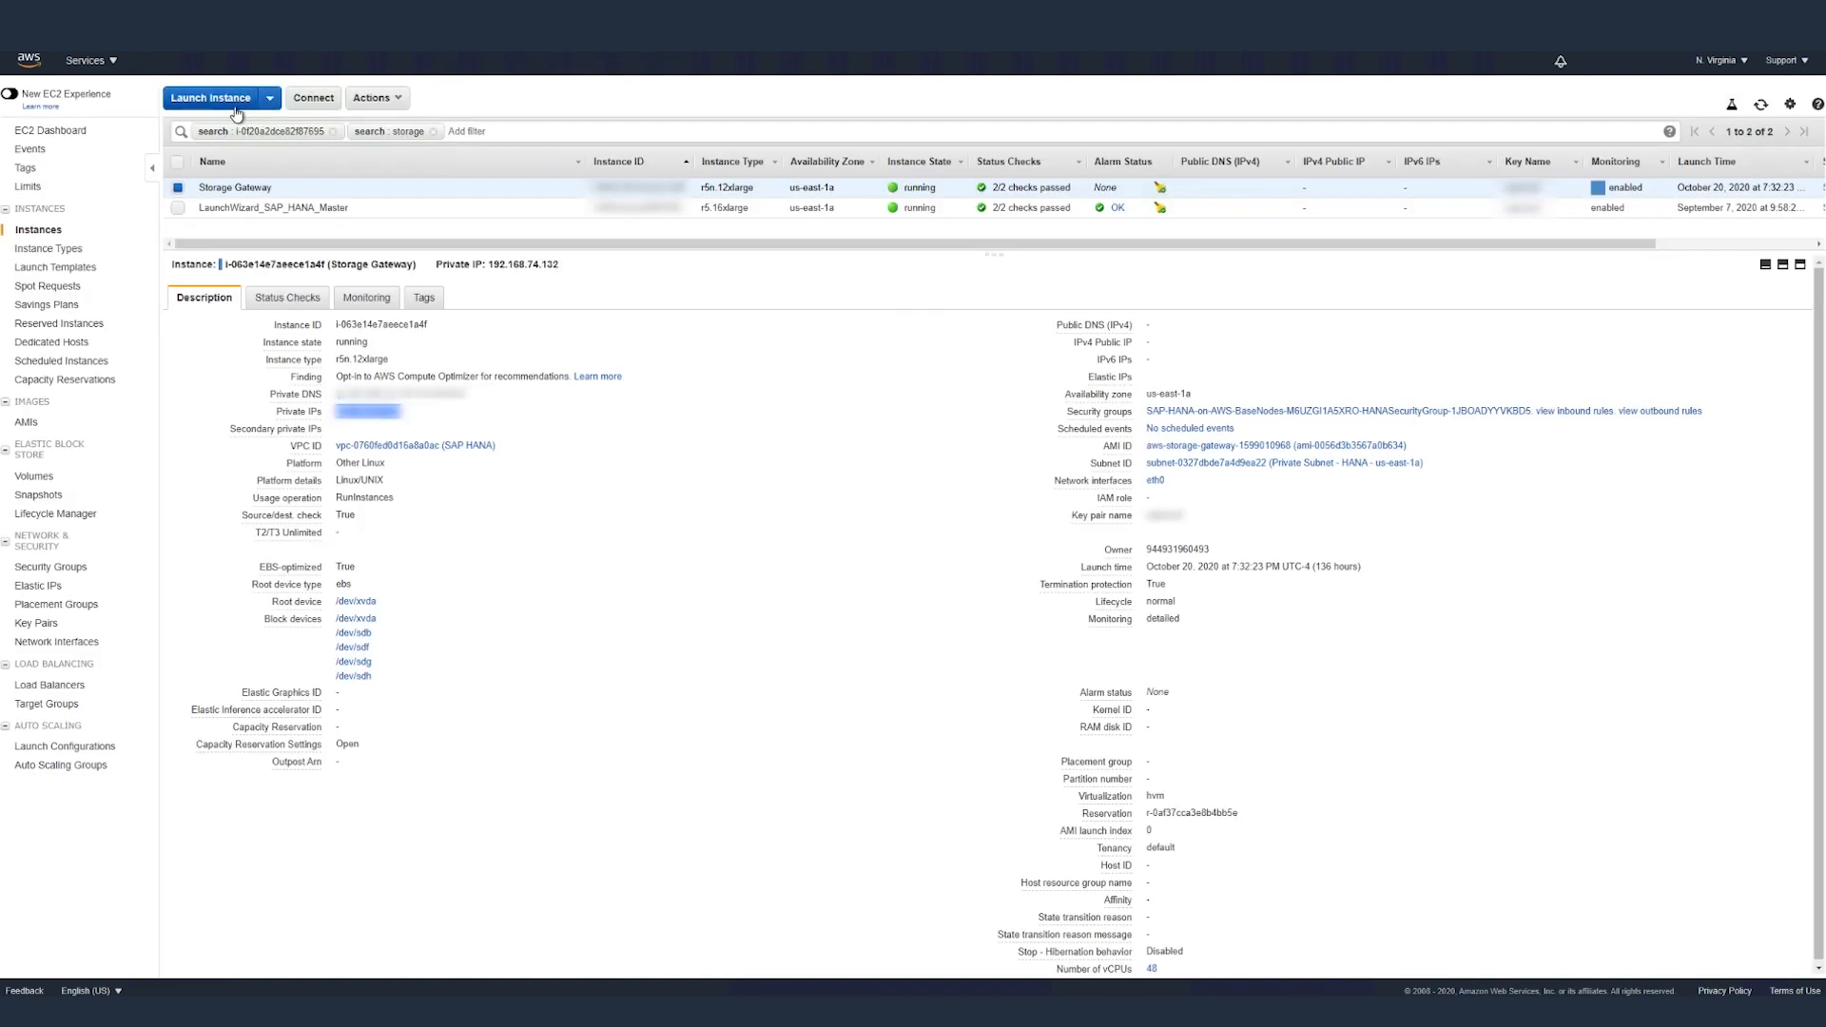
{"action": "left_click", "coordinate": [83, 59]}
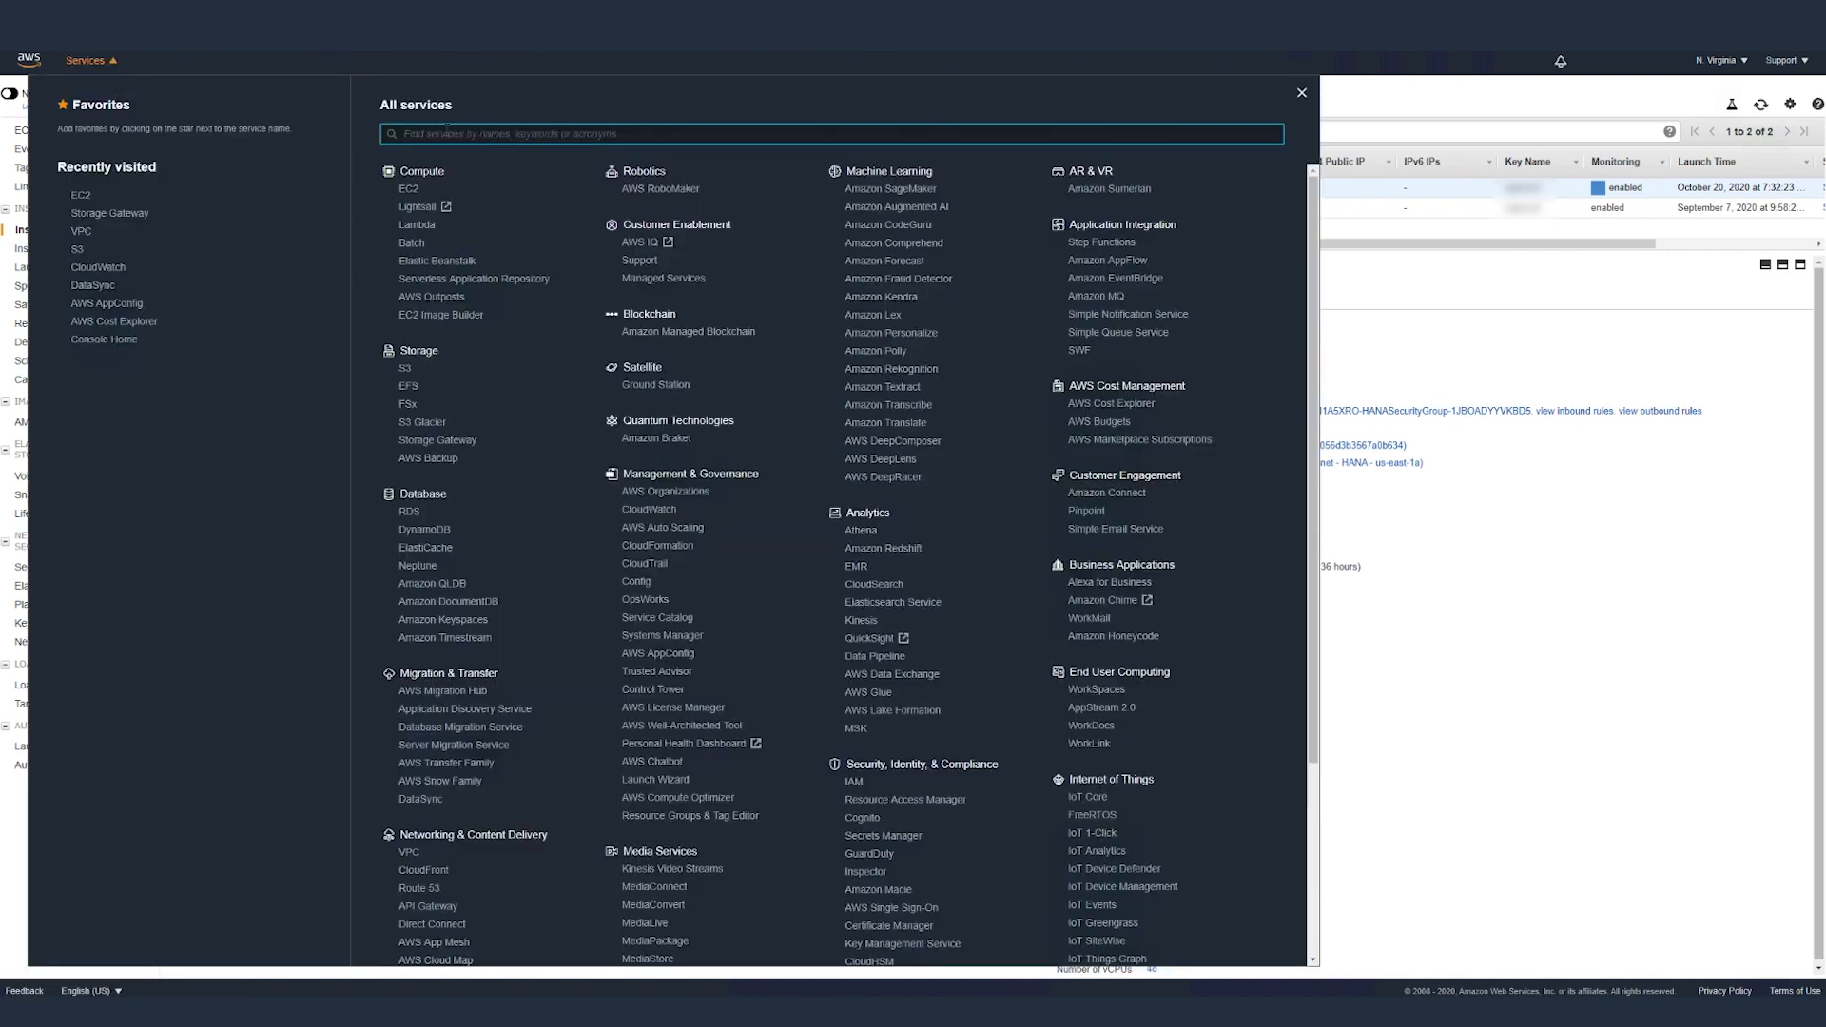
{"action": "type", "text": "S3"}
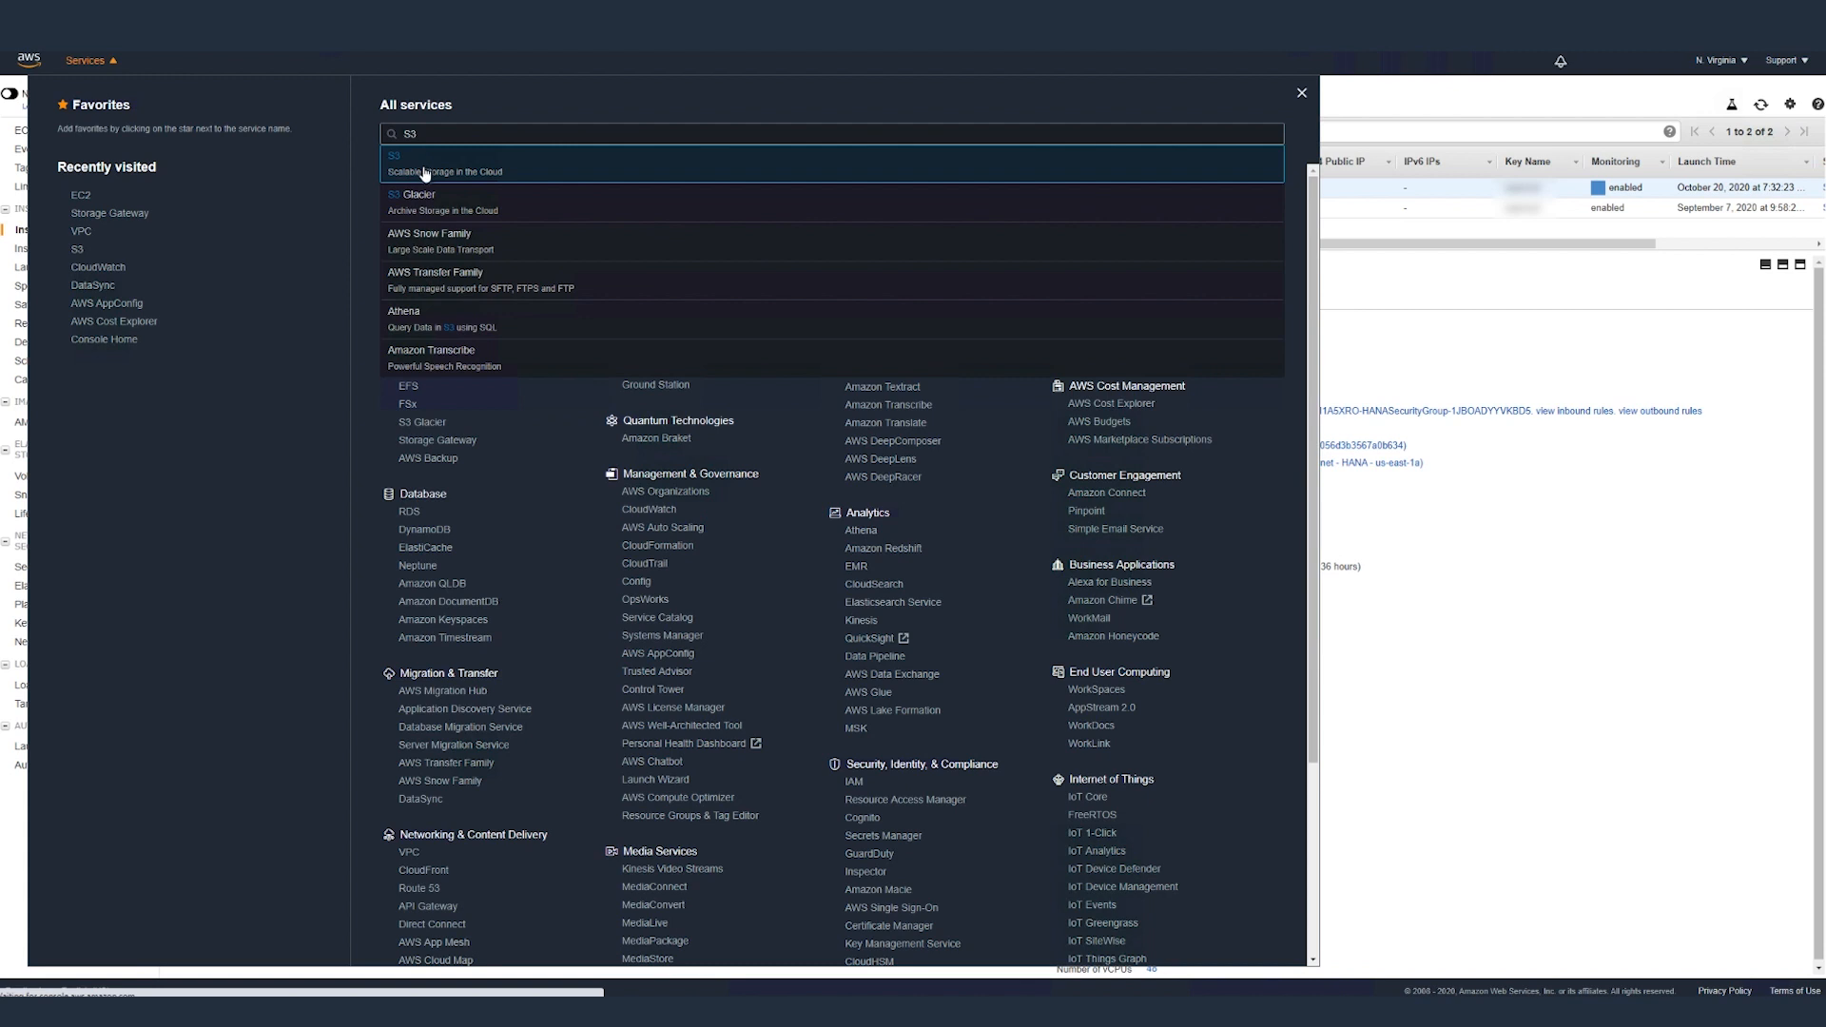
{"action": "left_click", "coordinate": [419, 163]}
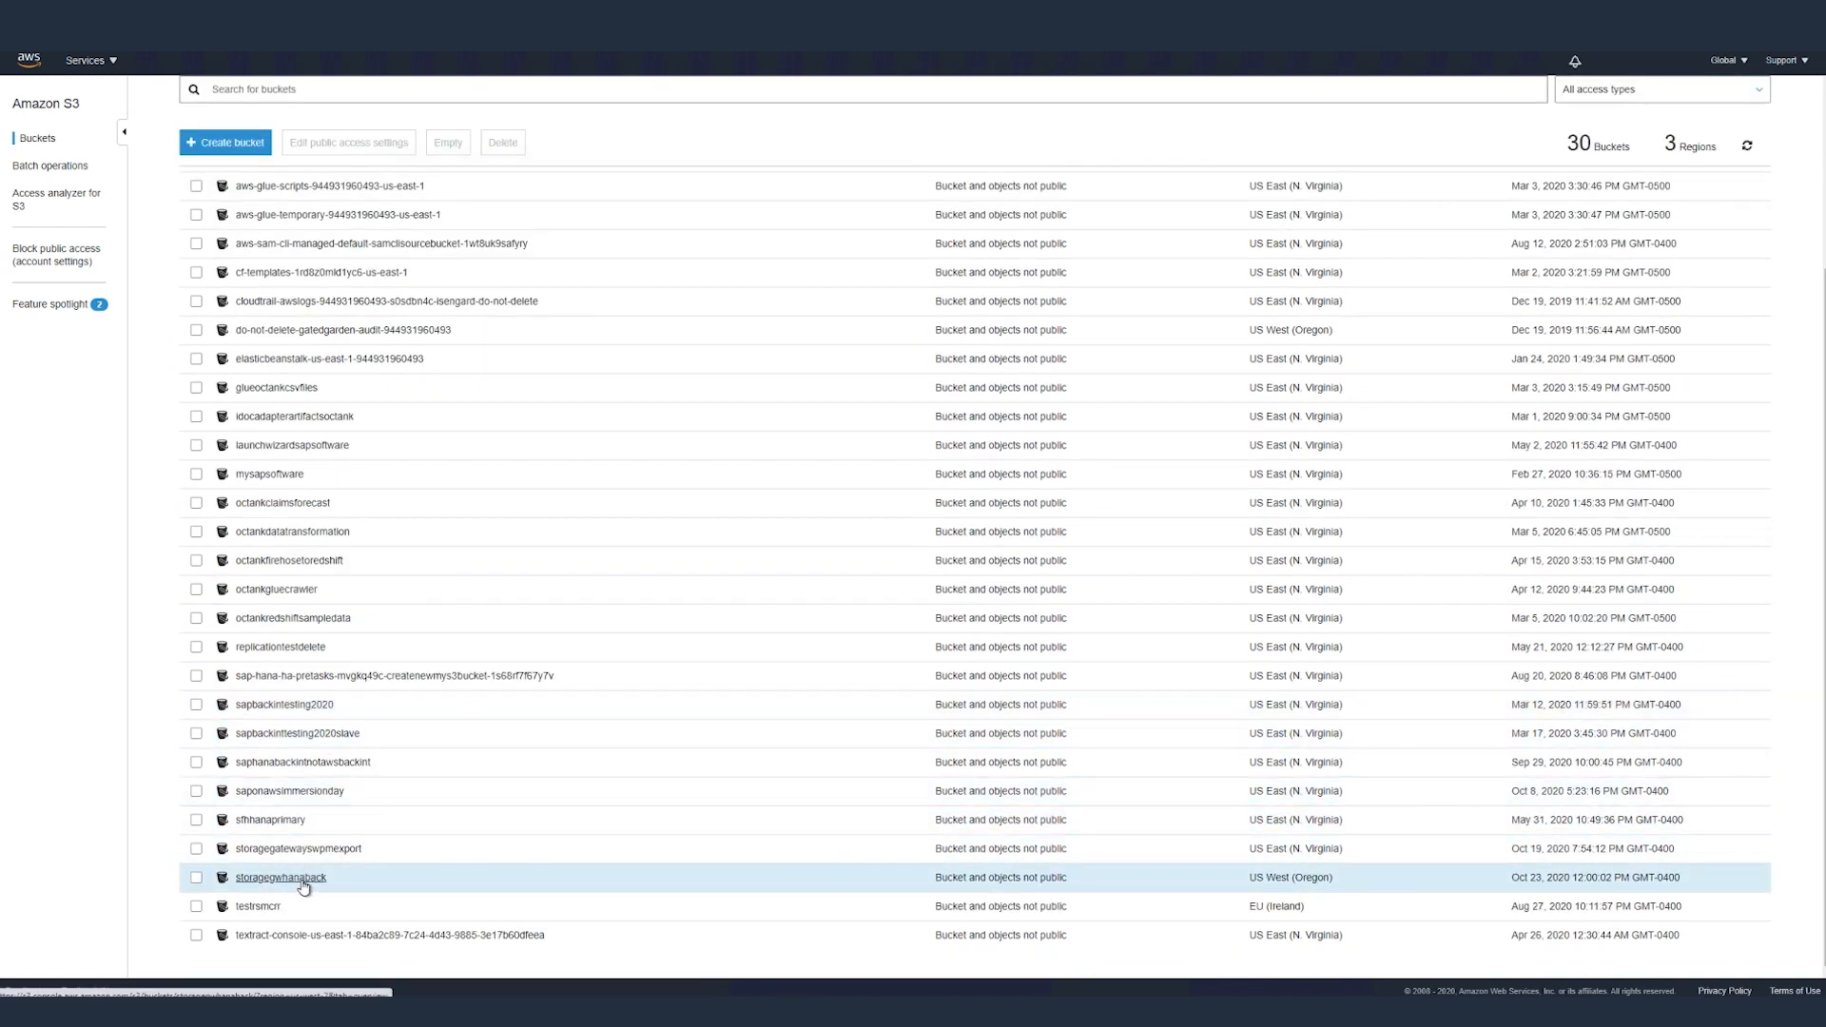
{"action": "left_click", "coordinate": [280, 877]}
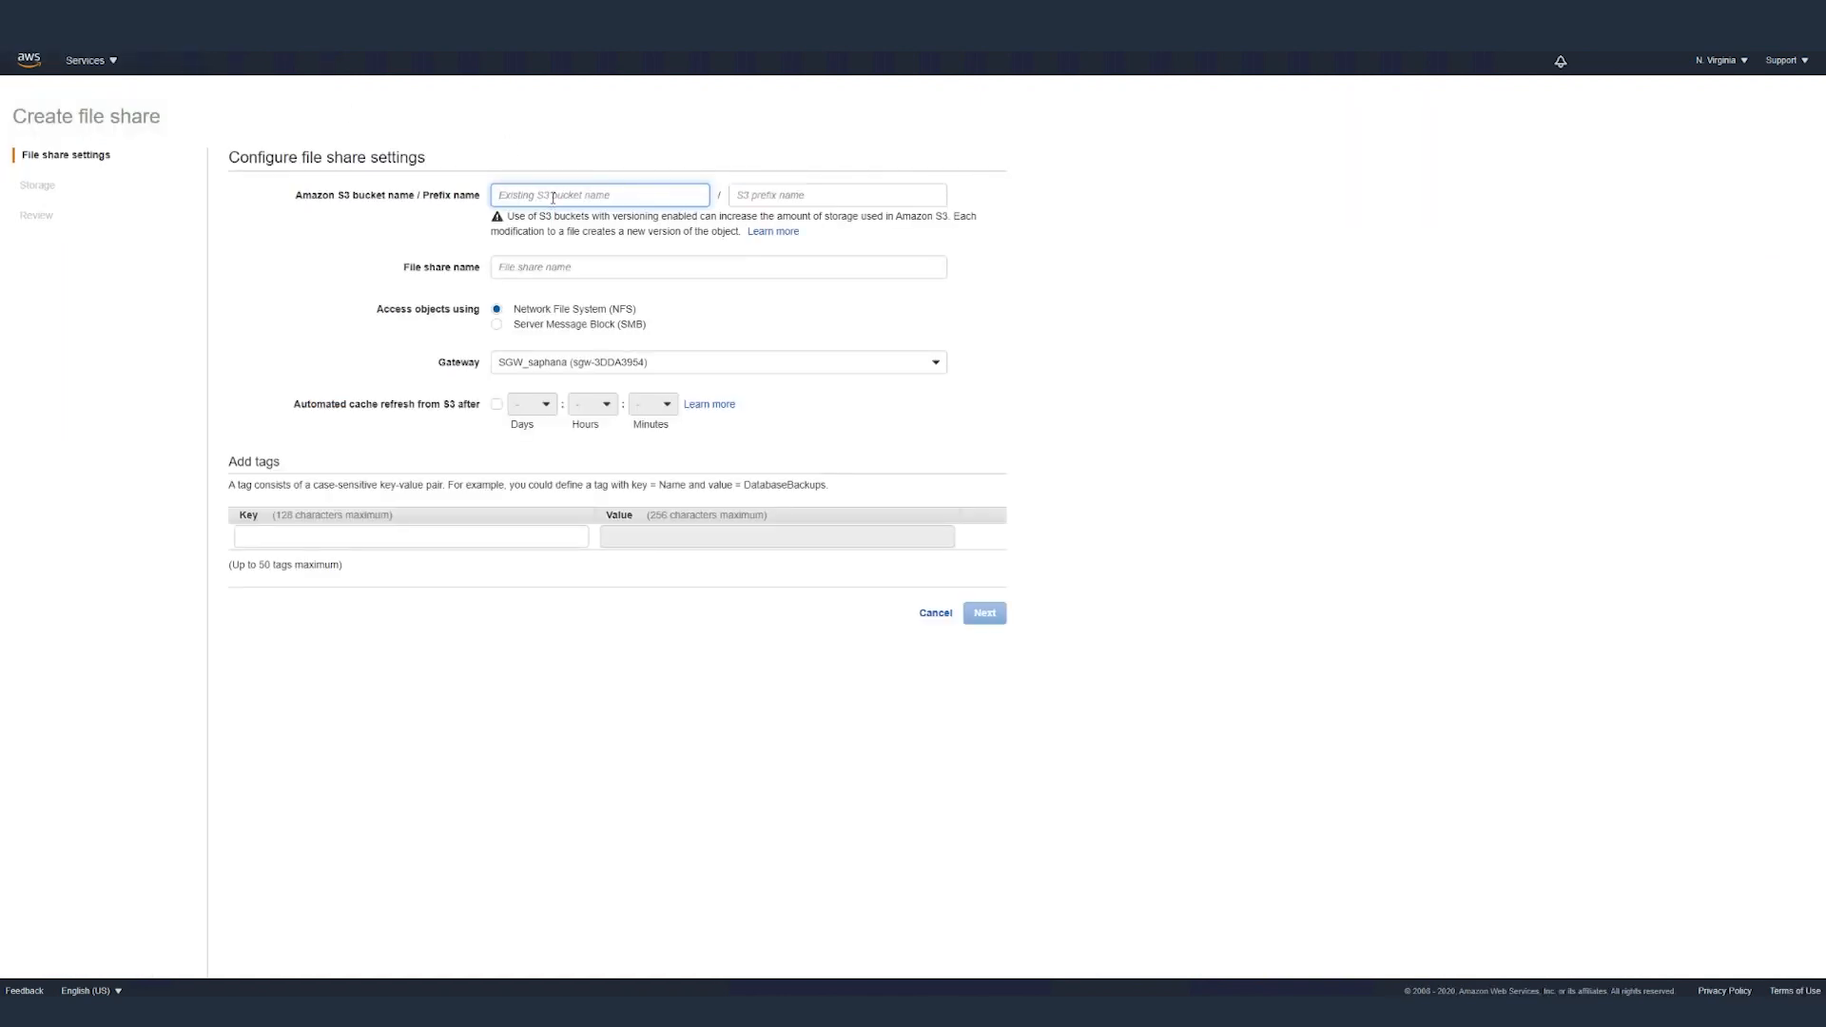
Point the file share at bucket storagegwhanaback with prefix saphanabackup/
{"action": "type", "text": "storagegwhanaback"}
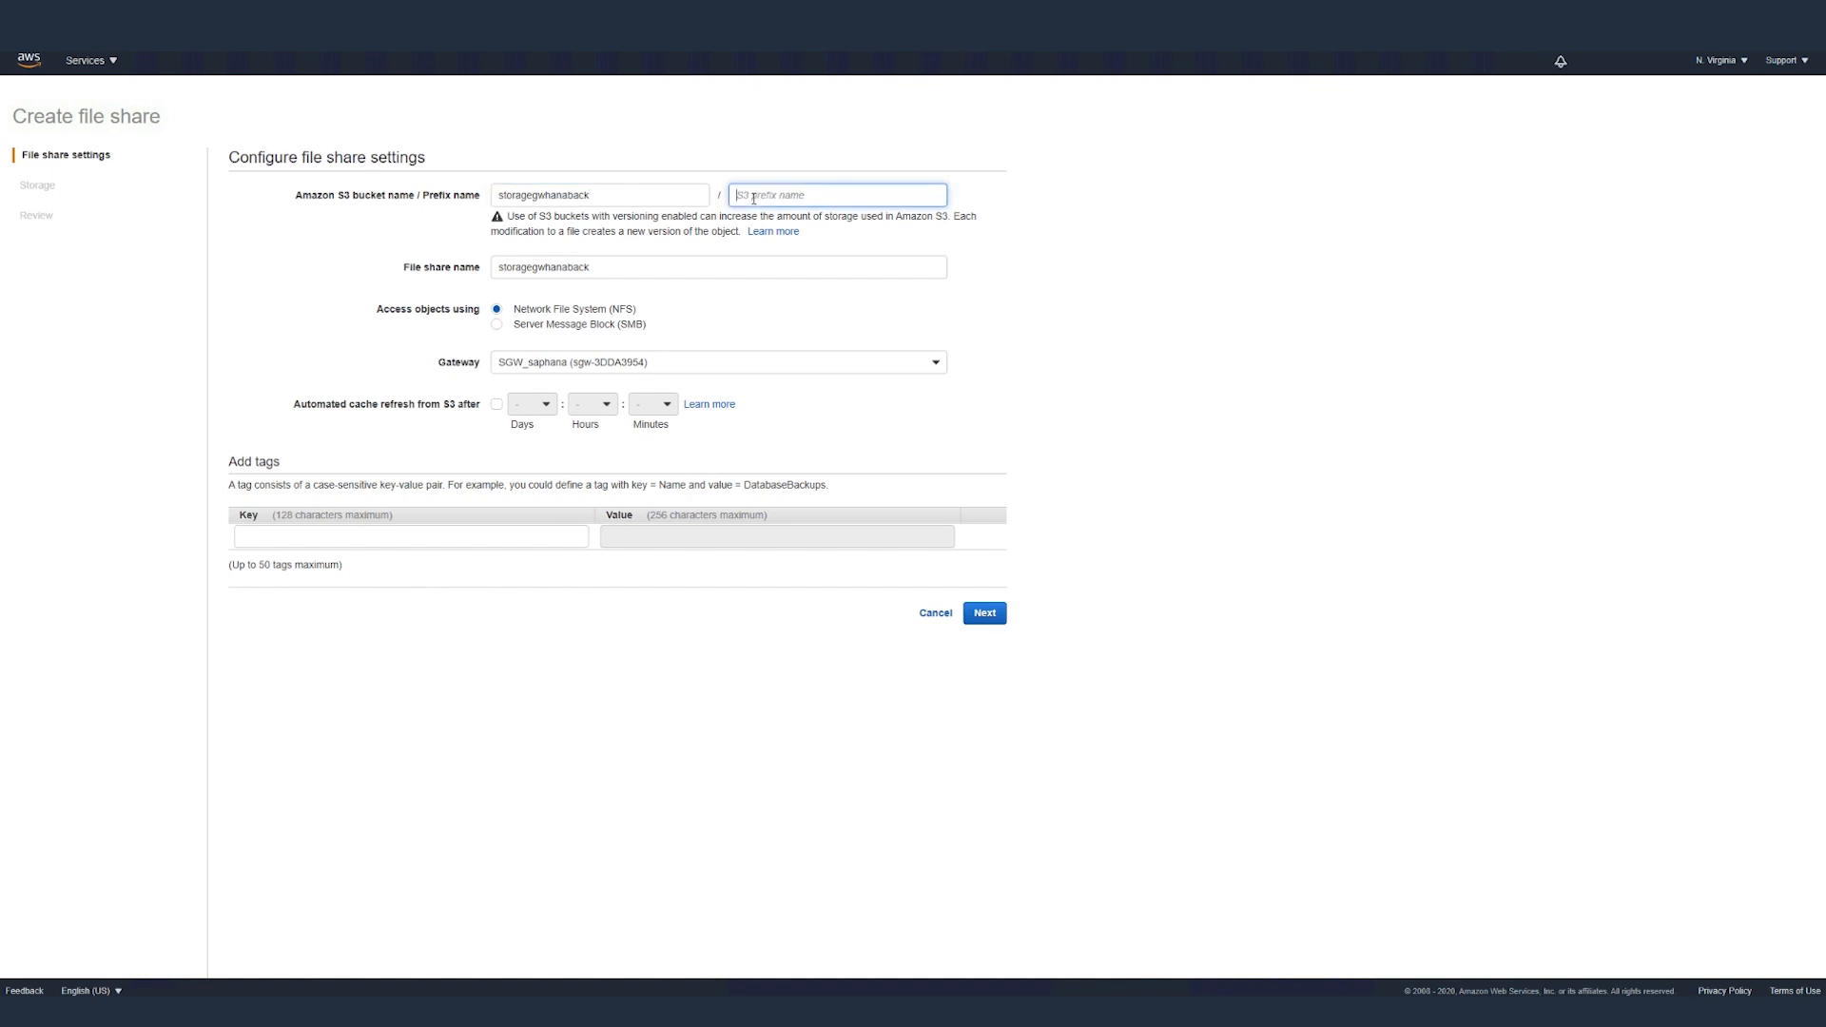
{"action": "type", "text": "hanp"}
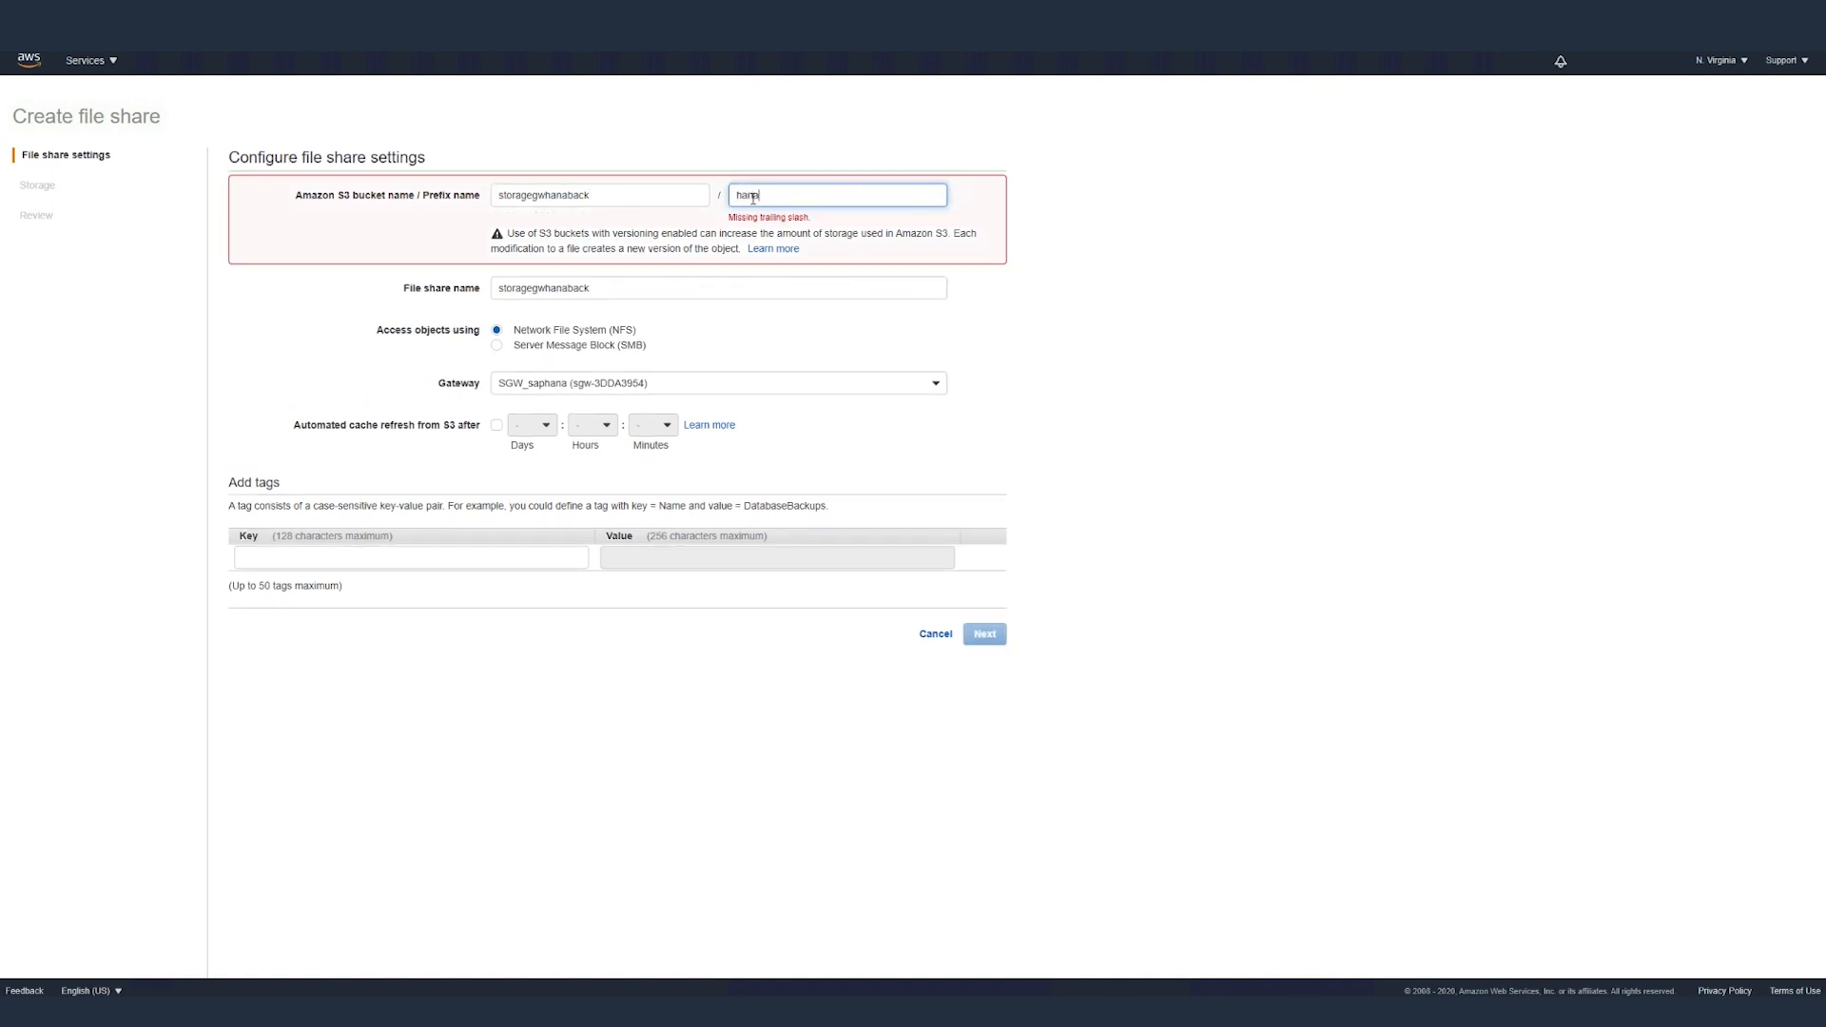
{"action": "type", "text": "backup"}
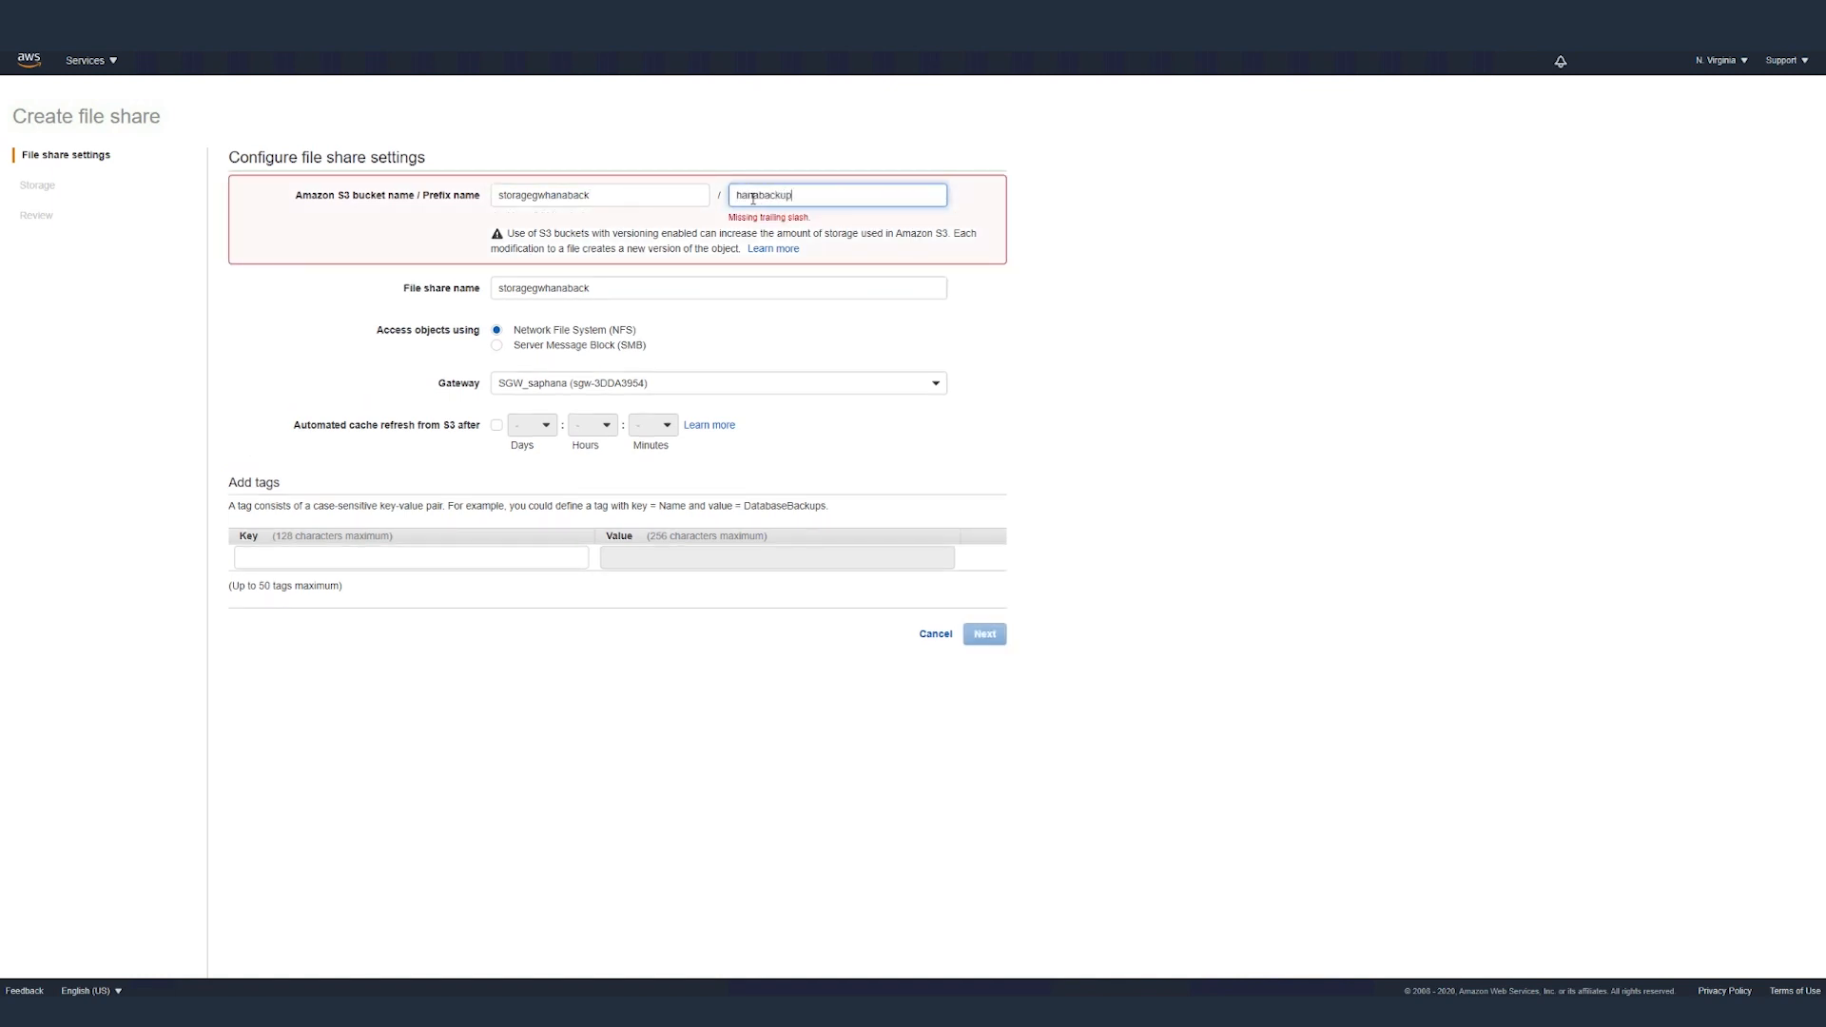
{"action": "type", "text": "hanabackup"}
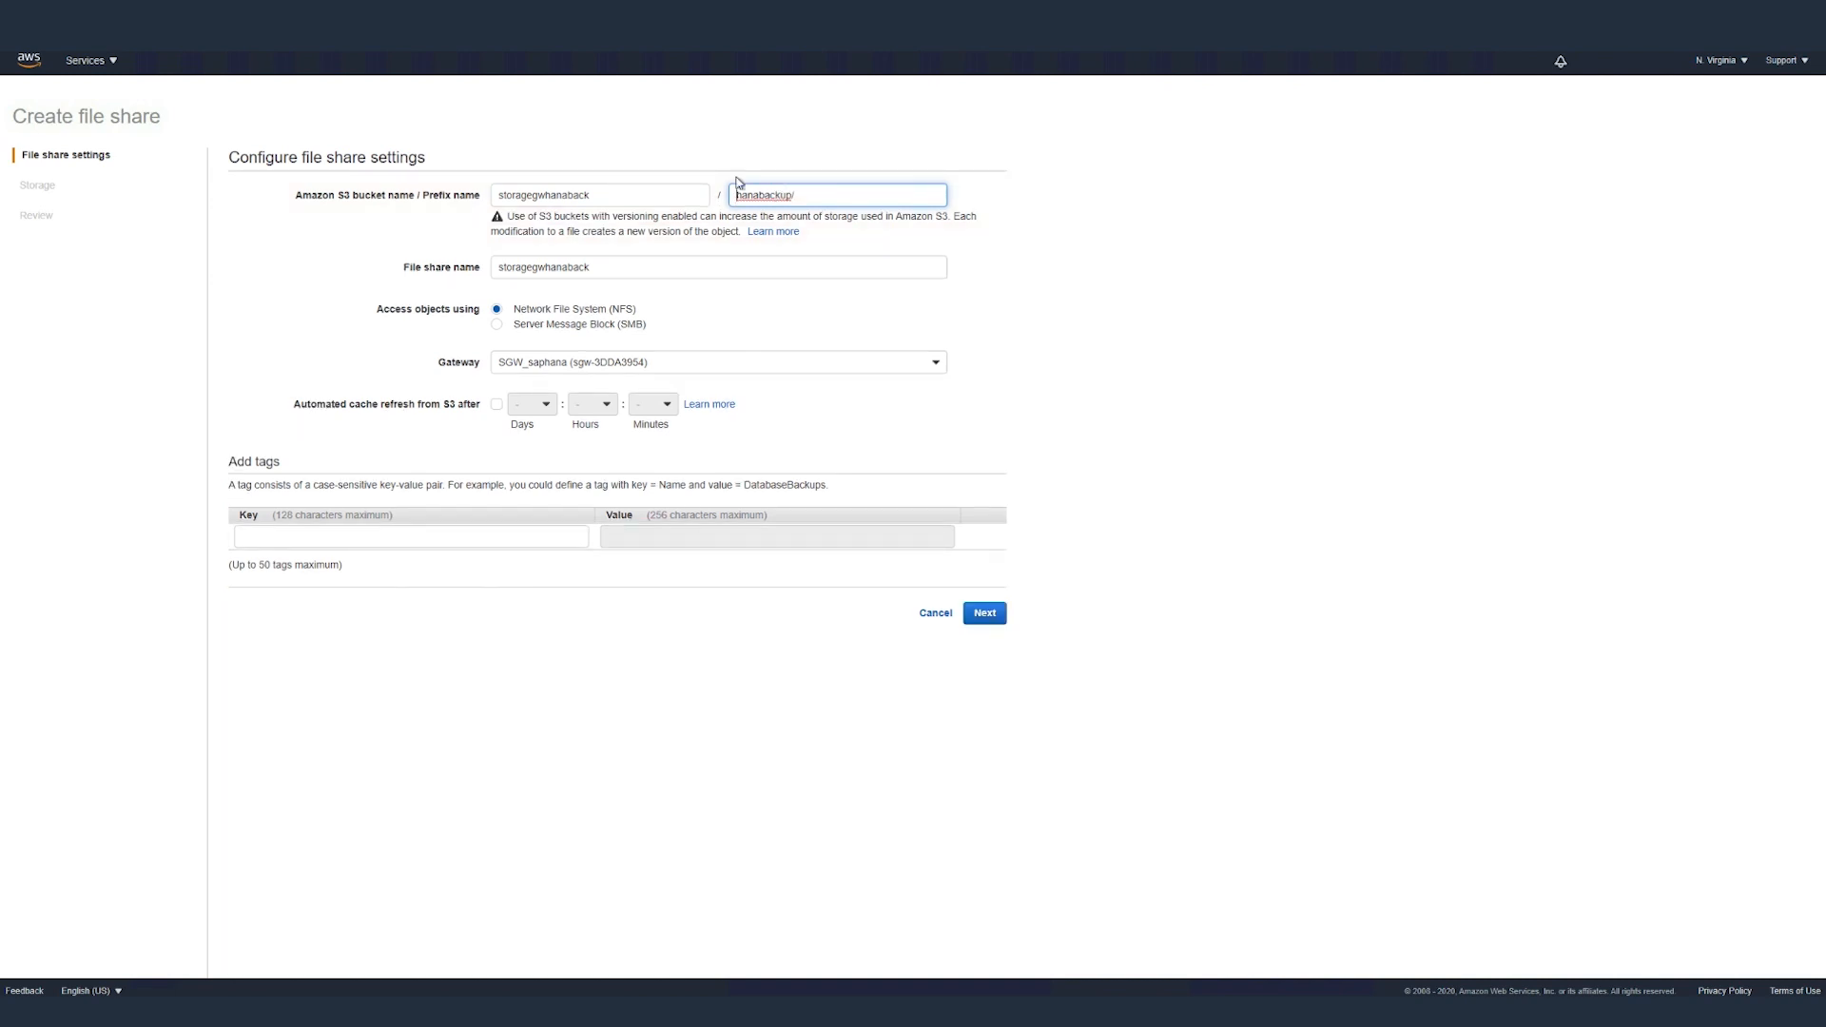
{"action": "type", "text": "saphanabackup/"}
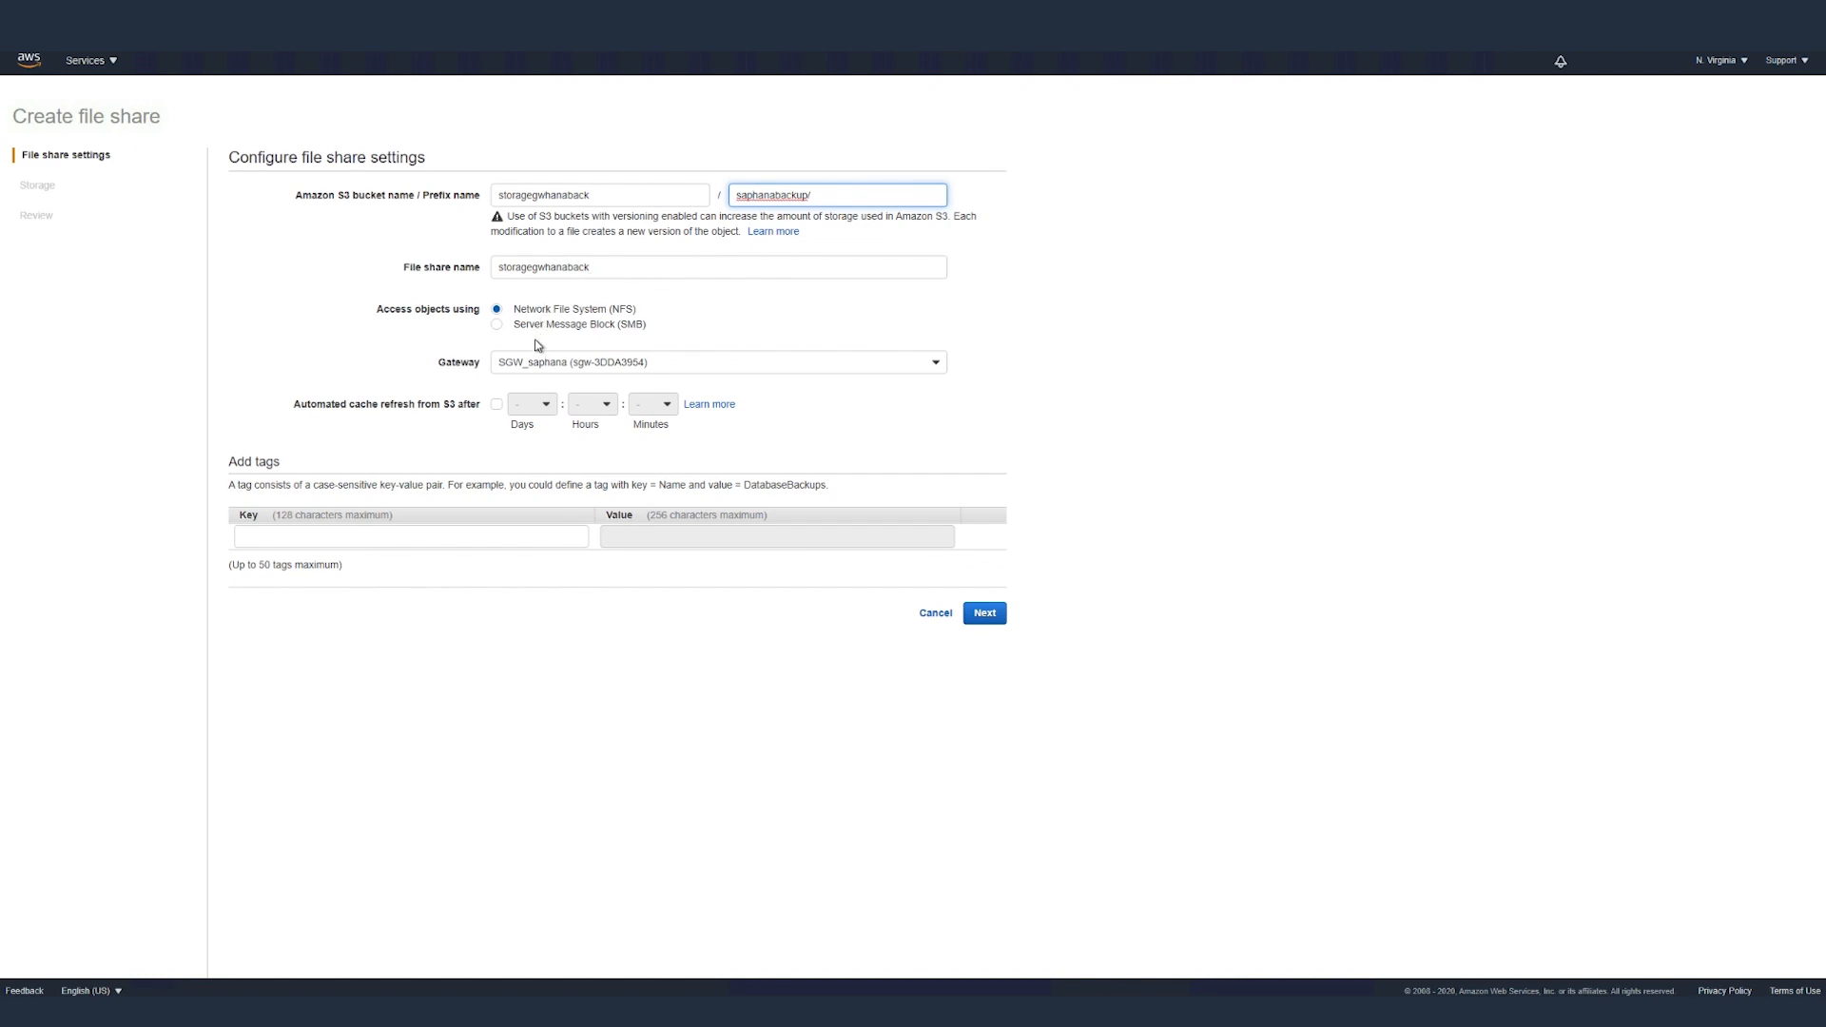
{"action": "mouse_move", "coordinate": [551, 371]}
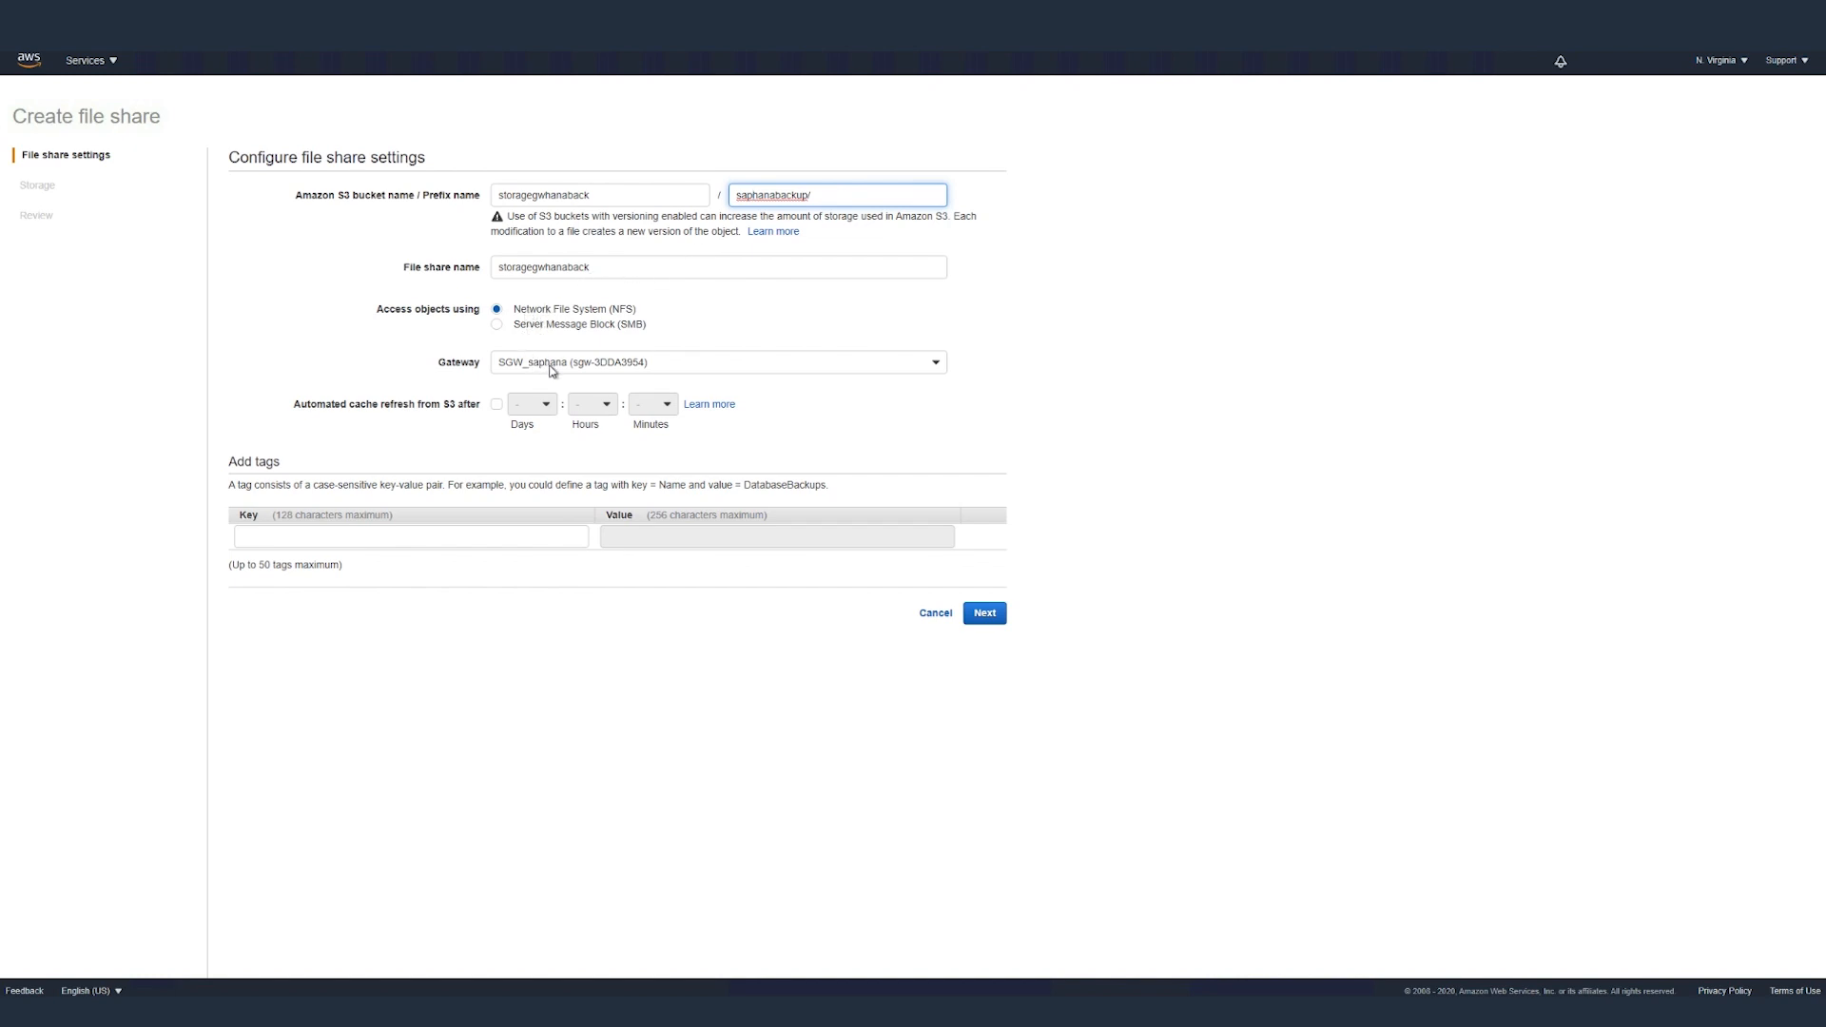
{"action": "mouse_move", "coordinate": [553, 413]}
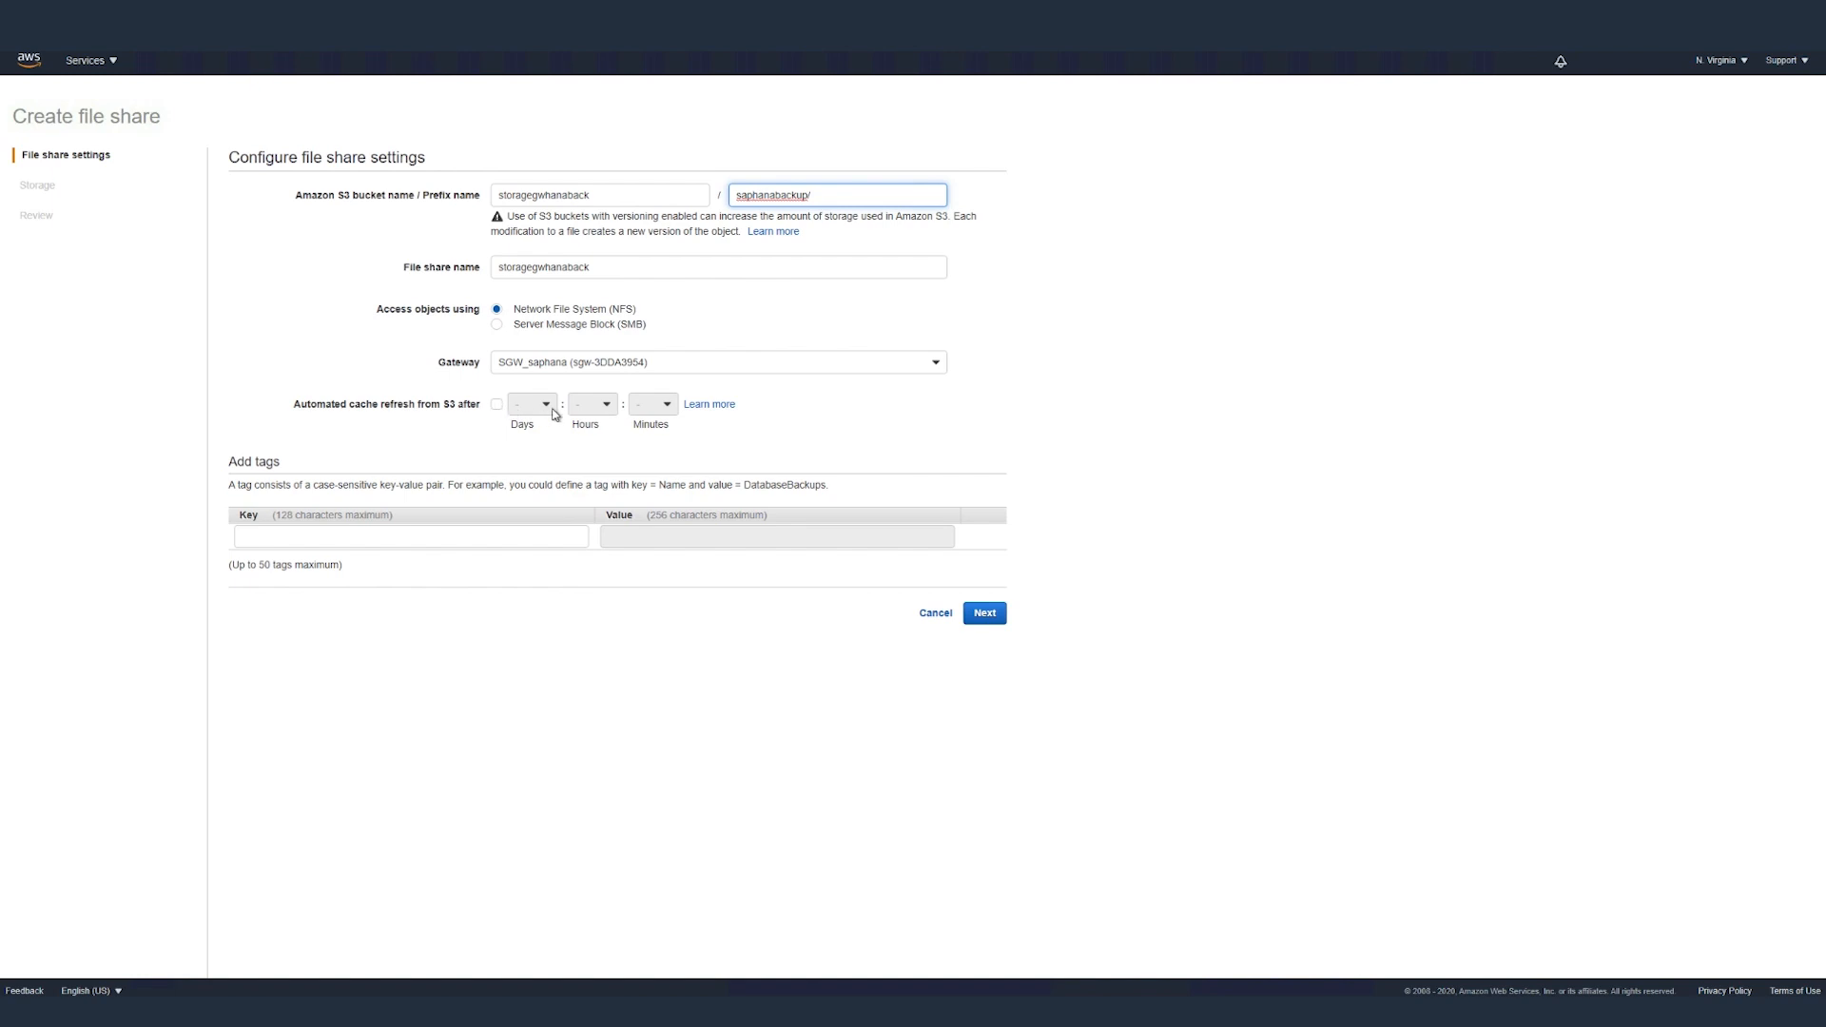
Tag the file share Name = saphanabackup and continue to the storage settings
{"action": "left_click", "coordinate": [411, 536]}
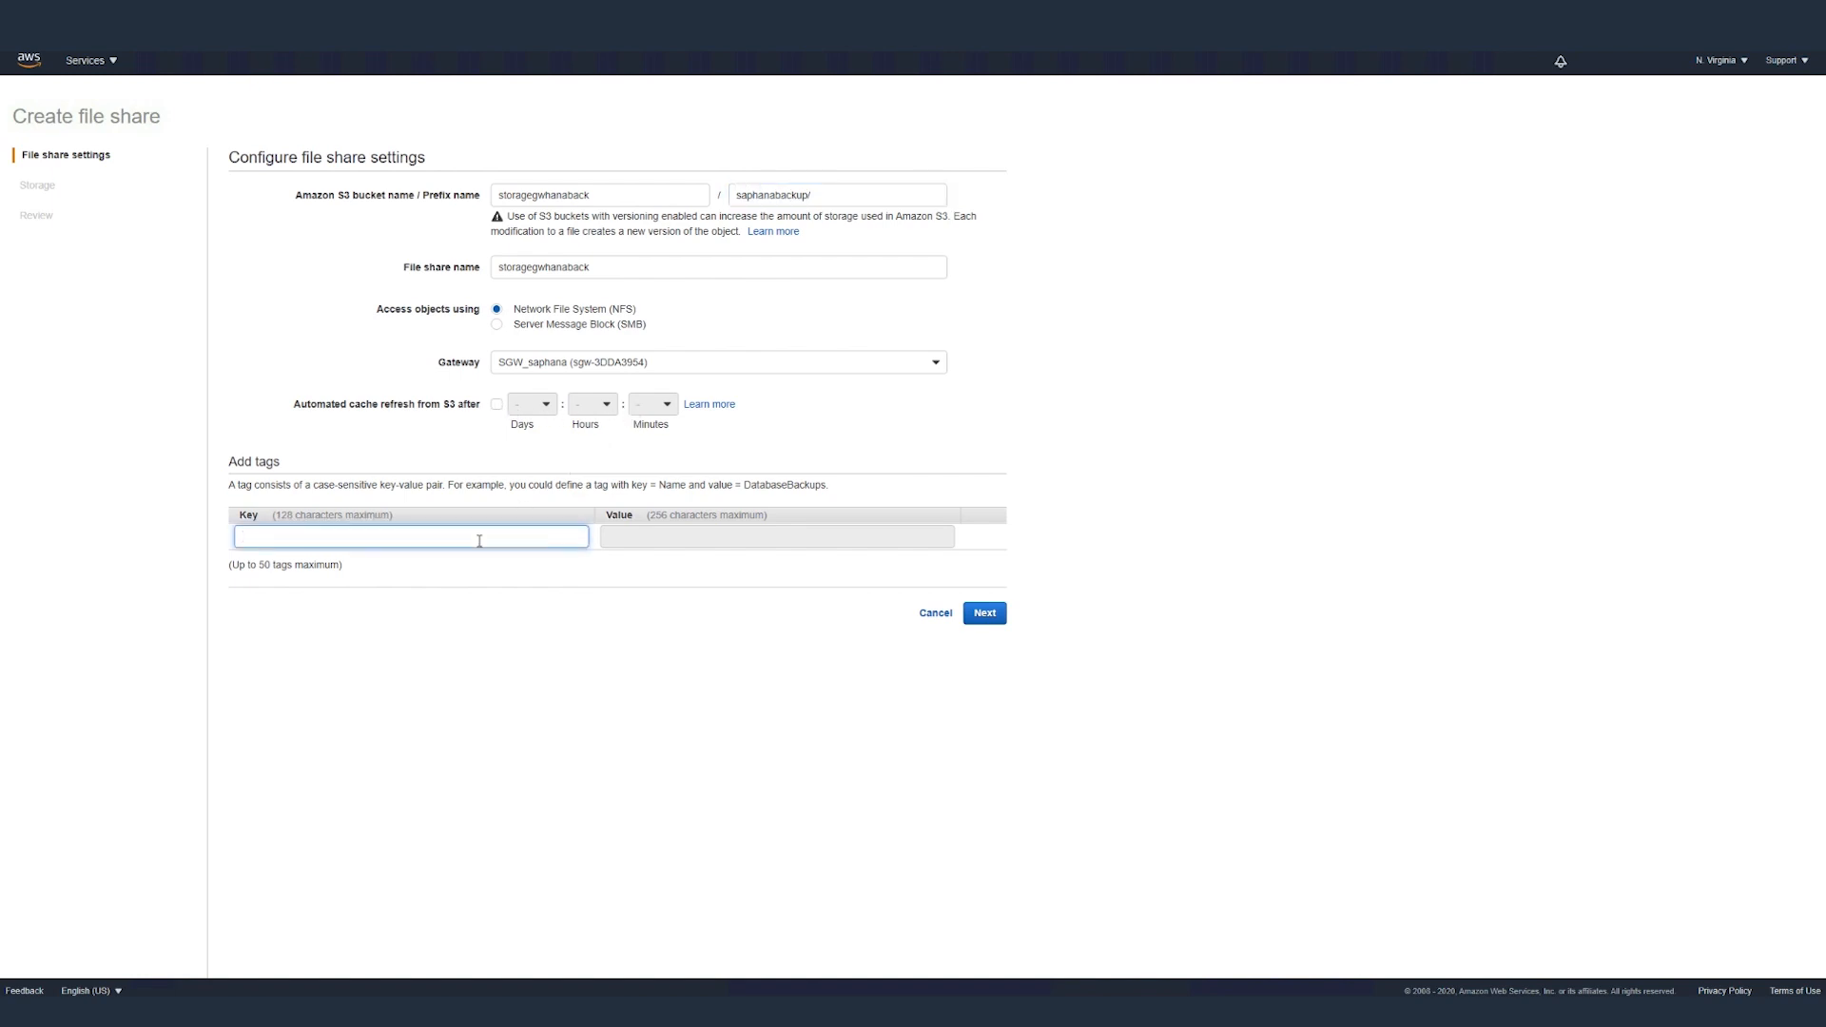
{"action": "type", "text": "Name"}
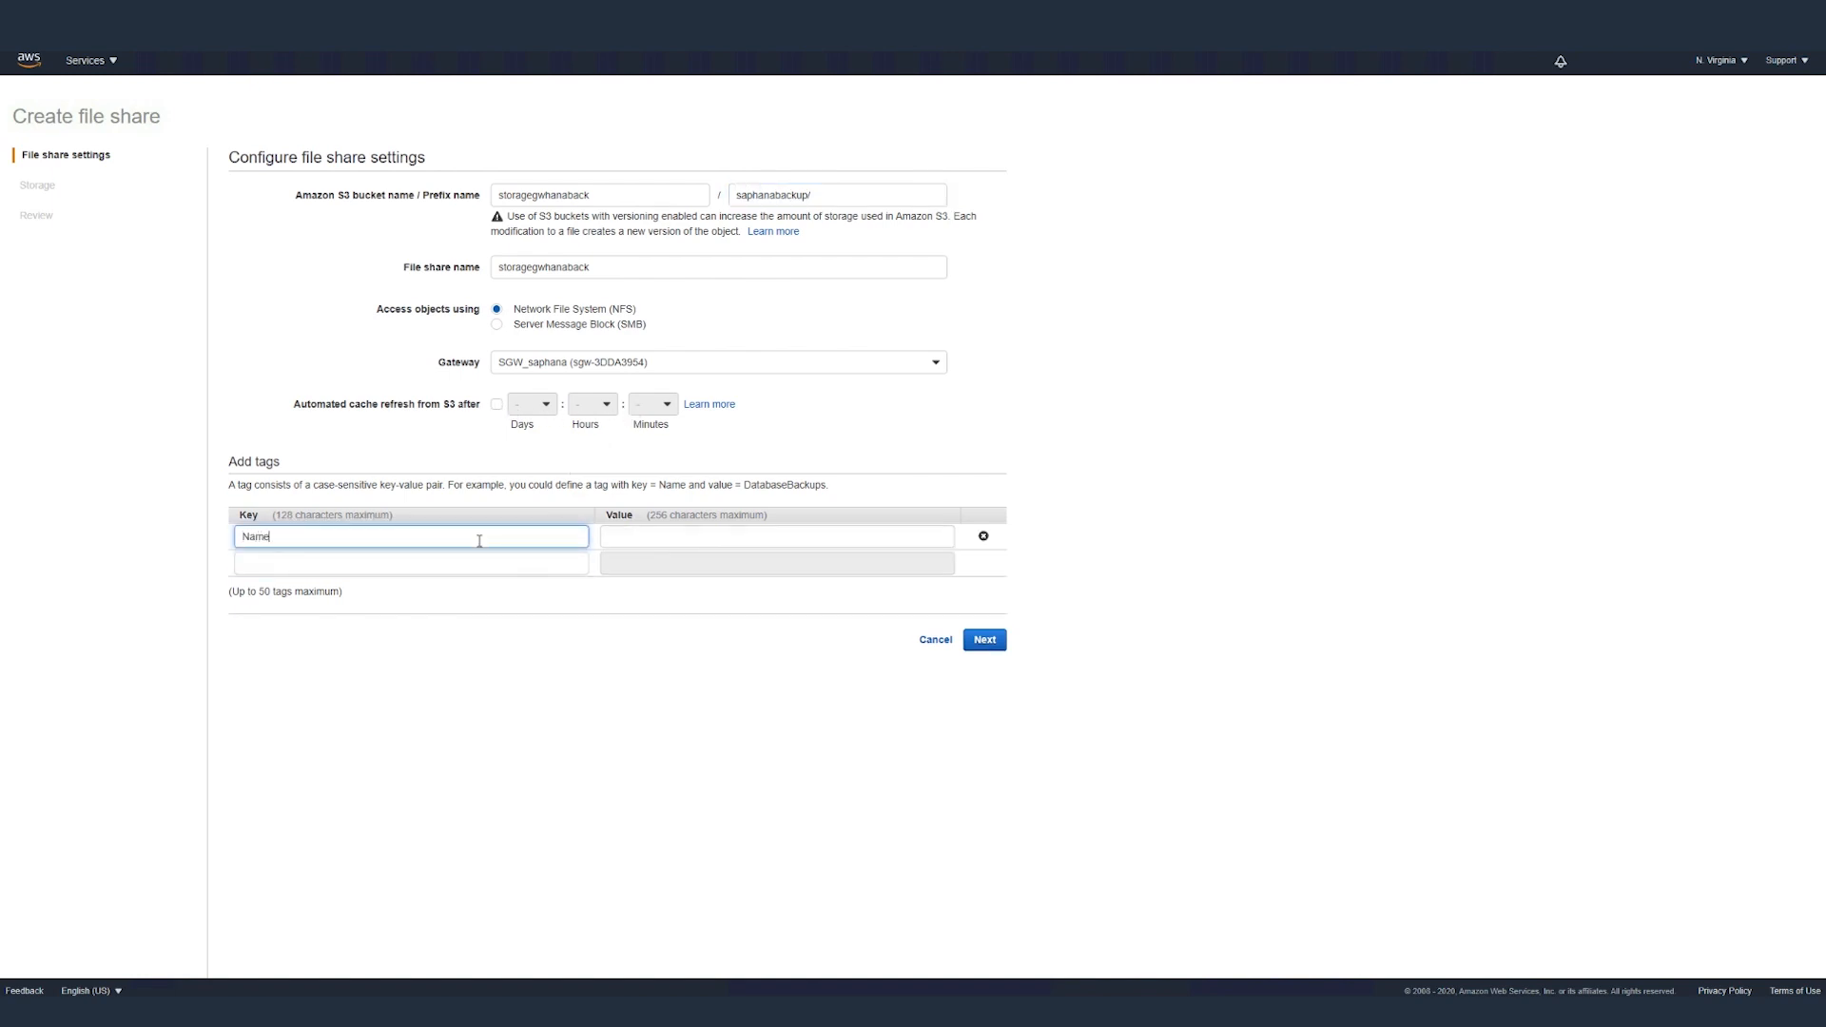
{"action": "left_click", "coordinate": [775, 537]}
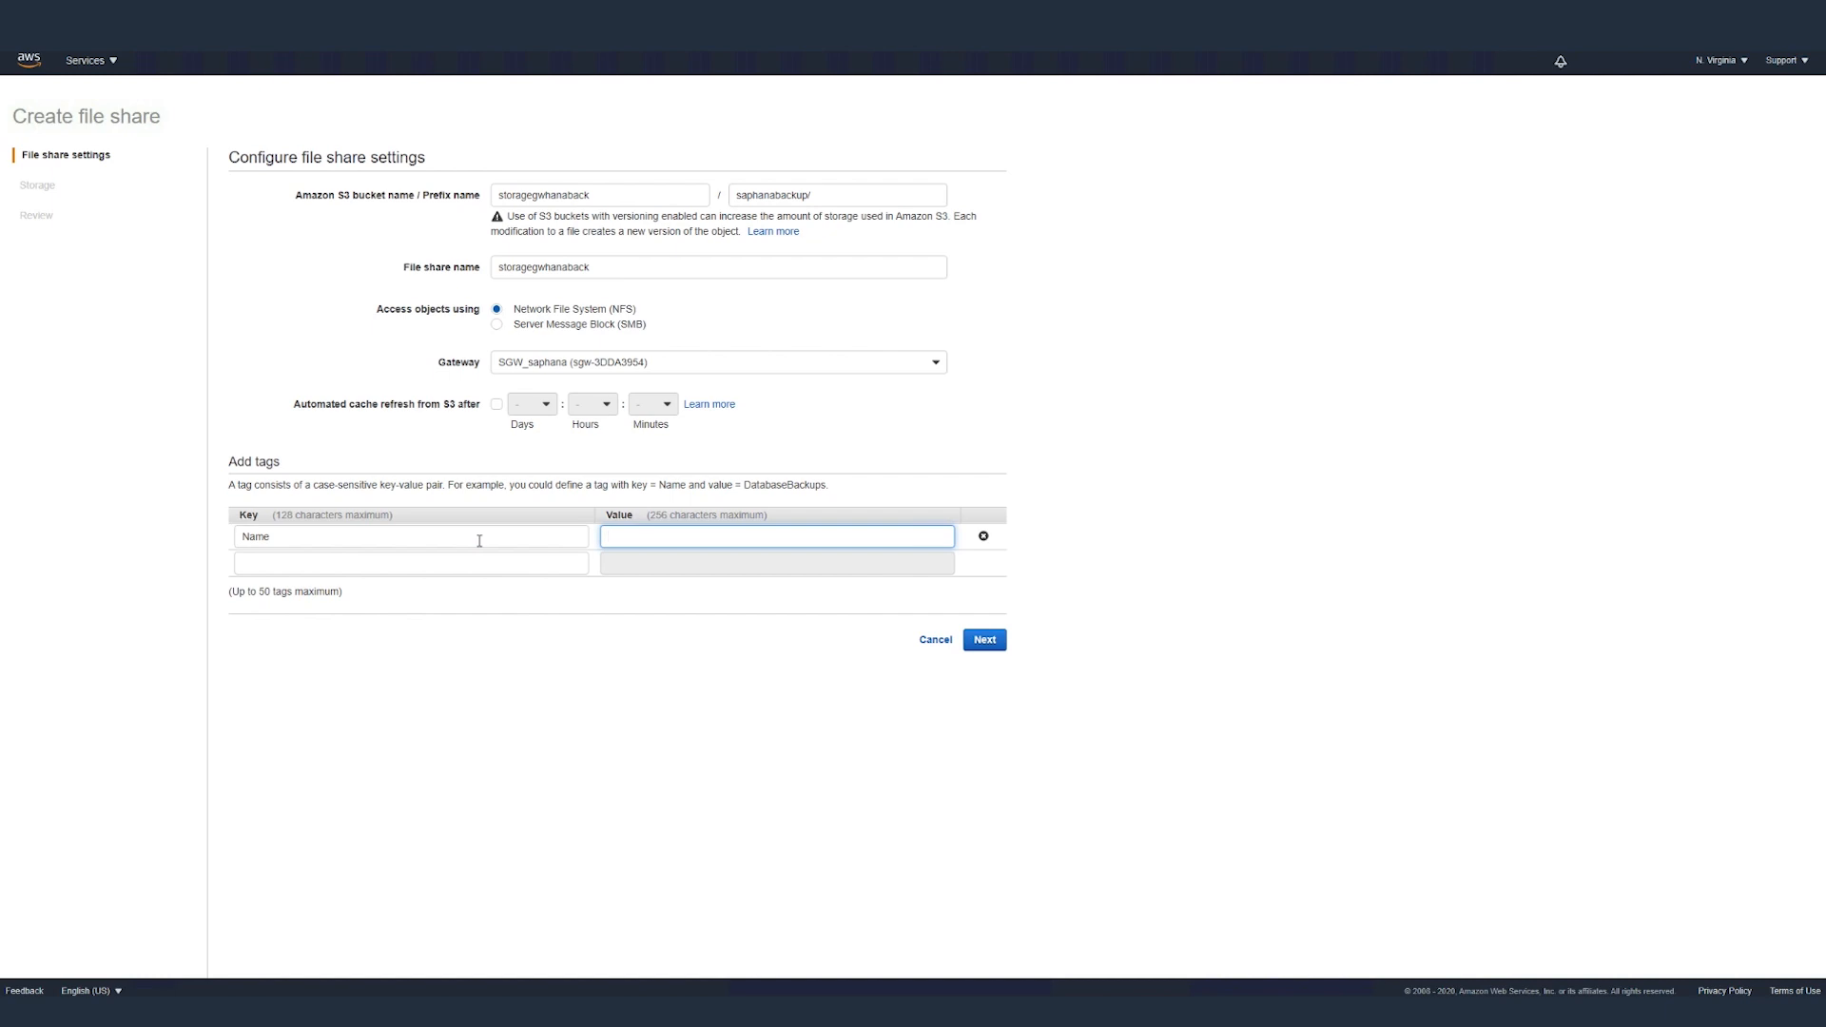
{"action": "type", "text": "saphanabackup"}
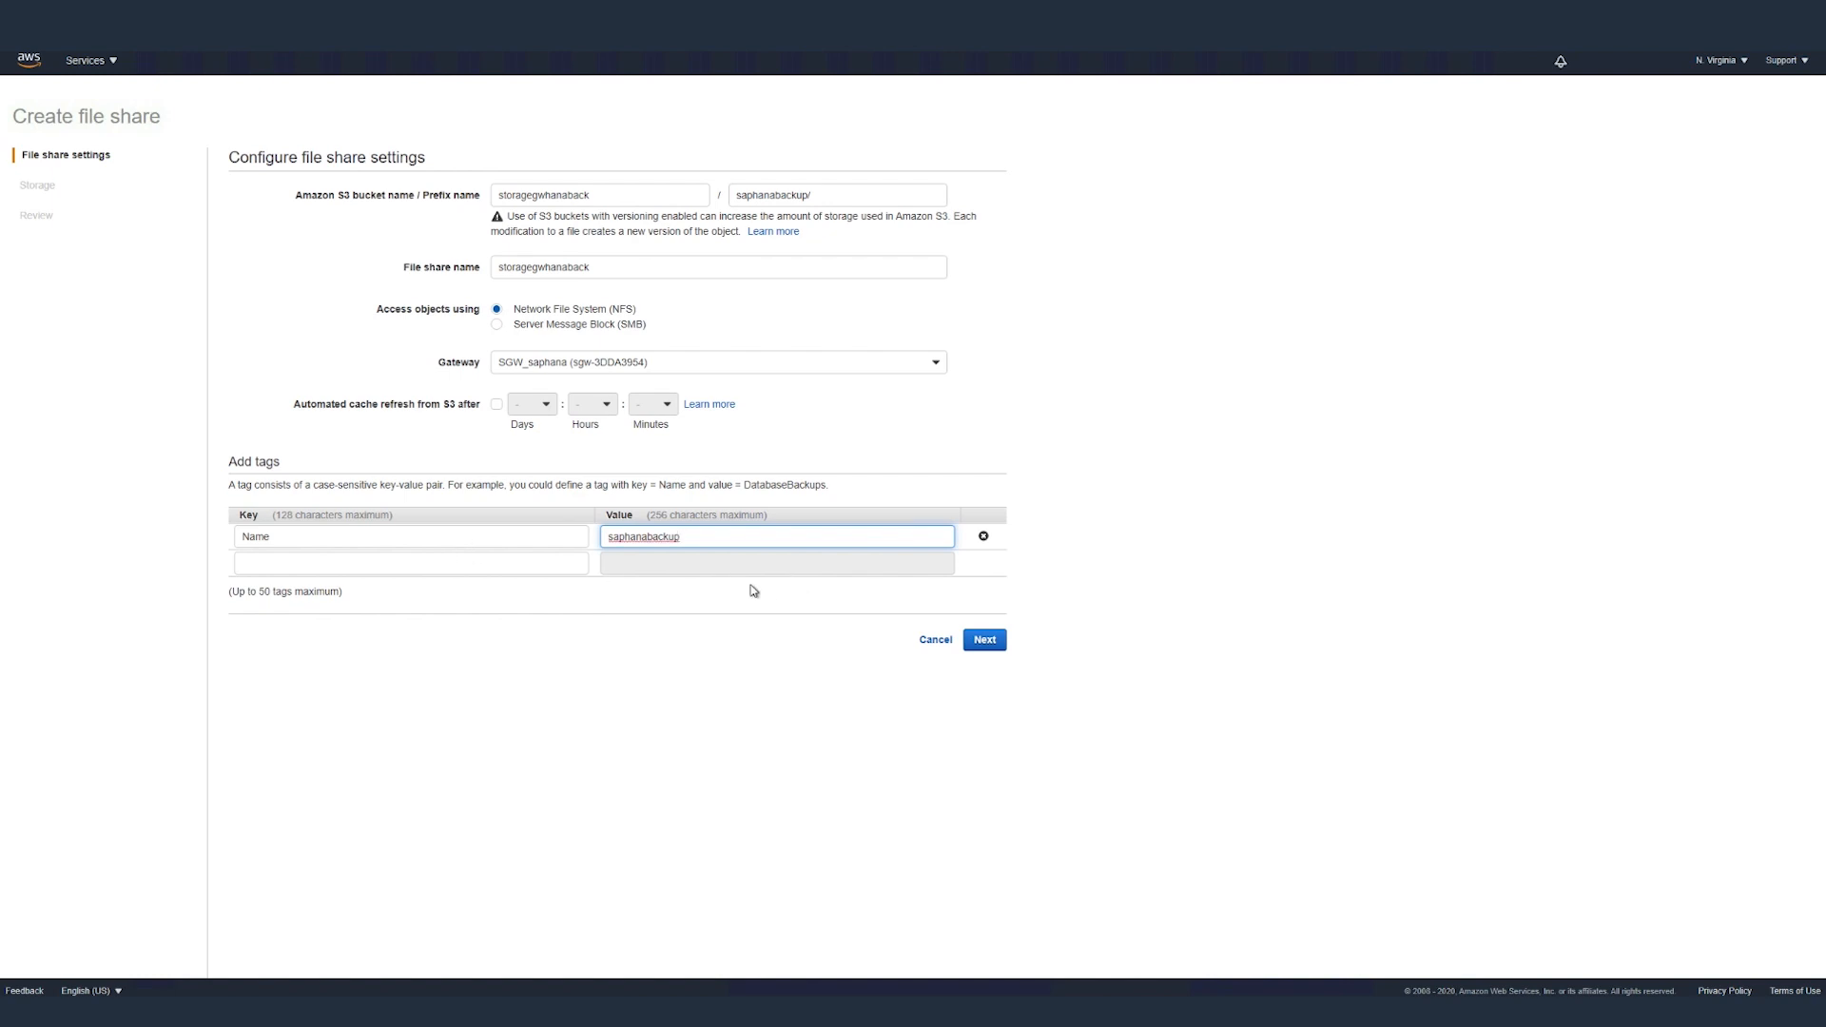
{"action": "left_click", "coordinate": [983, 639]}
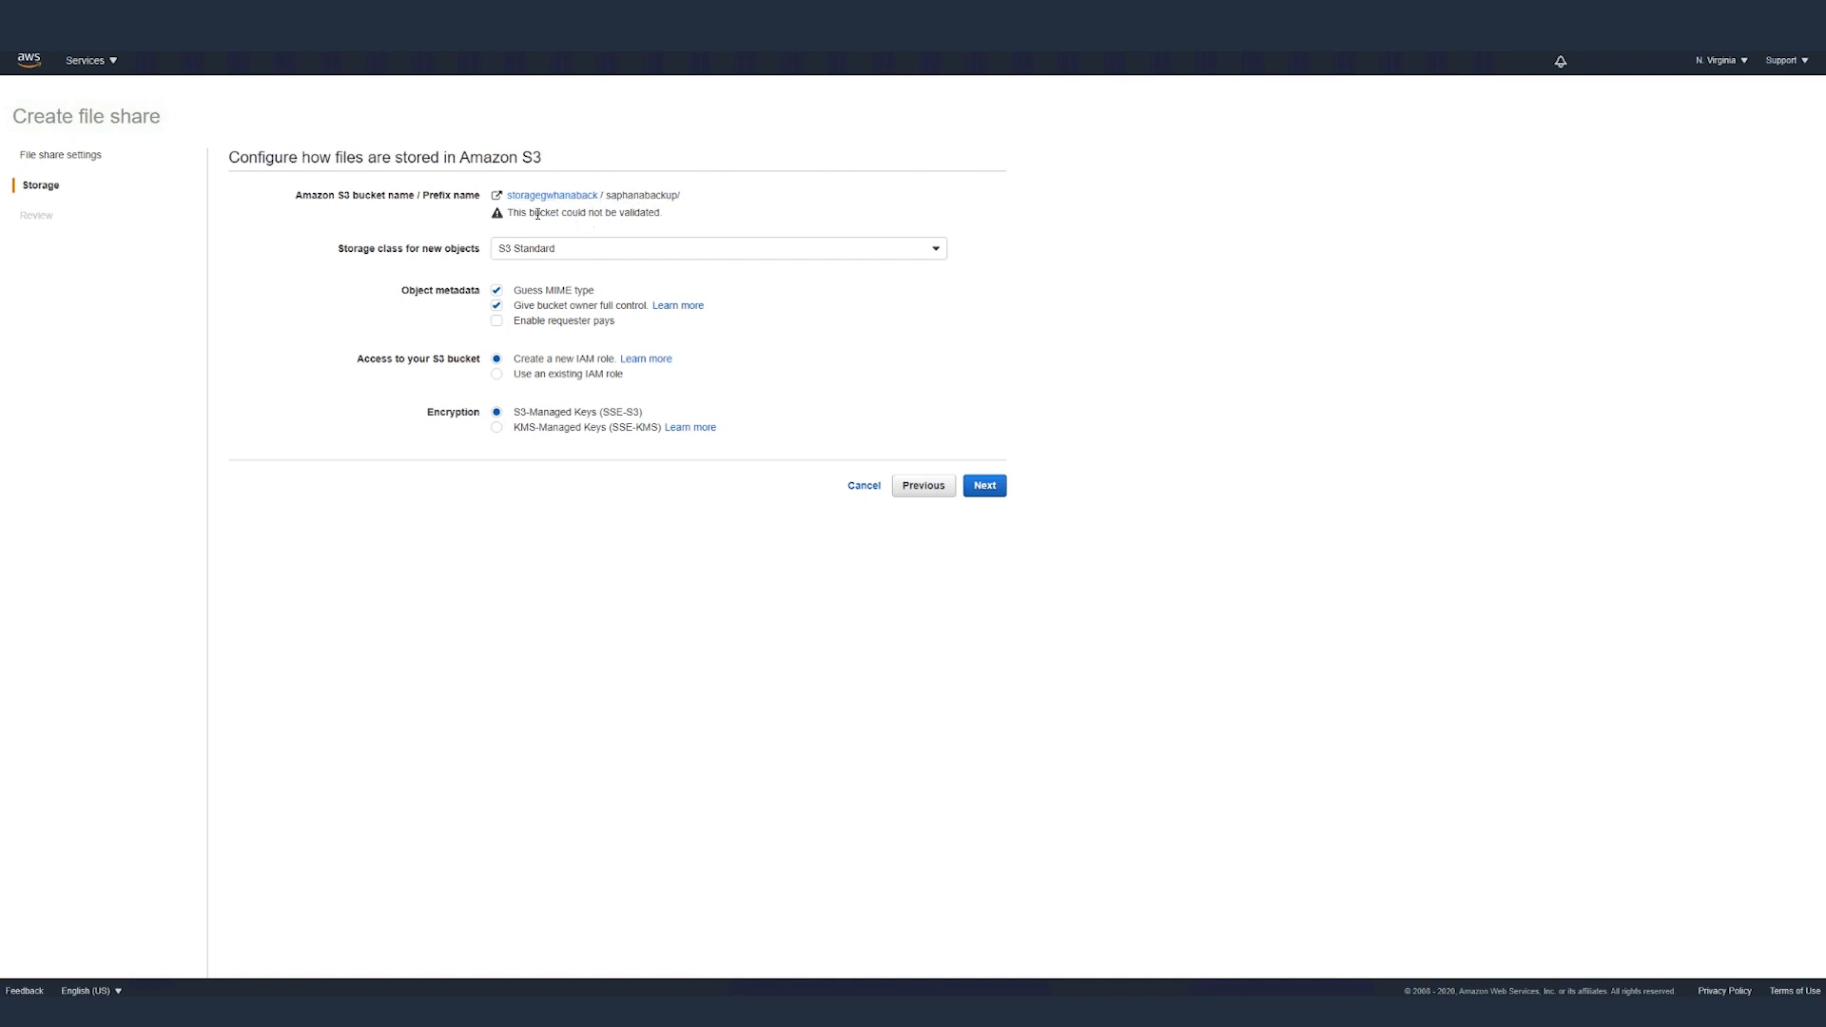
{"action": "mouse_move", "coordinate": [588, 291]}
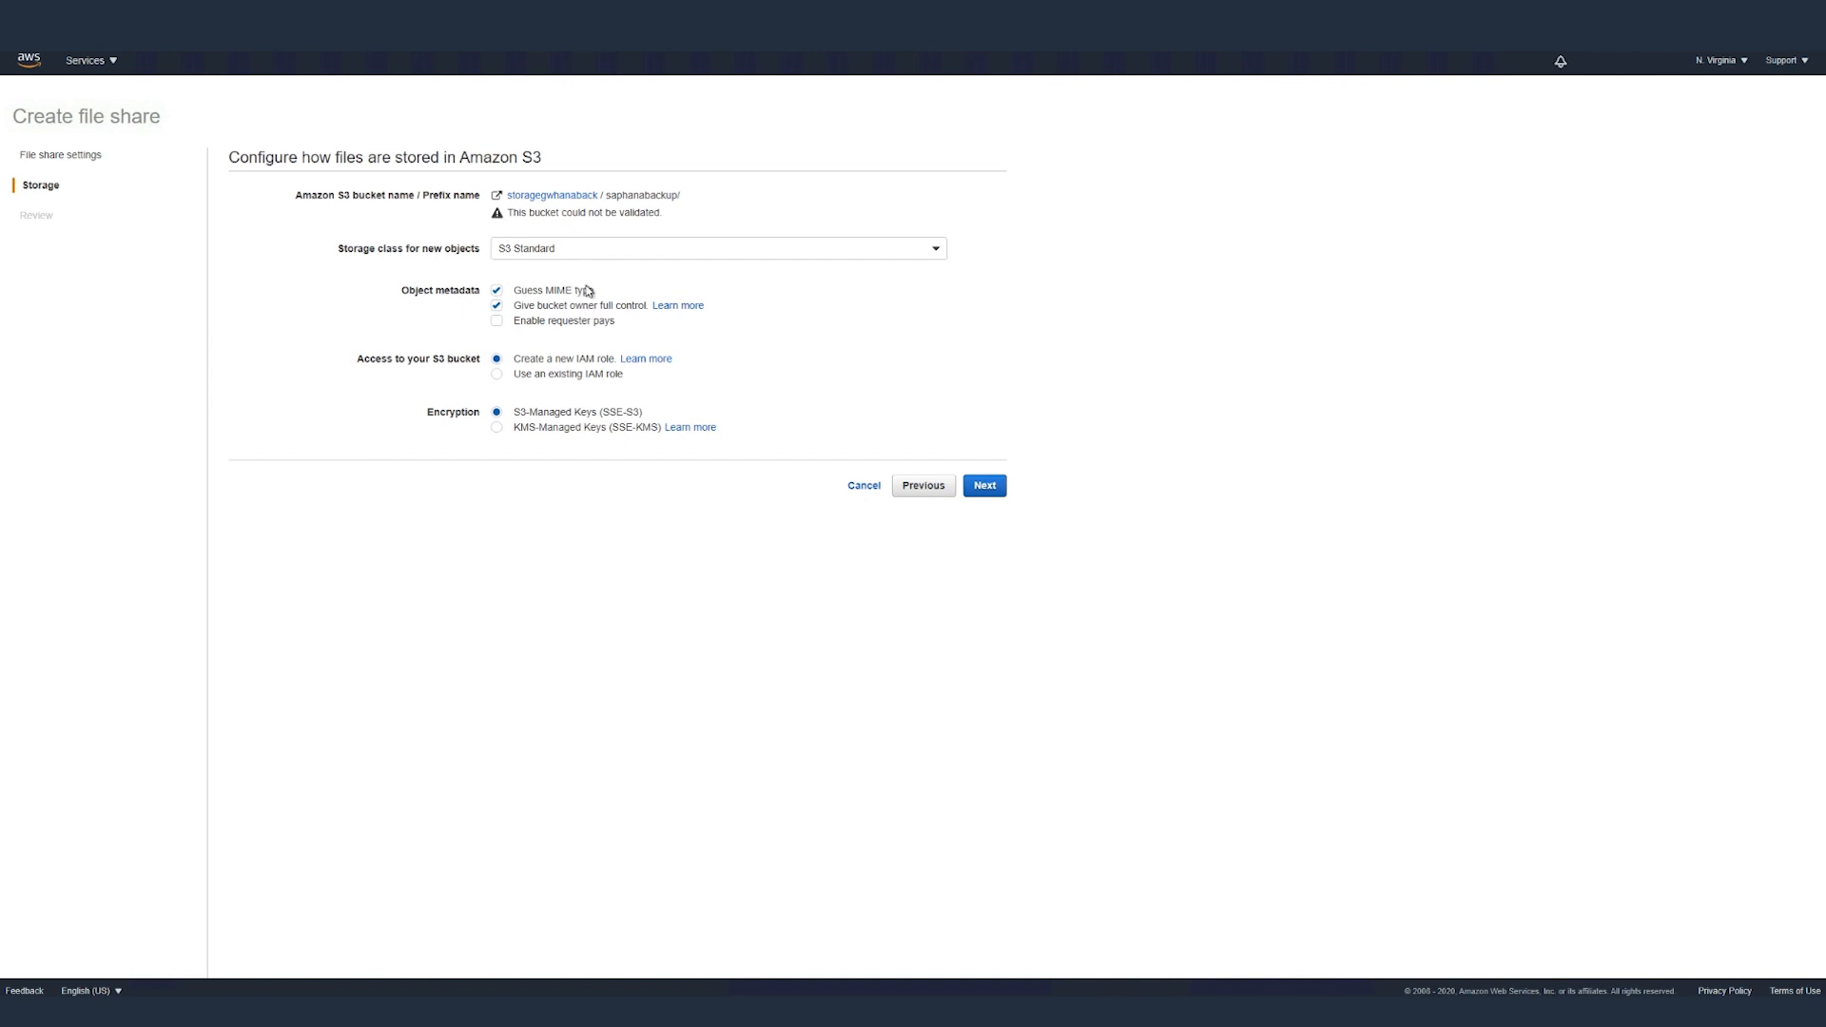
Keep the storage defaults, review the settings and create the NFS file share
{"action": "left_click", "coordinate": [717, 247]}
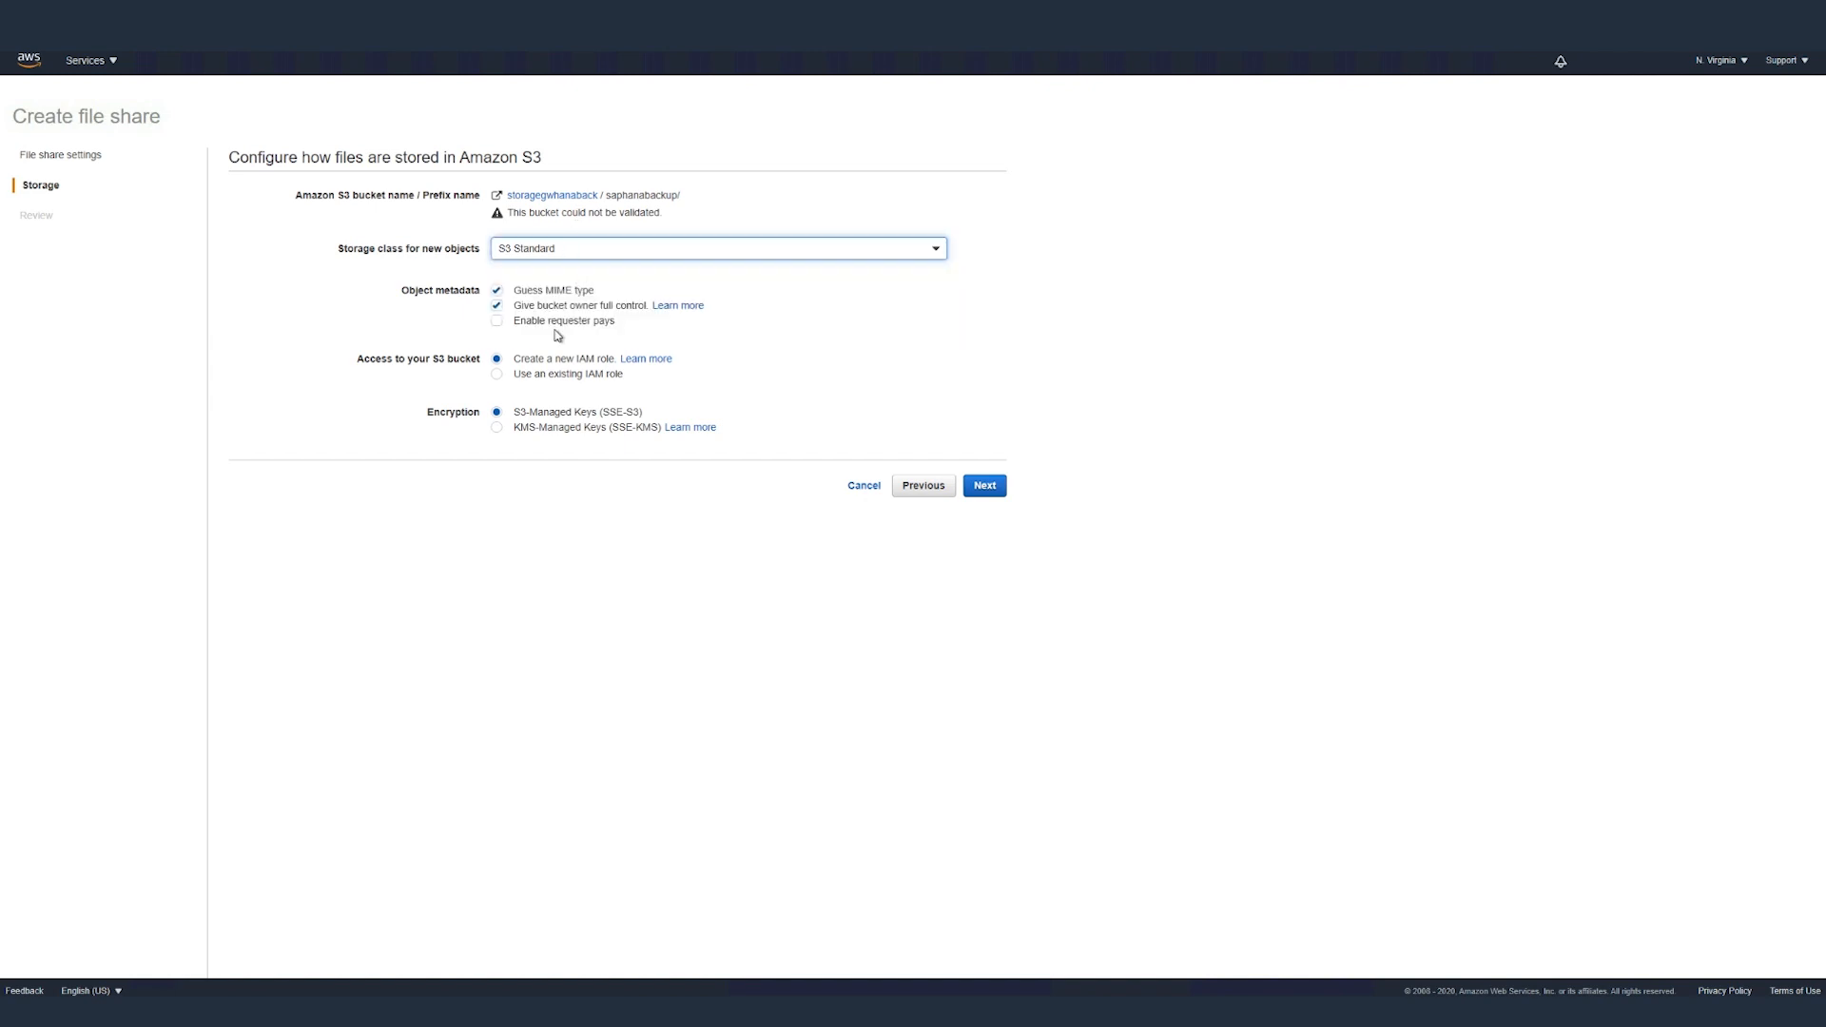
{"action": "left_click", "coordinate": [983, 485]}
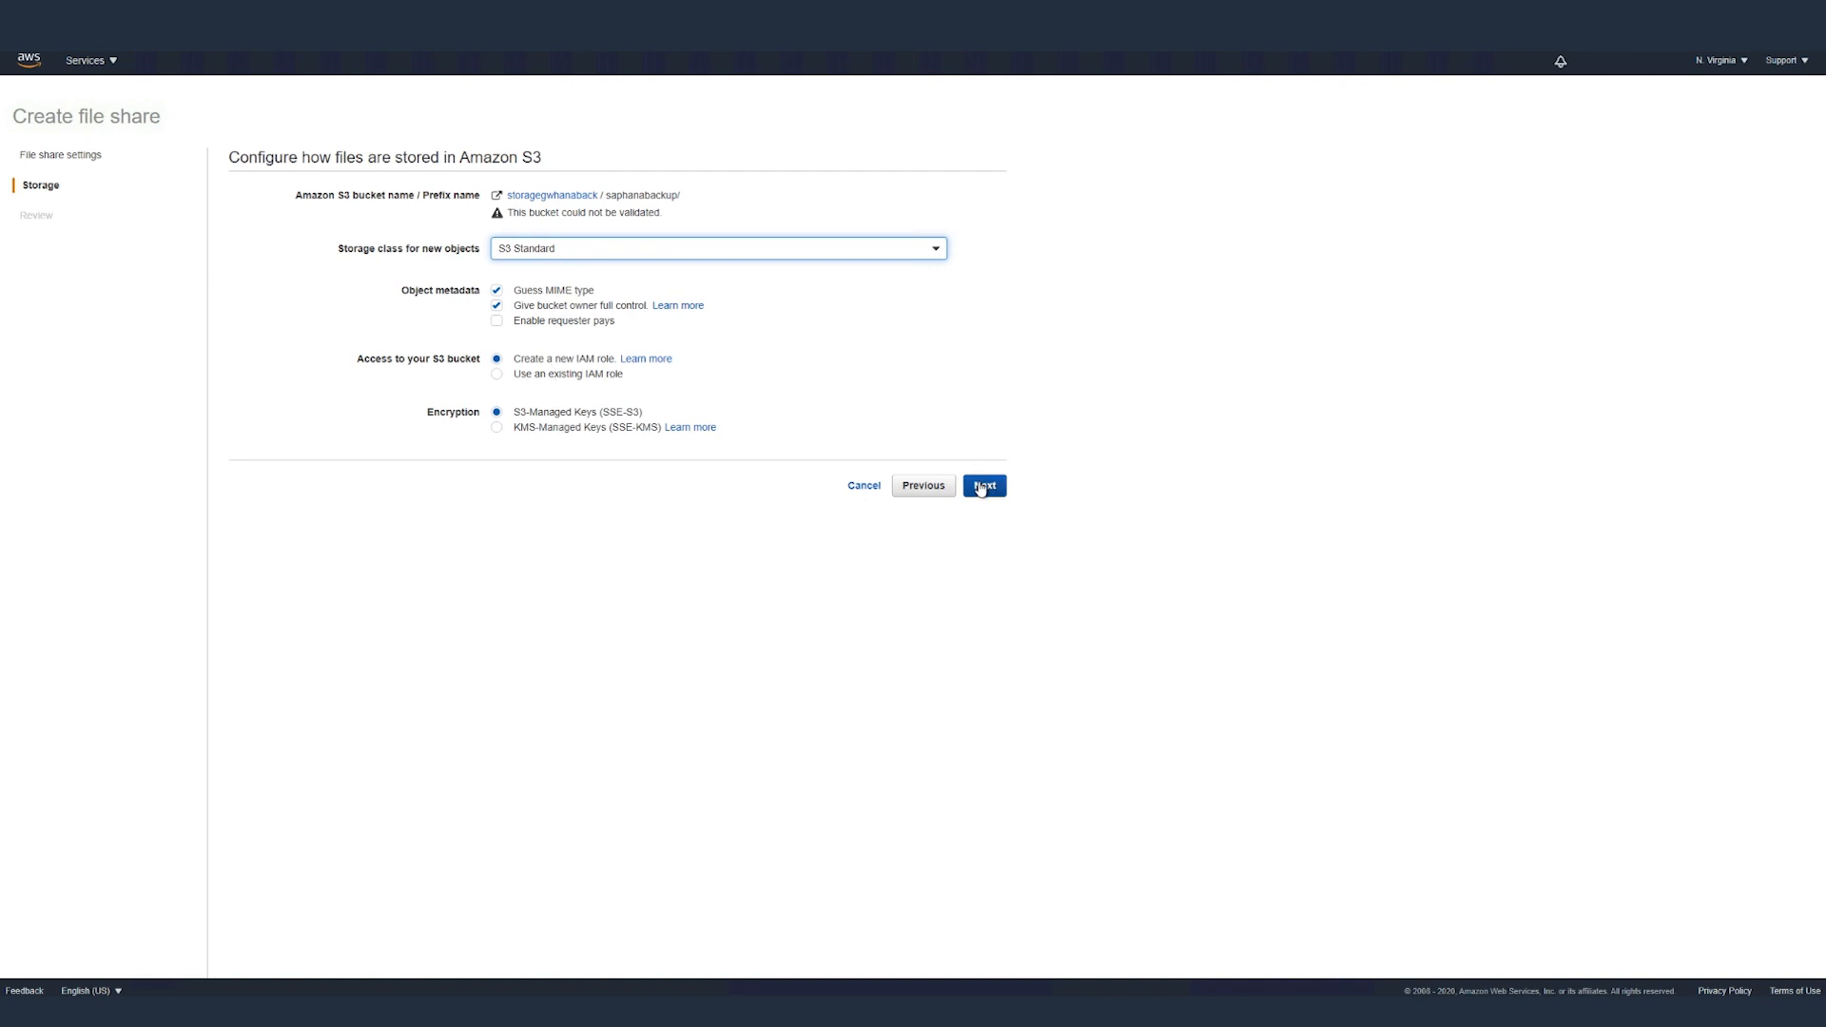
{"action": "left_click", "coordinate": [983, 485]}
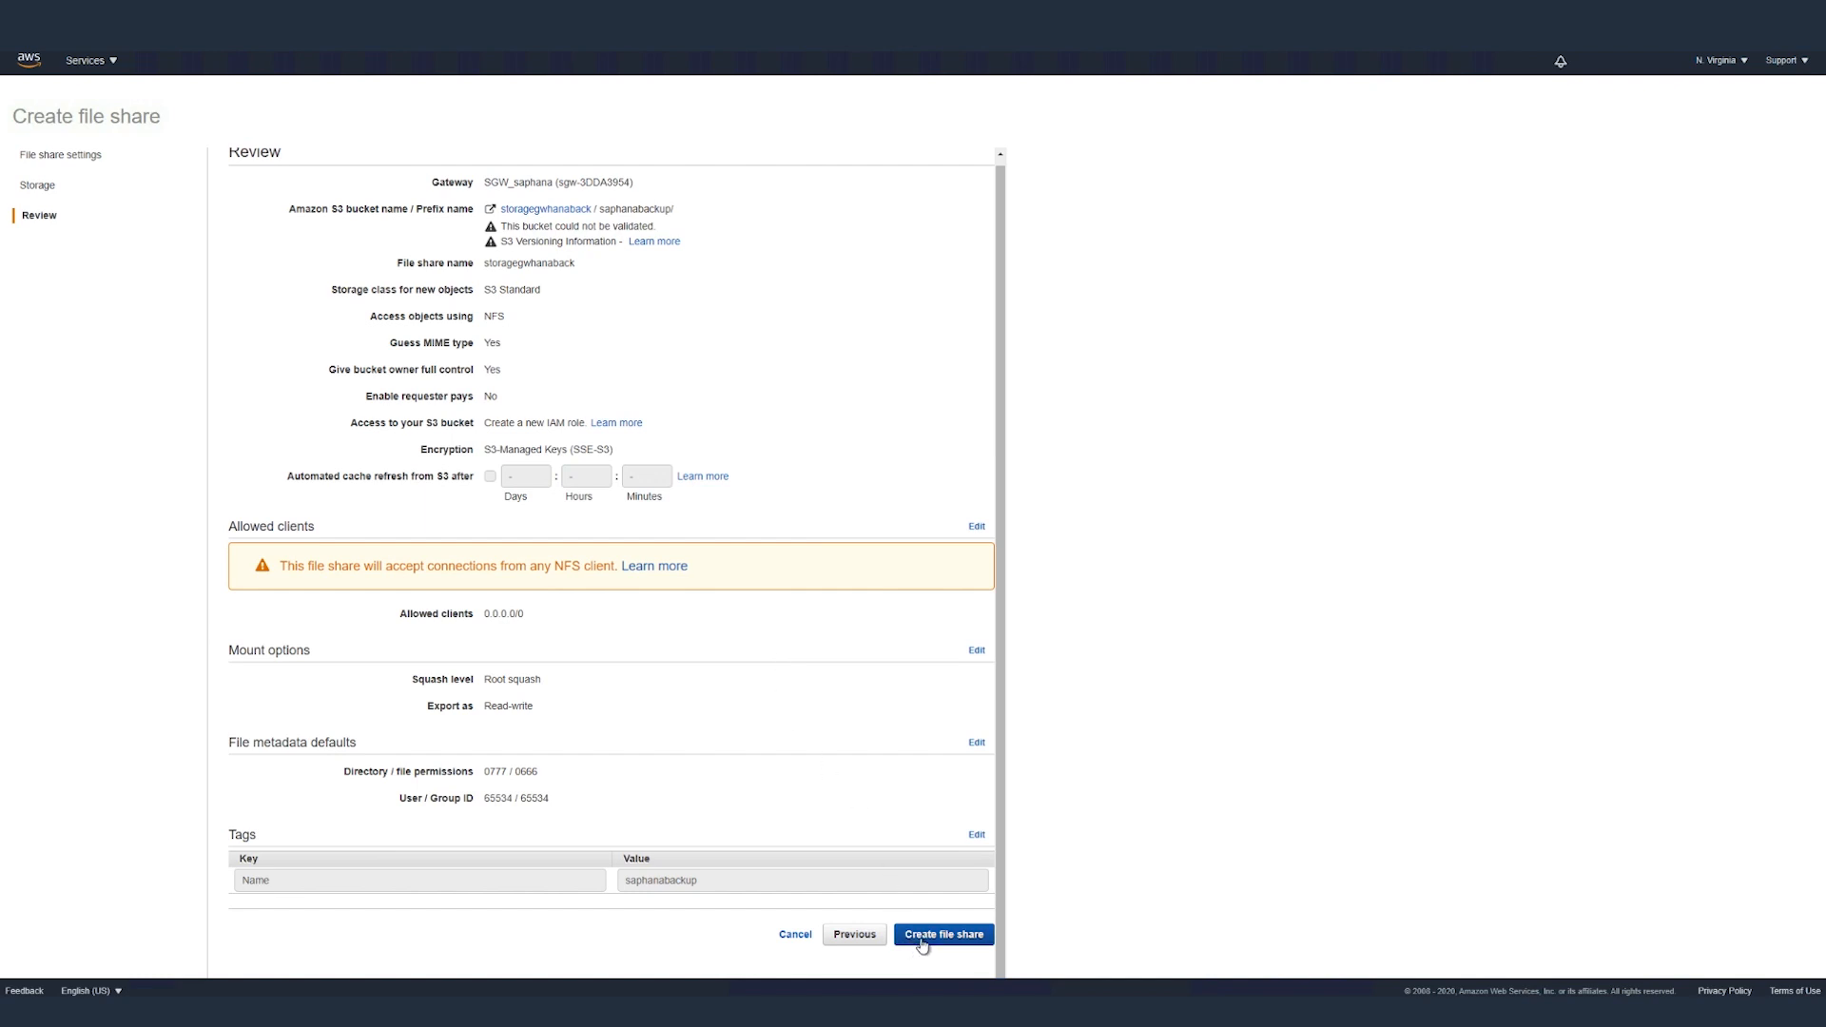
{"action": "left_click", "coordinate": [941, 933]}
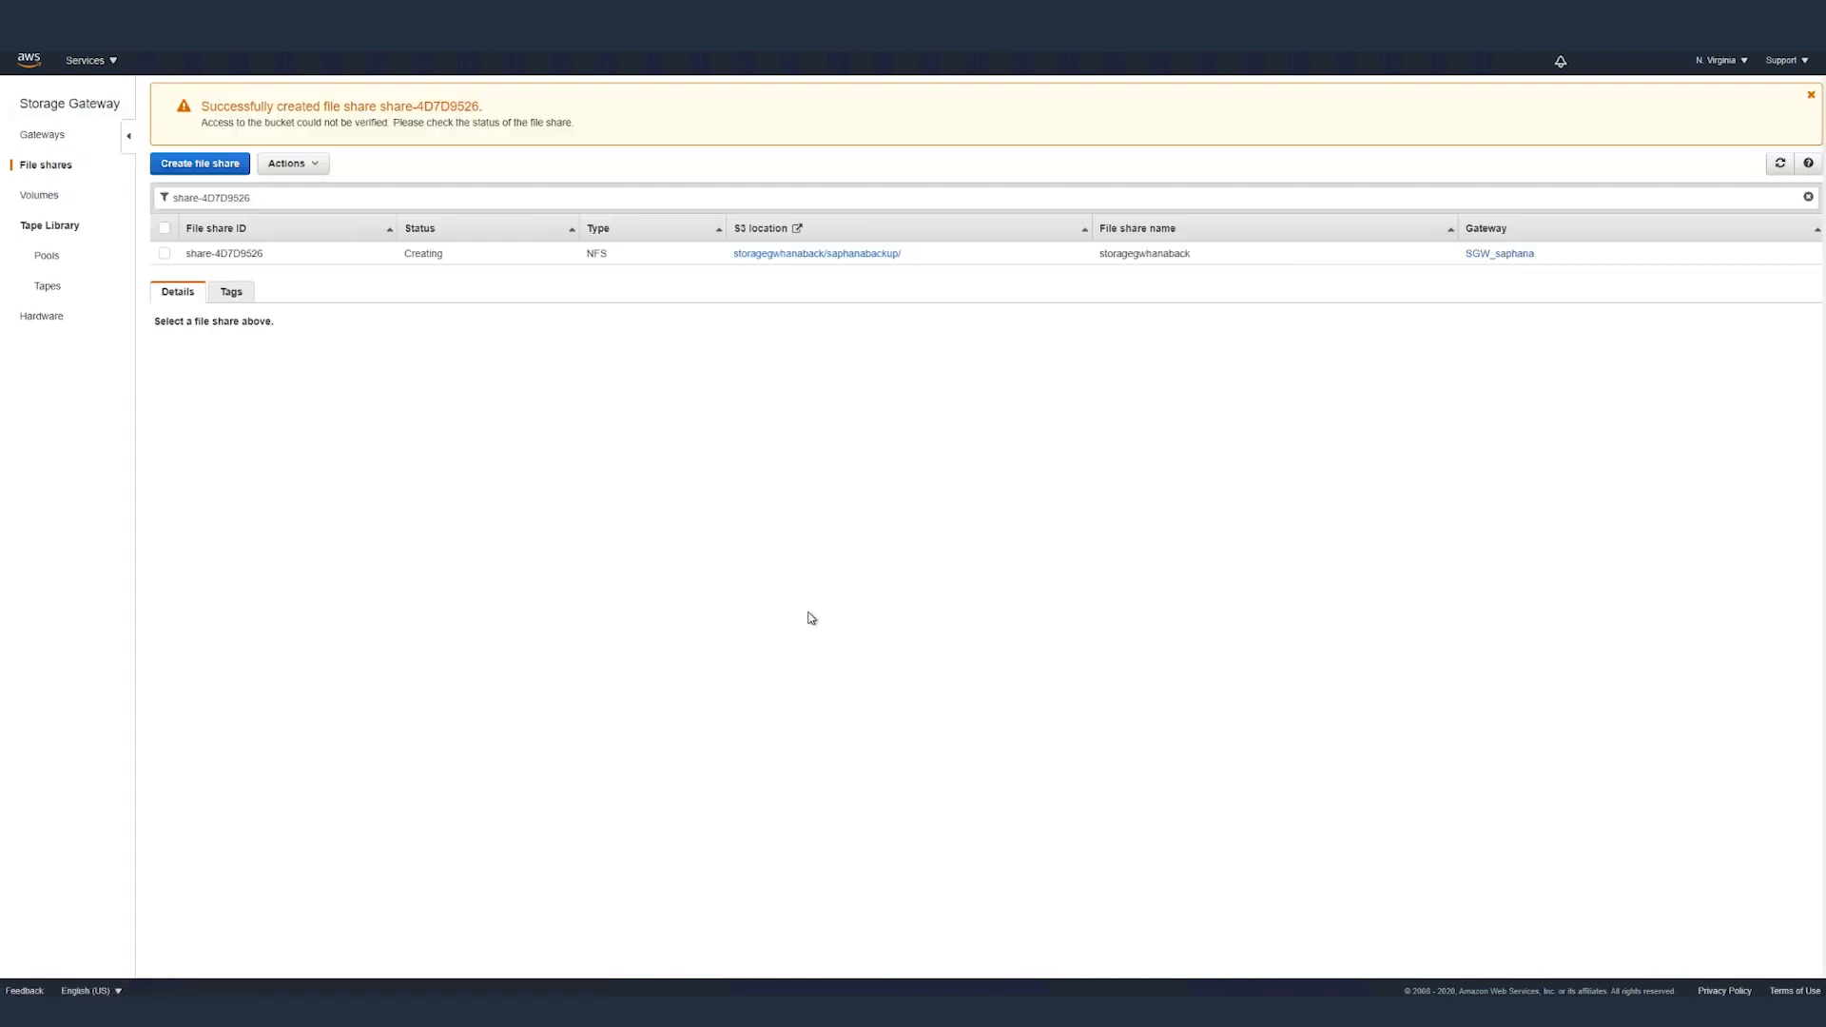
{"action": "mouse_move", "coordinate": [331, 148]}
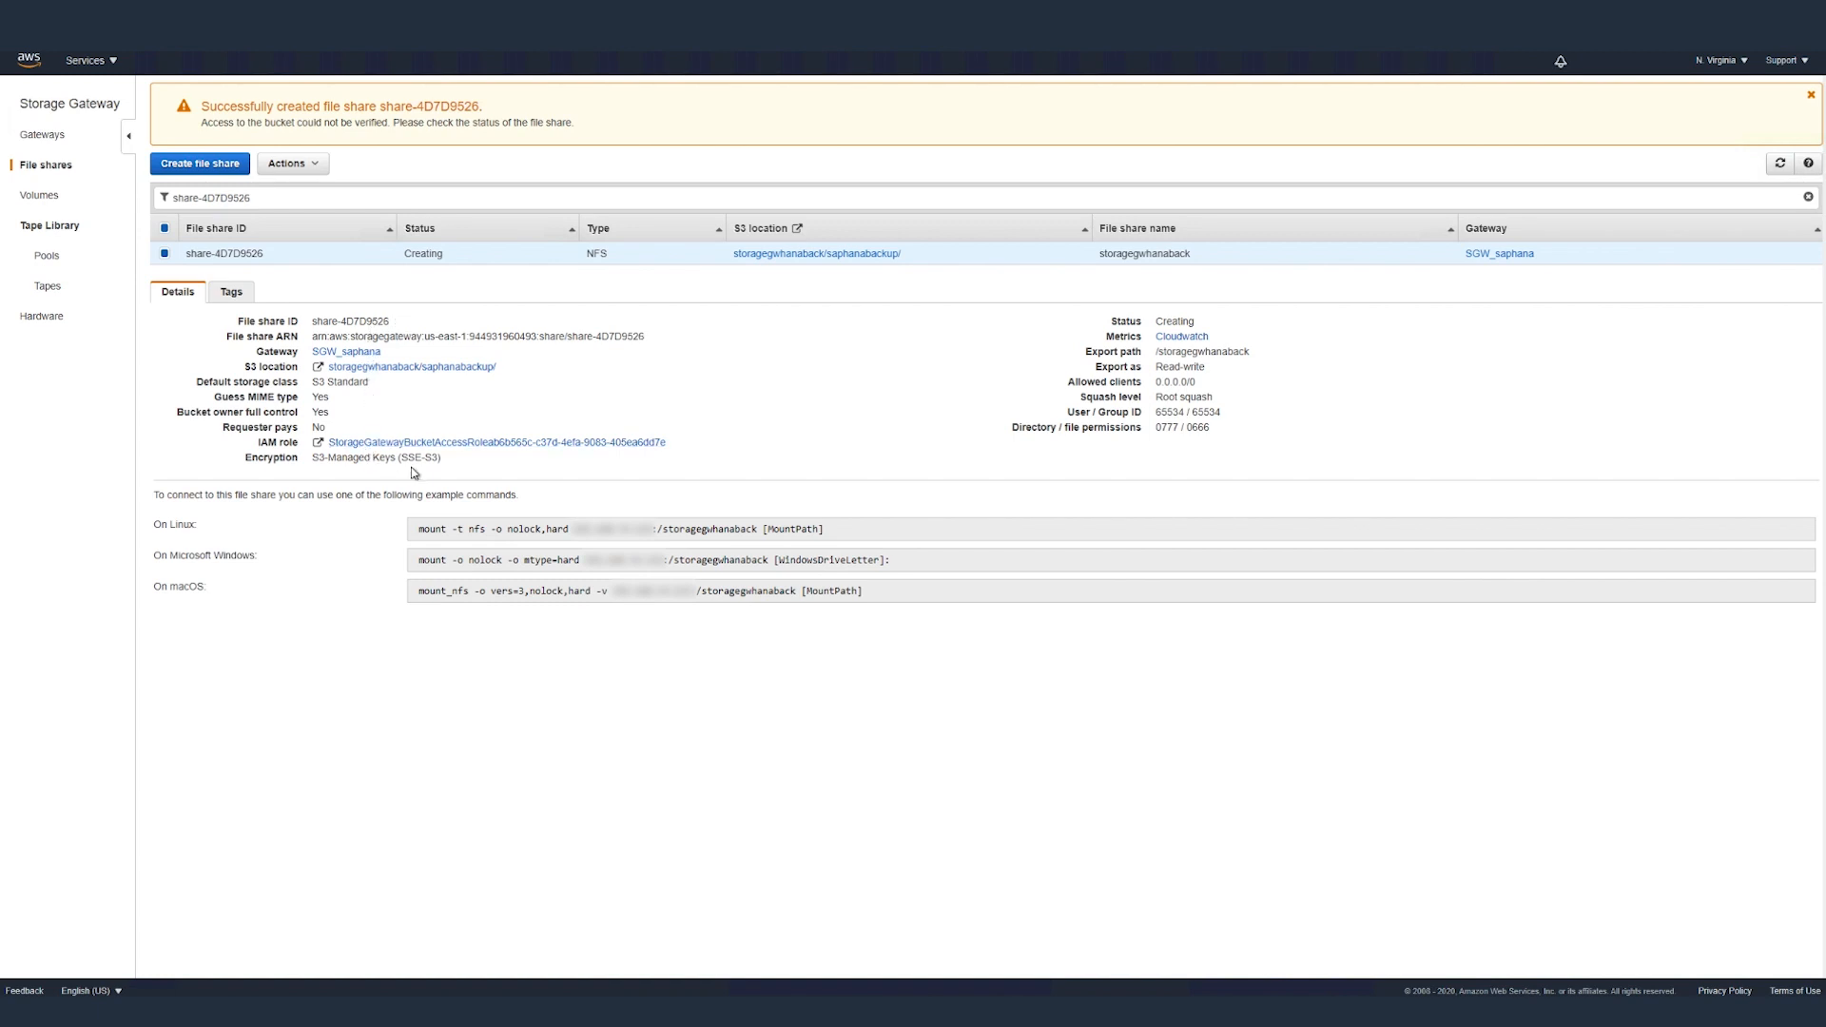
{"action": "mouse_move", "coordinate": [418, 539]}
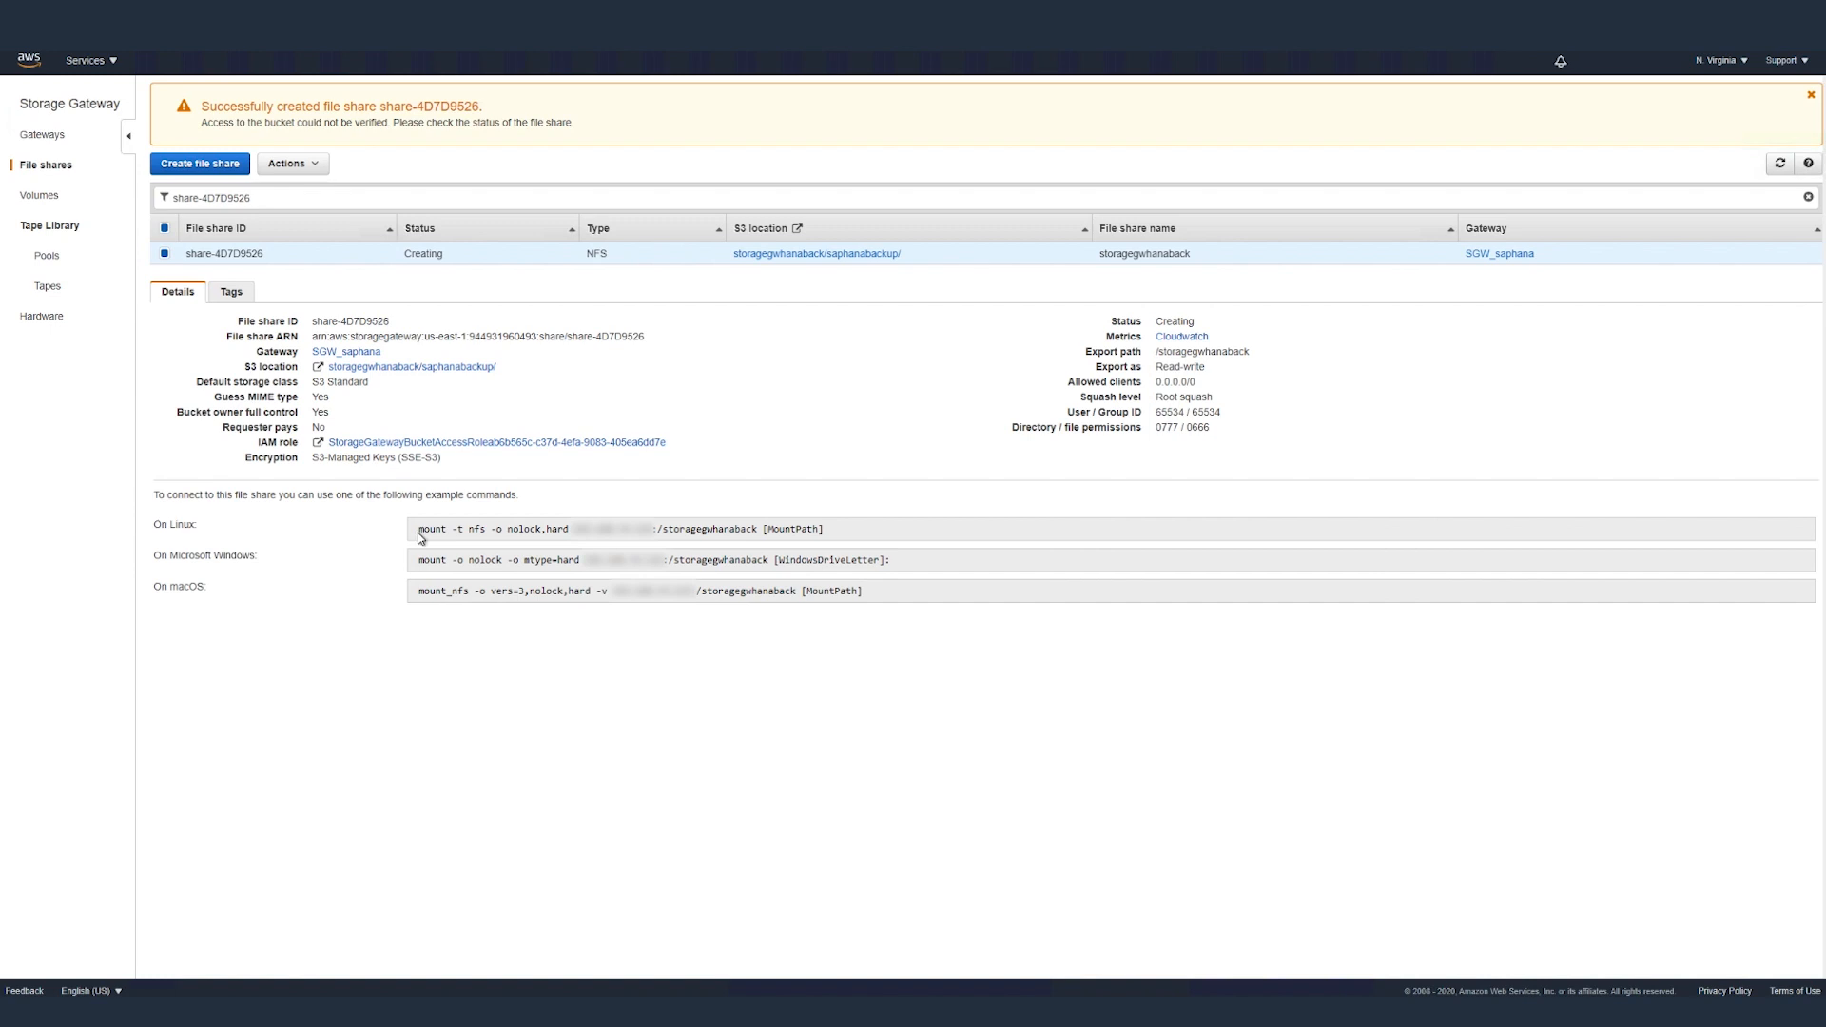
Select the 'On Linux' mount command in the share-4D7D9526 details and copy it
{"action": "double_click", "coordinate": [430, 529]}
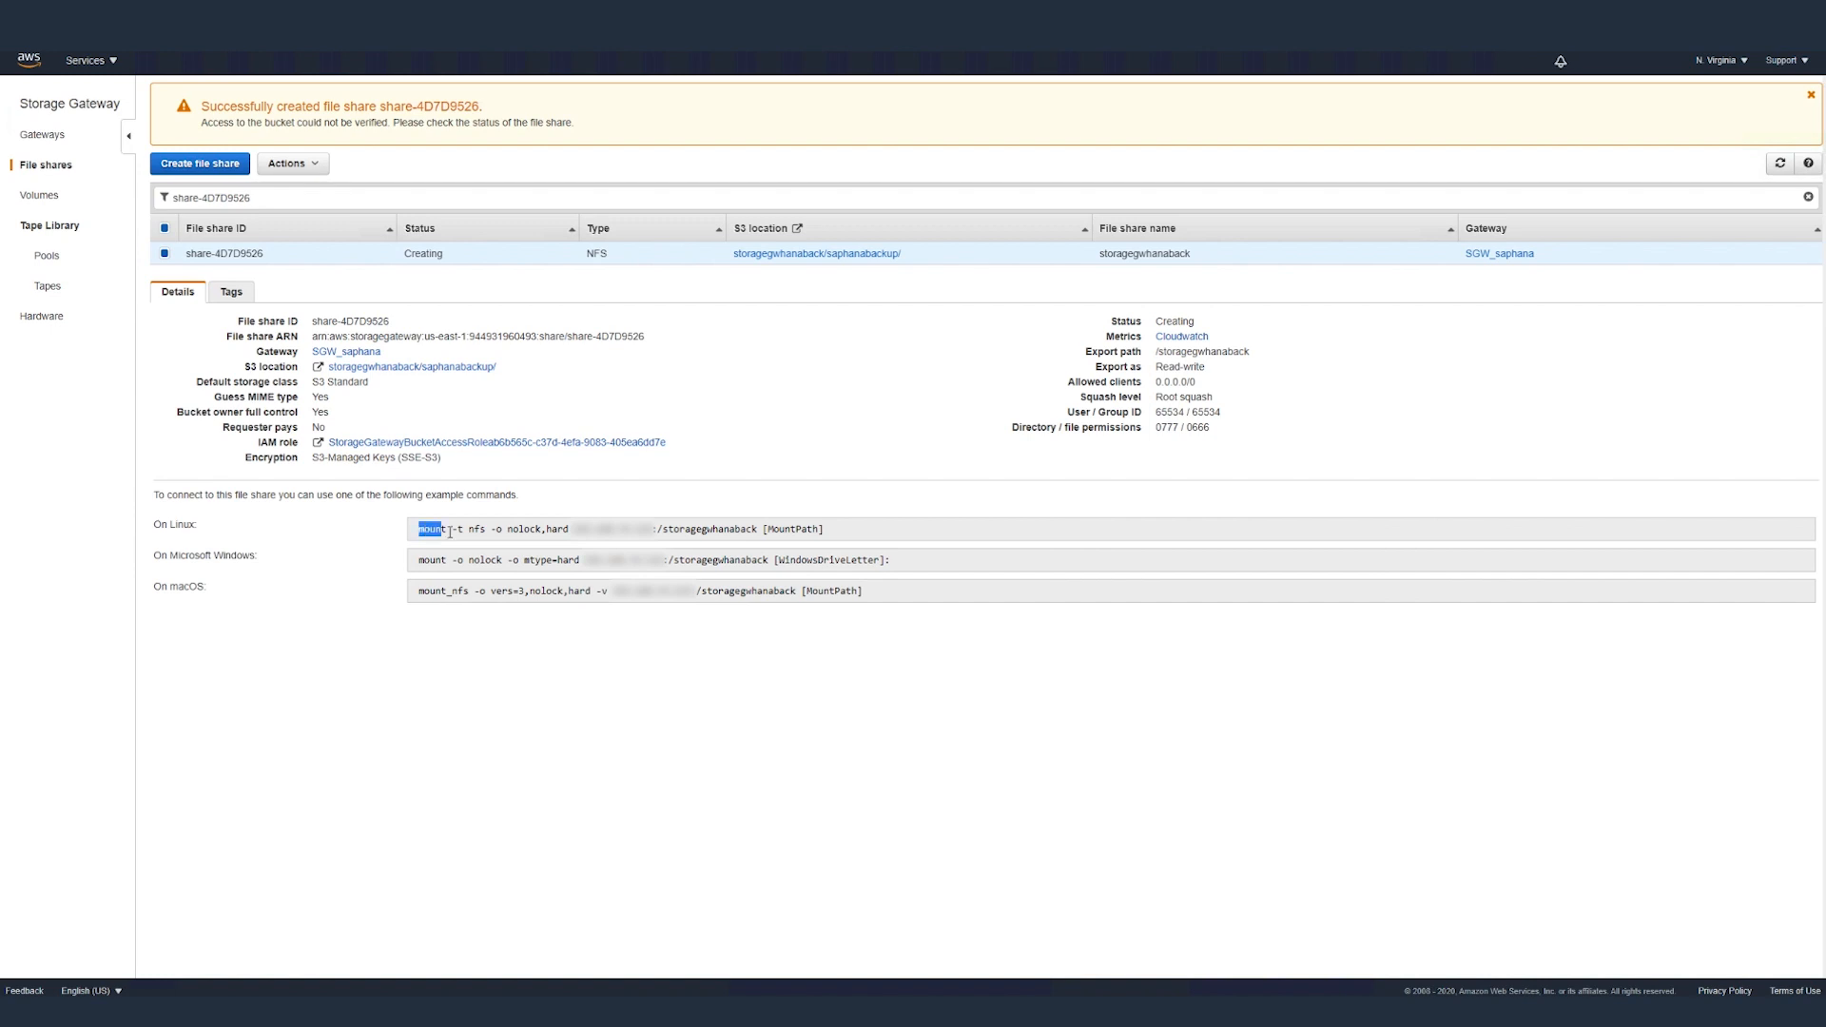
{"action": "left_click_drag", "start_coordinate": [416, 528], "coordinate": [736, 529]}
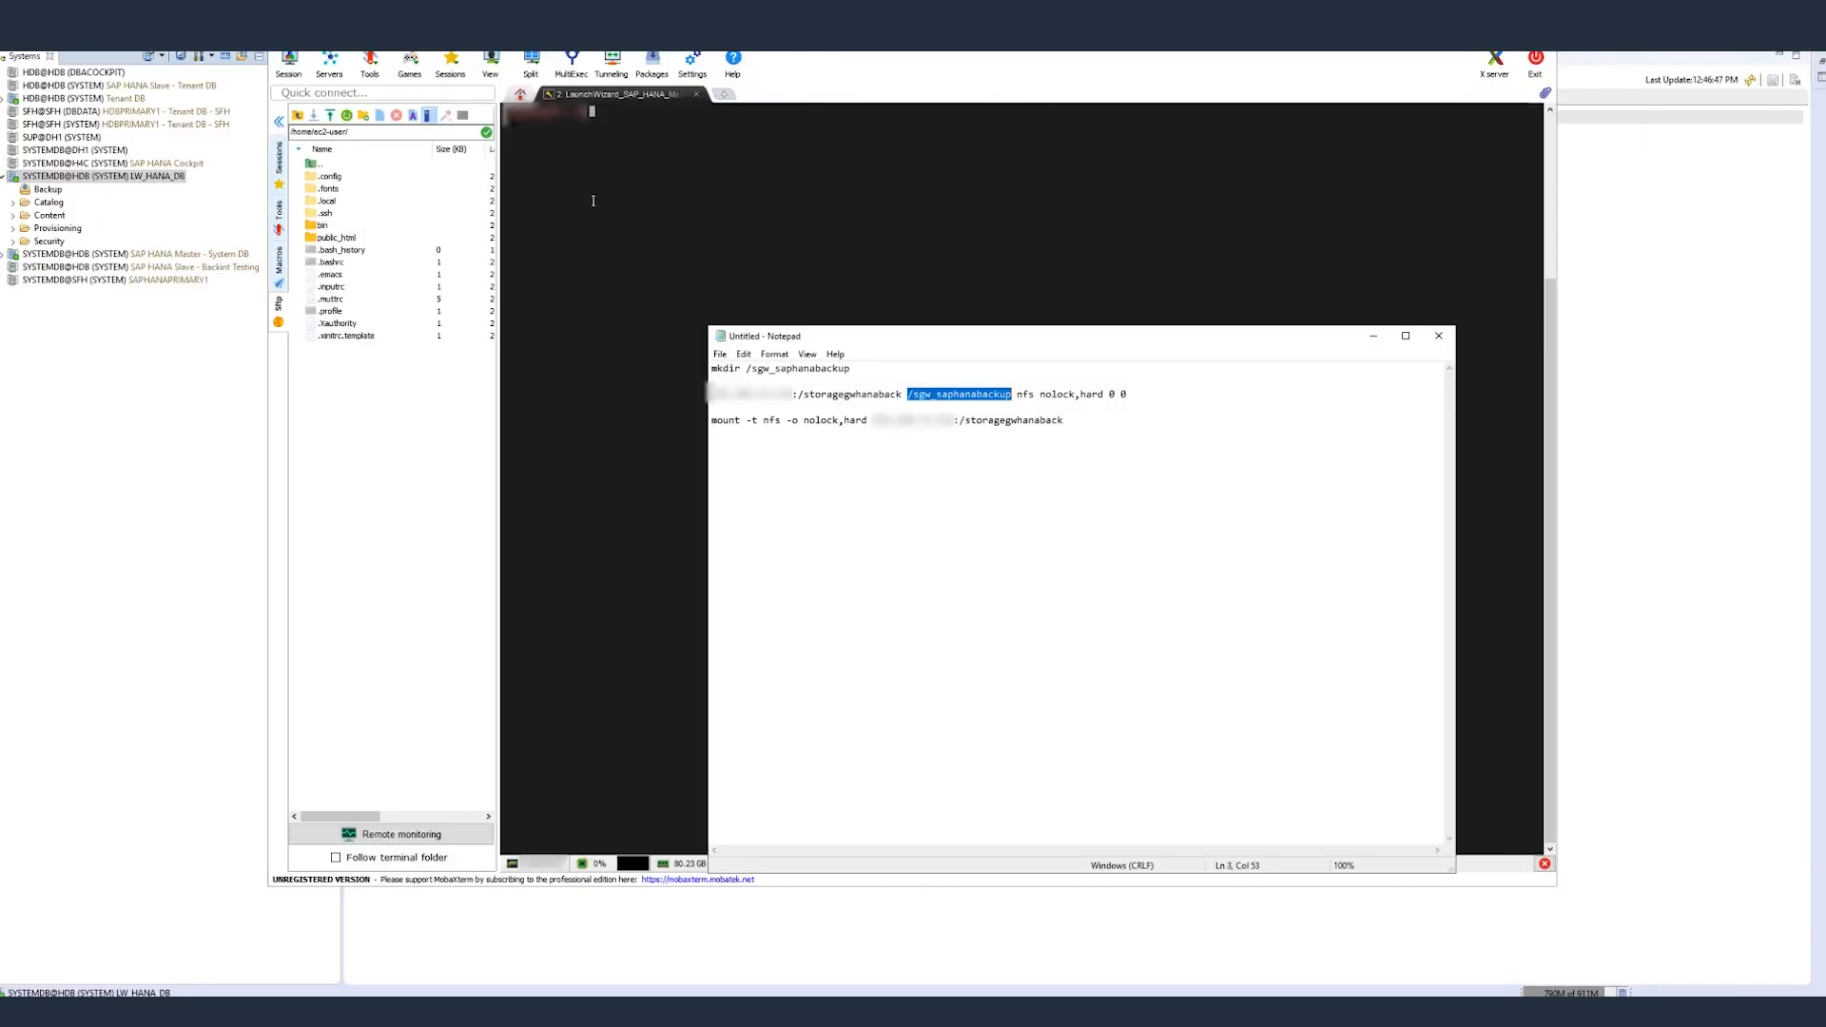
Copy the mkdir /sgw_saphanabackup command and the fstab NFS entry from the notes
{"action": "left_click", "coordinate": [759, 367]}
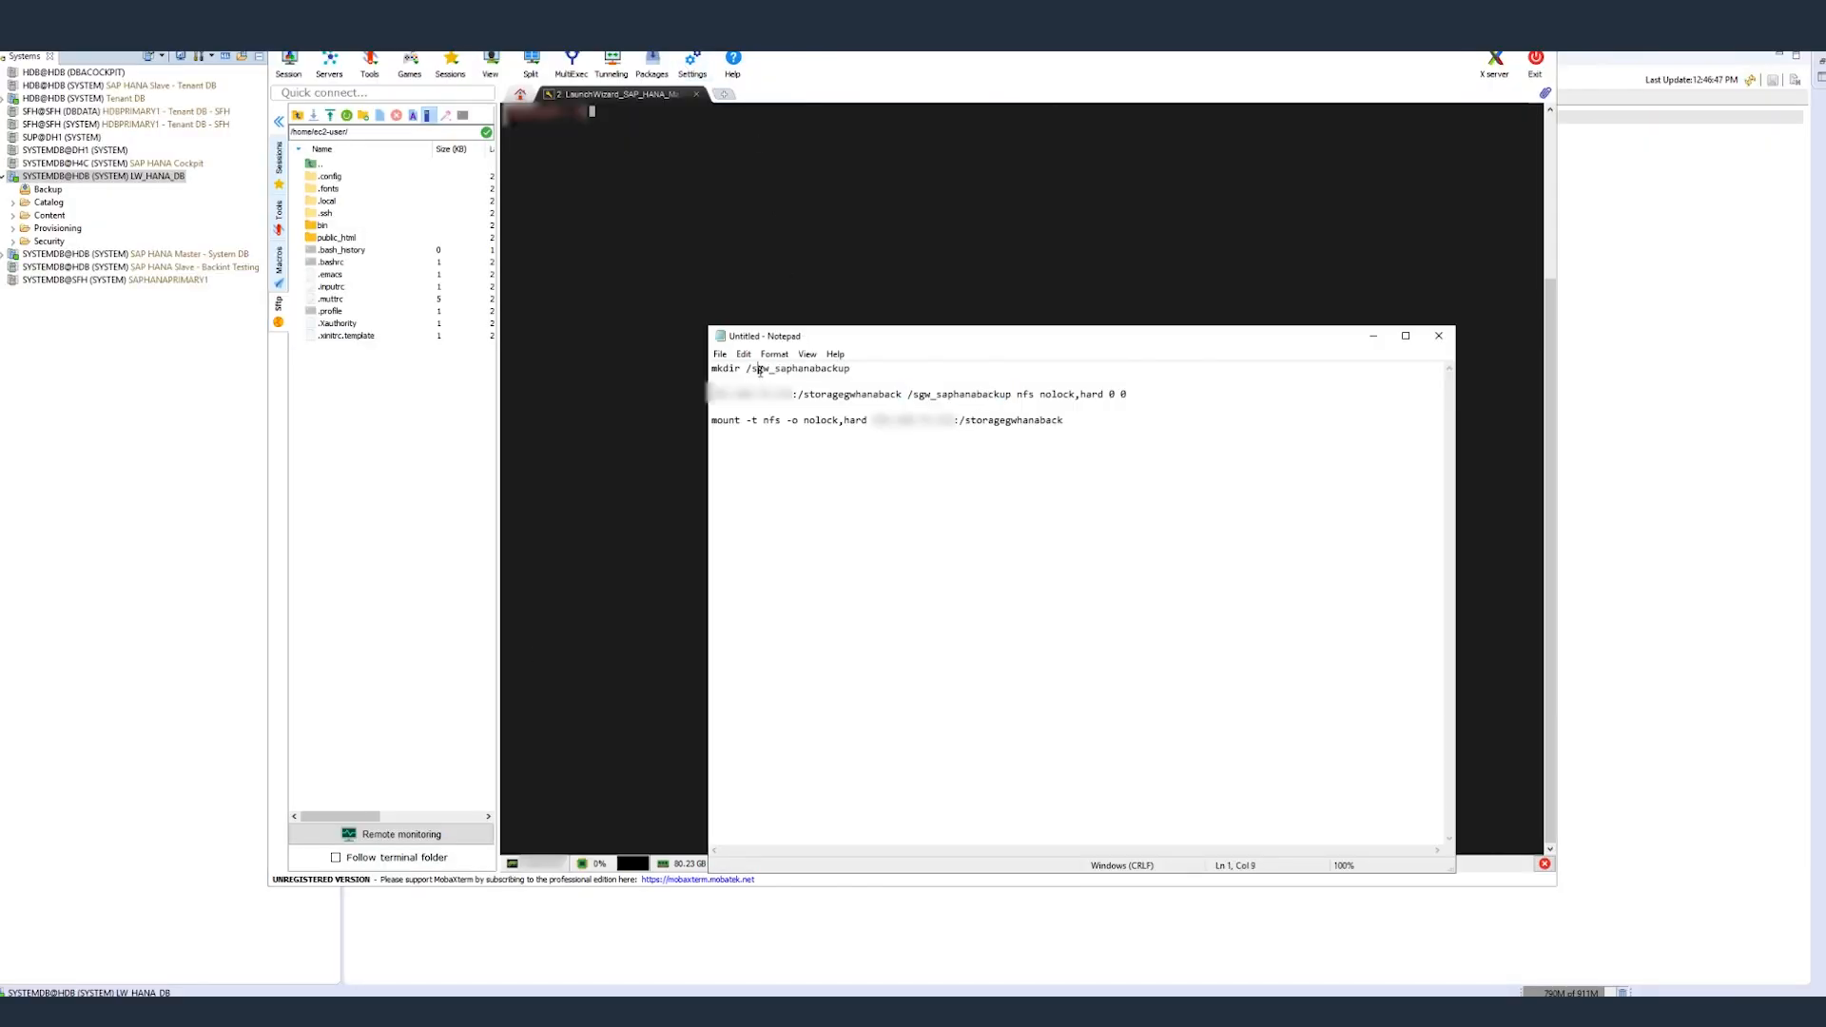
{"action": "left_click_drag", "start_coordinate": [757, 367], "coordinate": [797, 367]}
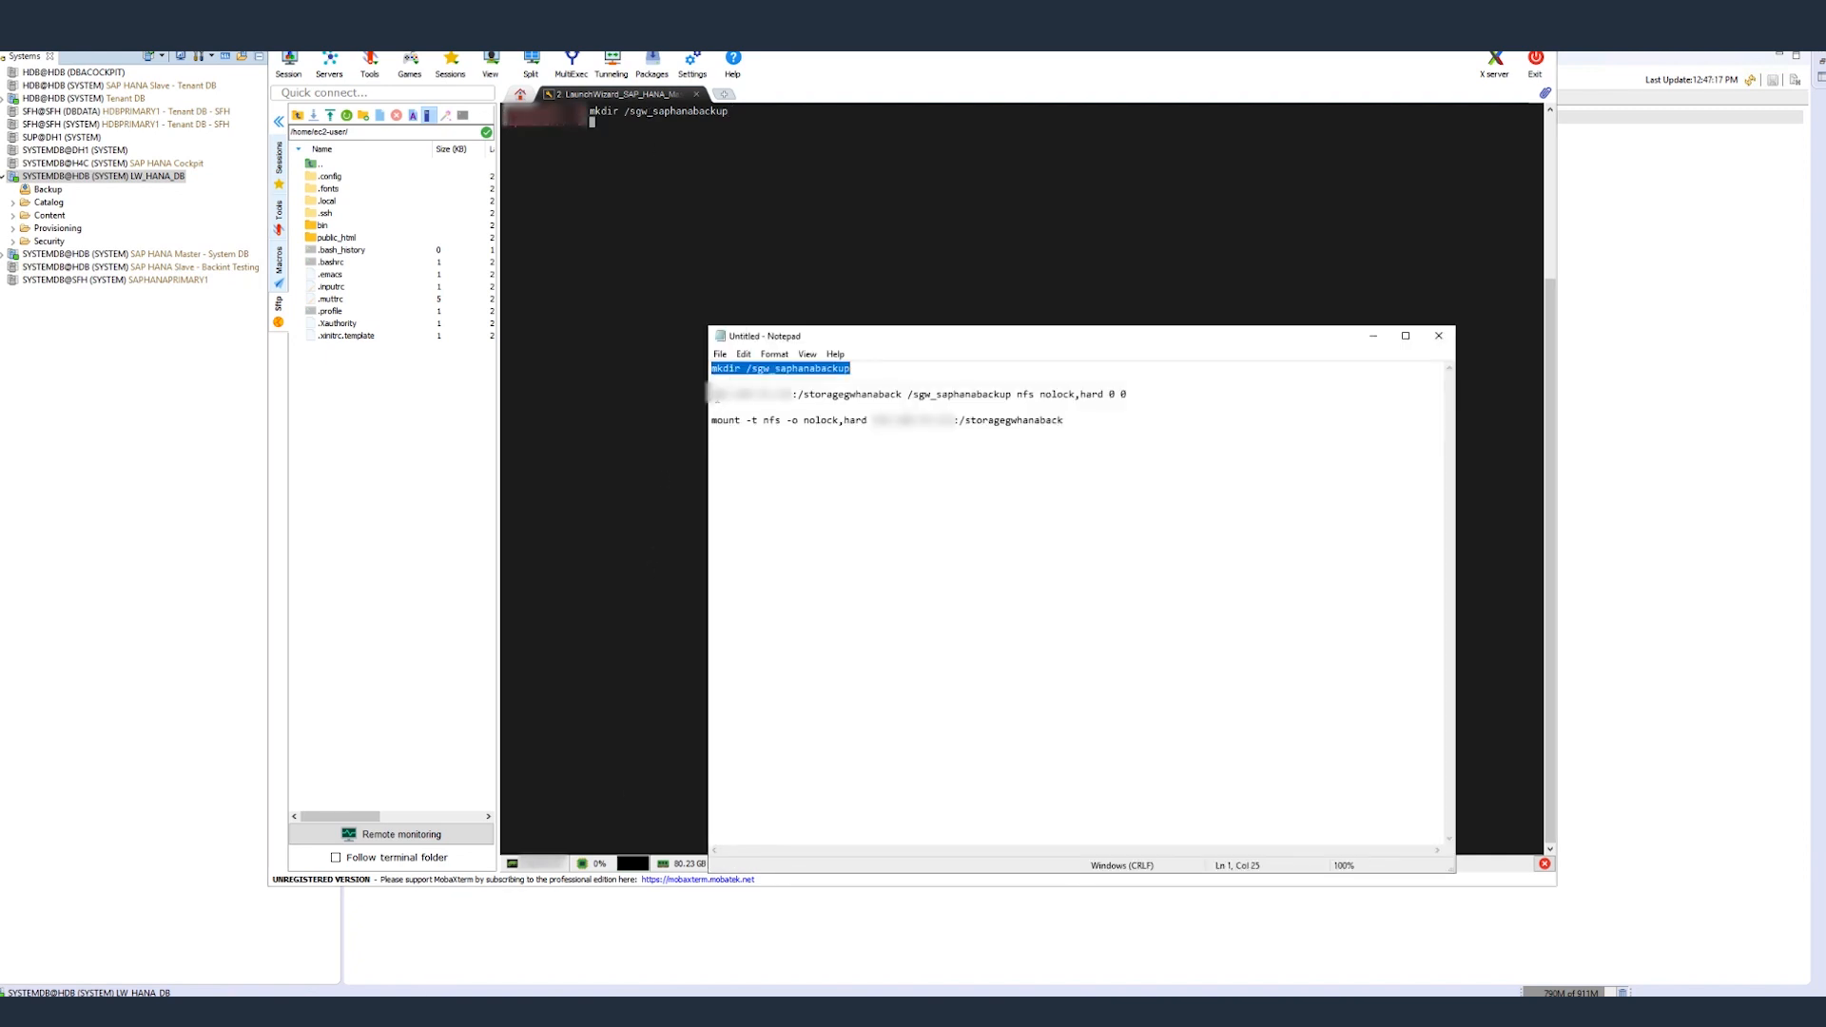
{"action": "left_click_drag", "start_coordinate": [715, 393], "coordinate": [854, 394]}
{"action": "type", "text": "vi"}
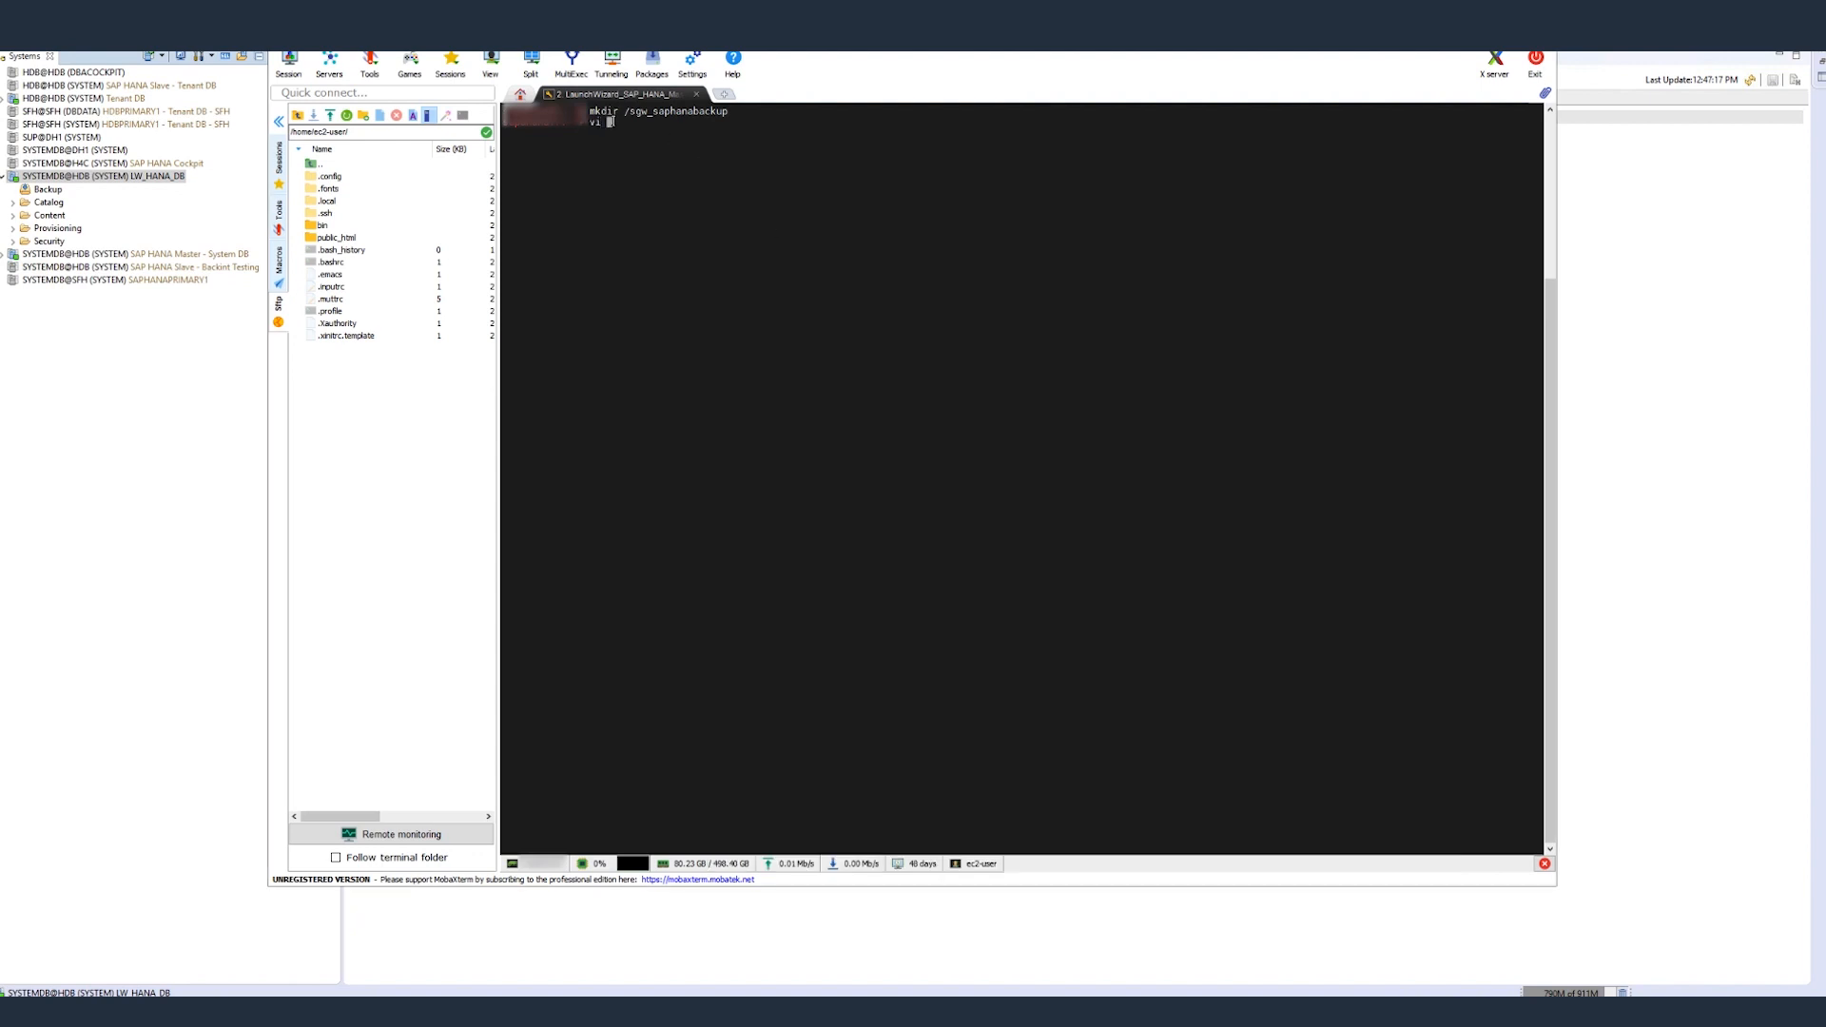
Add 'storagegwhanaback /sgw_saphanabackup nfs nolock,hard 0 0' to /etc/fstab, save with :wq!, then check mounts with df
{"action": "type", "text": "/etc/f"}
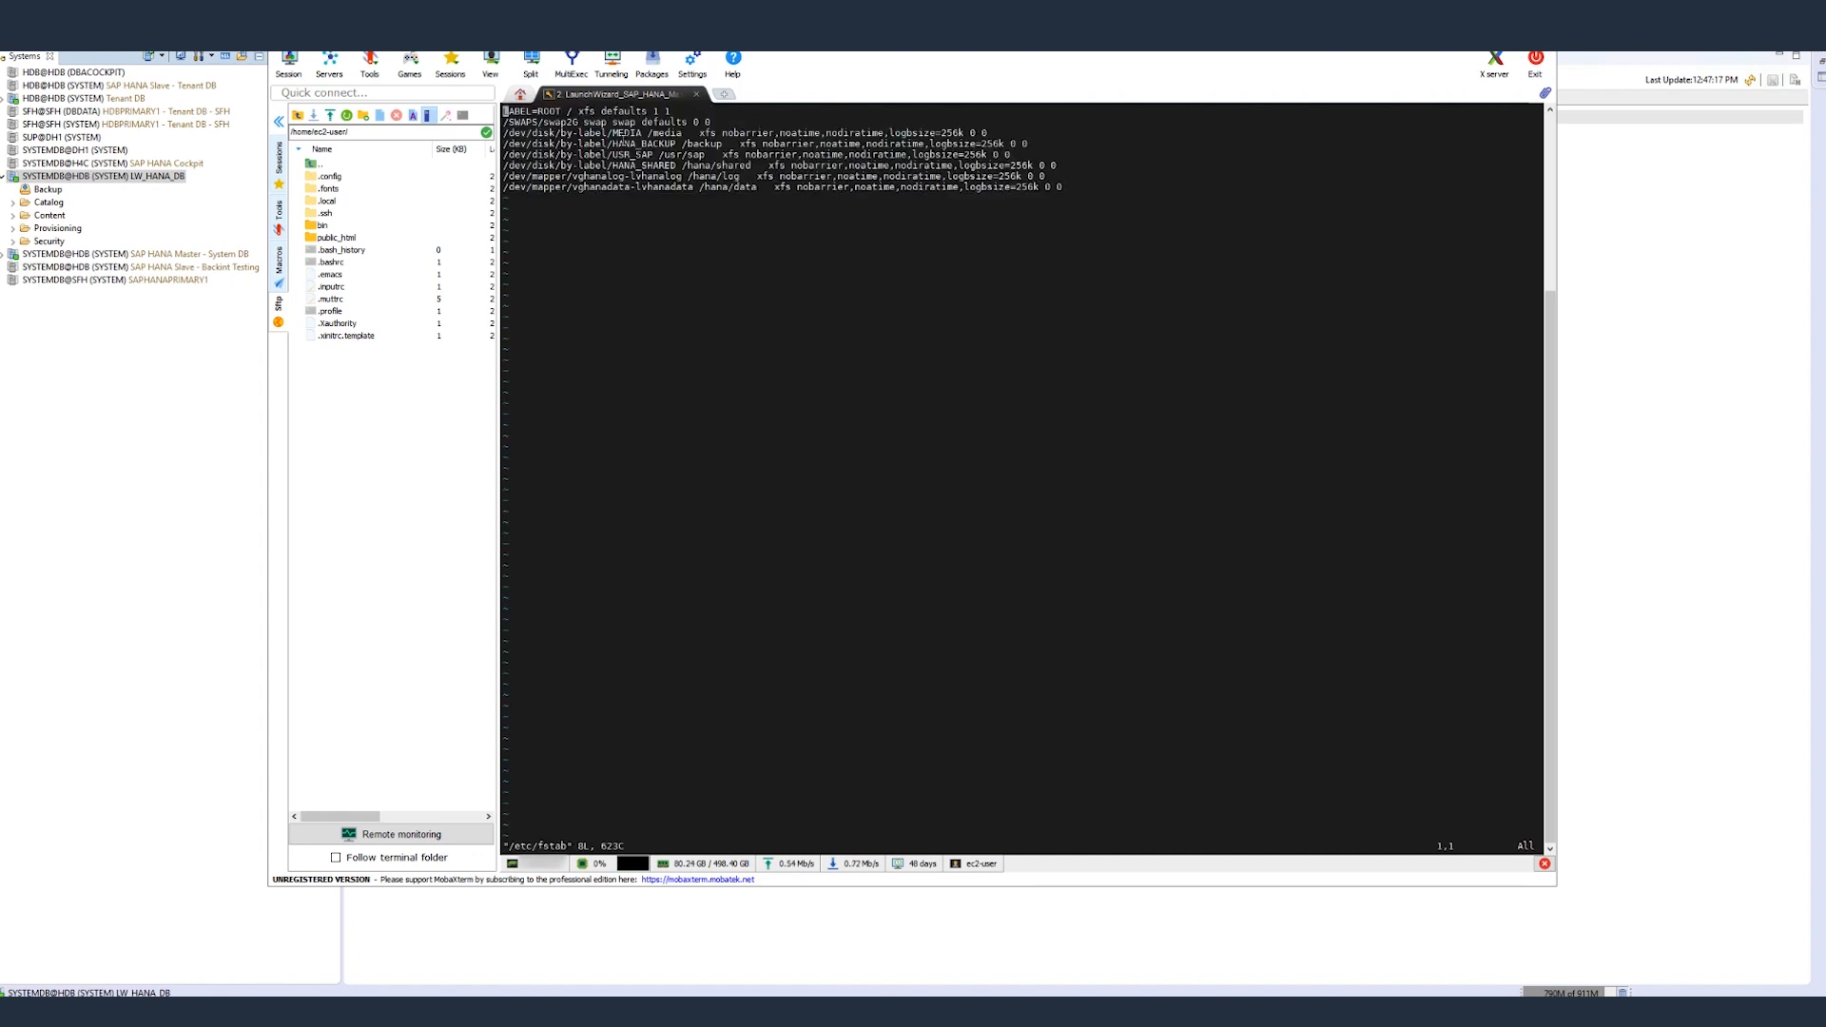
{"action": "key", "text": "i"}
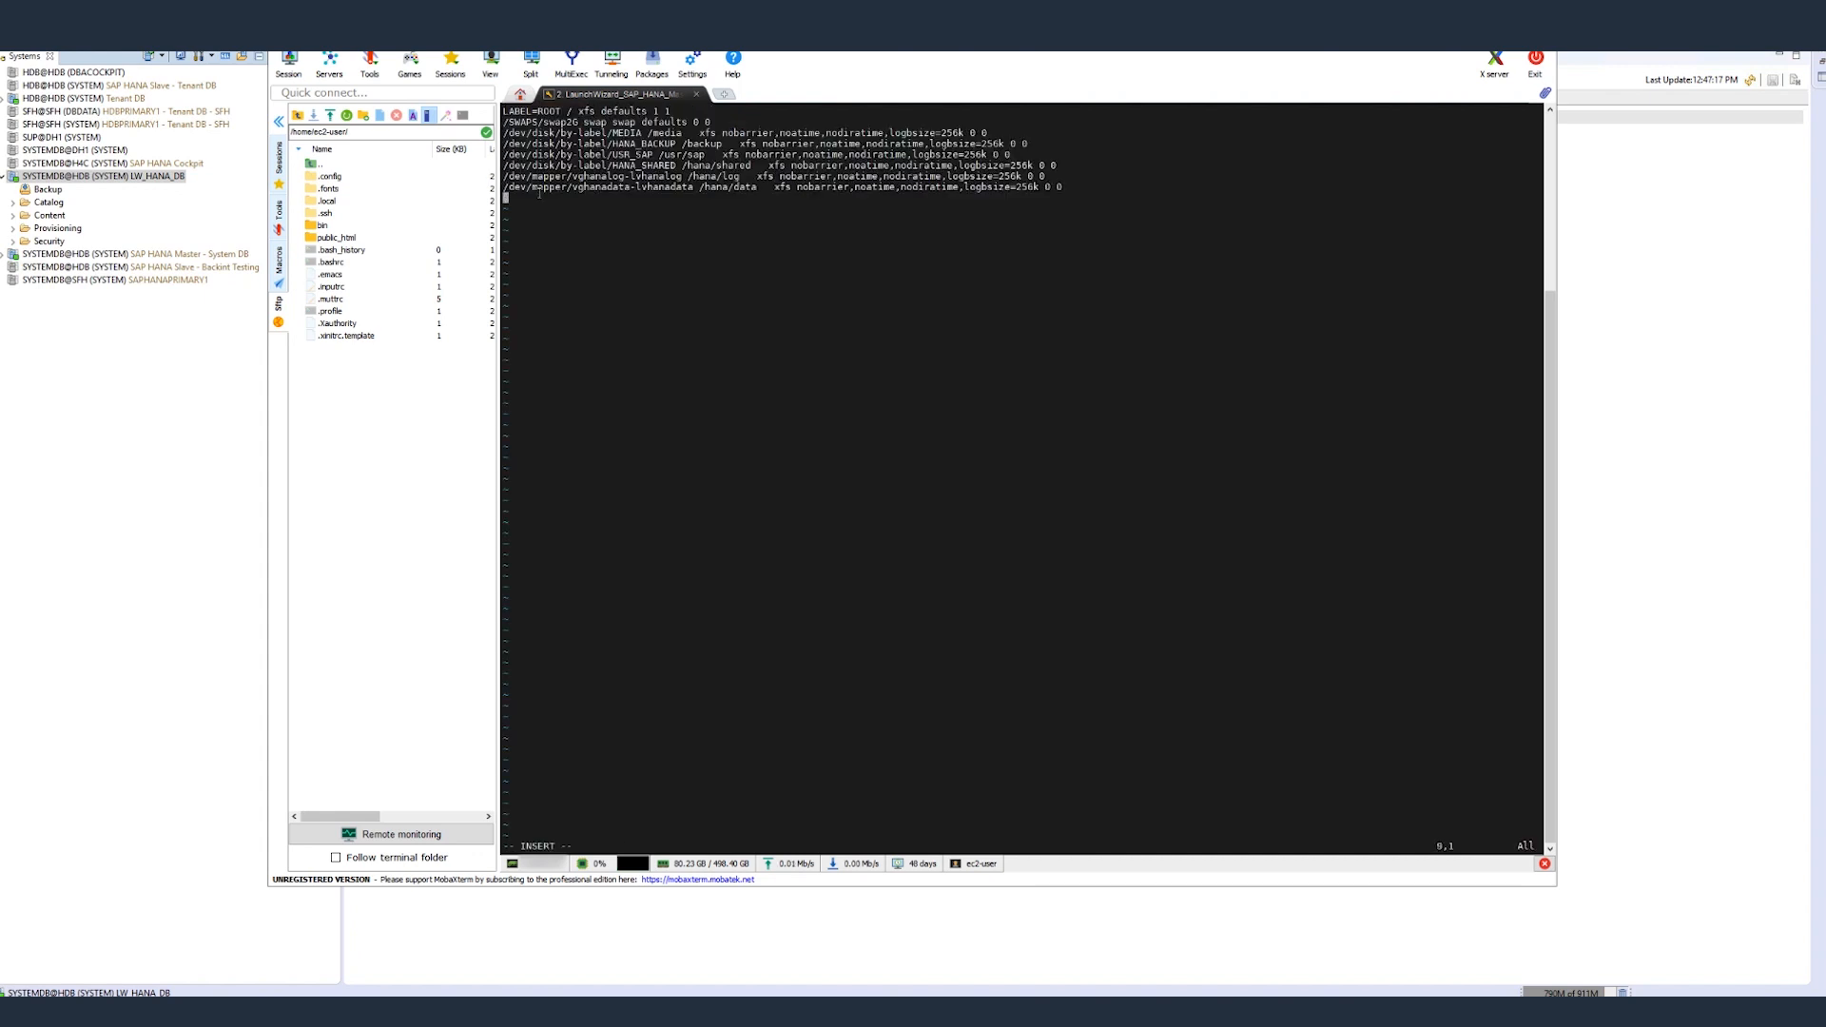
{"action": "type", "text": ":storagegwhanaback /sgw_saphanabackup nfs nolock,hard 0 0"}
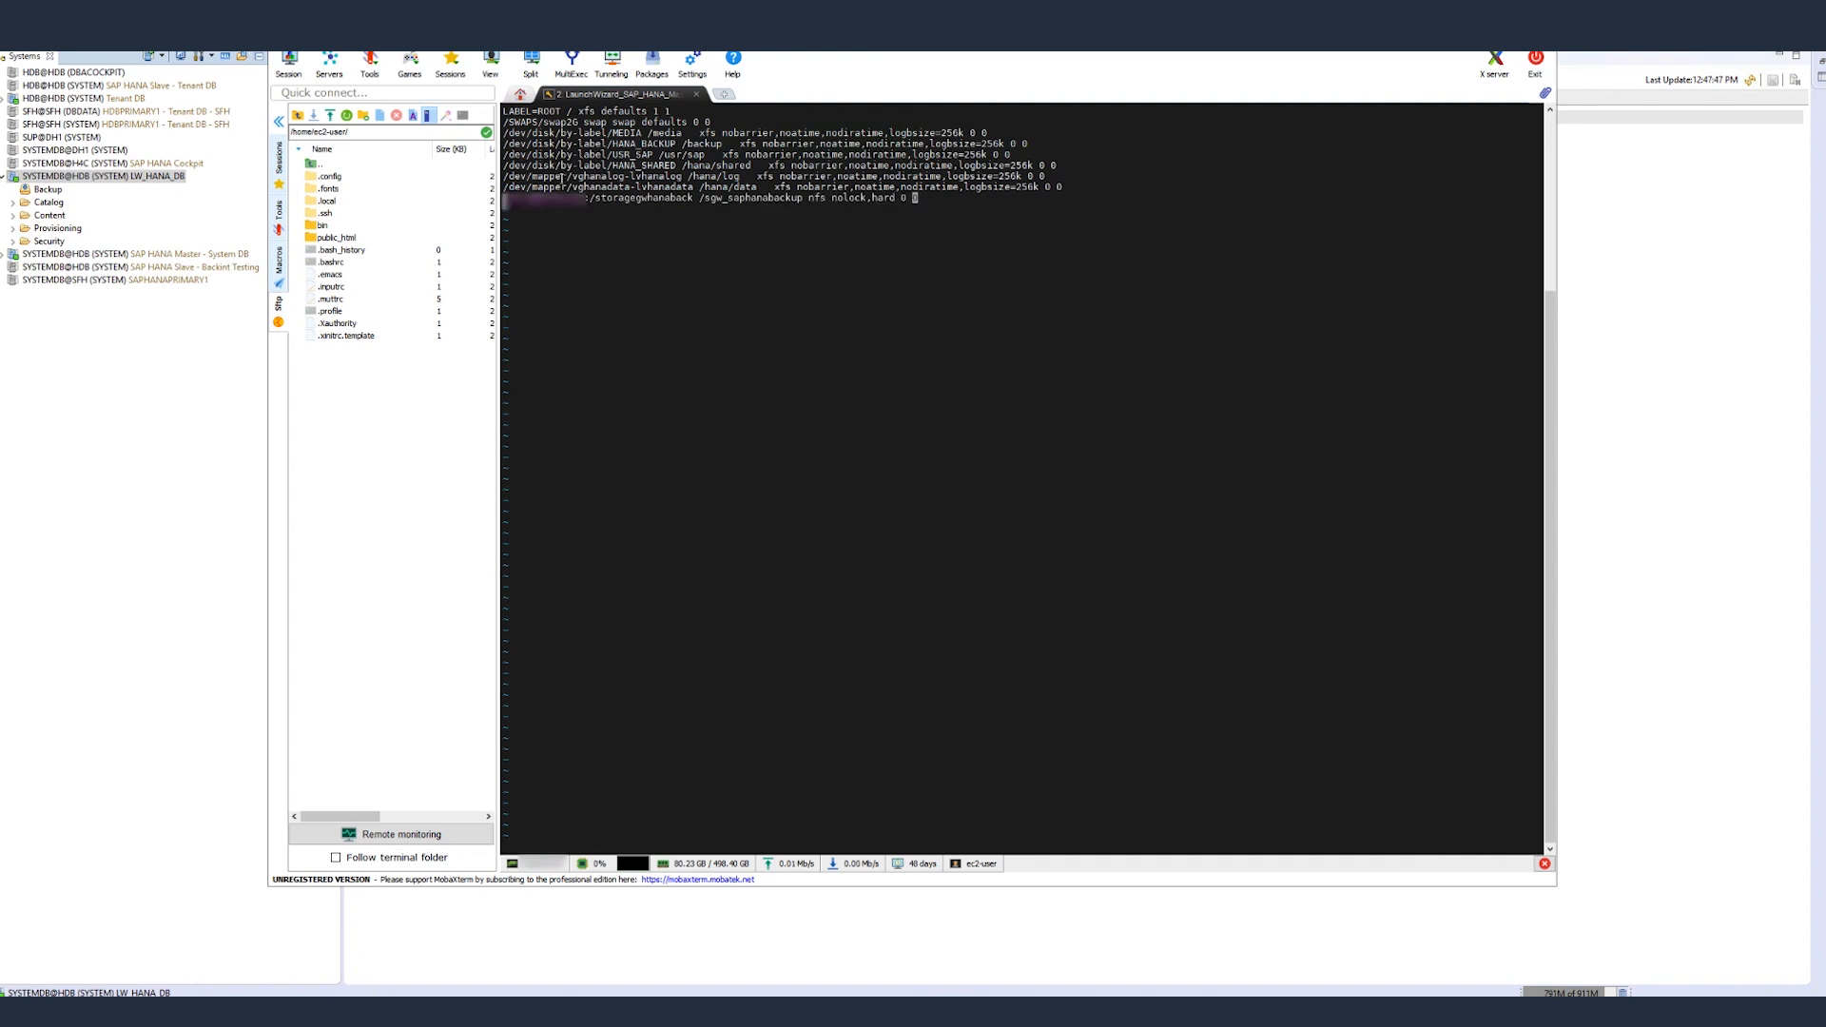
{"action": "type", "text": ":wq!"}
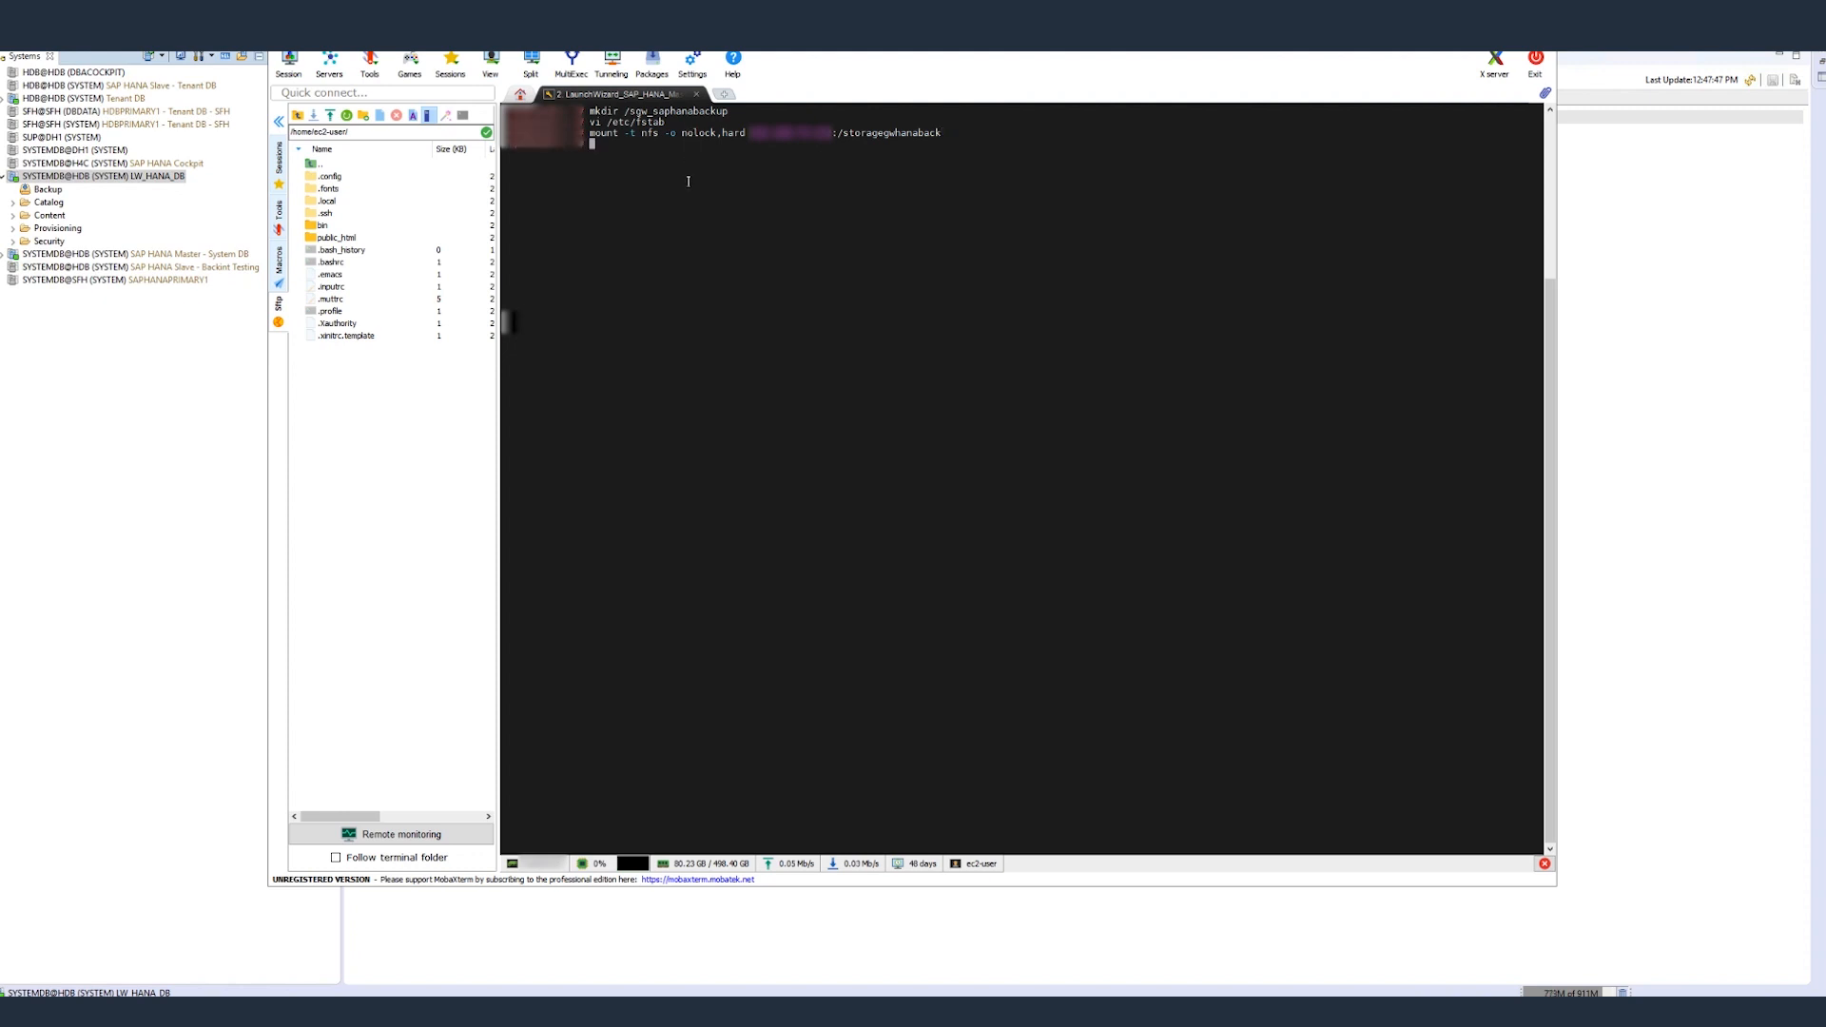
{"action": "type", "text": "df"}
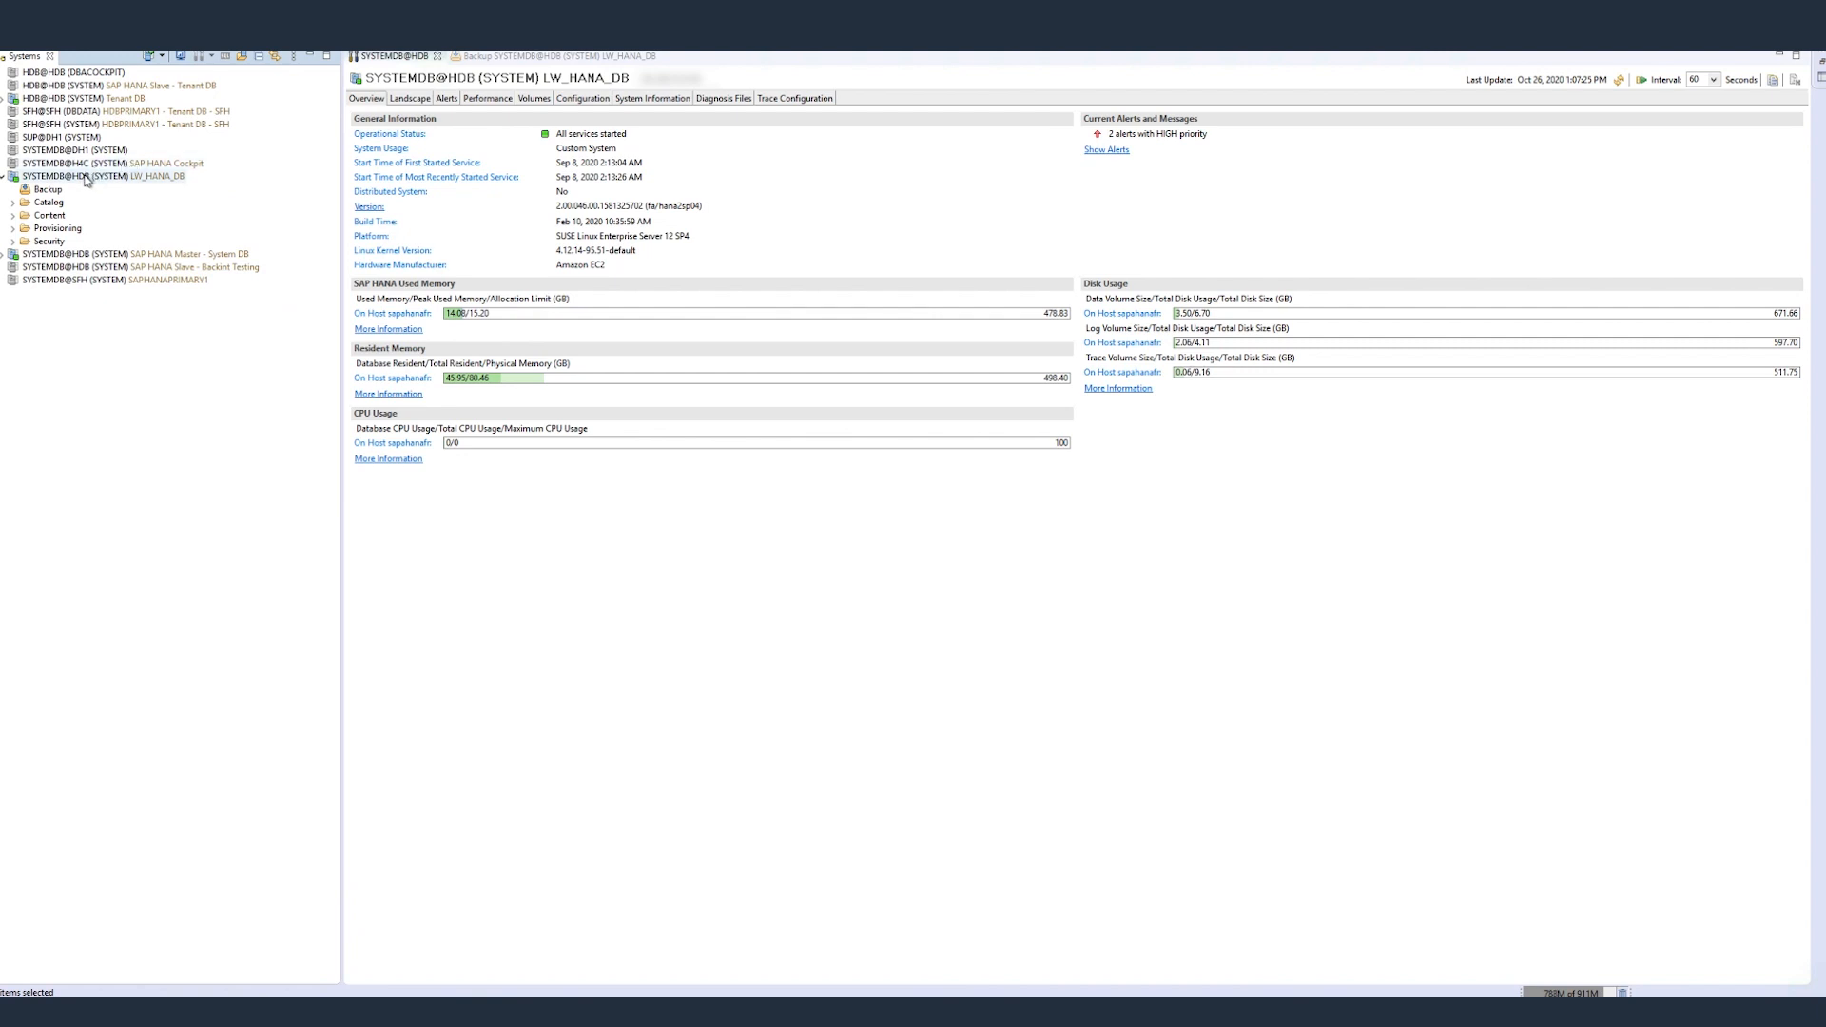
Start the Back Up System Database wizard for SYSTEMDB from Backup and Recovery
{"action": "right_click", "coordinate": [99, 175]}
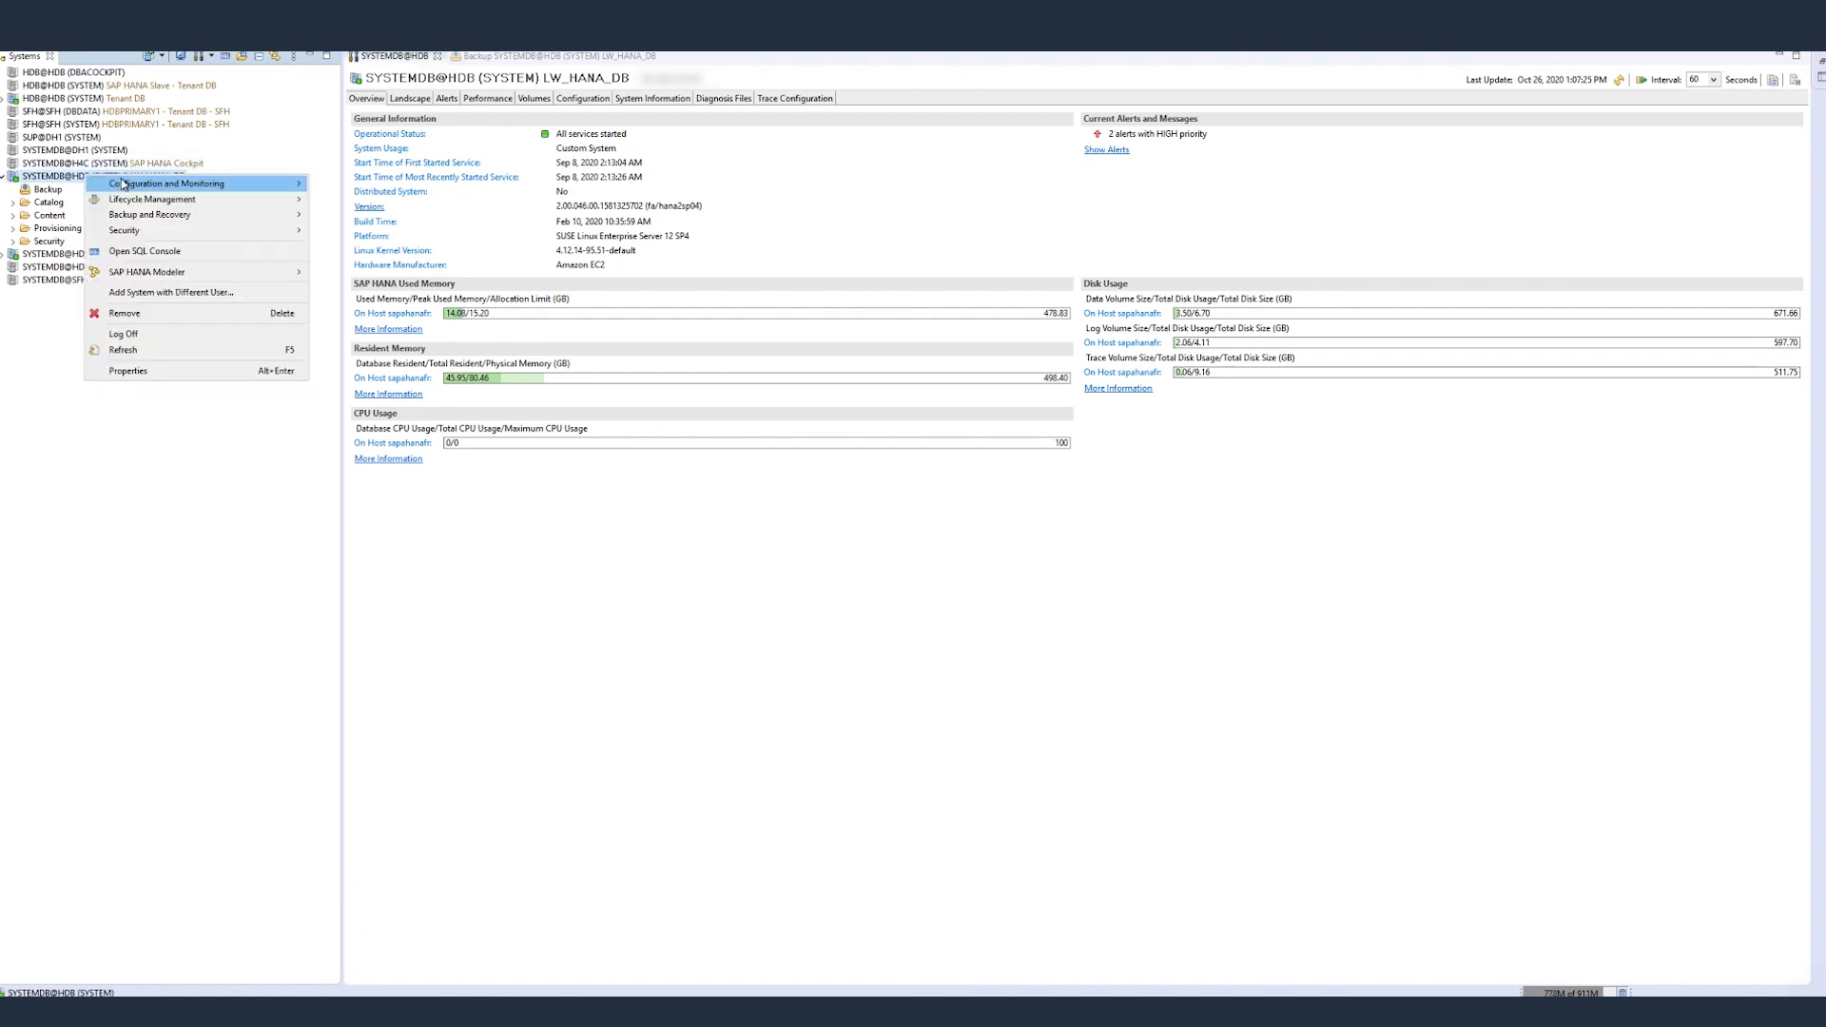
{"action": "left_click", "coordinate": [148, 215]}
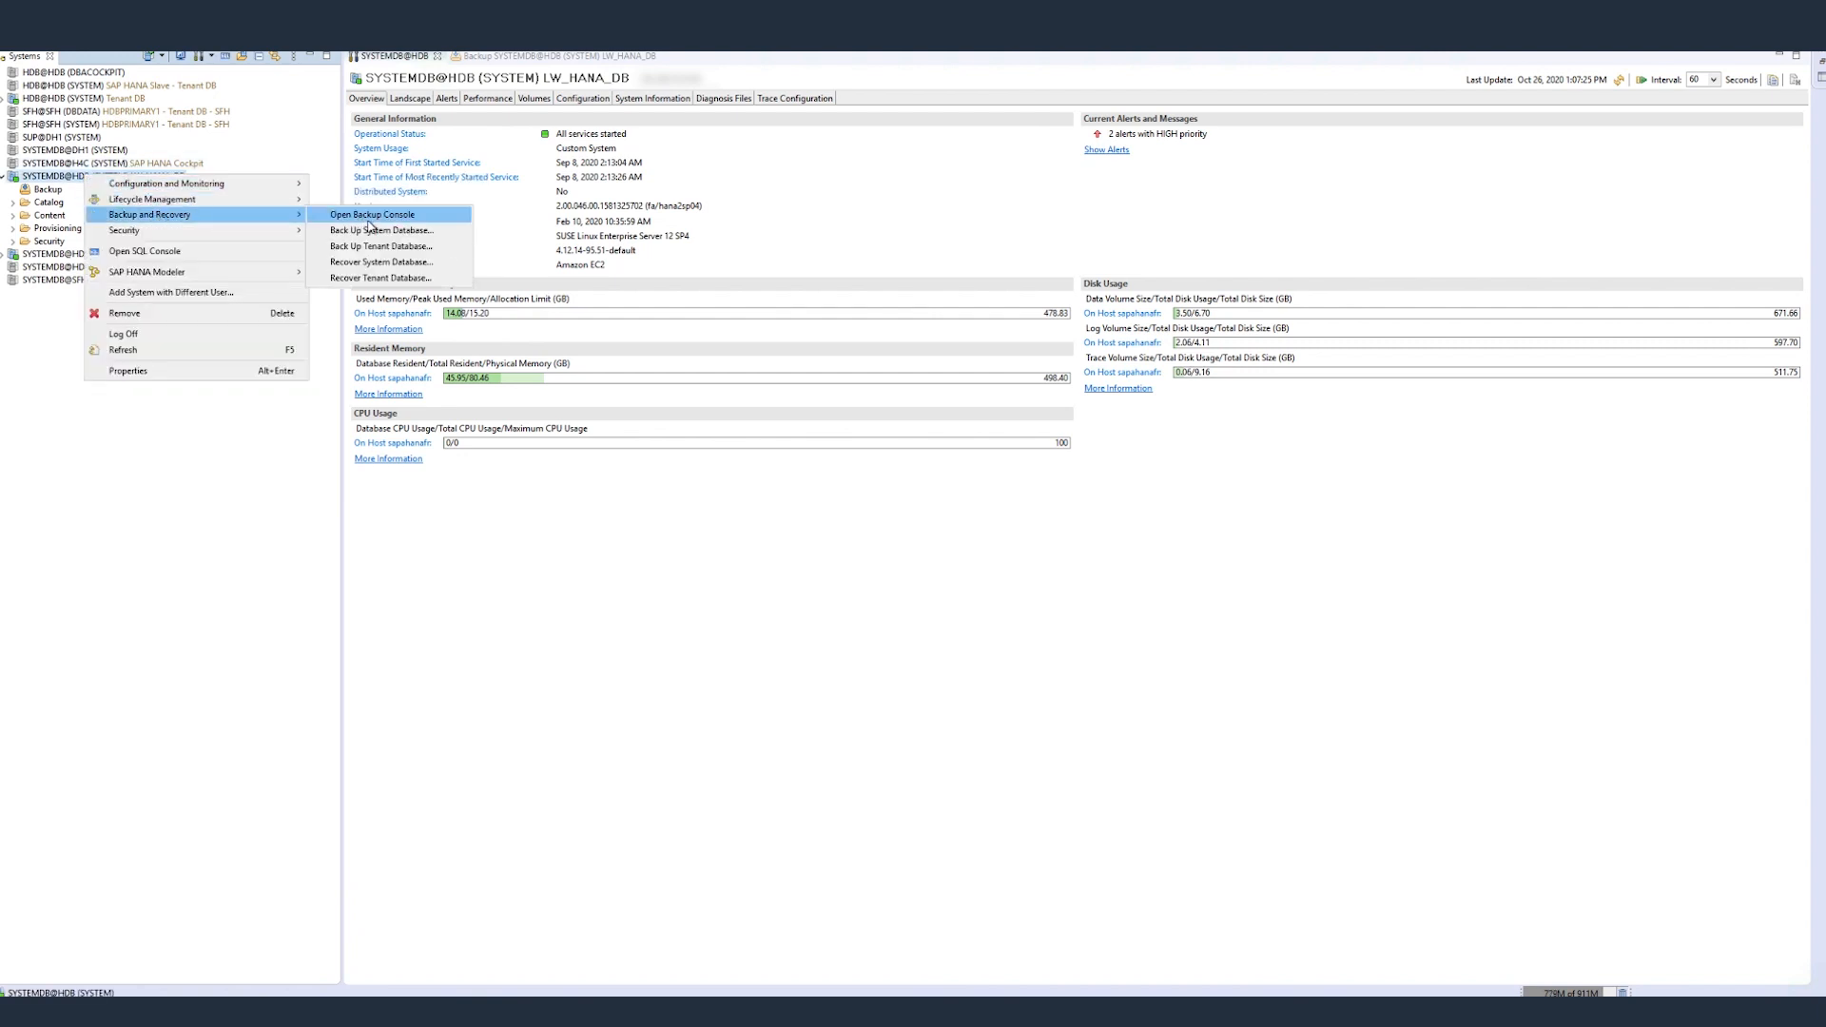
{"action": "mouse_move", "coordinate": [381, 230]}
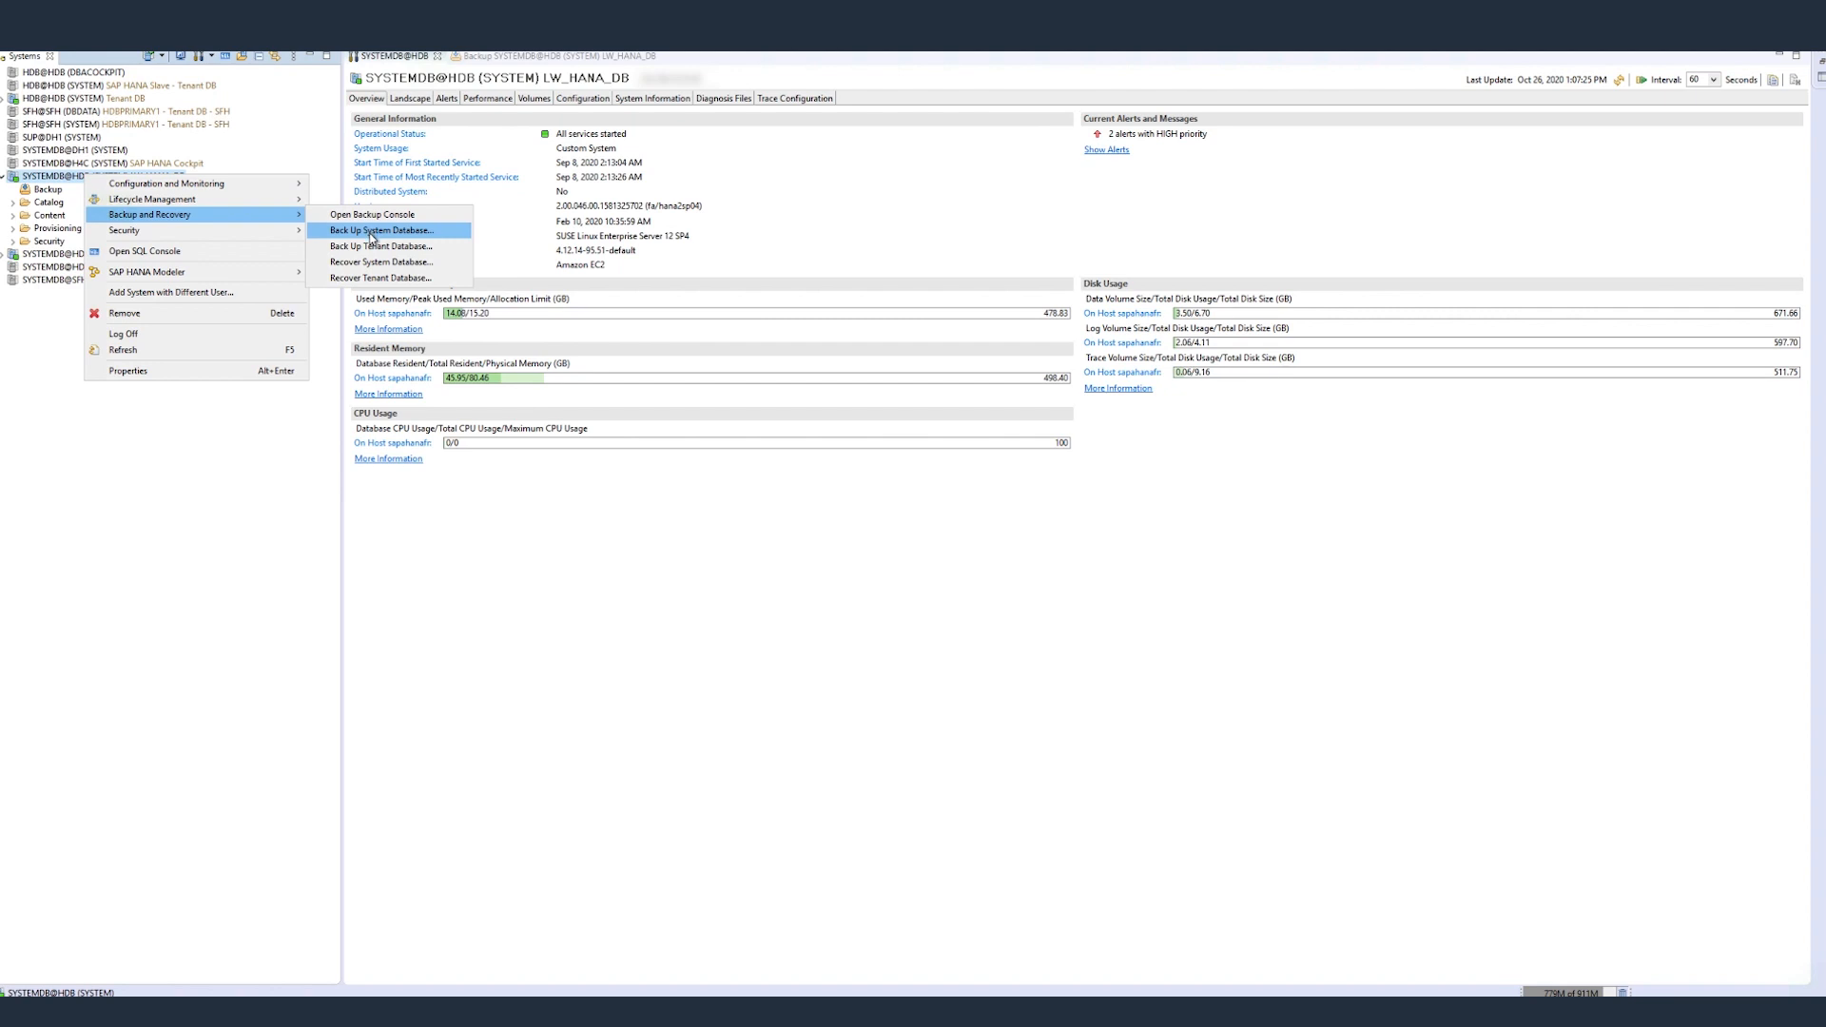
{"action": "left_click", "coordinate": [380, 231]}
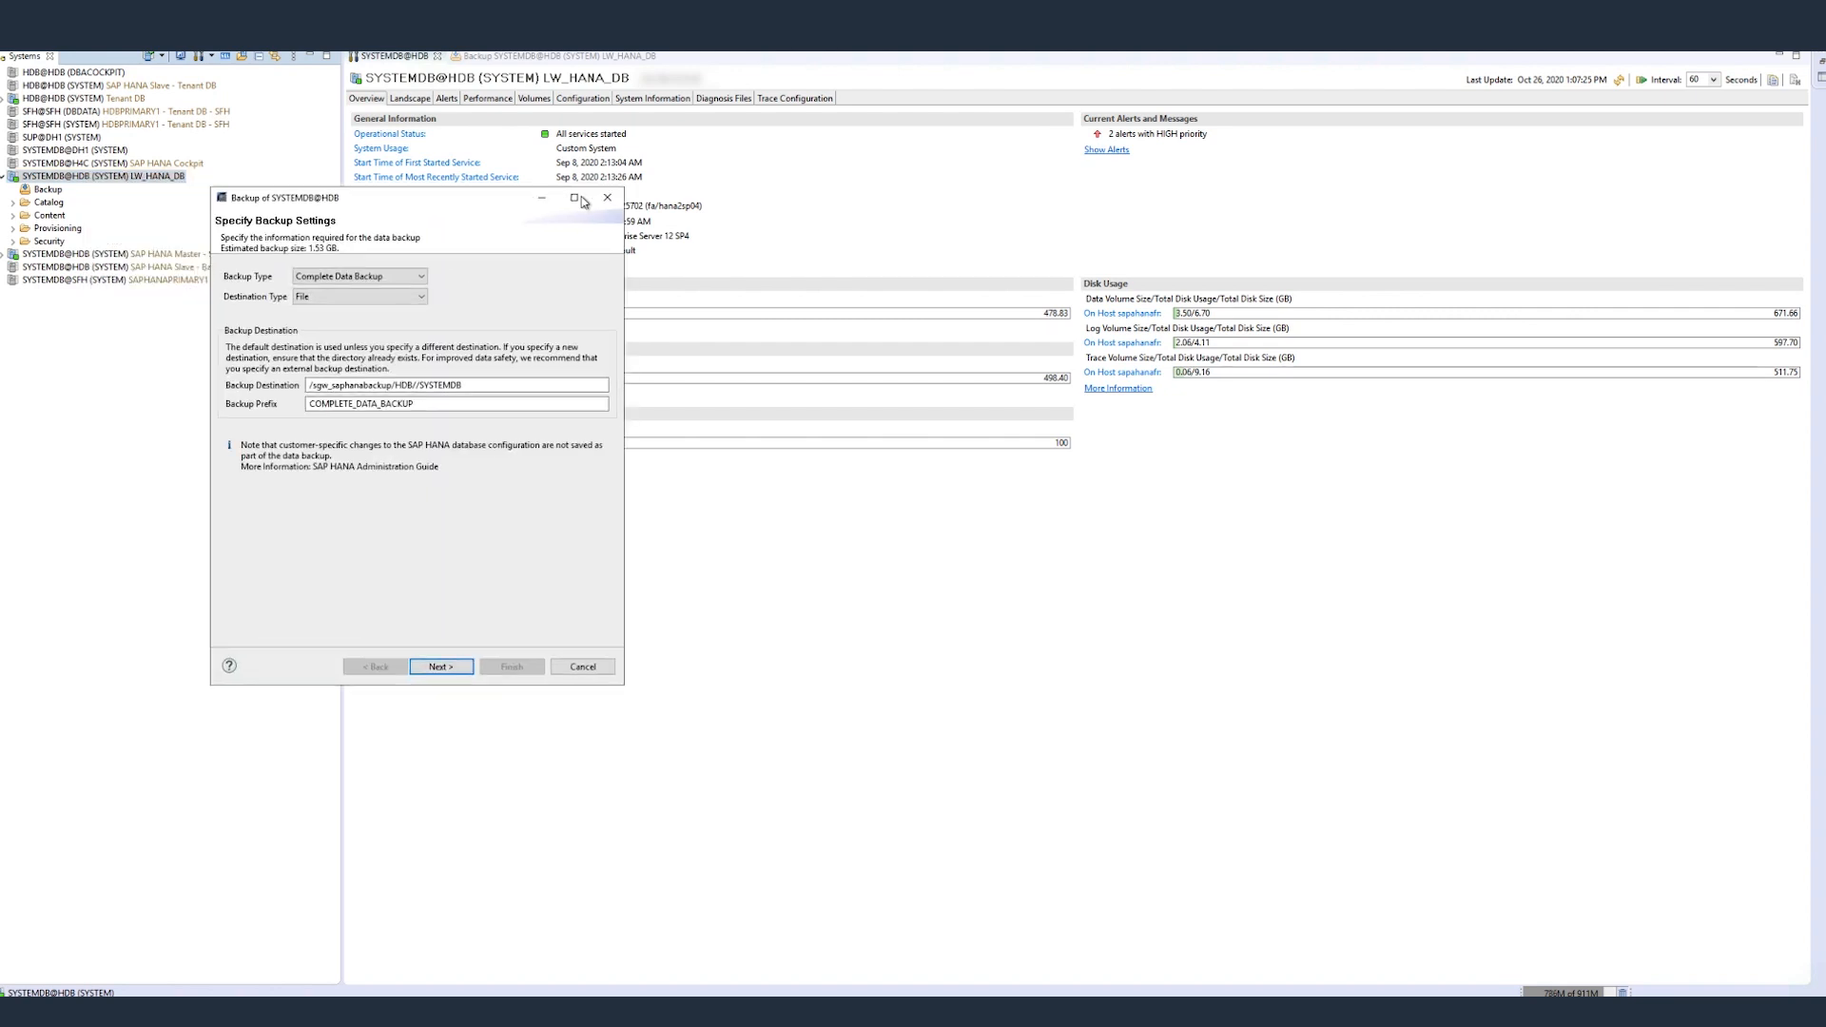
{"action": "left_click_drag", "start_coordinate": [416, 198], "coordinate": [769, 199]}
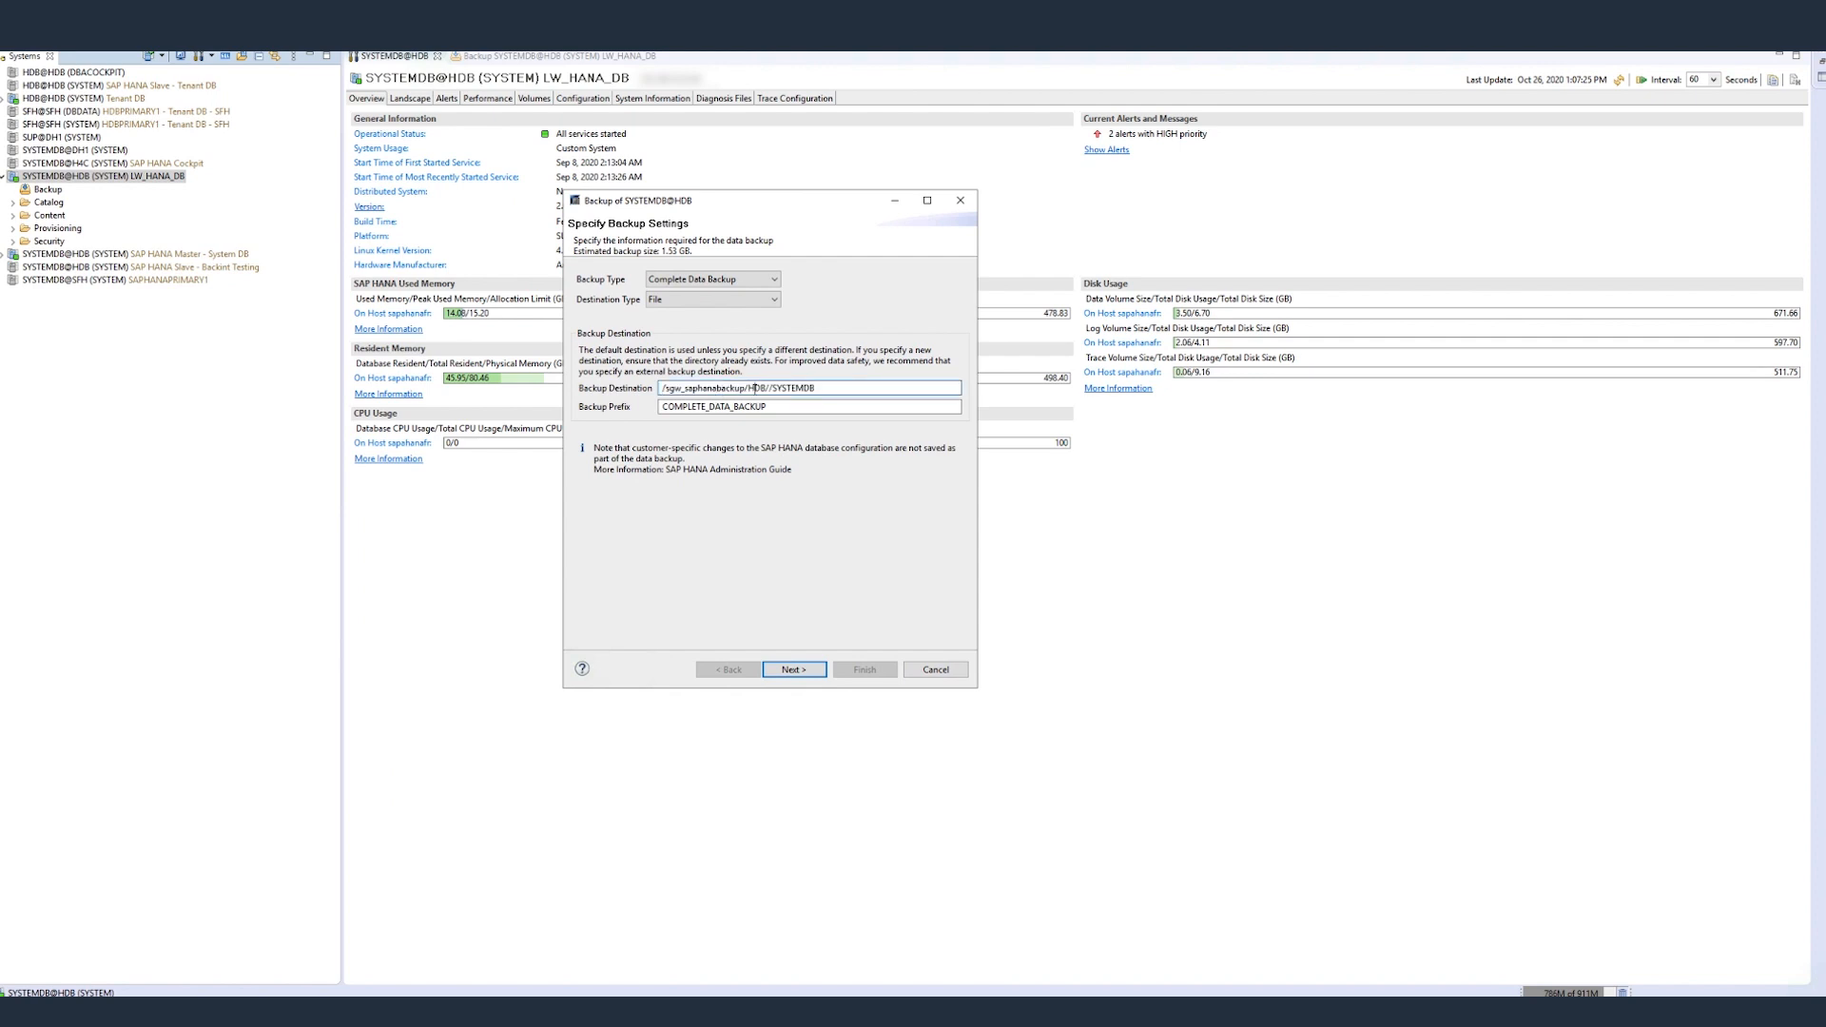
Run the complete data backup to /sgw_saphanabackup/HDB/SYSTEMDB with prefix COMPLETE_DATA_BACKUP_10262020 and close the summary
{"action": "left_click", "coordinate": [810, 407]}
{"action": "type", "text": "_10262020"}
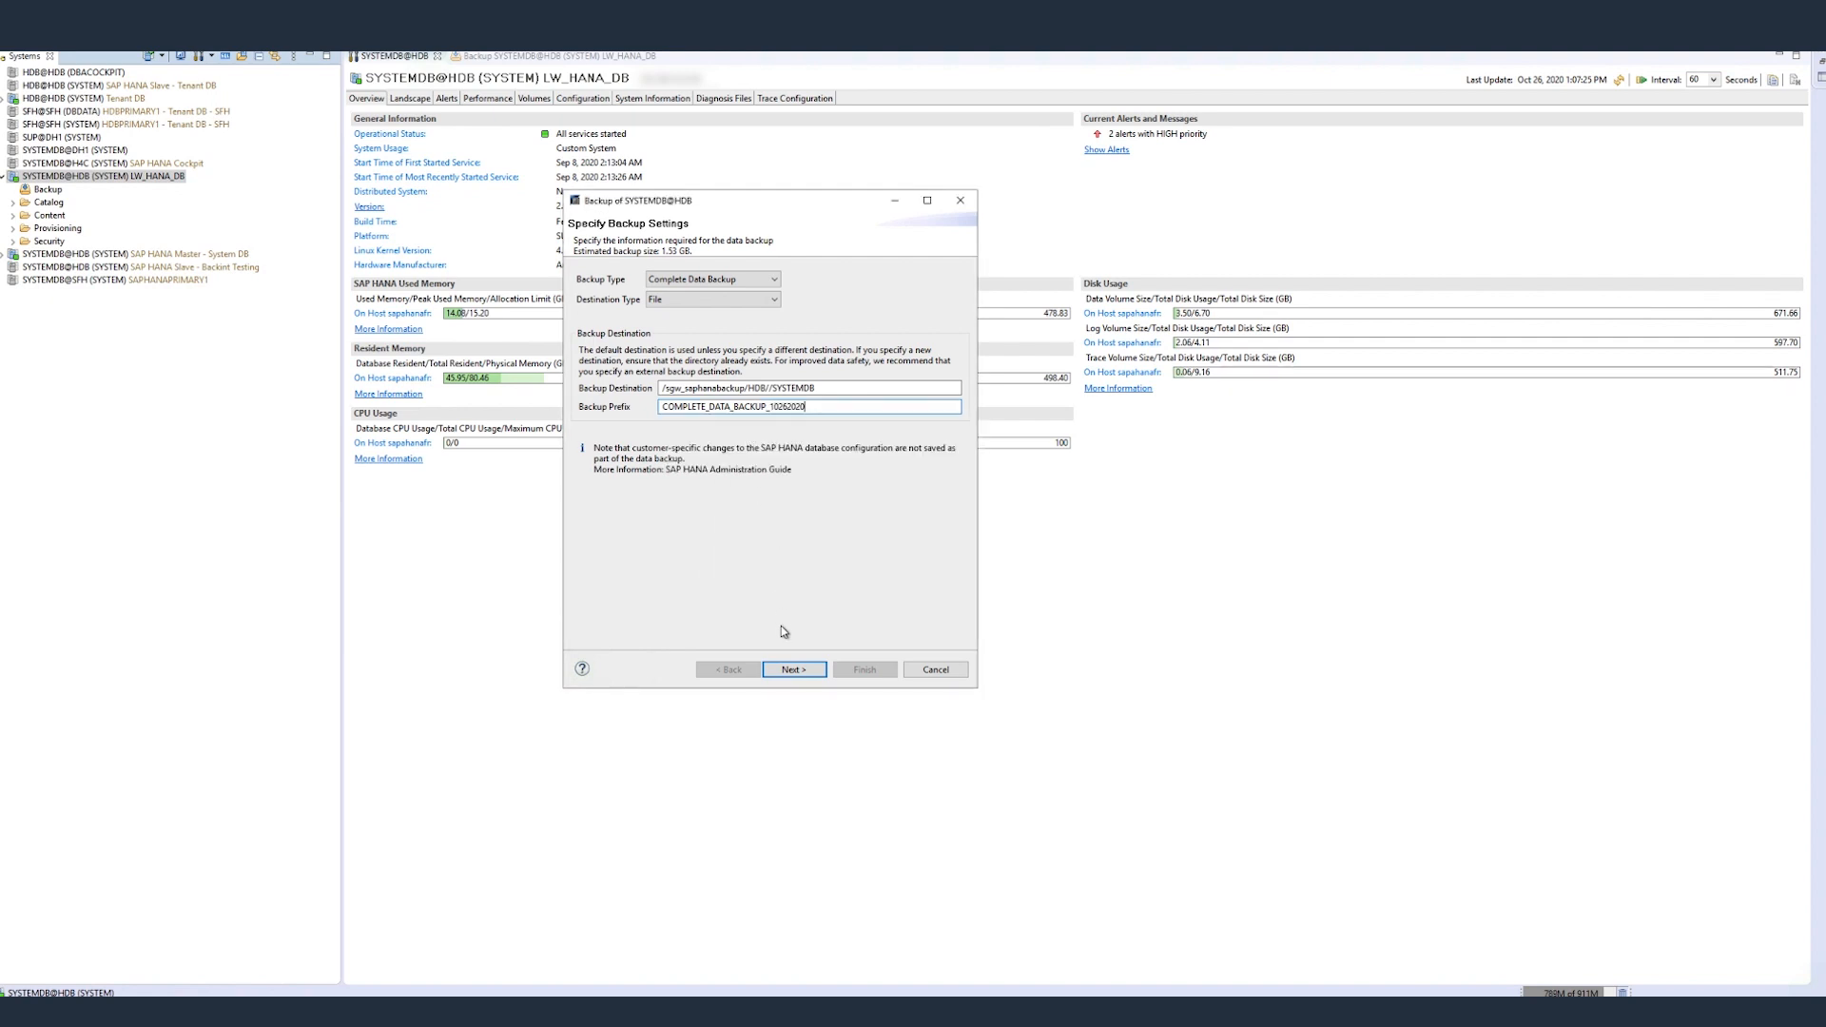
{"action": "left_click", "coordinate": [795, 669]}
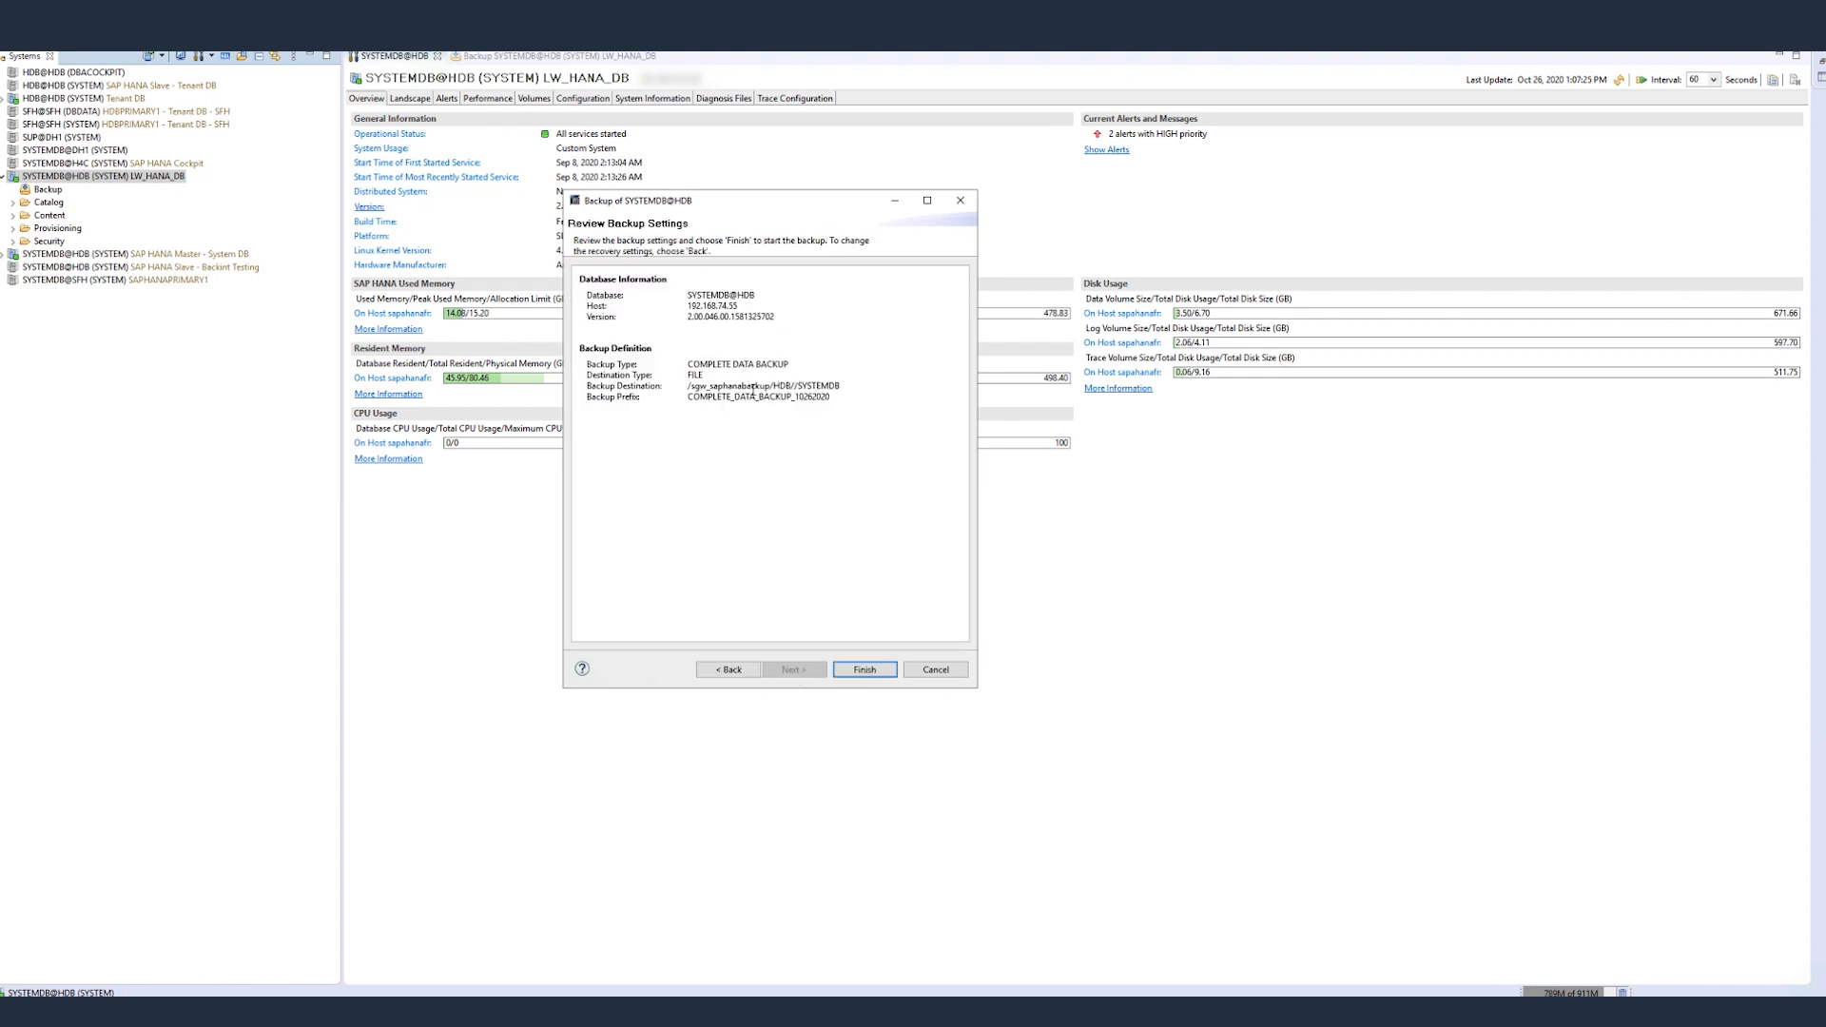
{"action": "left_click", "coordinate": [866, 667]}
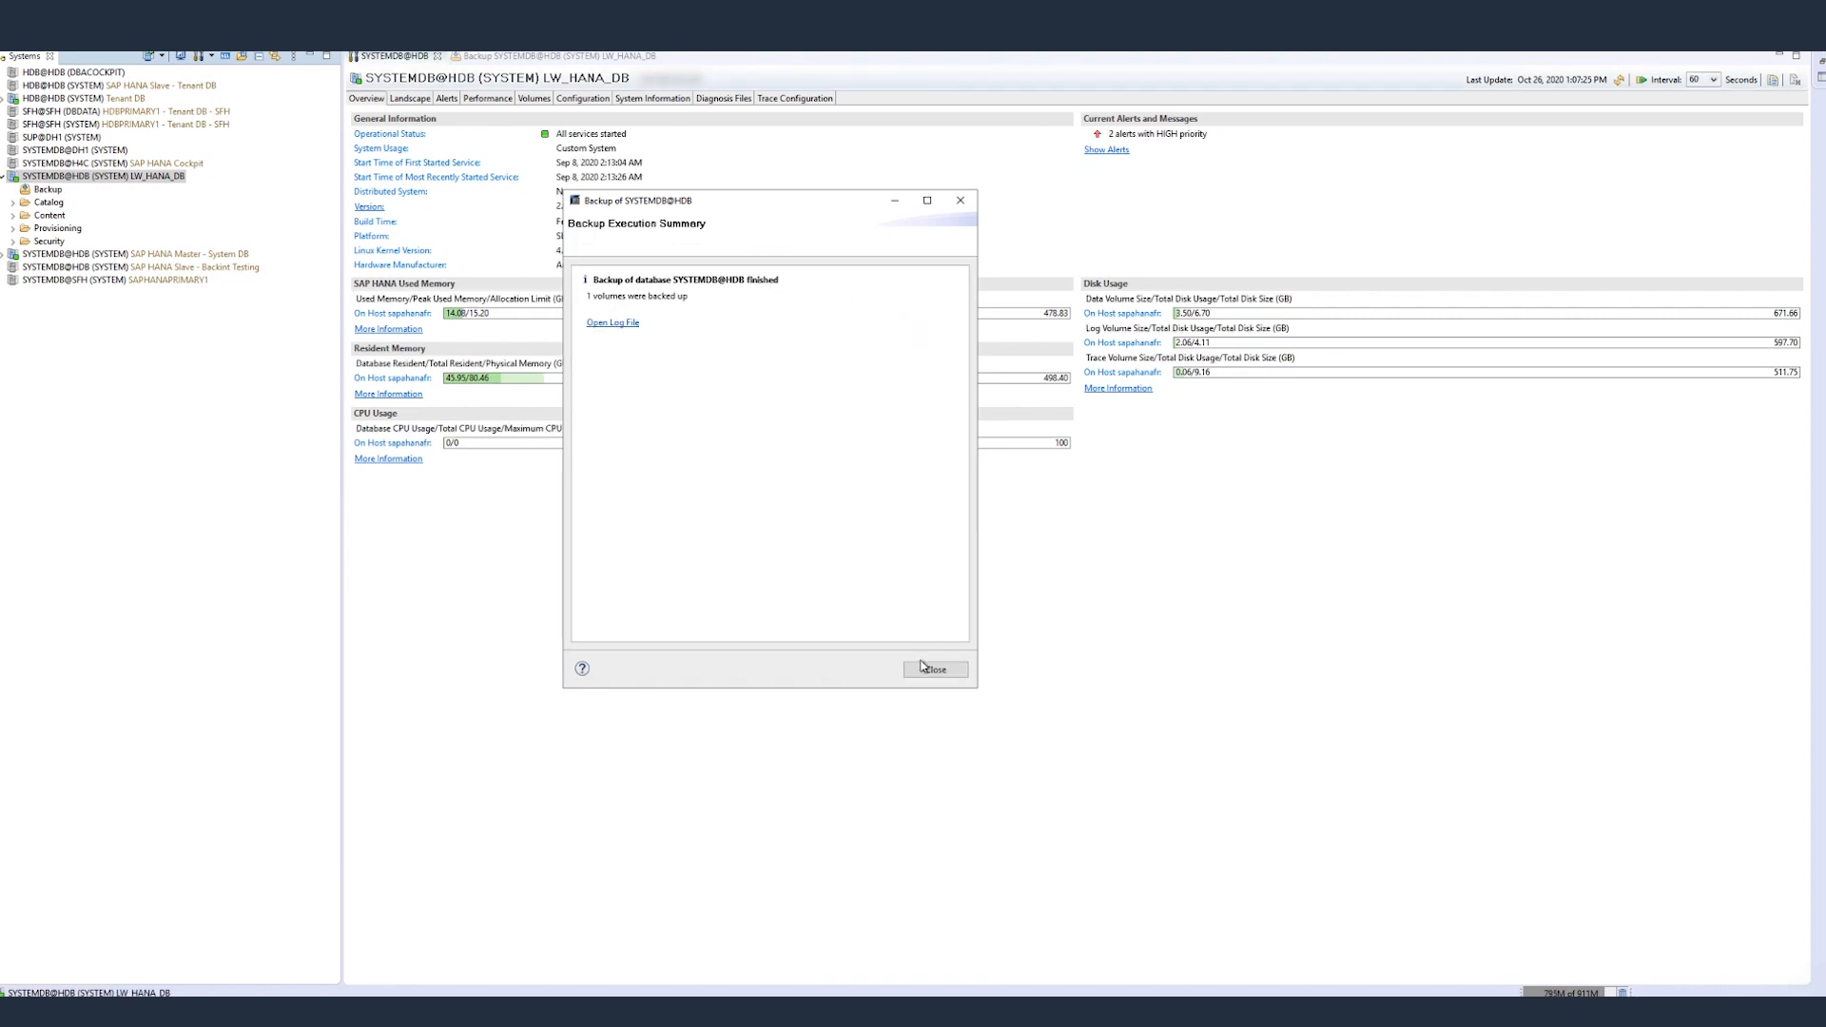
{"action": "left_click", "coordinate": [936, 667]}
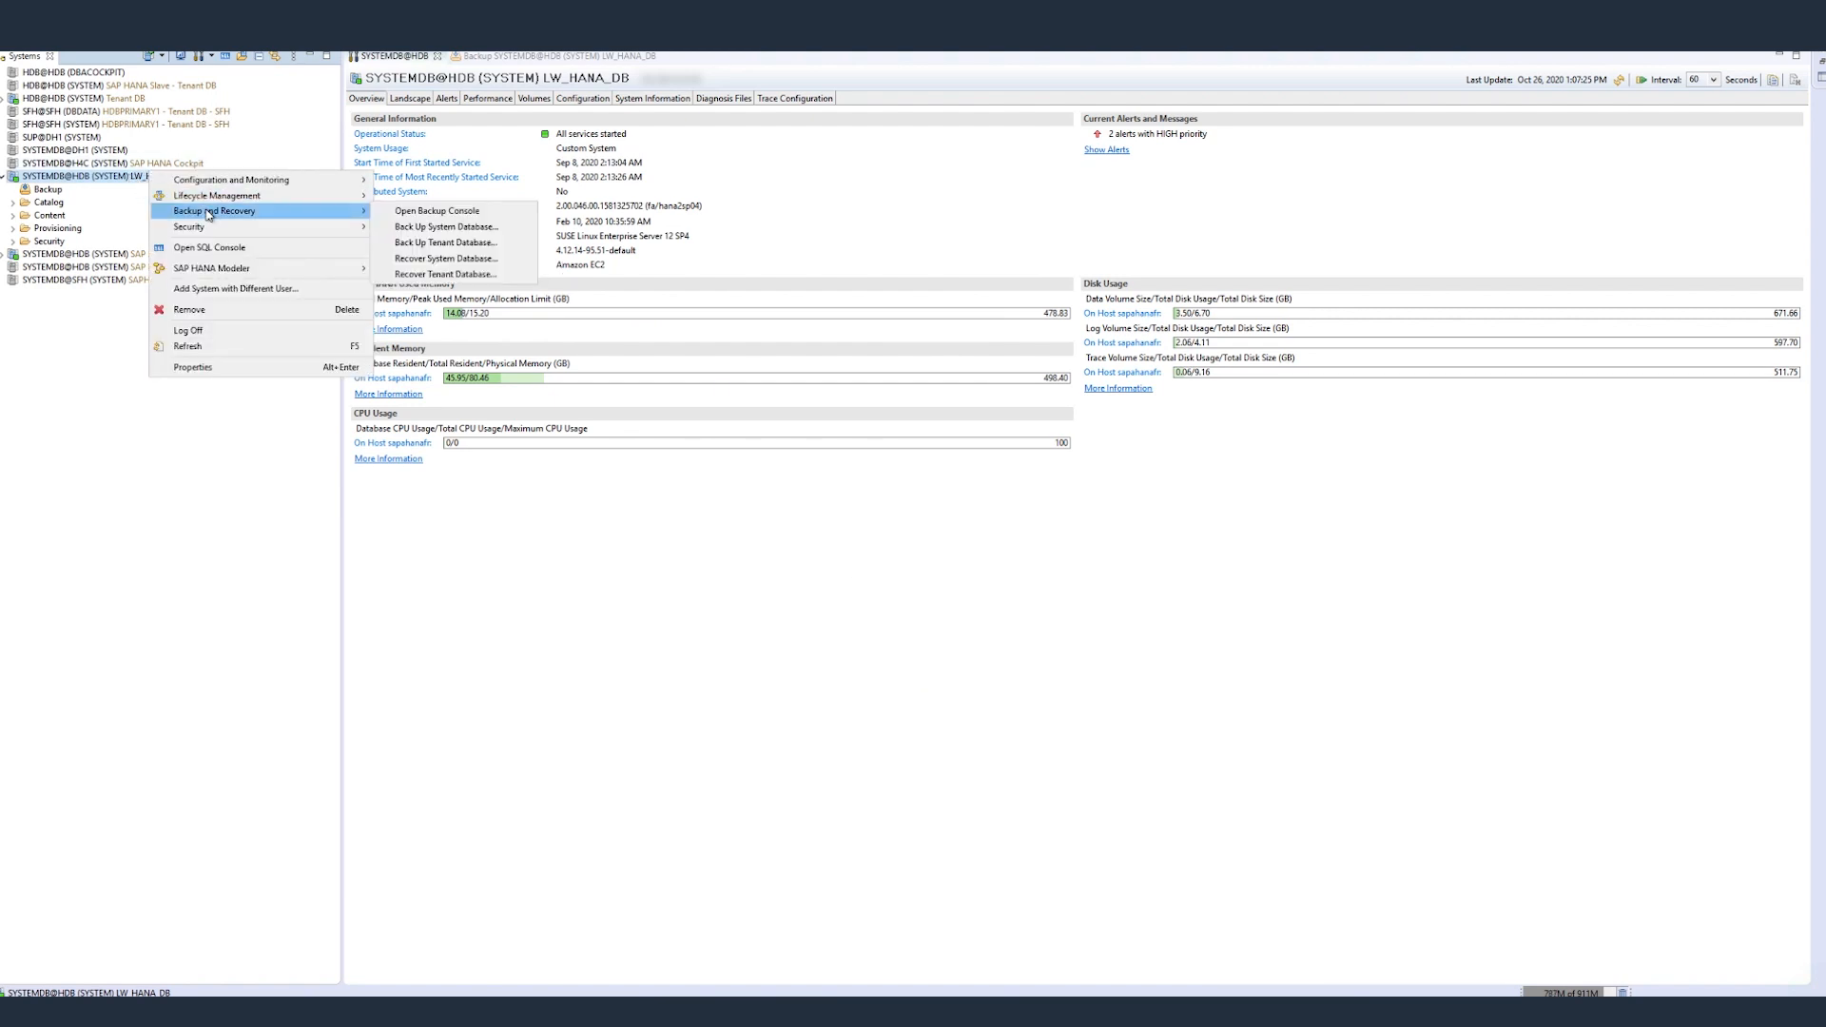
Launch a complete data backup of tenant HDB to the file destination /sgw_saphanabackup/HDB/DB_HDB
{"action": "left_click", "coordinate": [445, 242]}
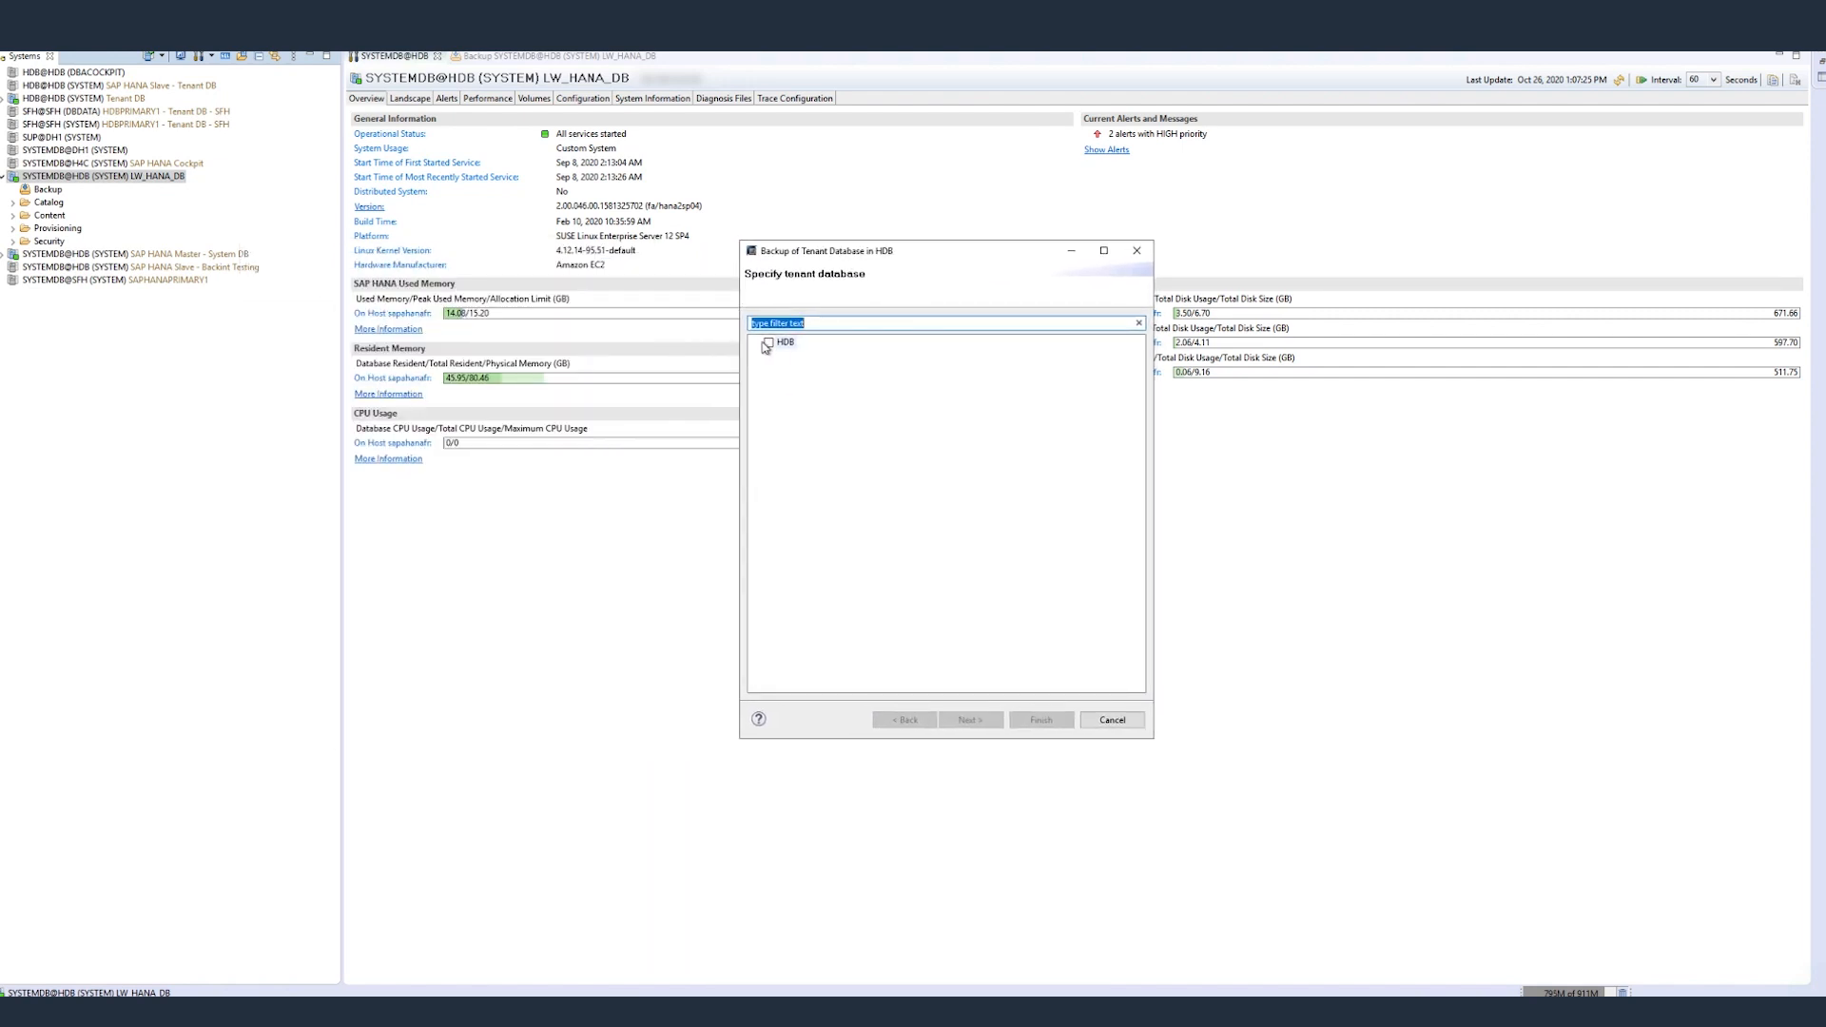
{"action": "left_click", "coordinate": [767, 340]}
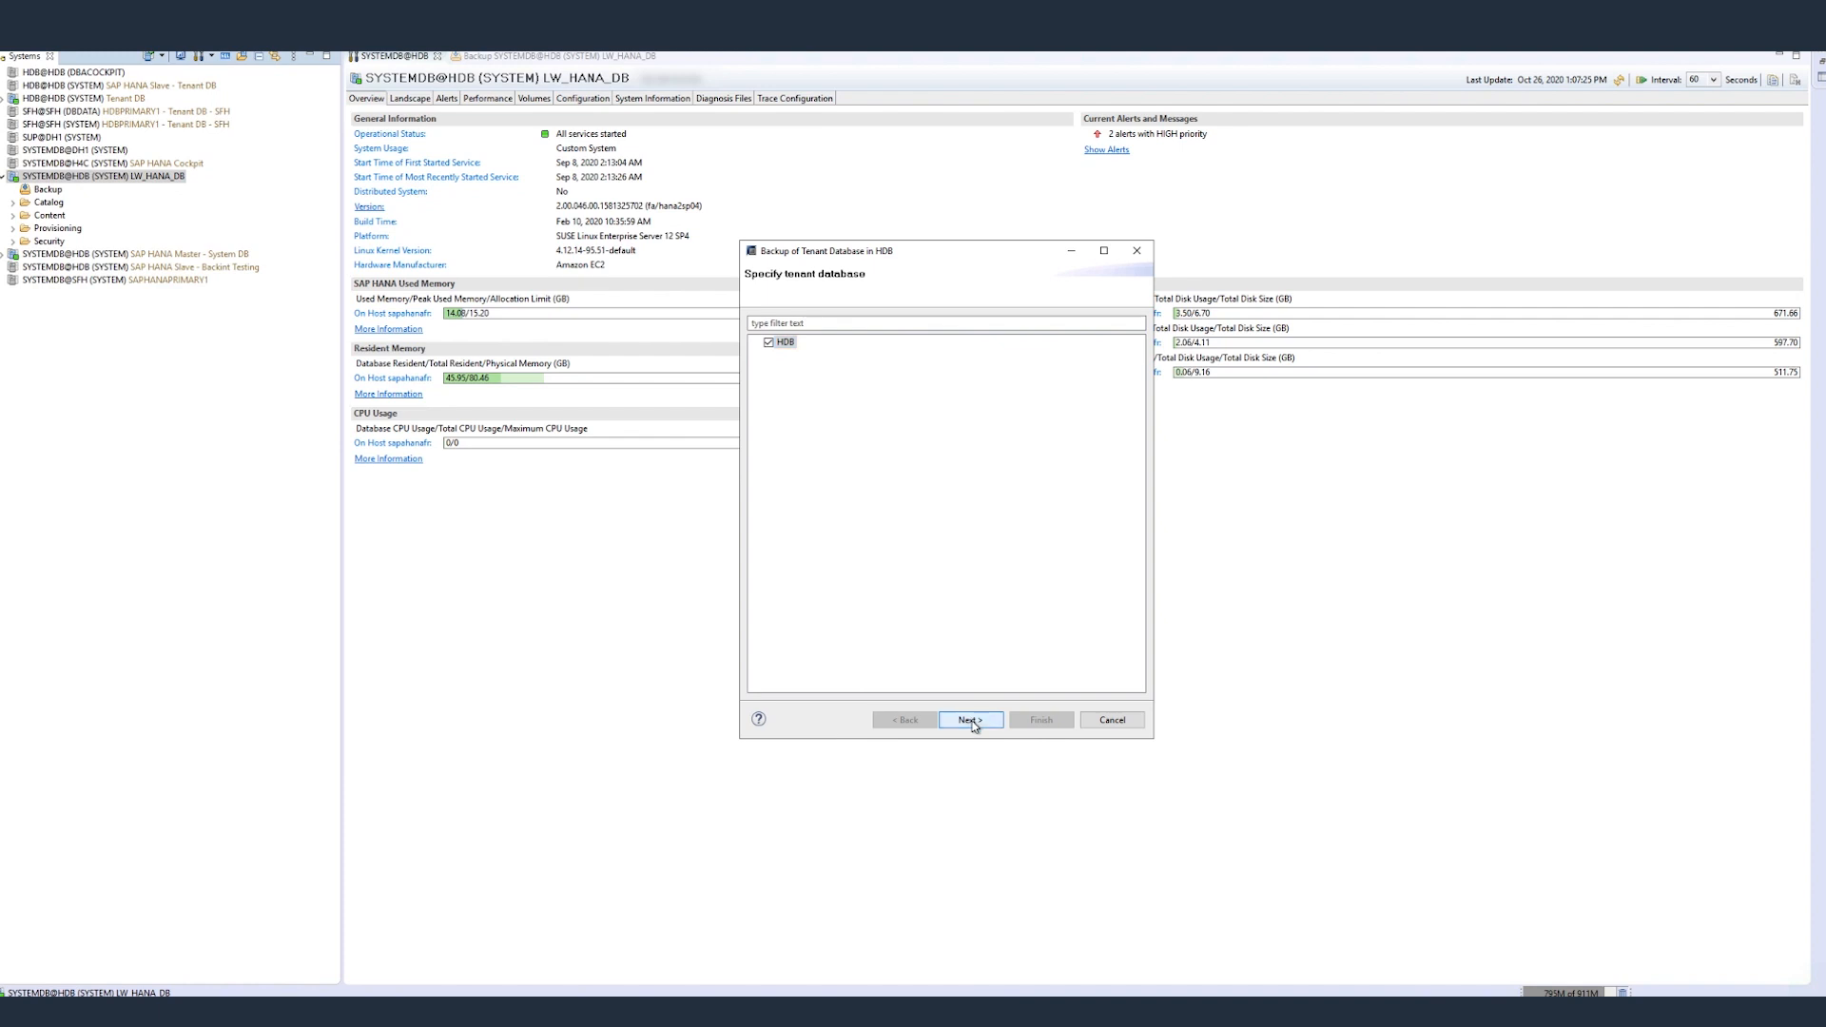
{"action": "left_click", "coordinate": [968, 719]}
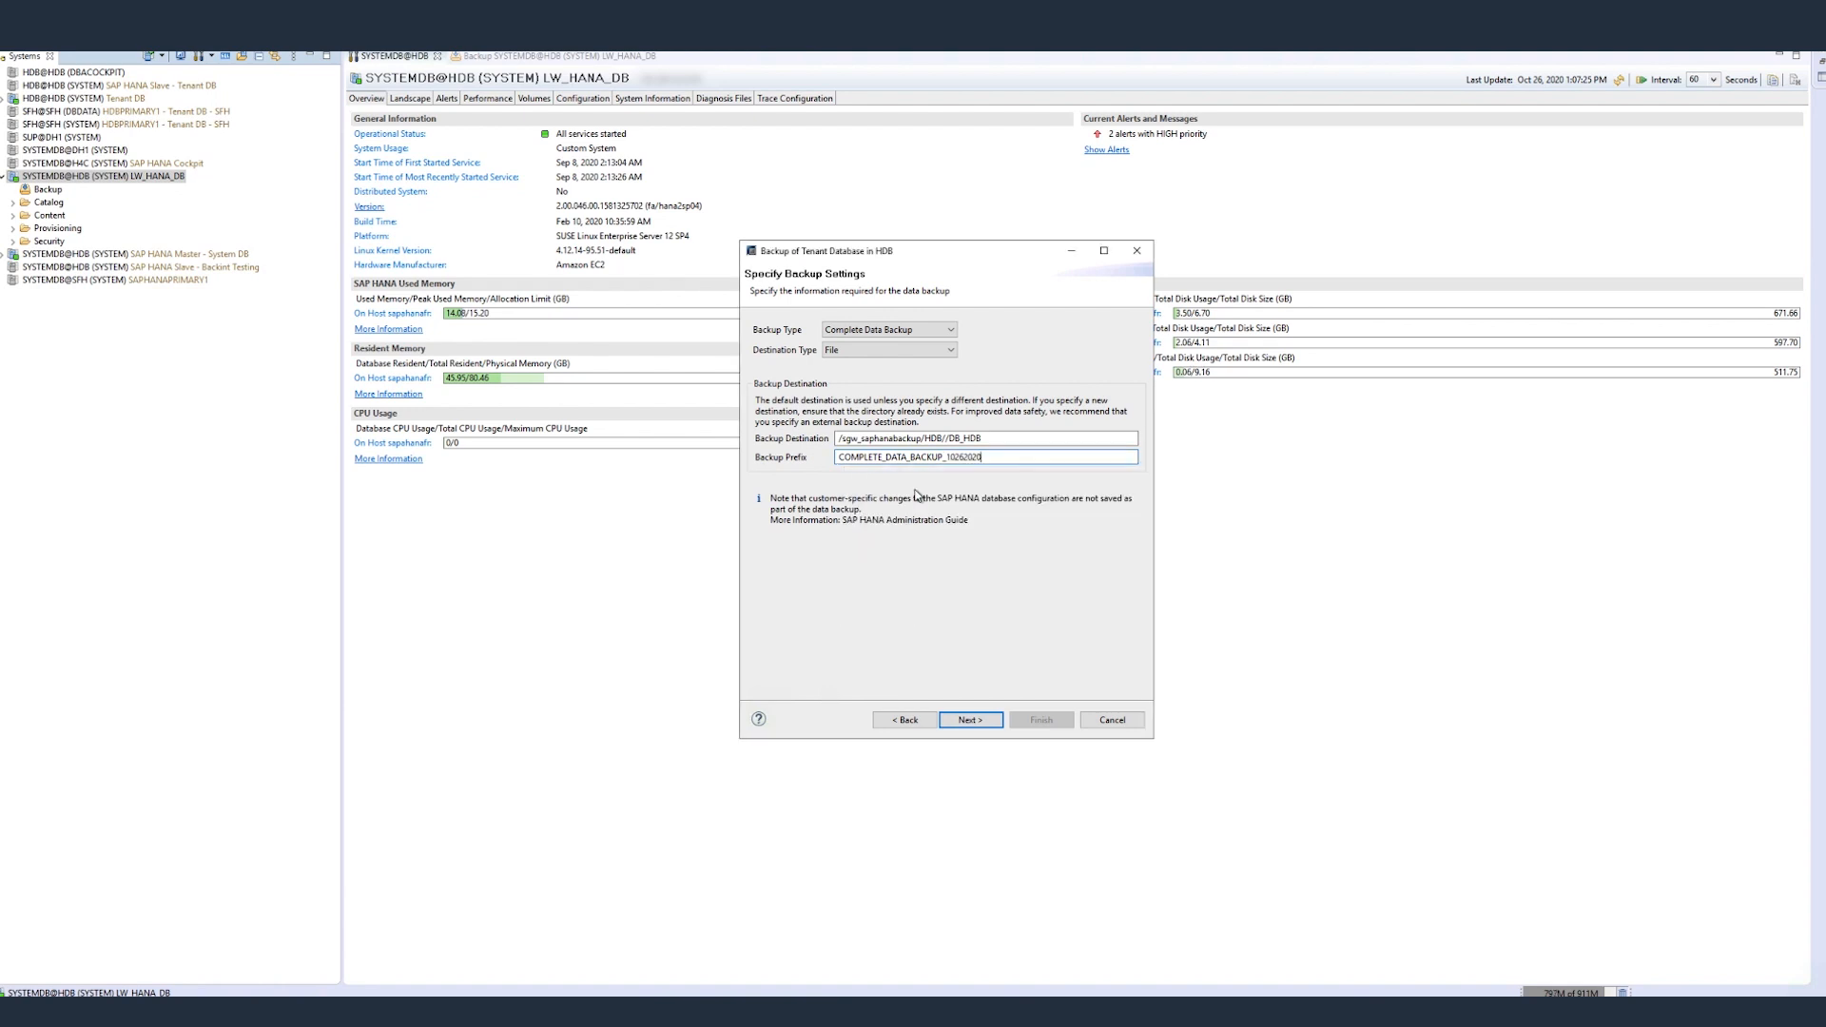
{"action": "mouse_move", "coordinate": [1031, 719]}
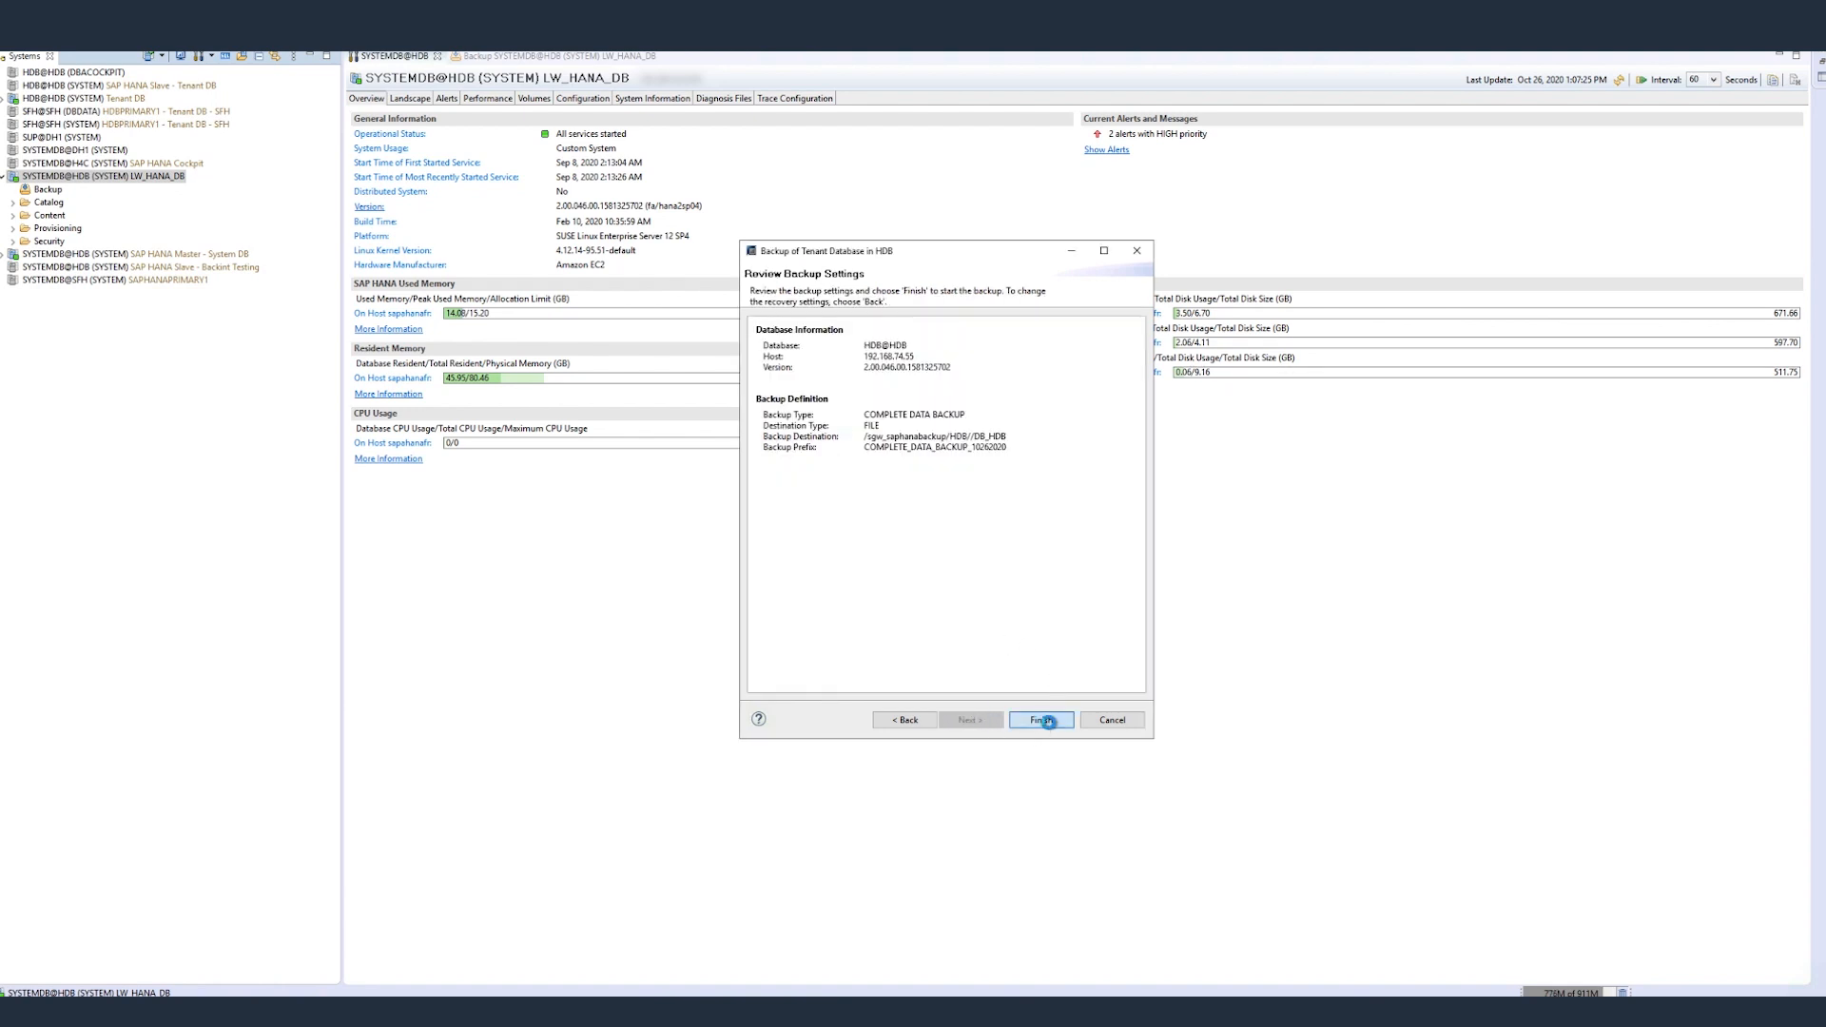
{"action": "left_click", "coordinate": [1038, 719]}
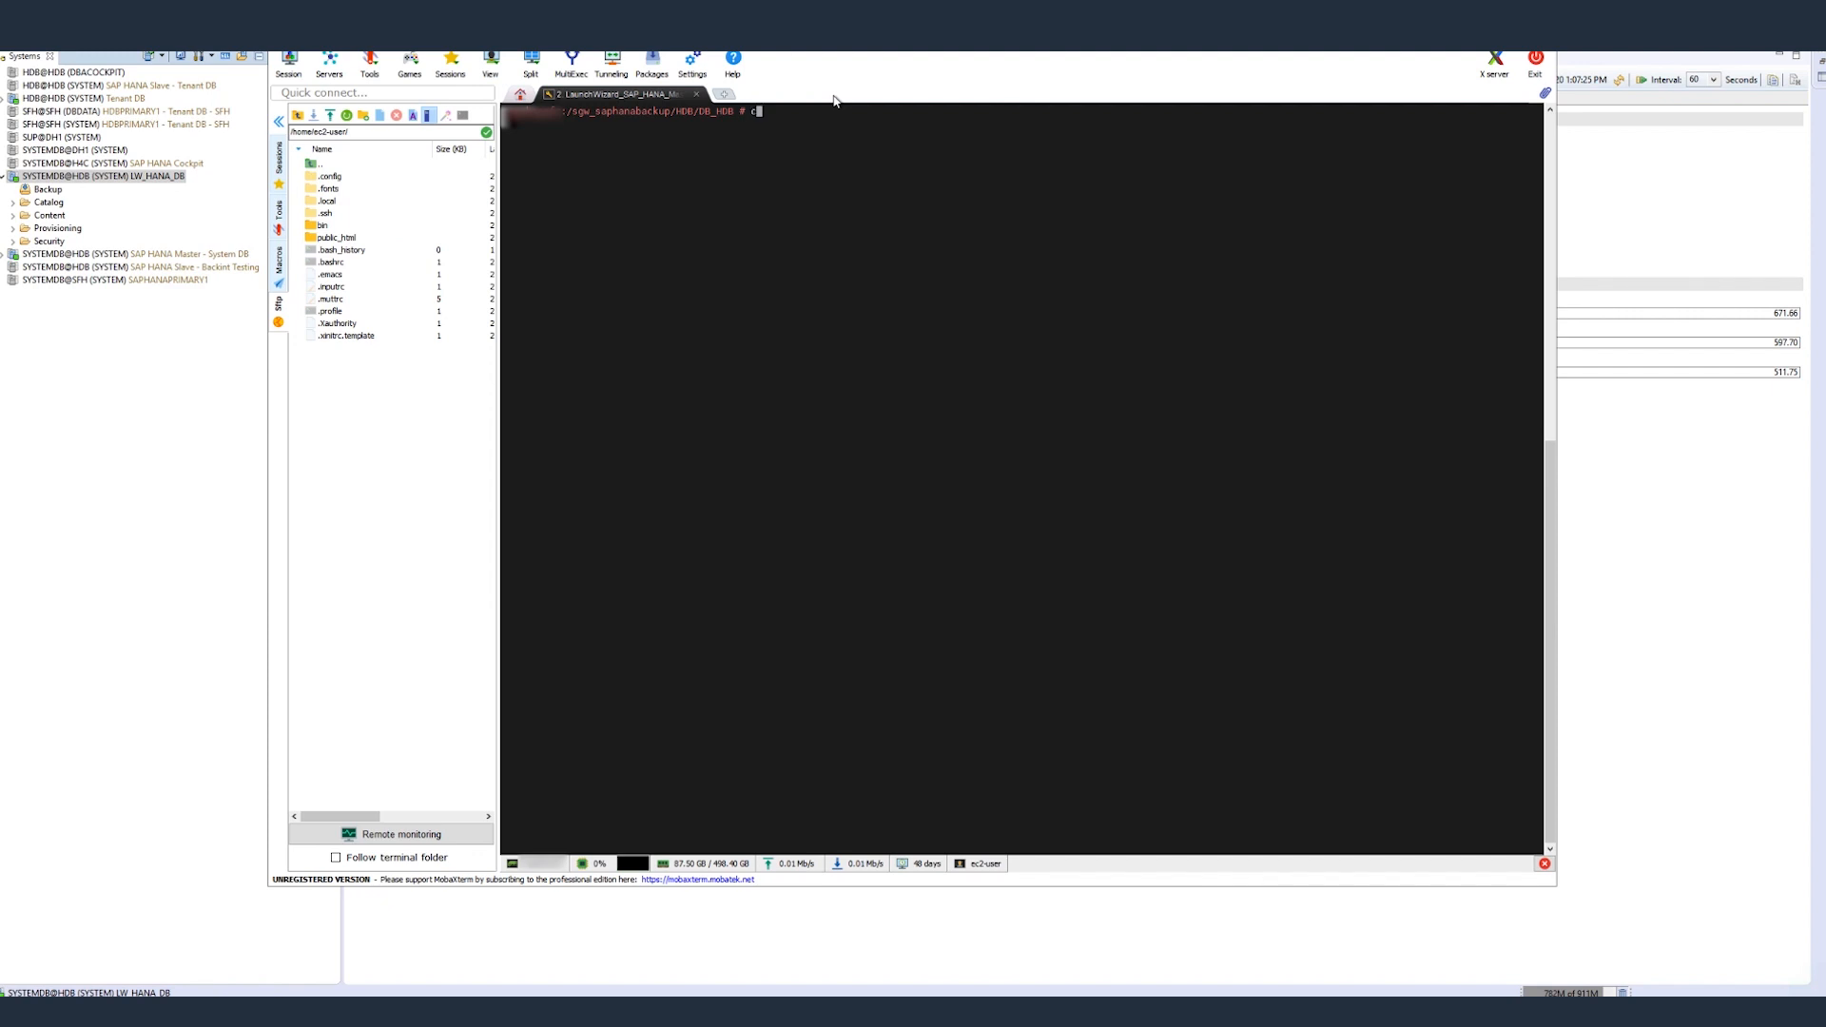
List /sgw_saphanabackup/HDB and its SYSTEMDB folder to see the COMPLETE_DATA_BACKUP files
{"action": "type", "text": "d"}
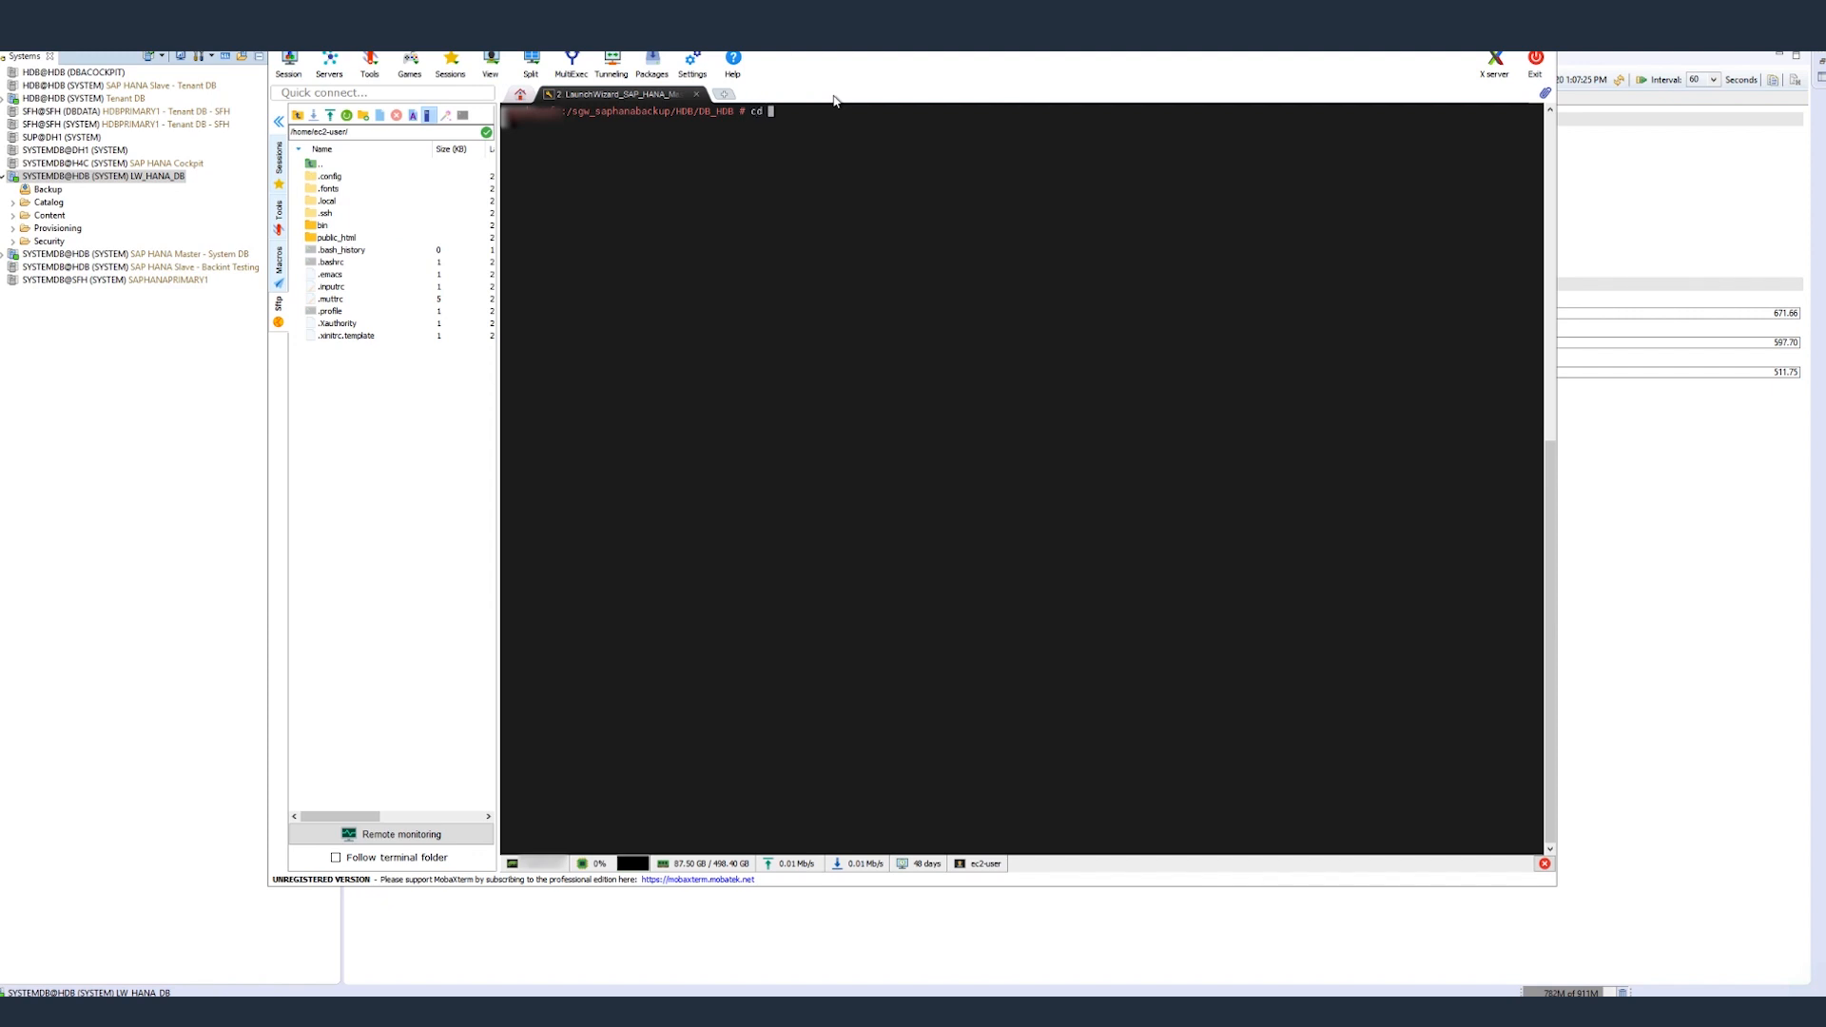
{"action": "type", "text": "./sg"}
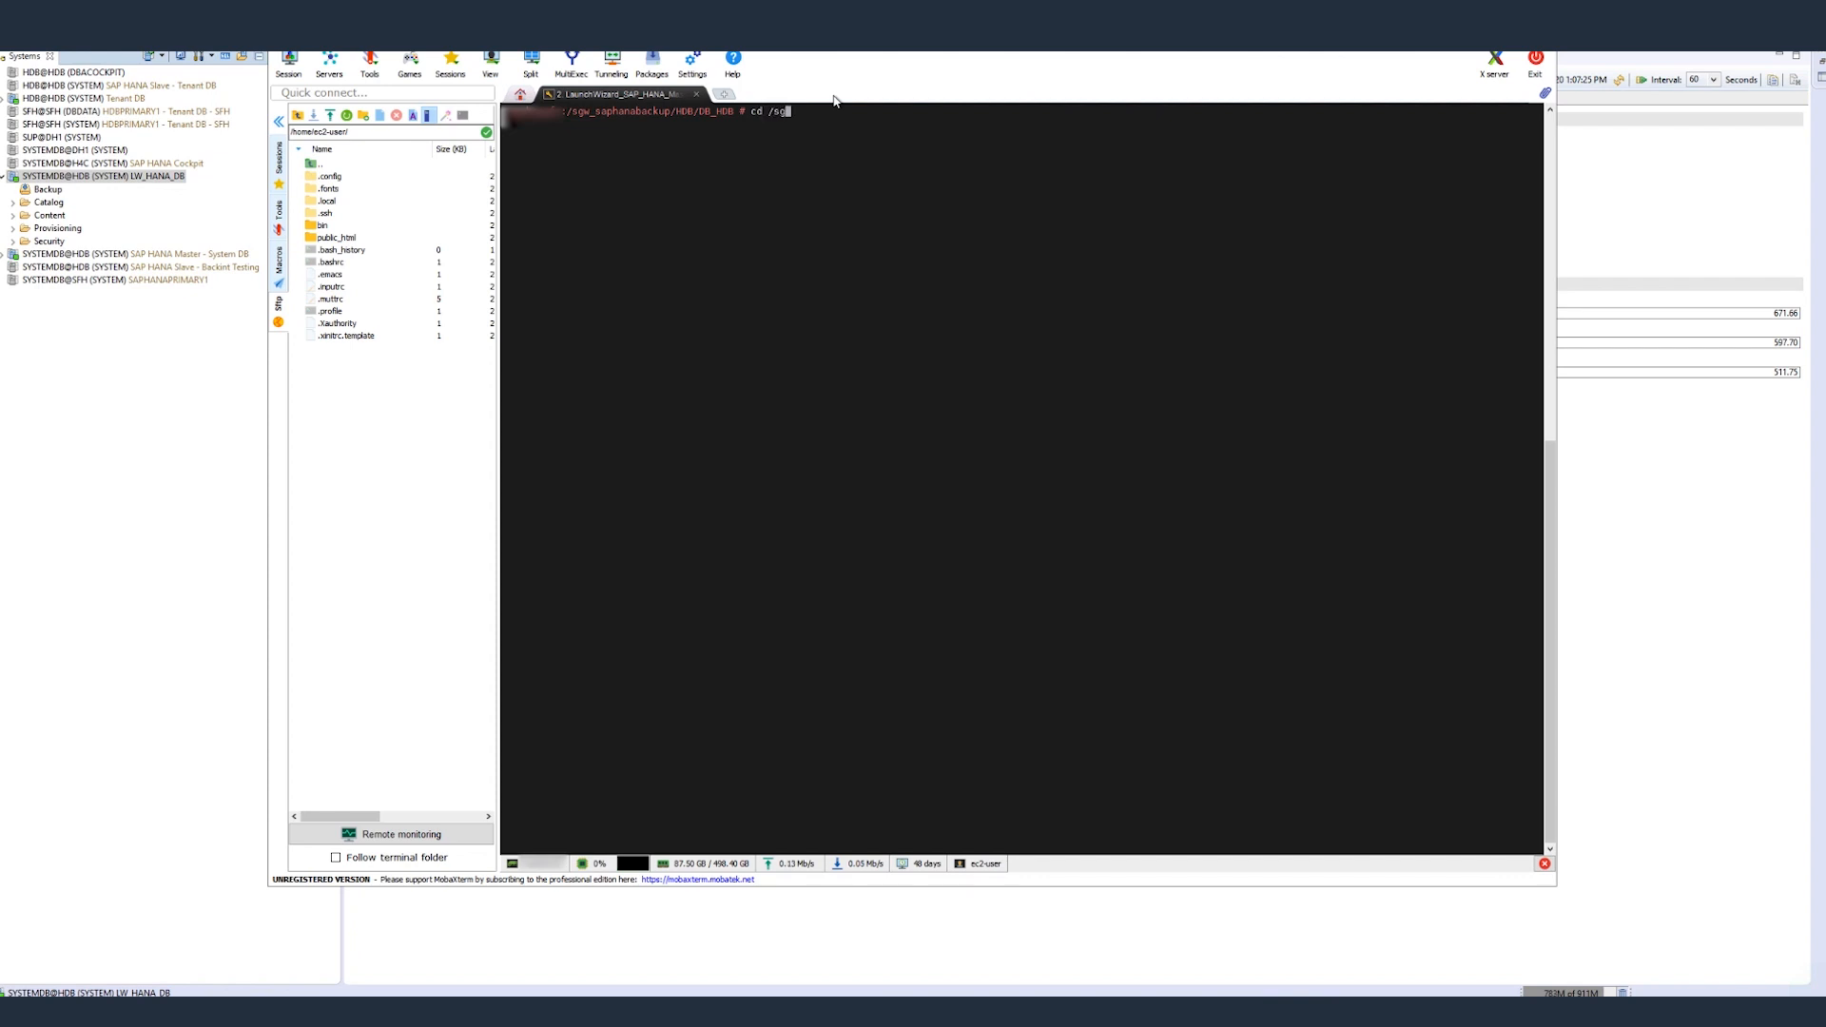
{"action": "type", "text": "w_saphanabackup/HDB/"}
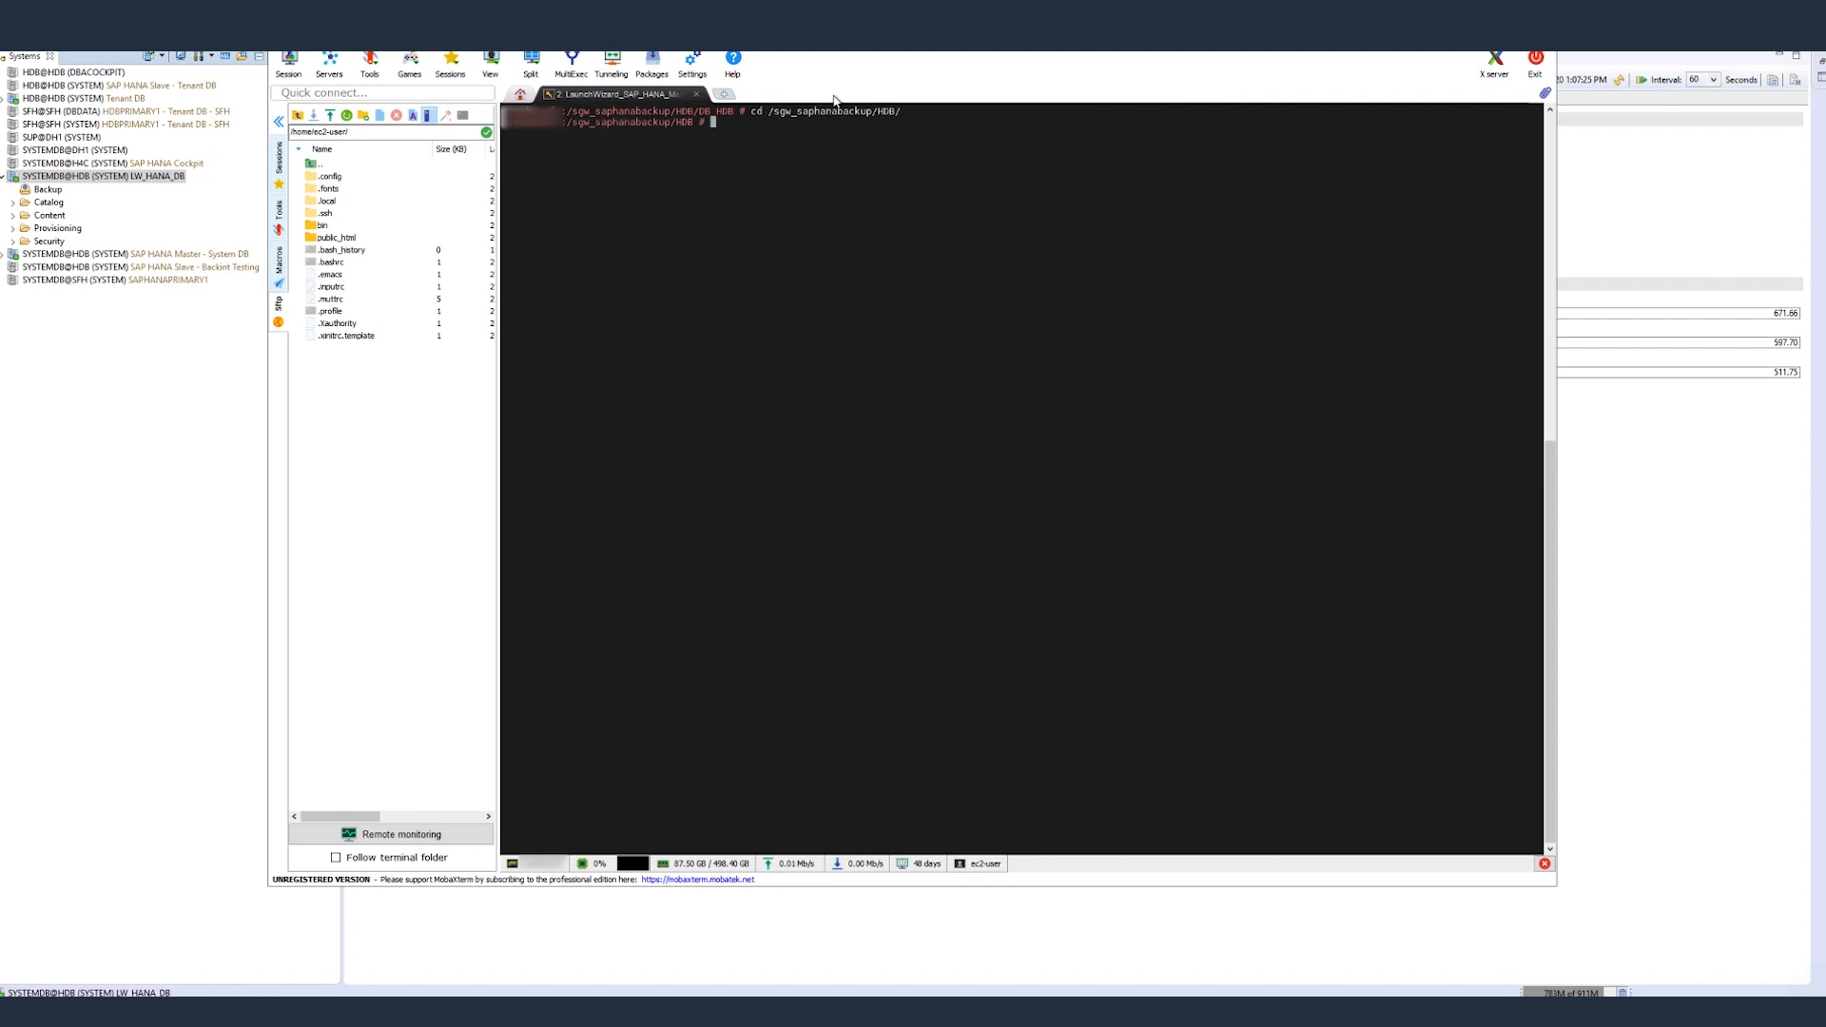
{"action": "type", "text": "ls -ltr"}
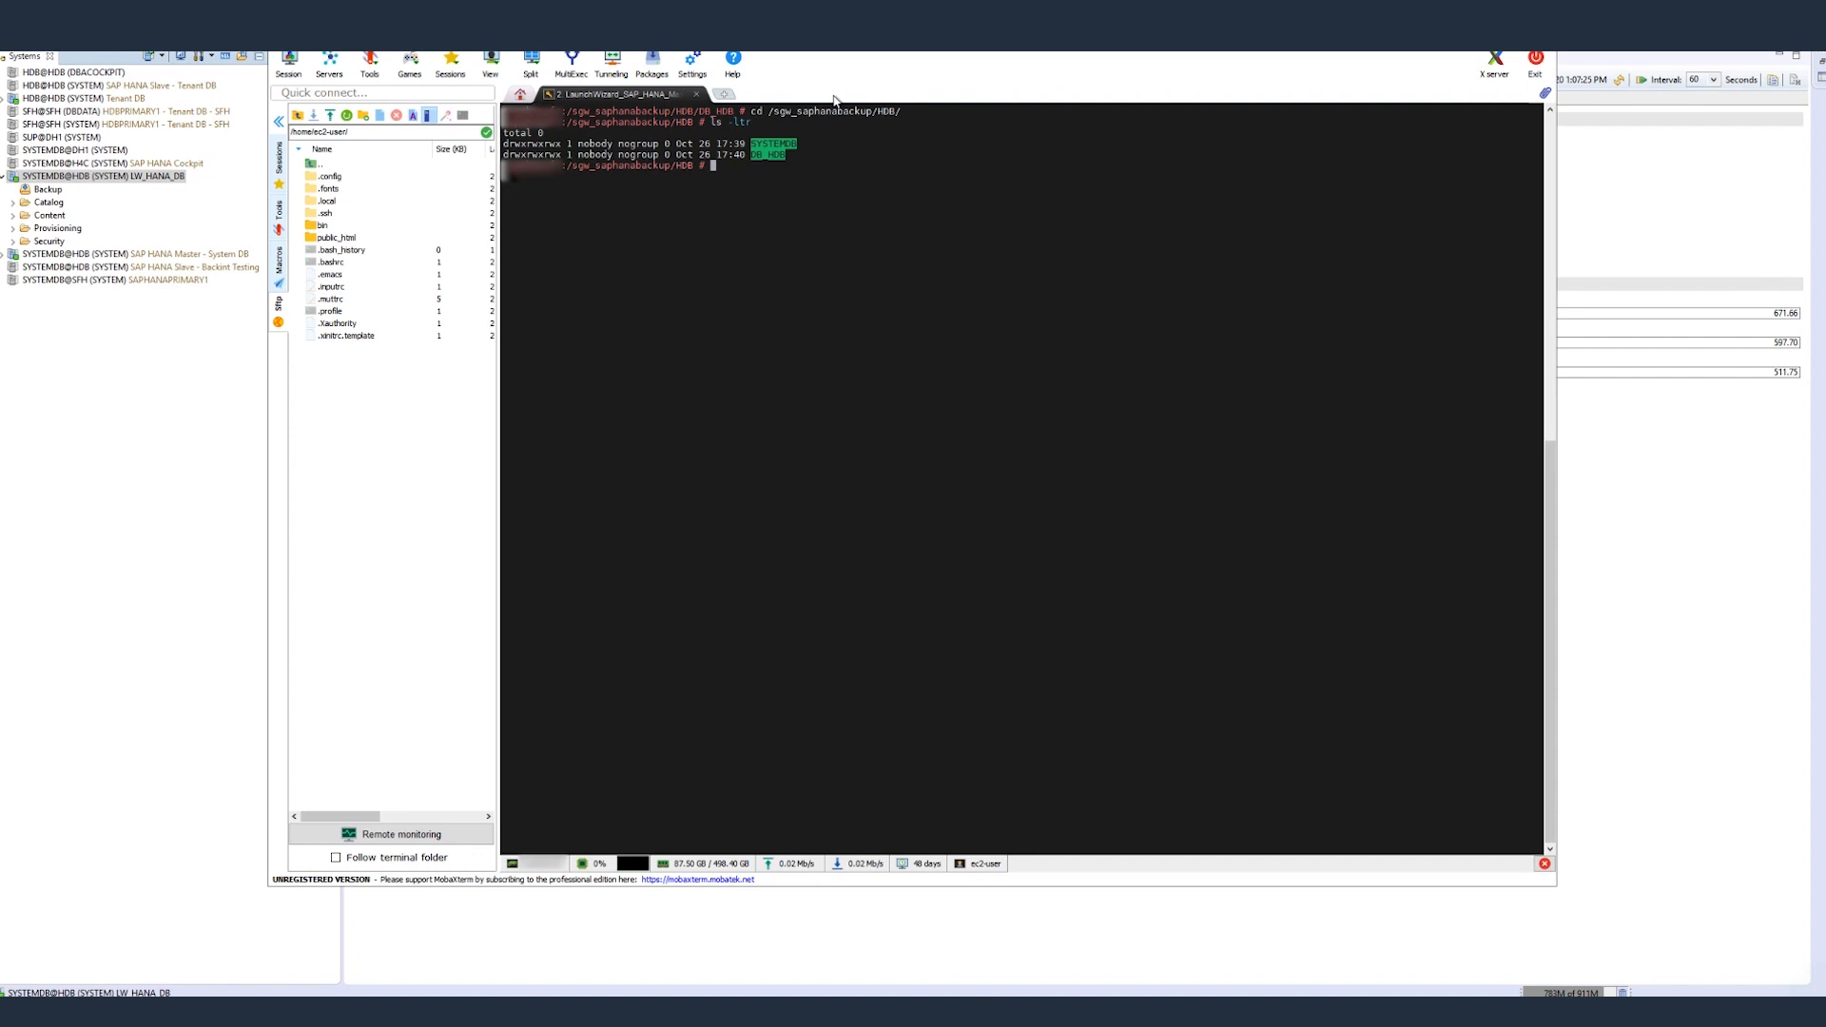
{"action": "type", "text": "cd SYSTEMDB/"}
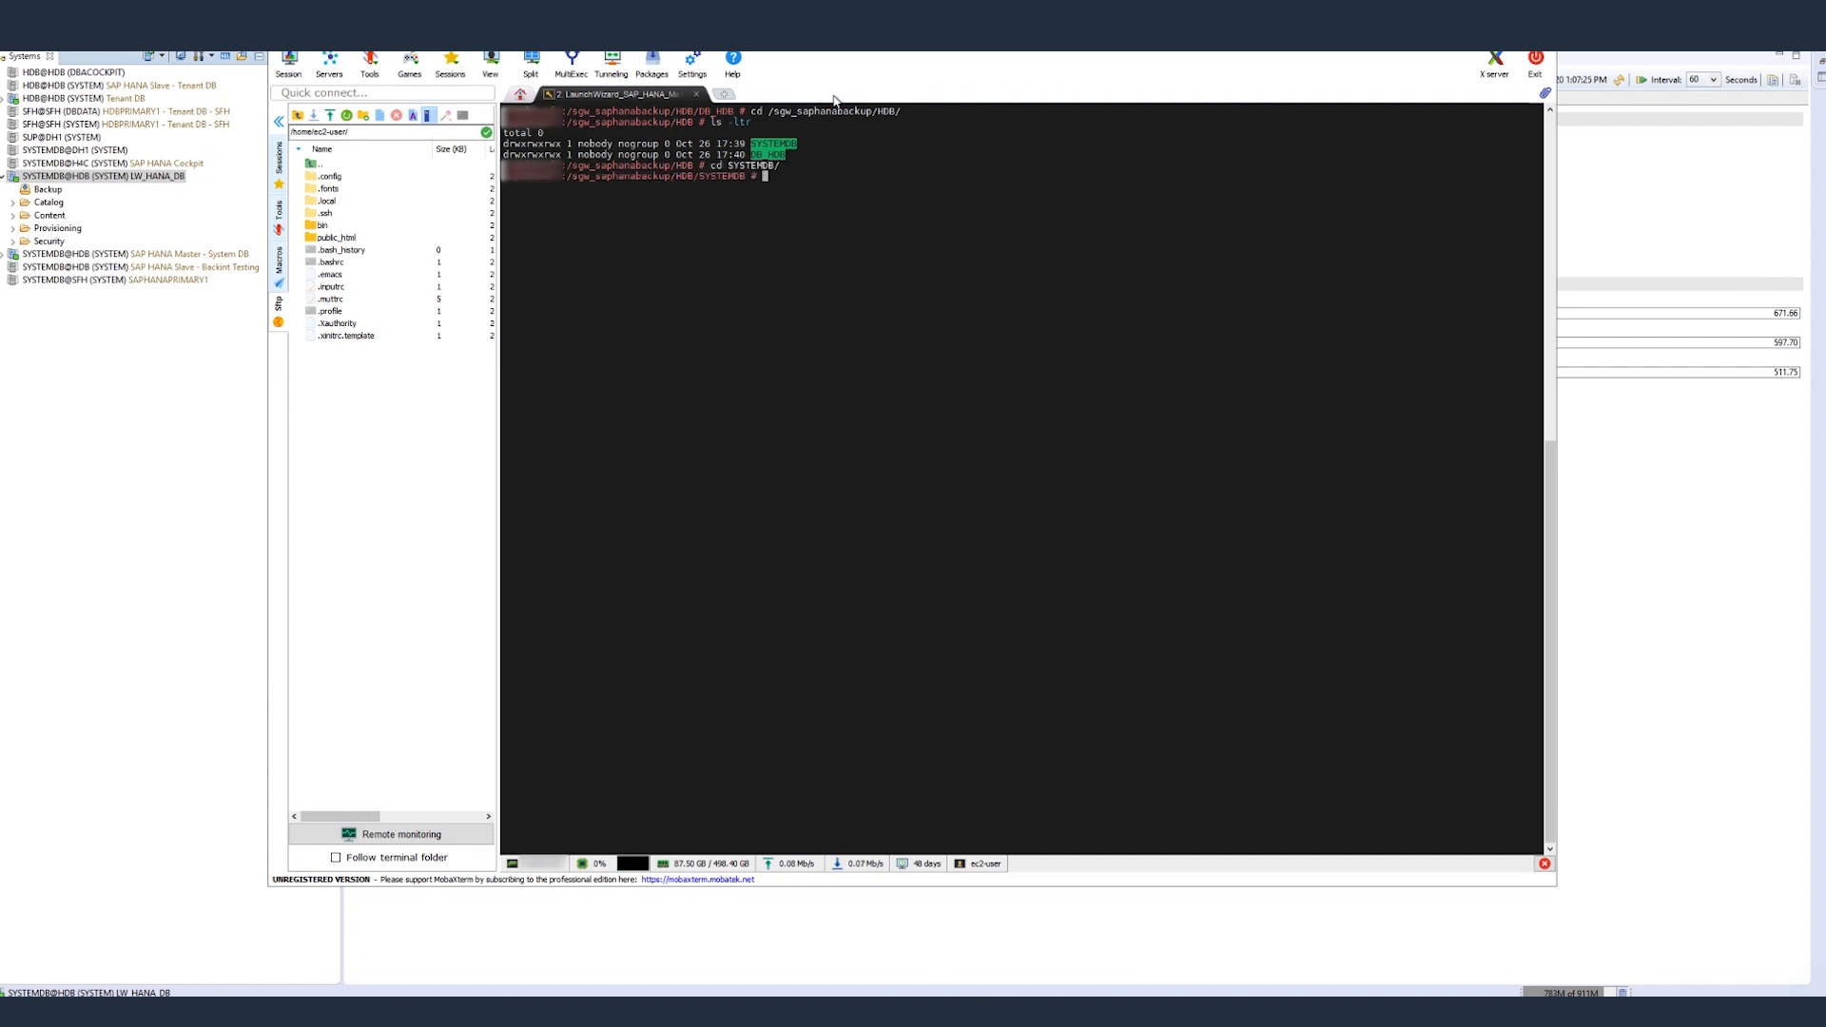
{"action": "type", "text": "ls -ltr"}
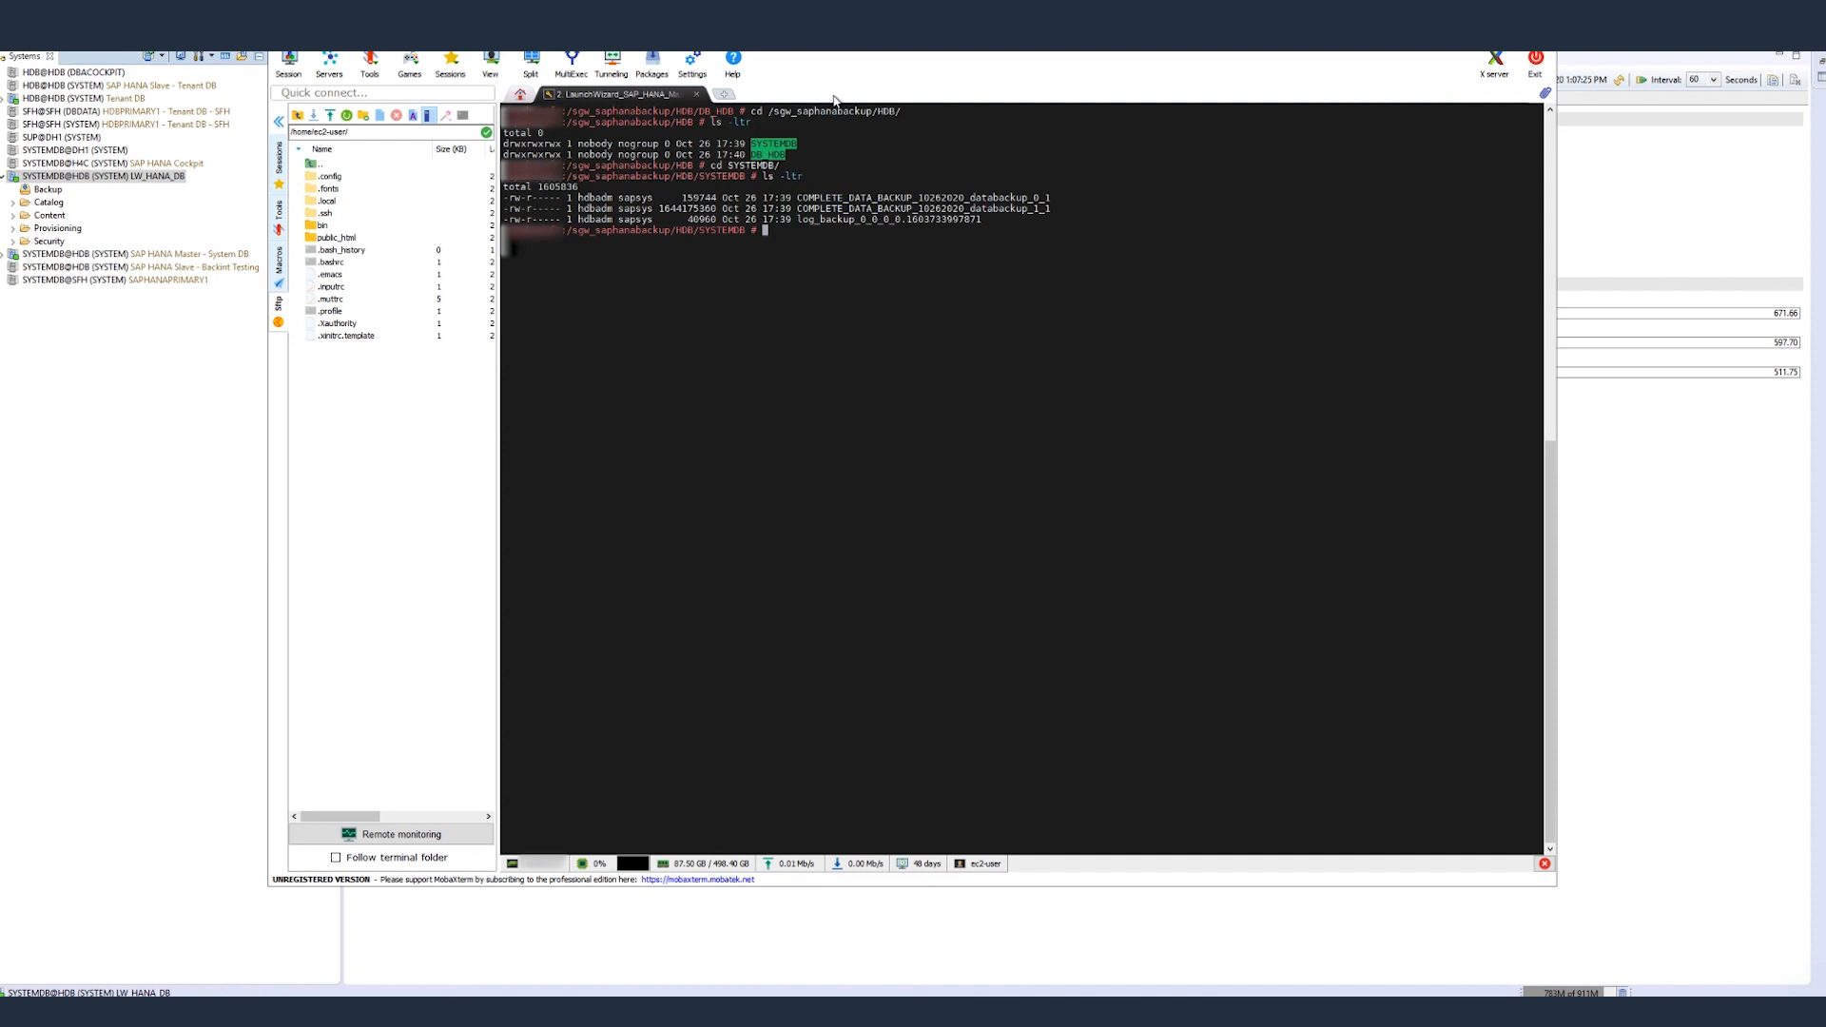
{"action": "type", "text": "cd"}
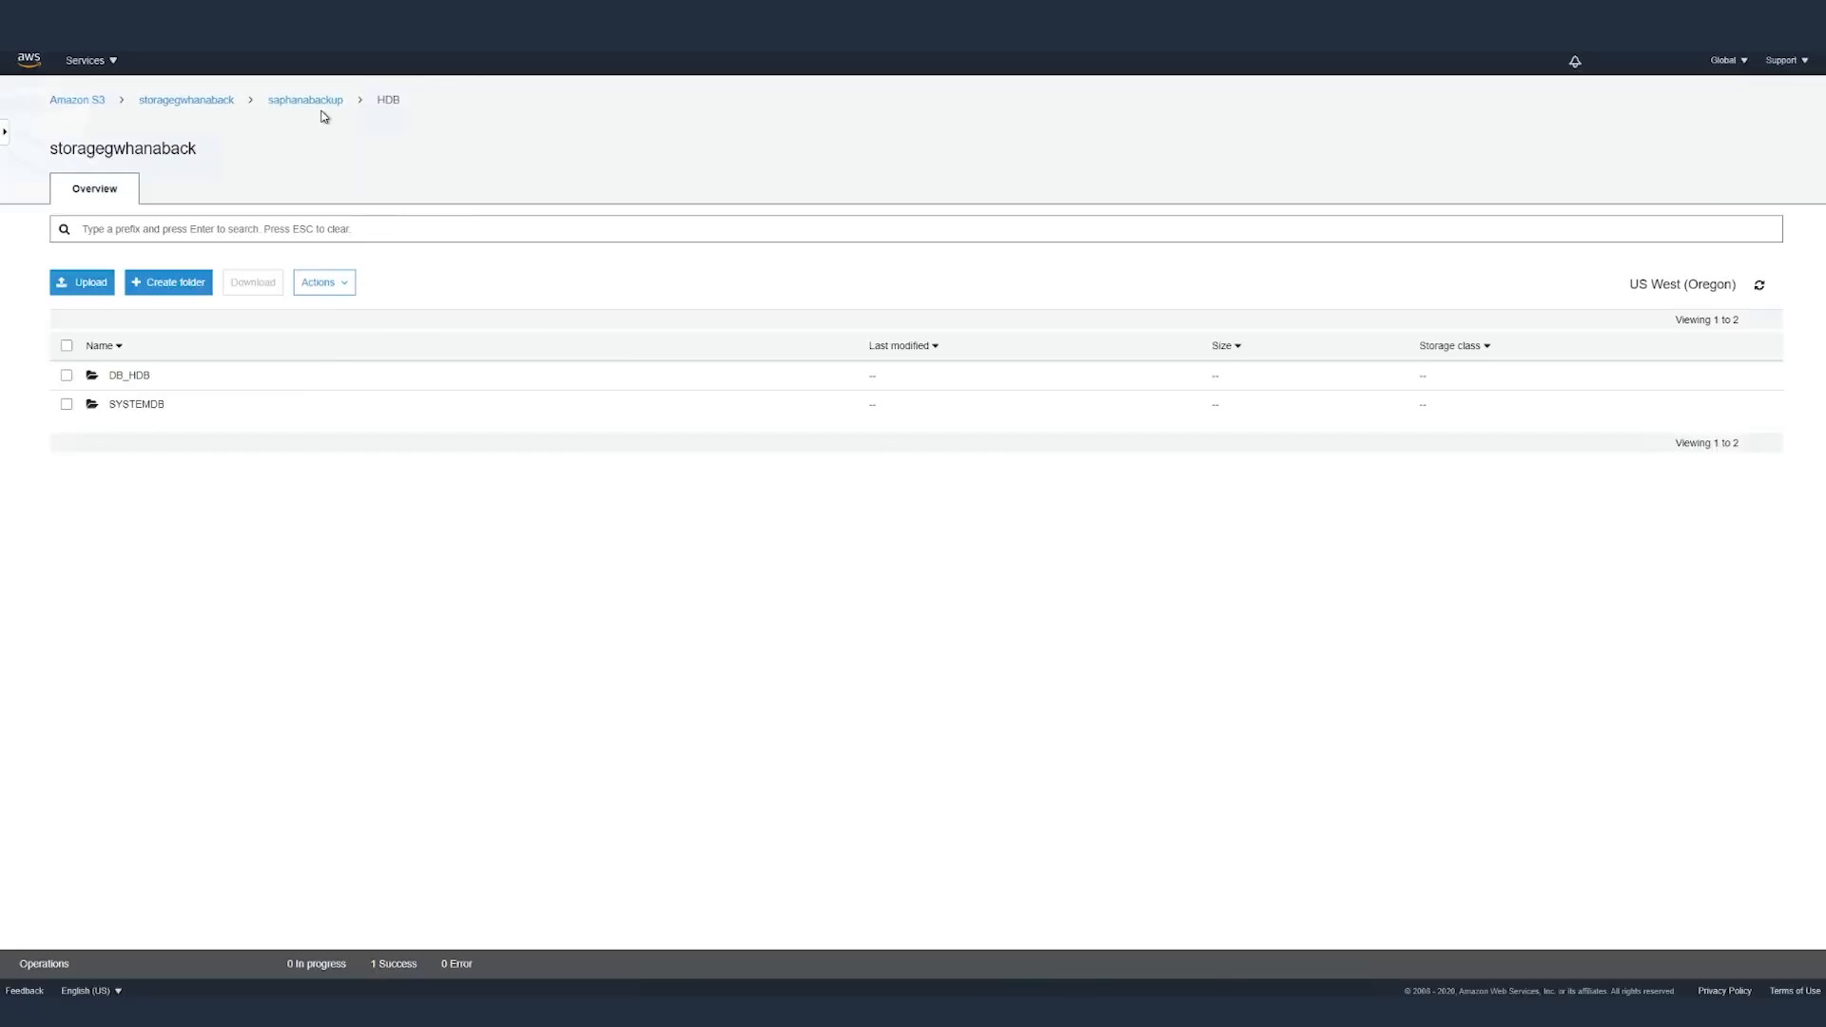
{"action": "mouse_move", "coordinate": [76, 99]}
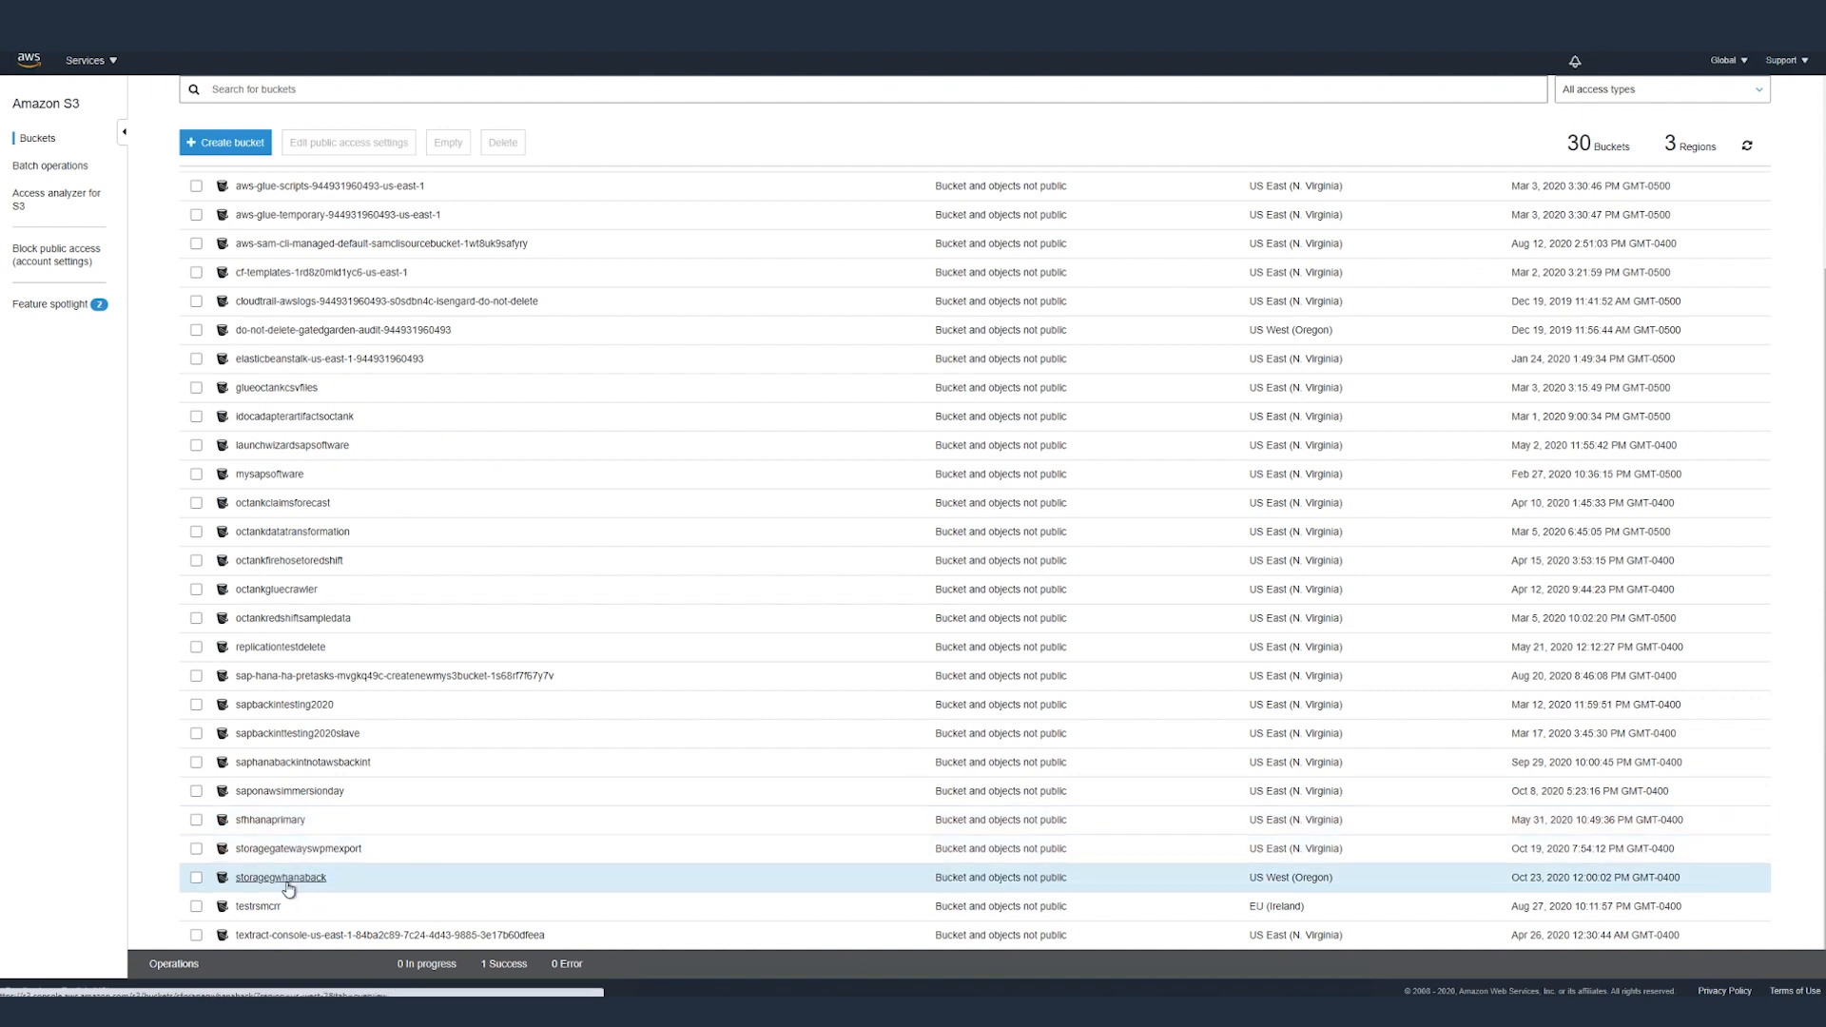
Browse storagegwhanaback > saphanabackup > HDB > SYSTEMDB and refresh to show the system backup files
{"action": "left_click", "coordinate": [279, 877]}
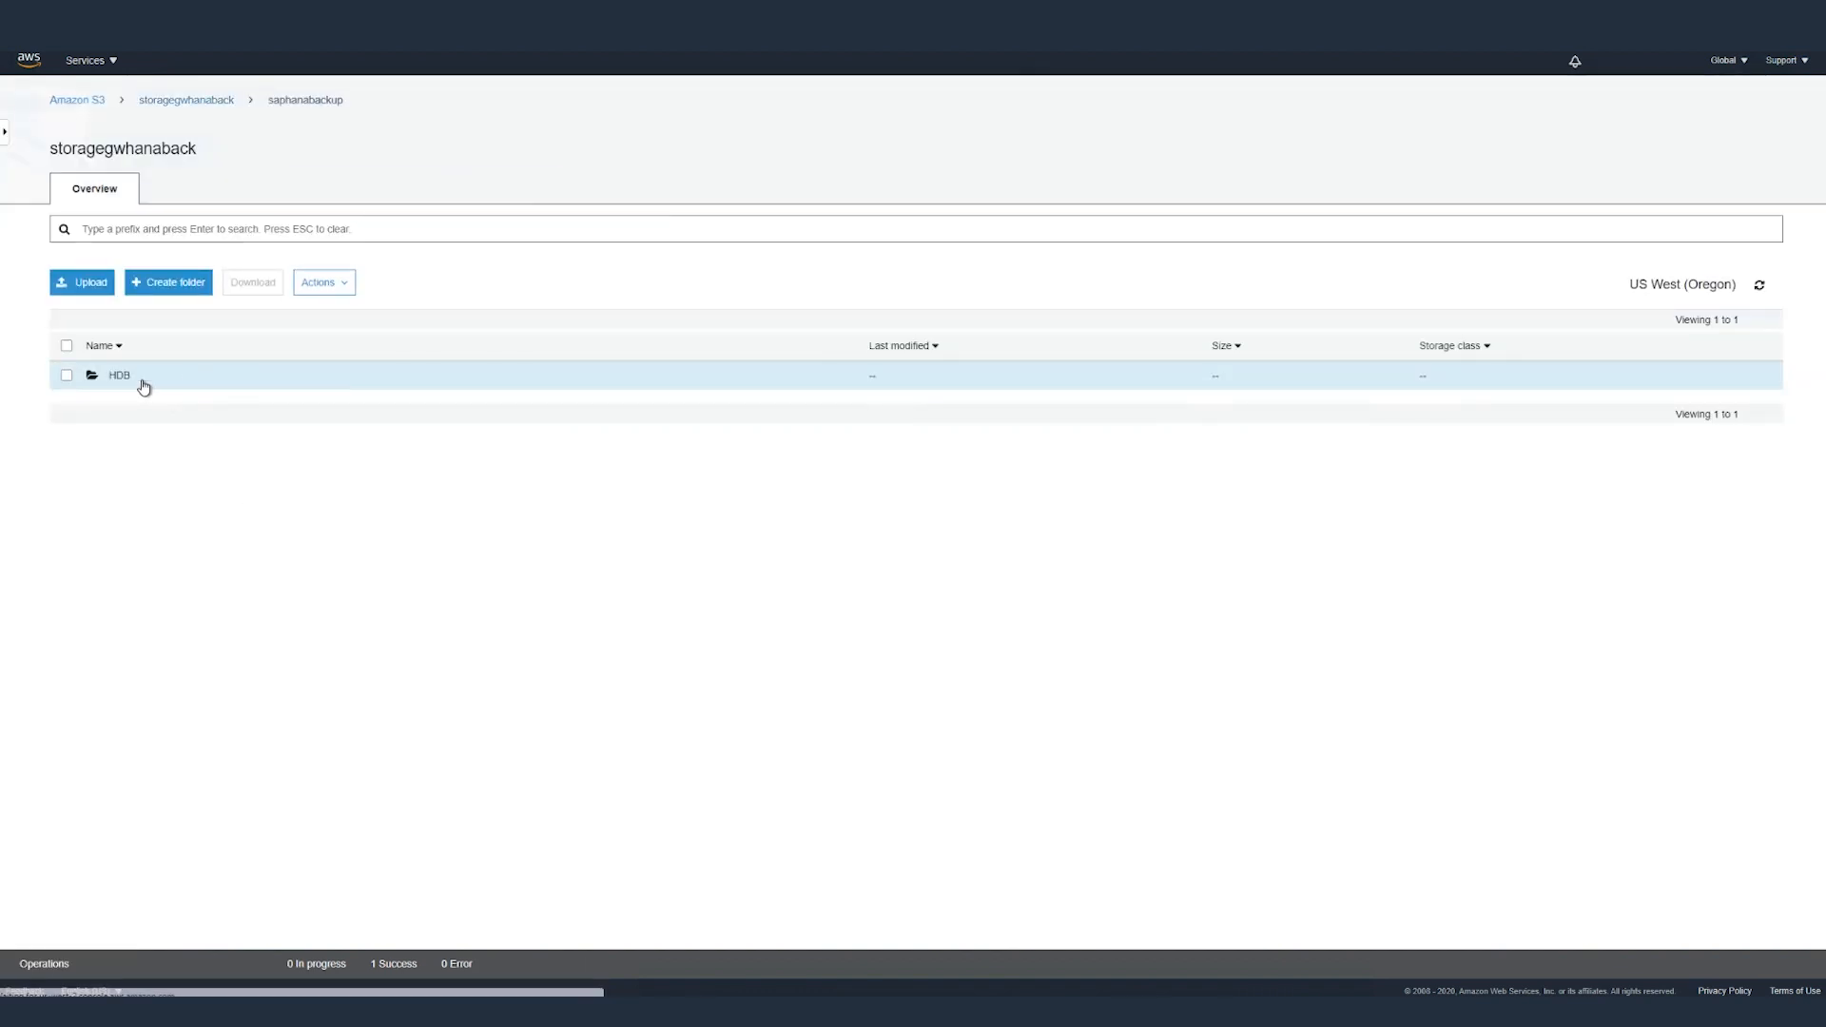
{"action": "left_click", "coordinate": [117, 375]}
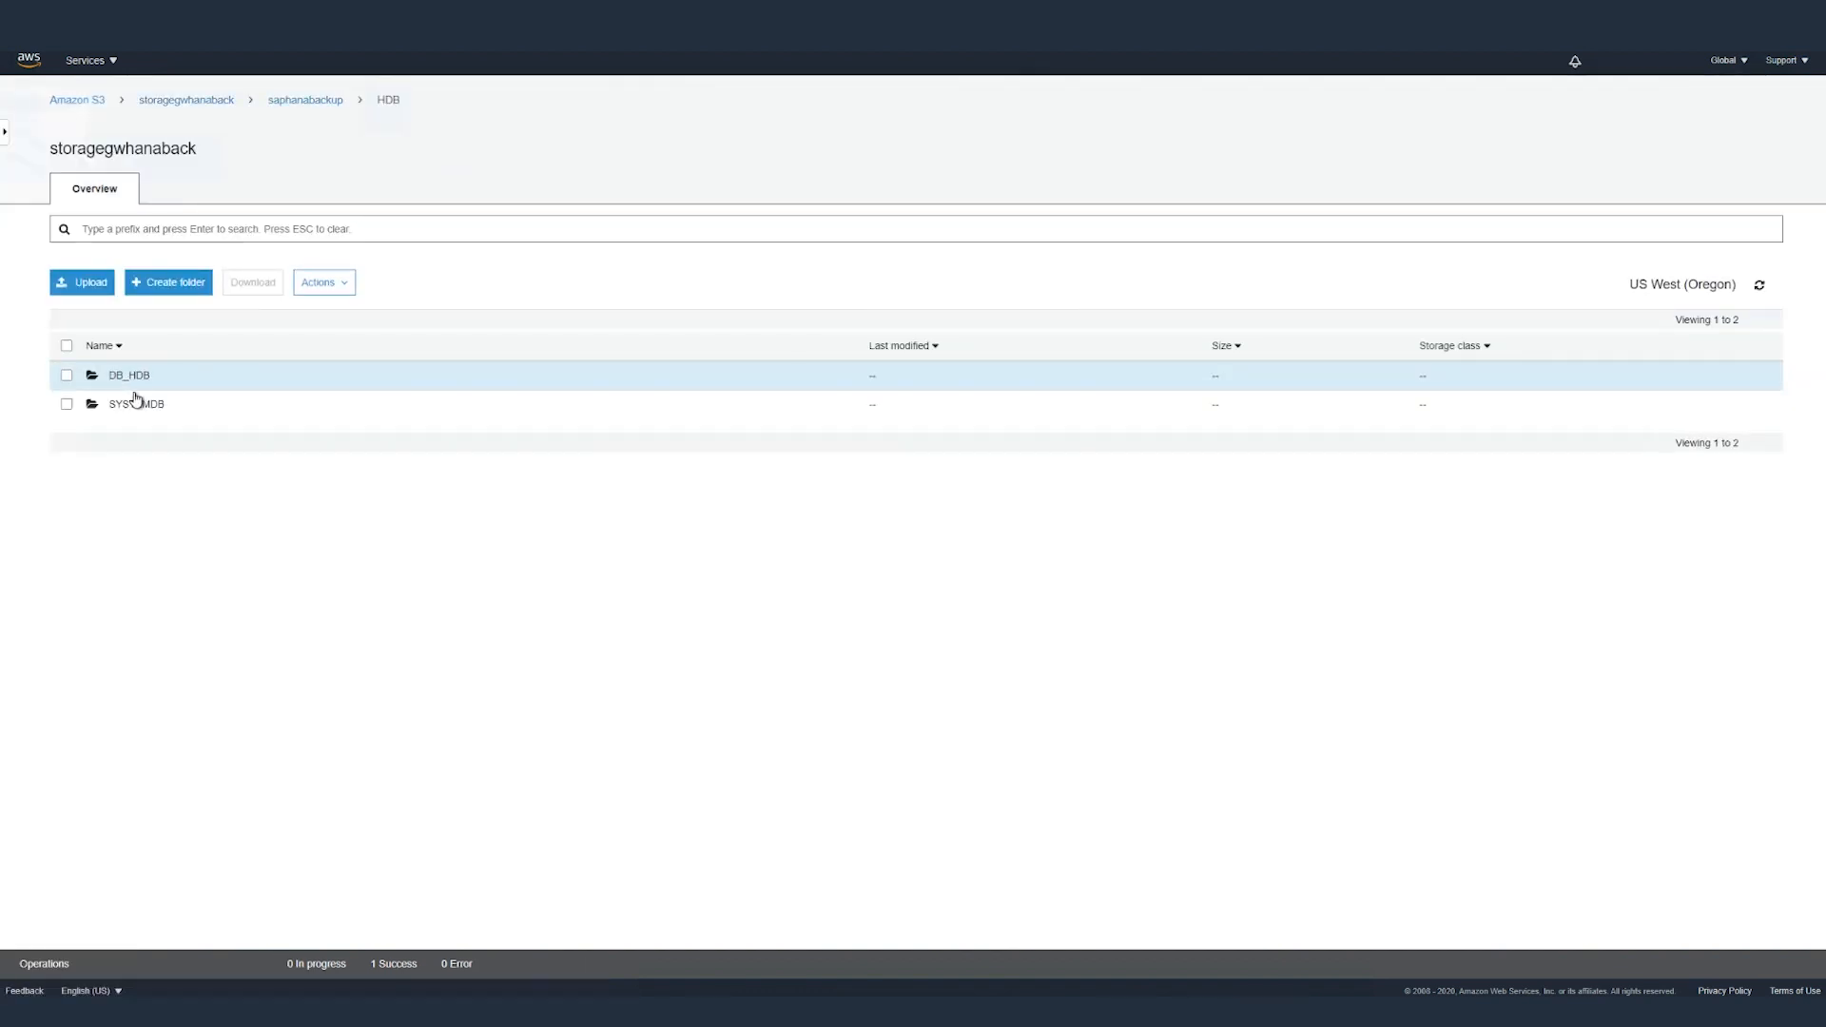
{"action": "left_click", "coordinate": [135, 403]}
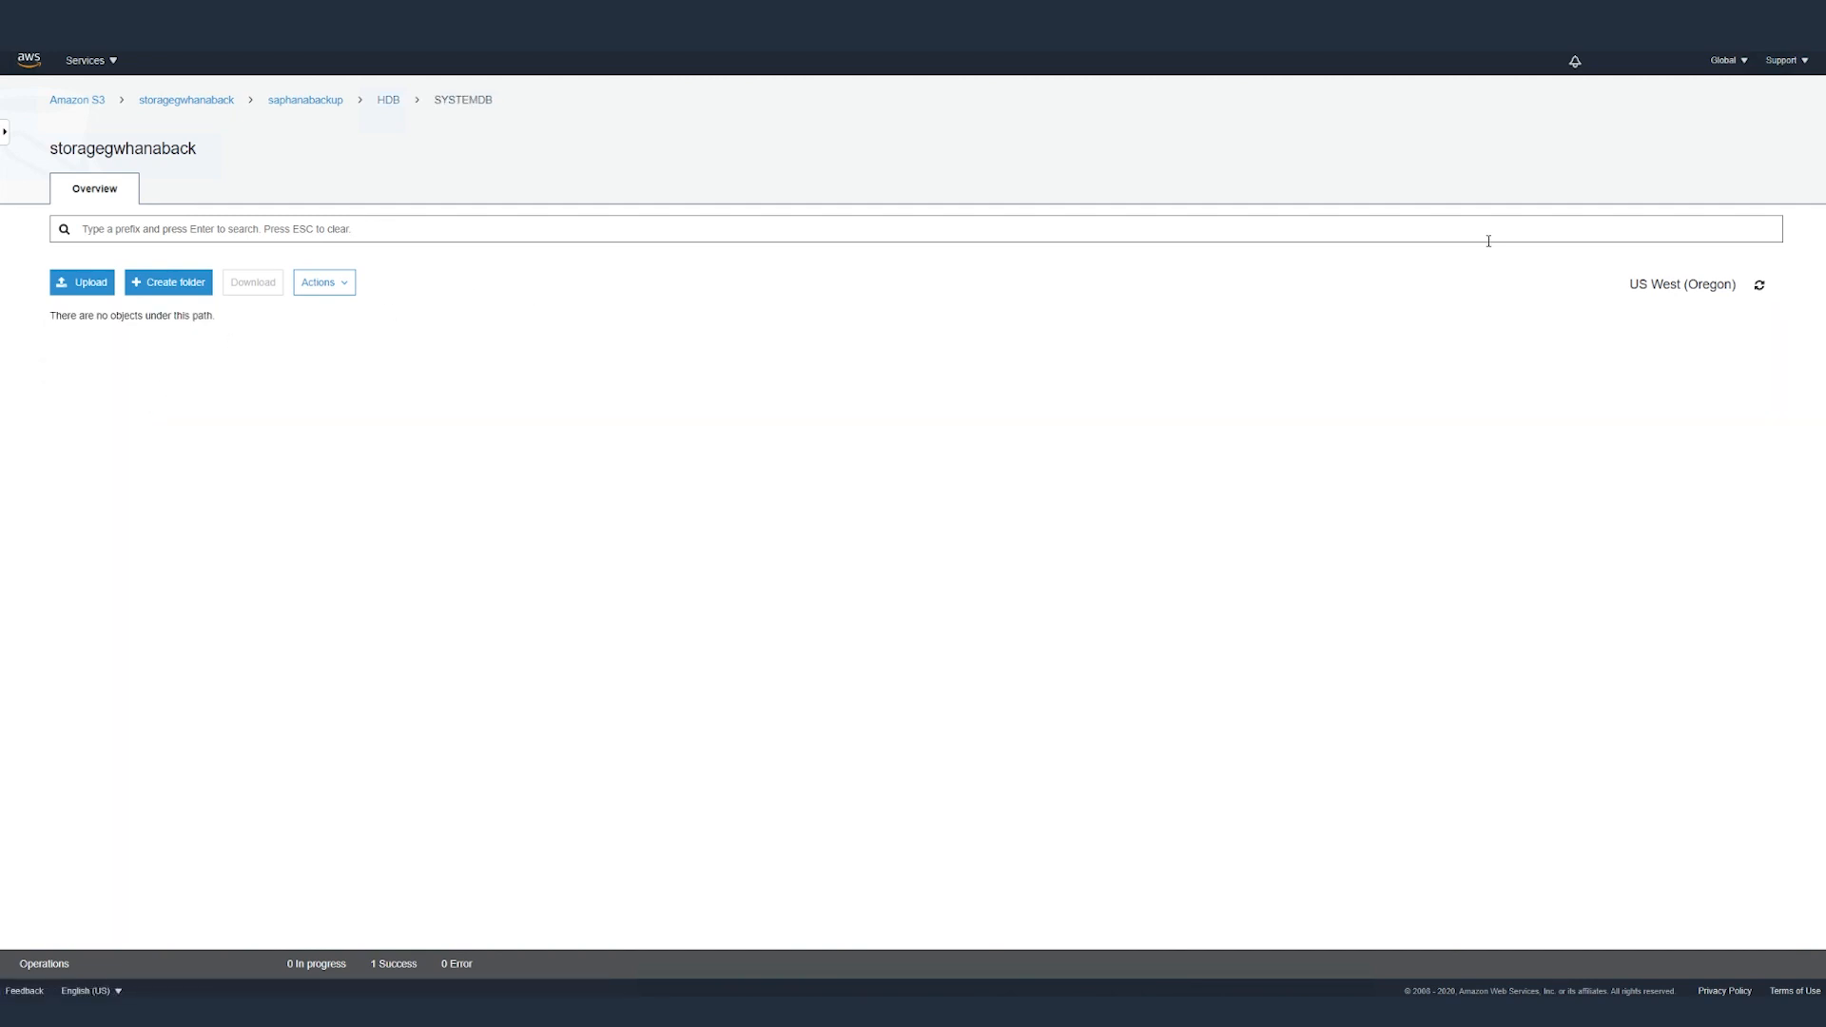
{"action": "double_click", "coordinate": [1665, 283]}
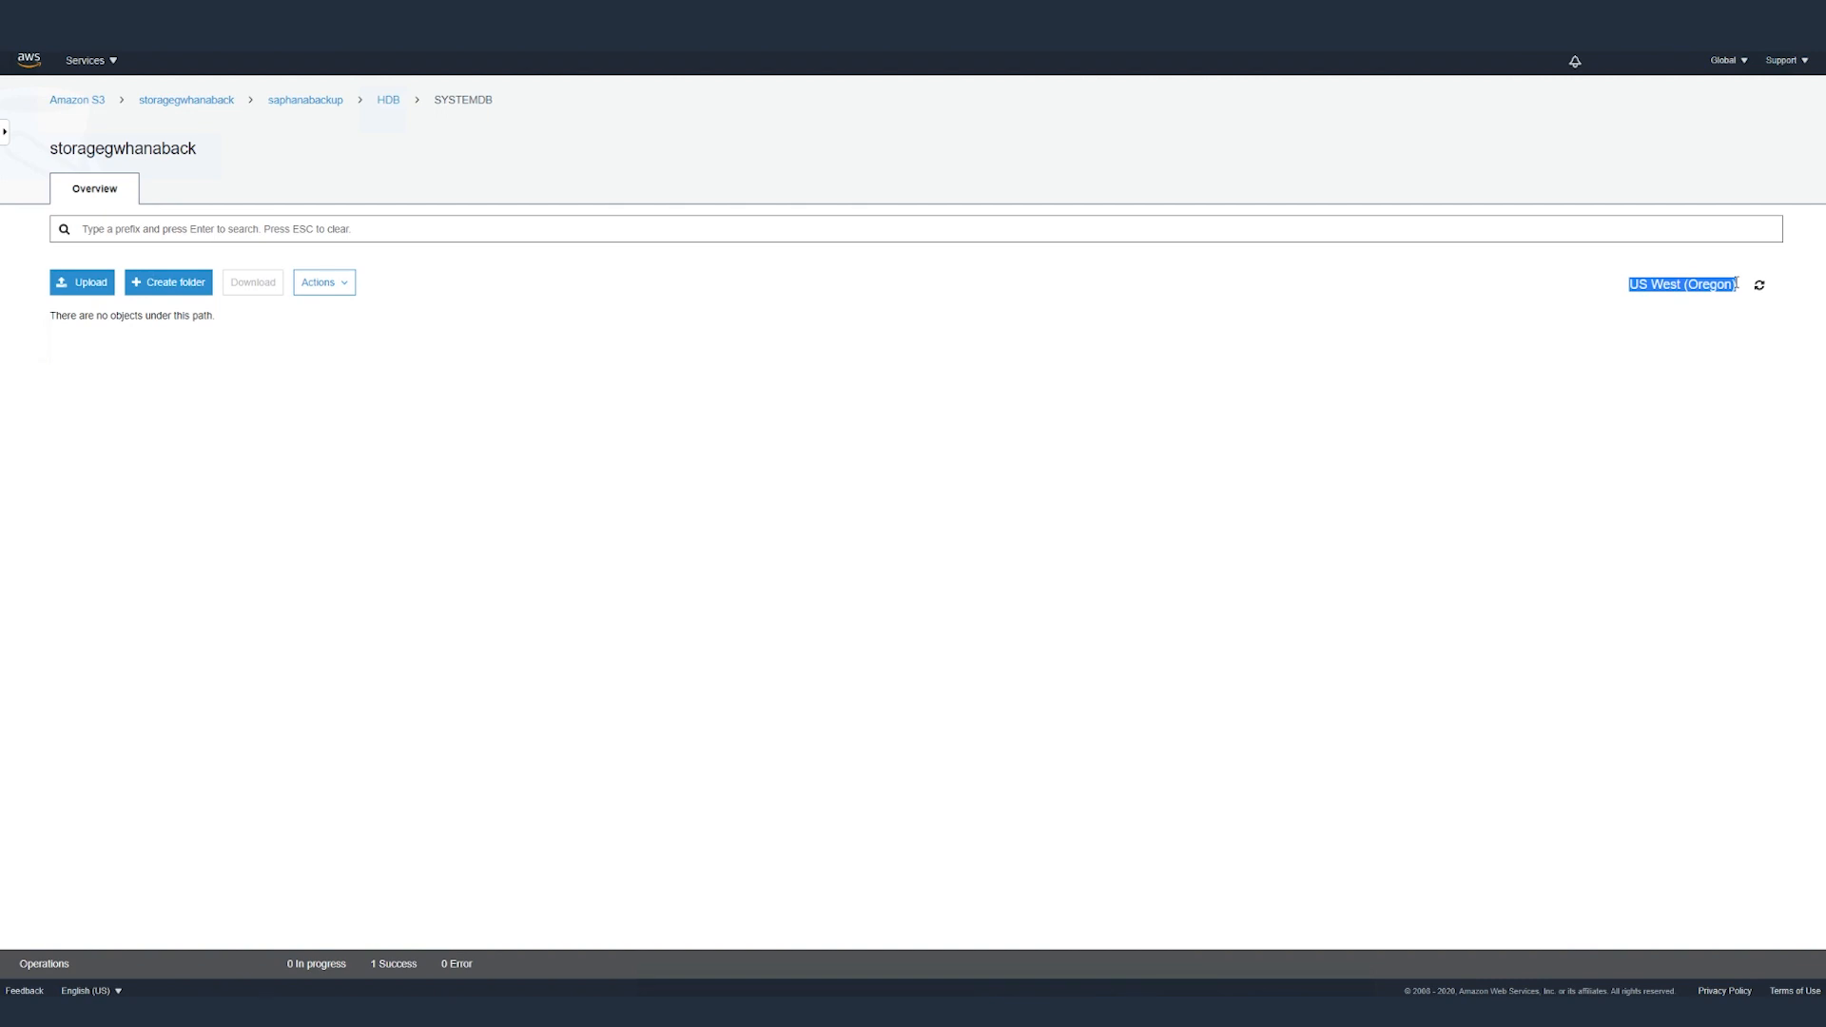
{"action": "left_click", "coordinate": [1759, 286]}
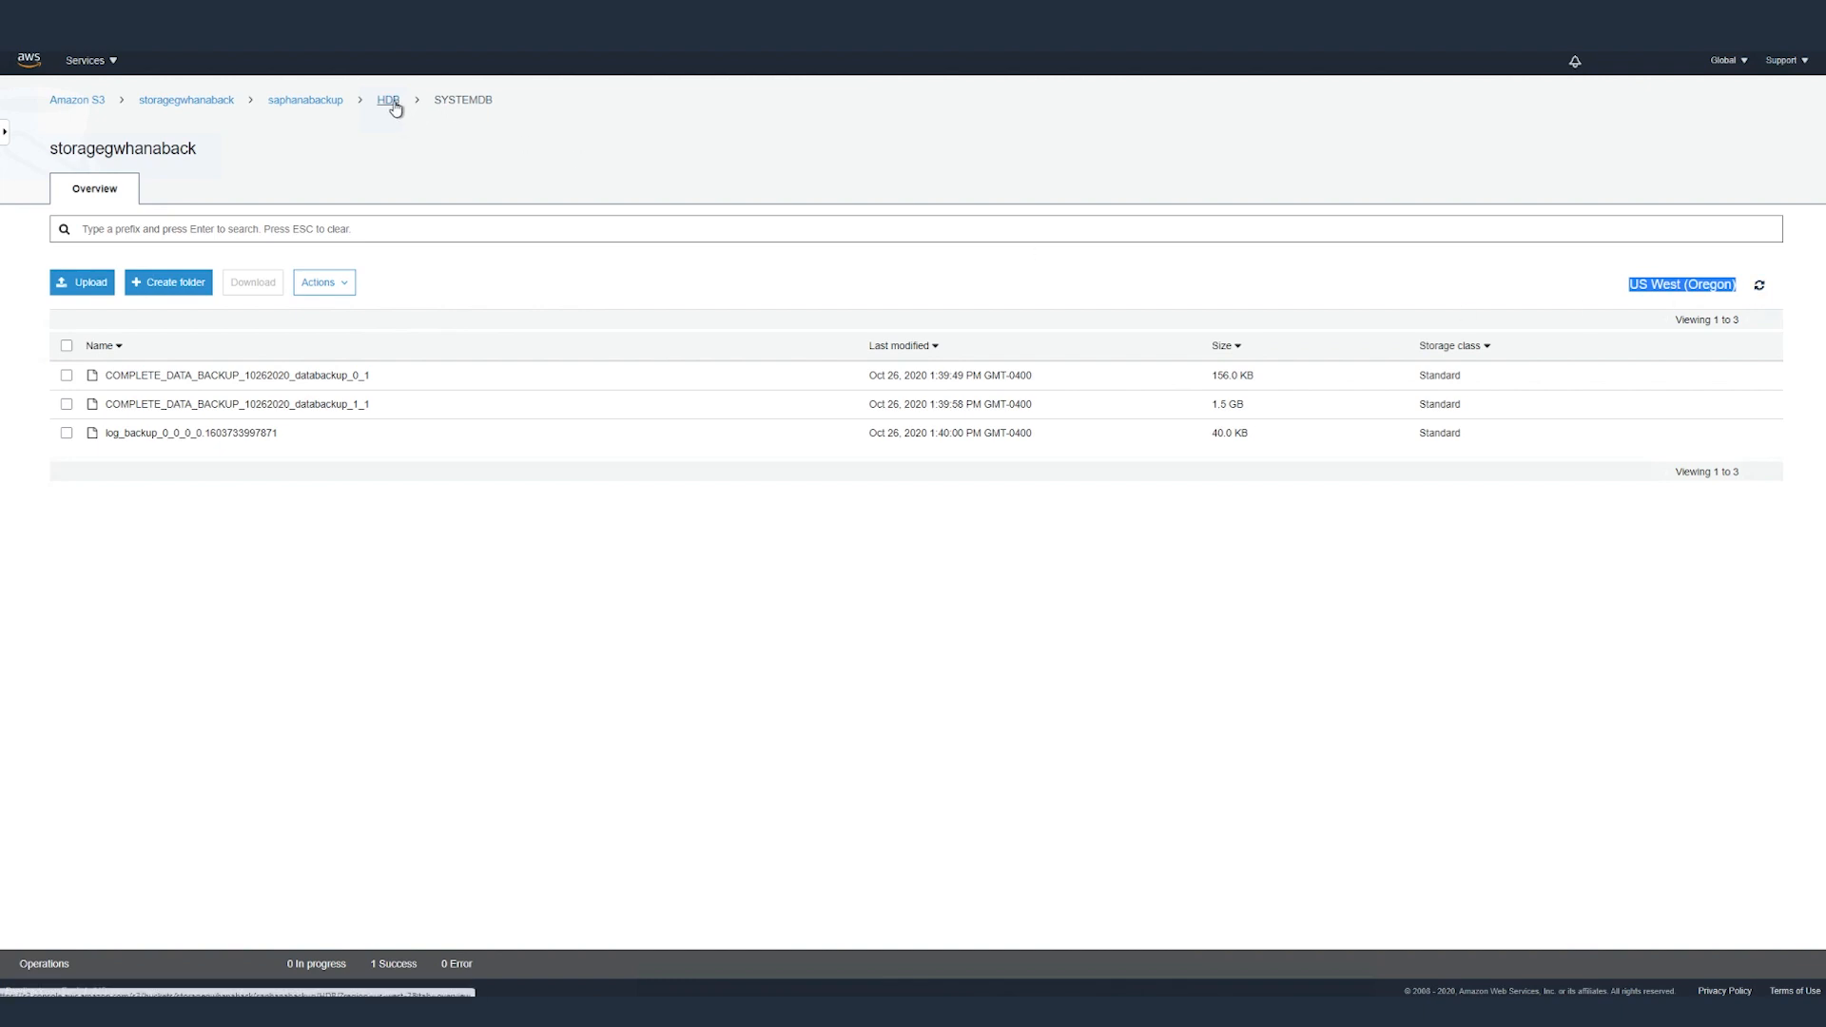
Refresh HDB > DB_HDB to show the tenant backup files, then return to saphanabackup
{"action": "left_click", "coordinate": [304, 99]}
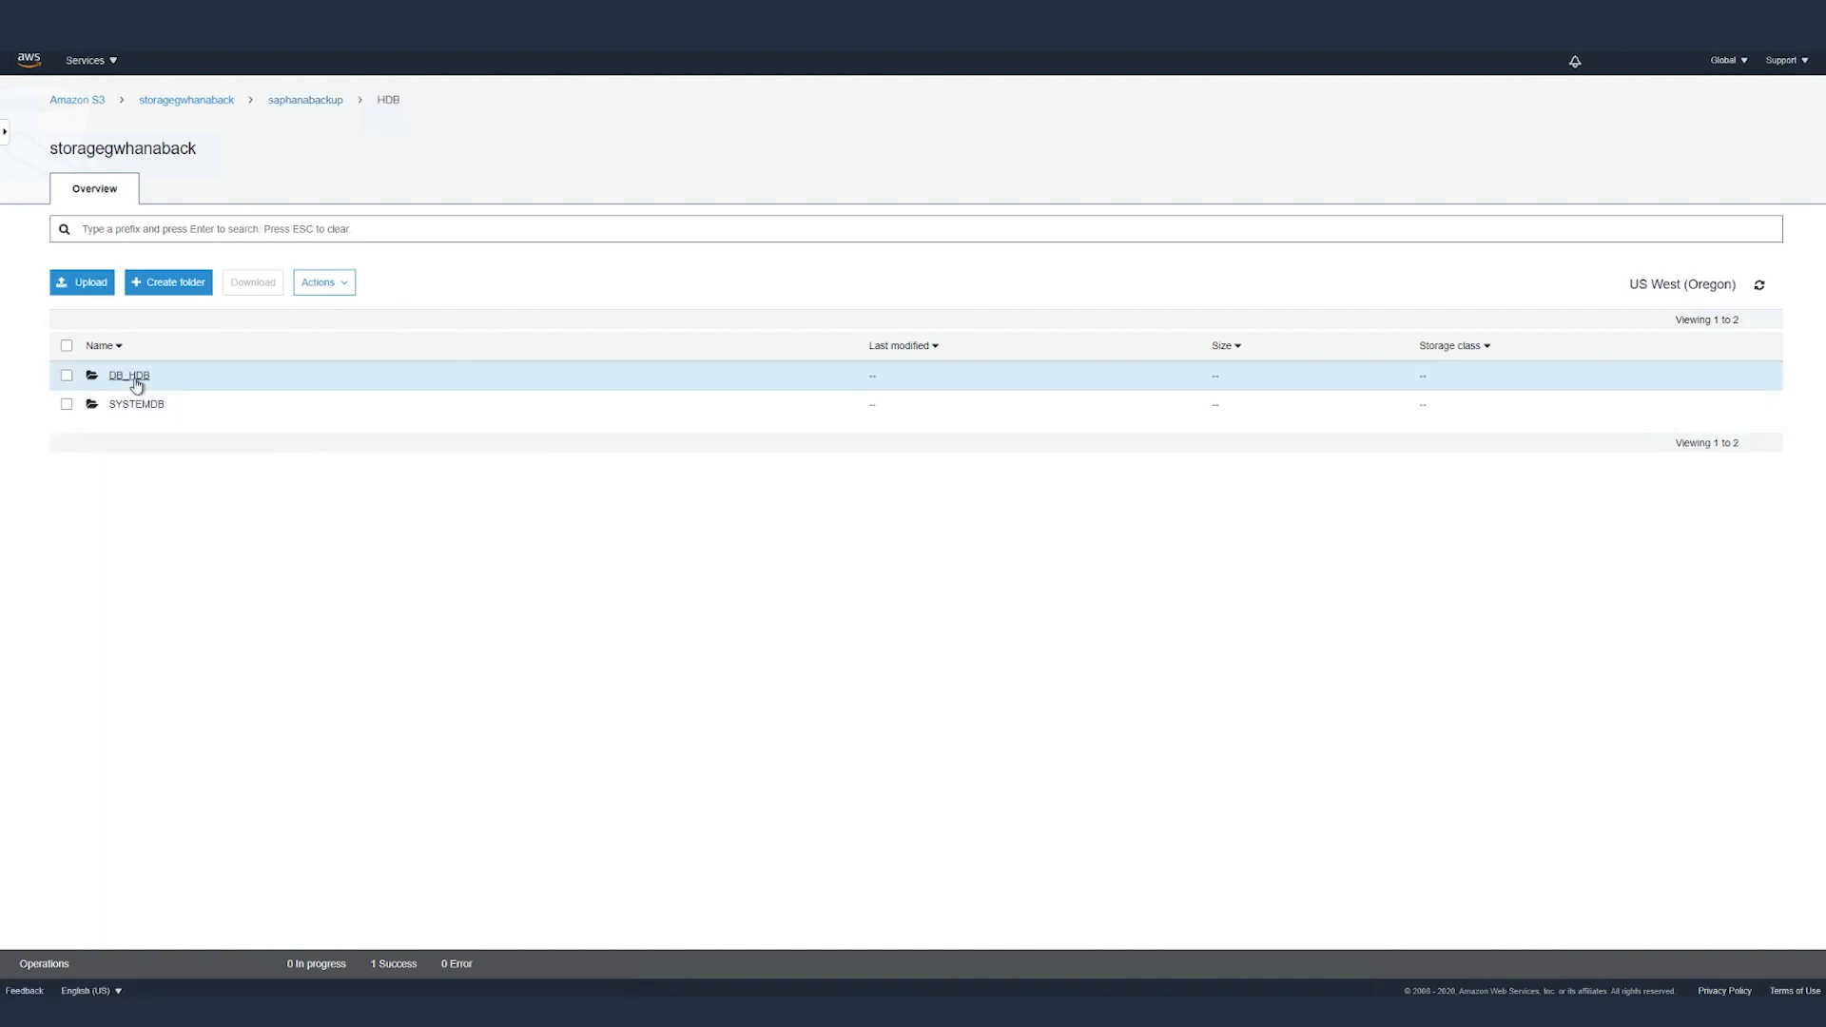
{"action": "left_click", "coordinate": [127, 375]}
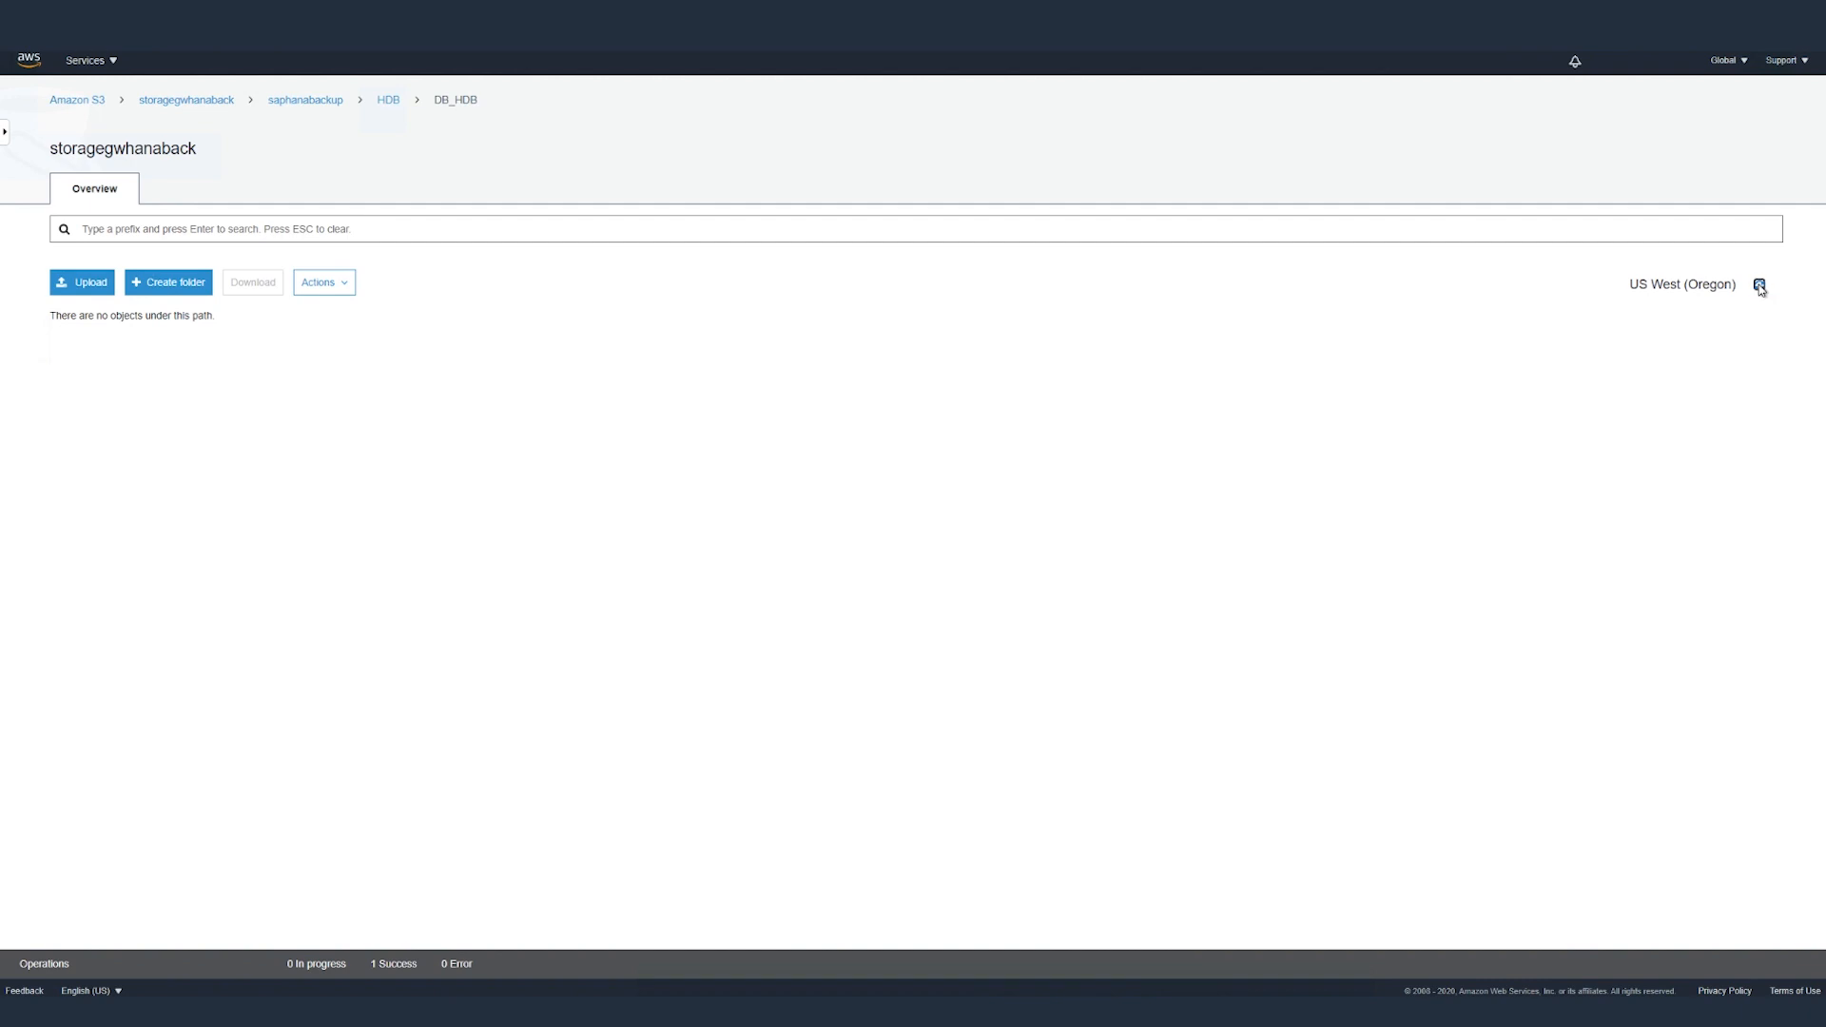
{"action": "left_click", "coordinate": [1757, 283]}
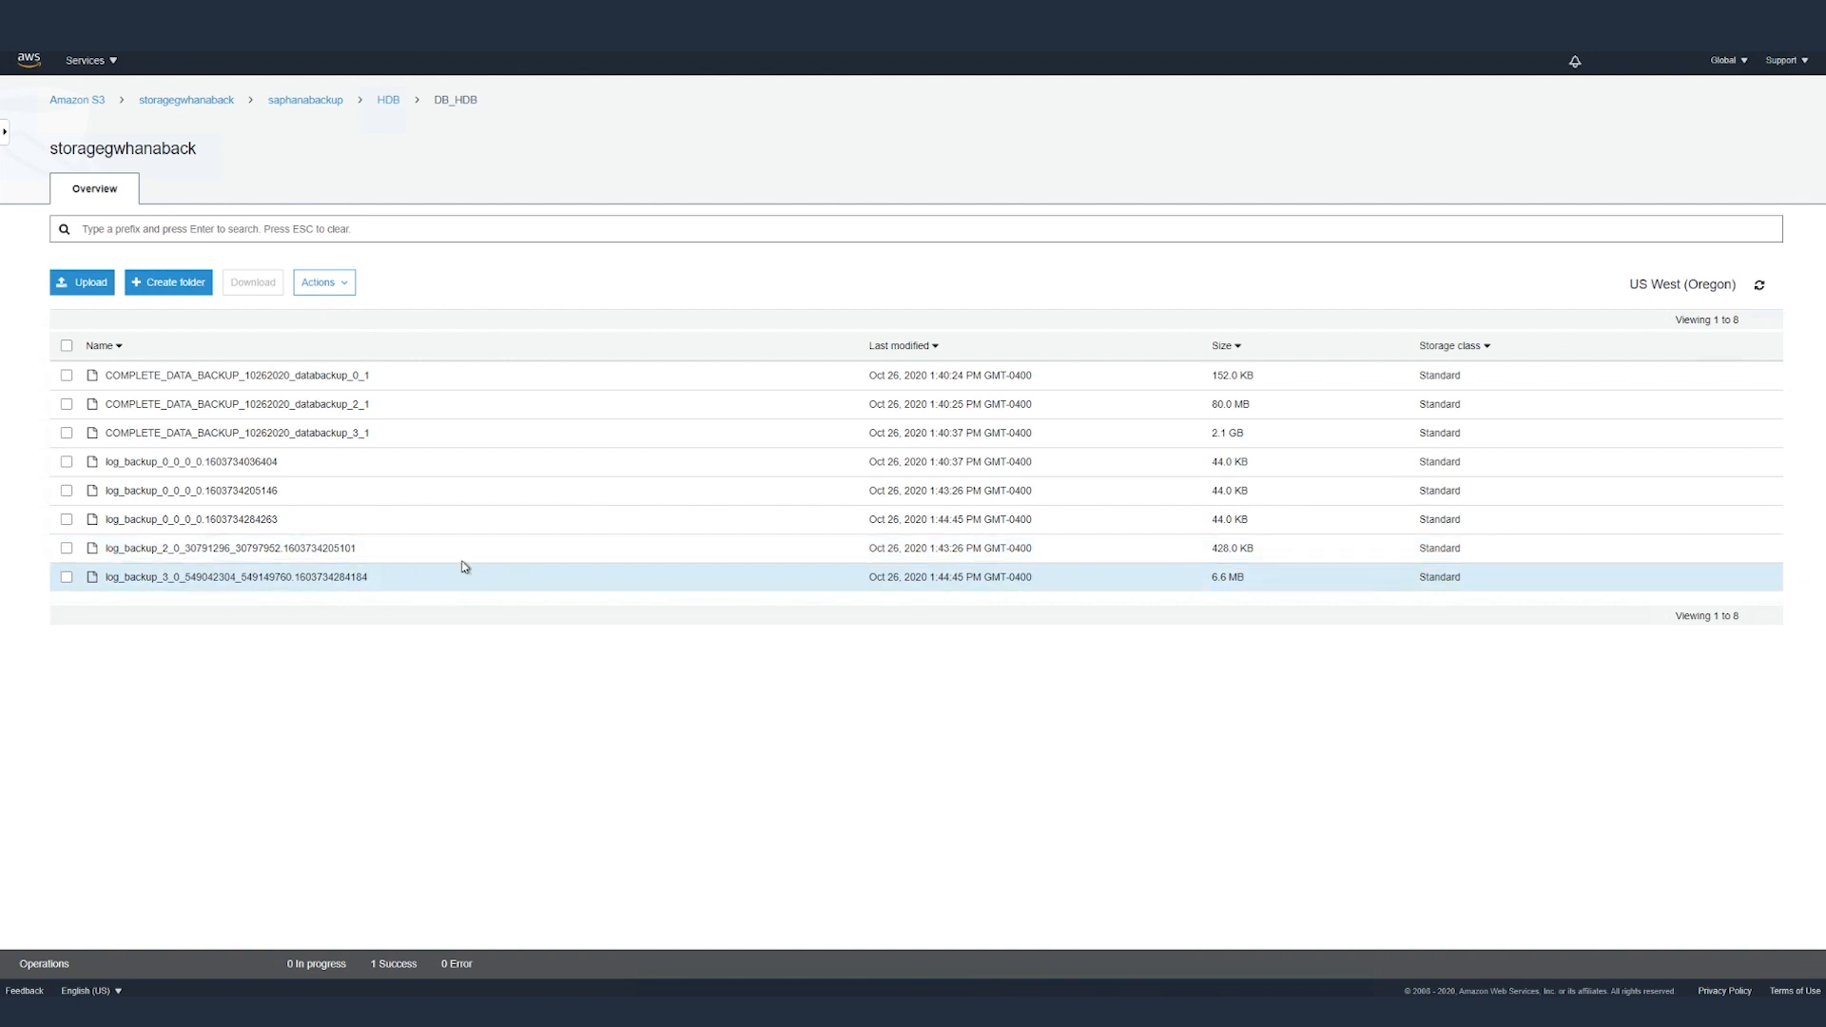
{"action": "left_click", "coordinate": [304, 99]}
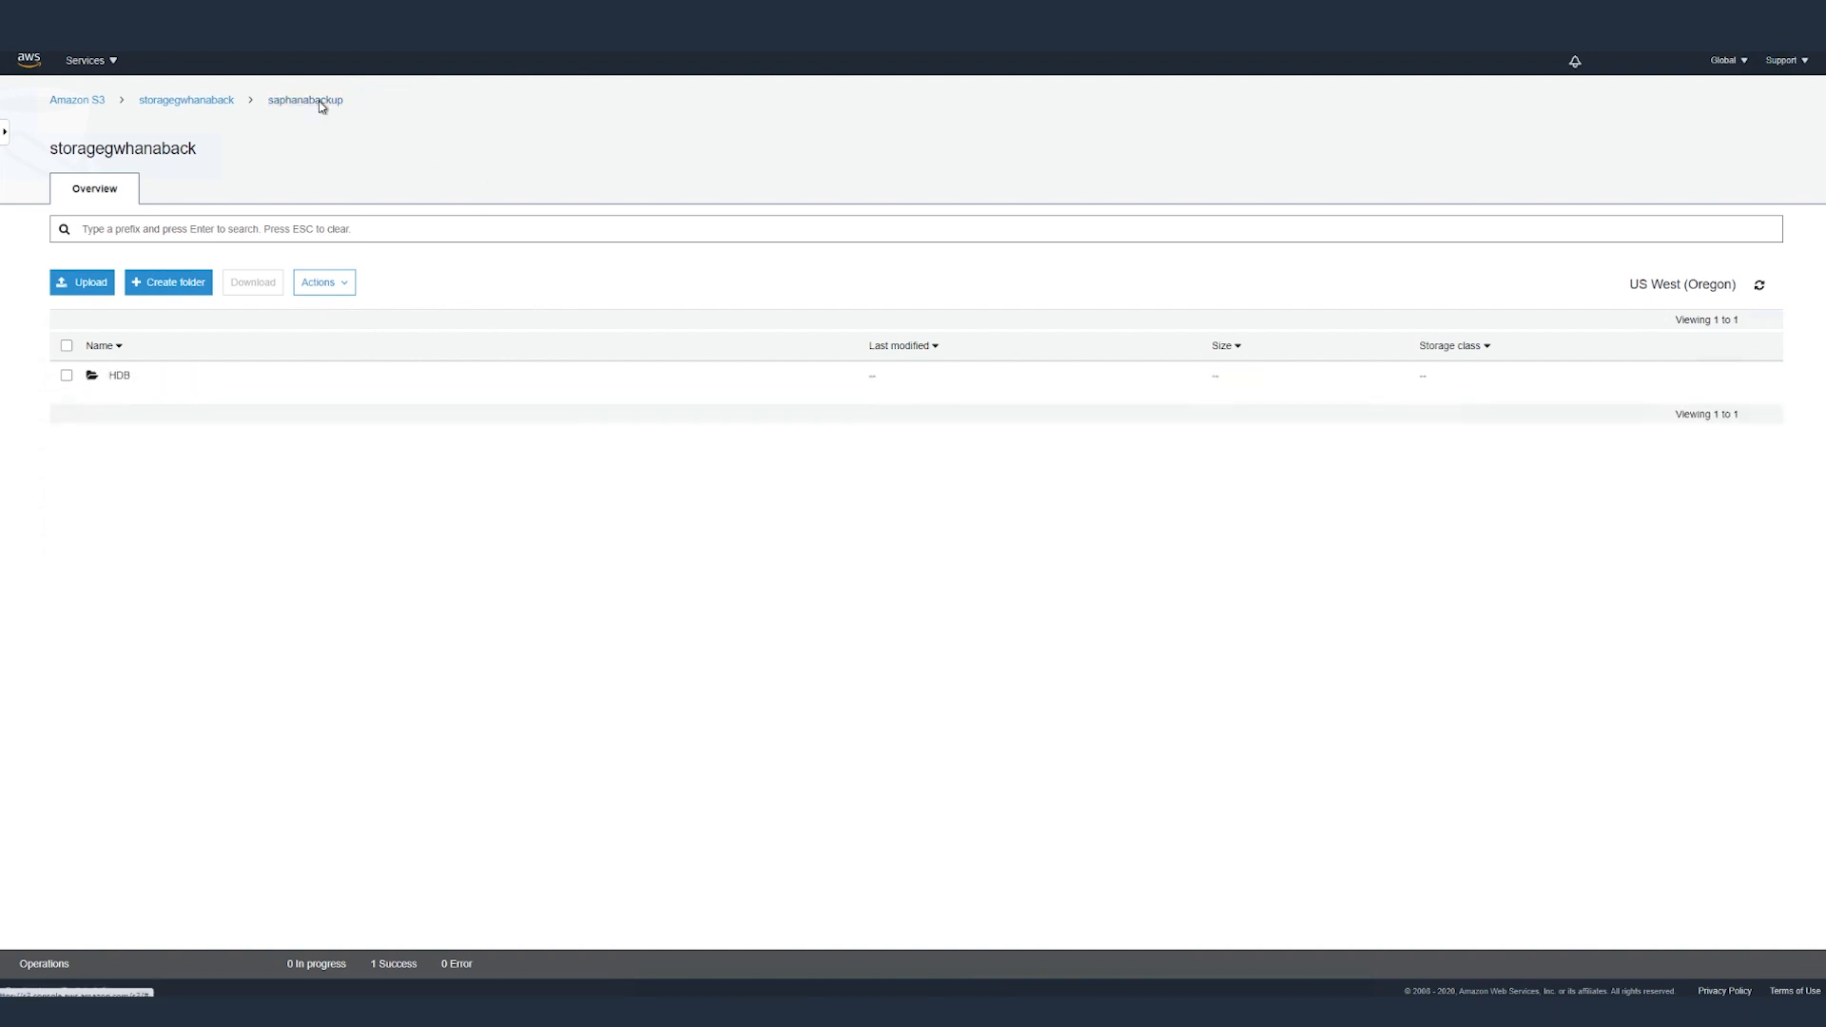